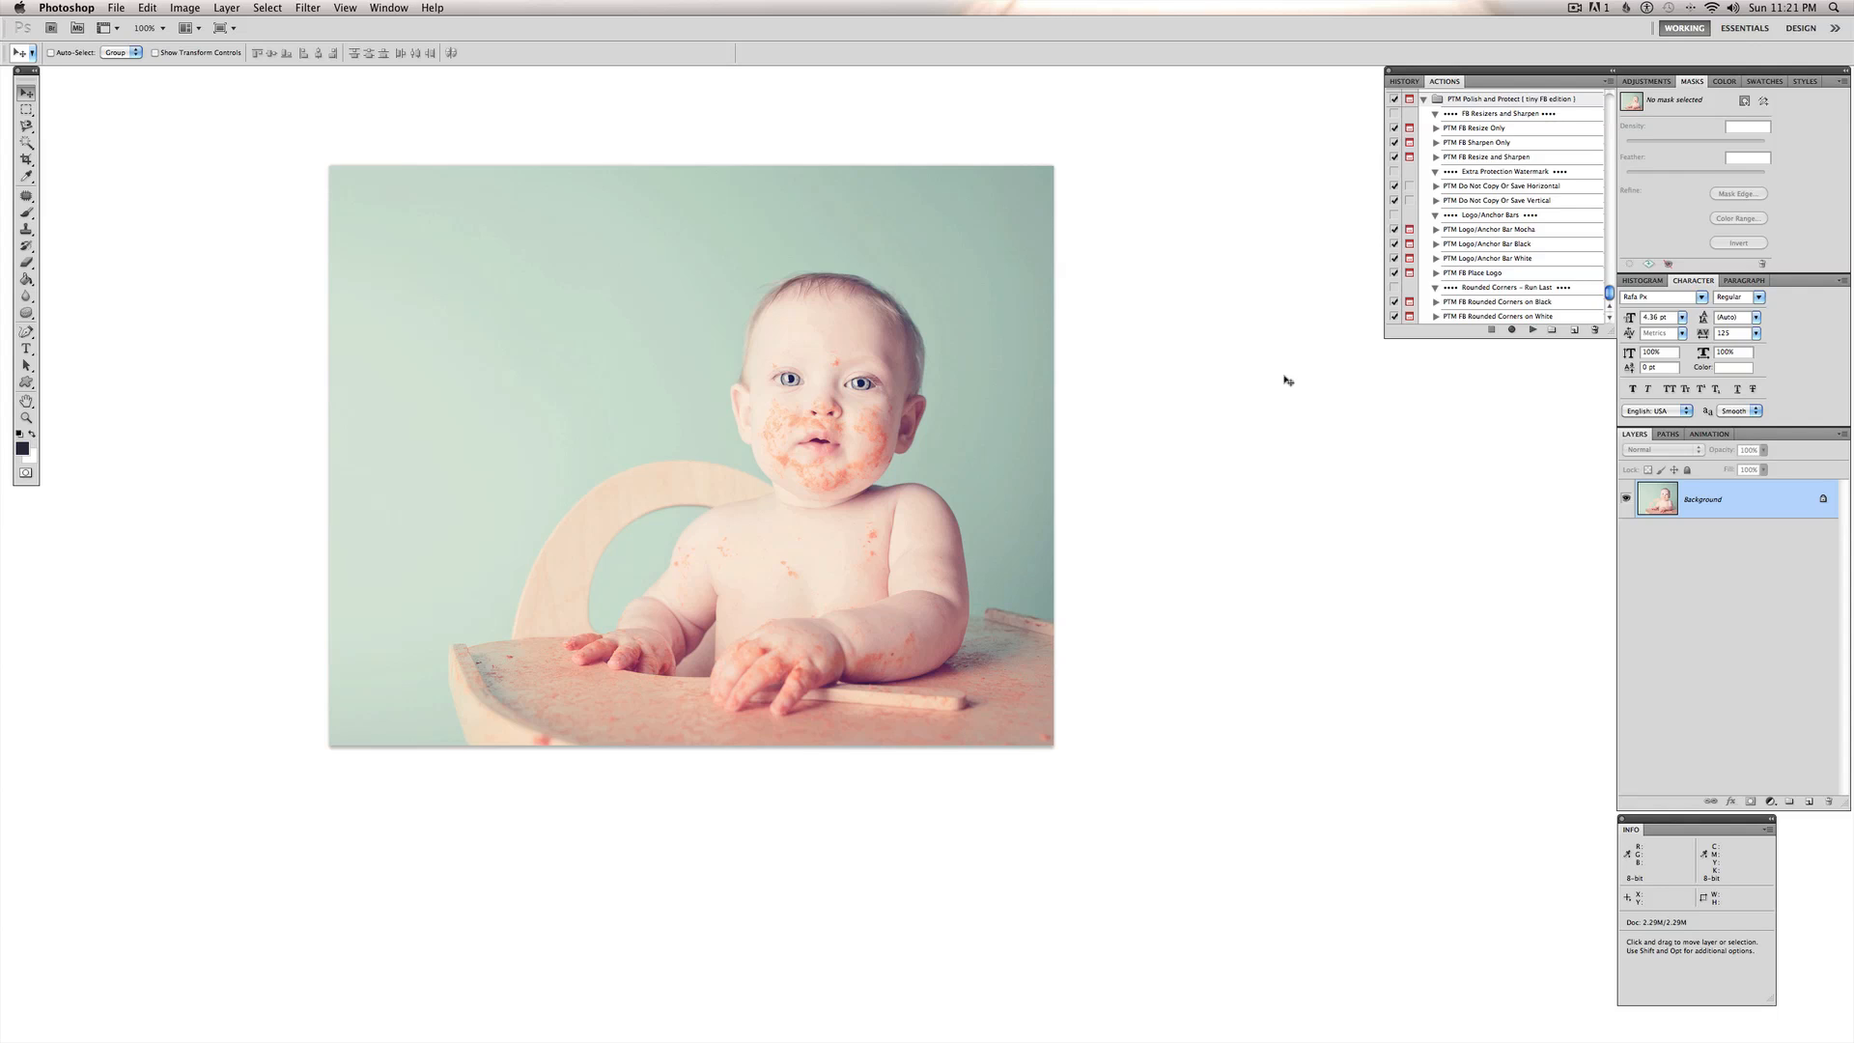
pyautogui.moveTo(1165, 527)
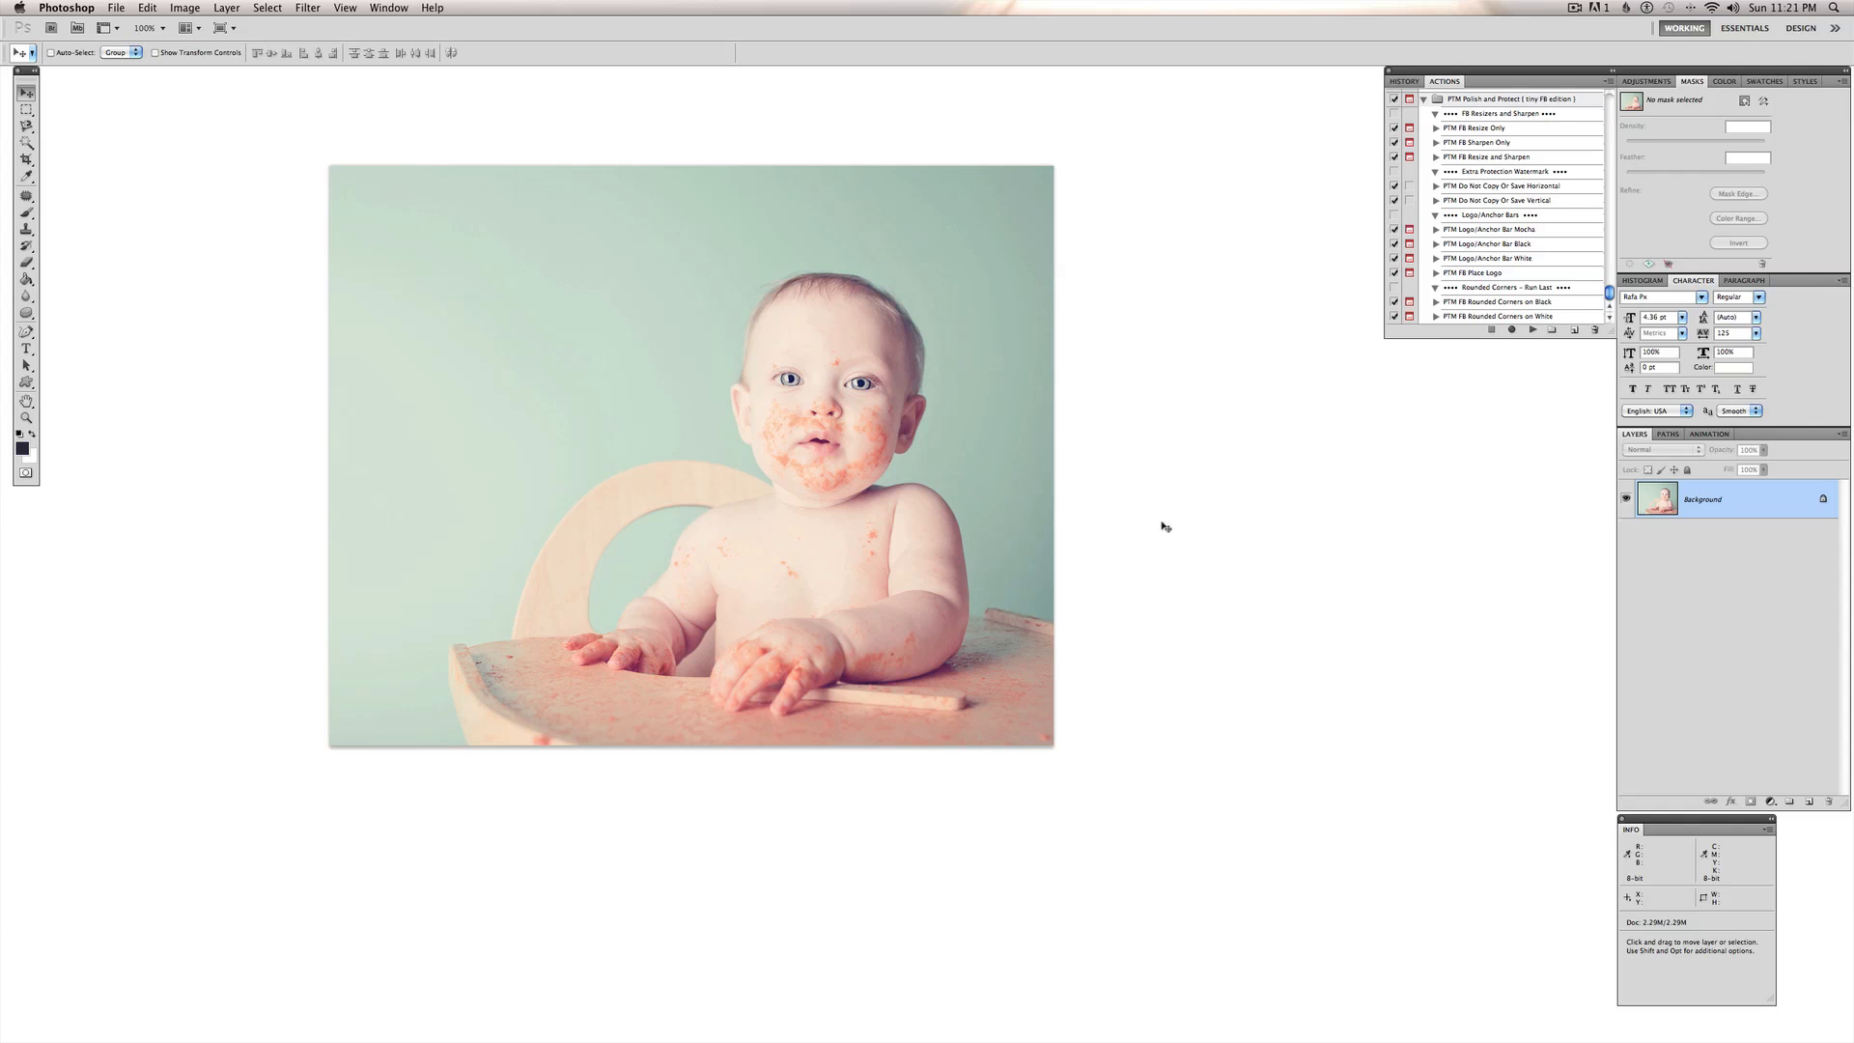
pyautogui.moveTo(1281, 551)
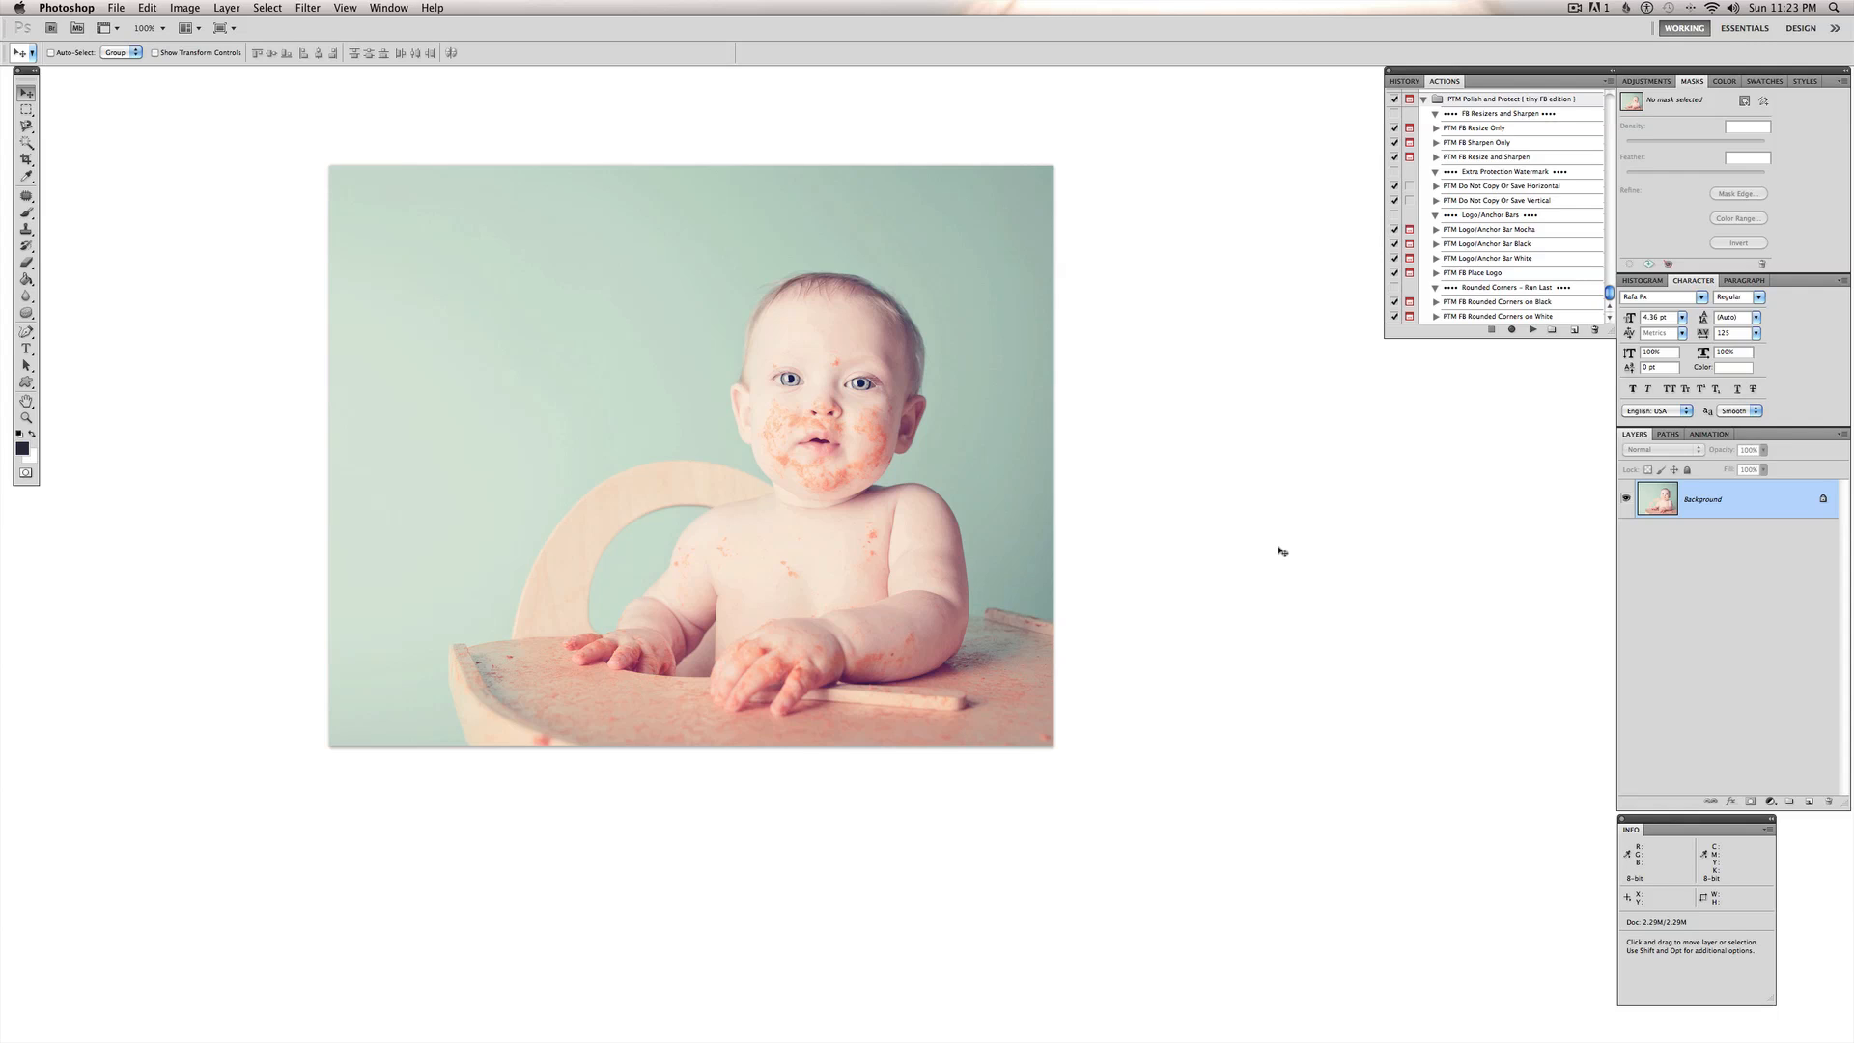
pyautogui.moveTo(1367, 303)
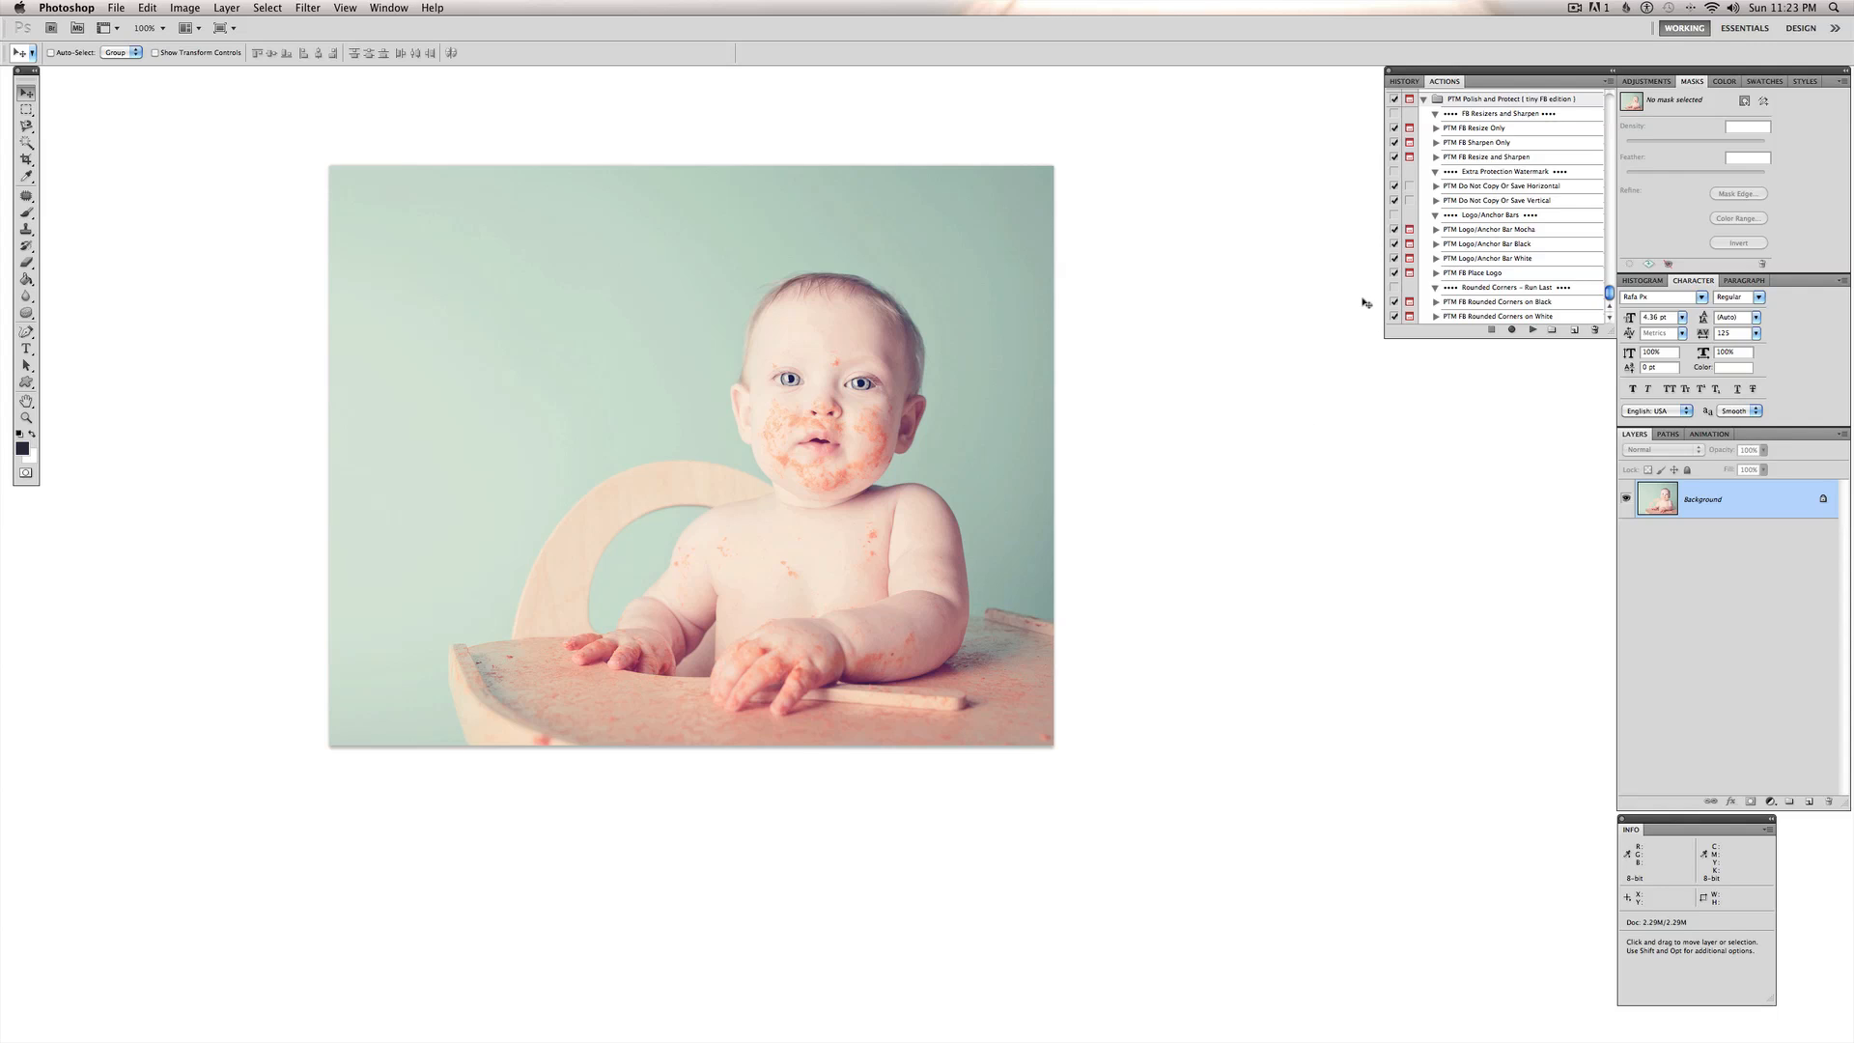
pyautogui.moveTo(1302, 354)
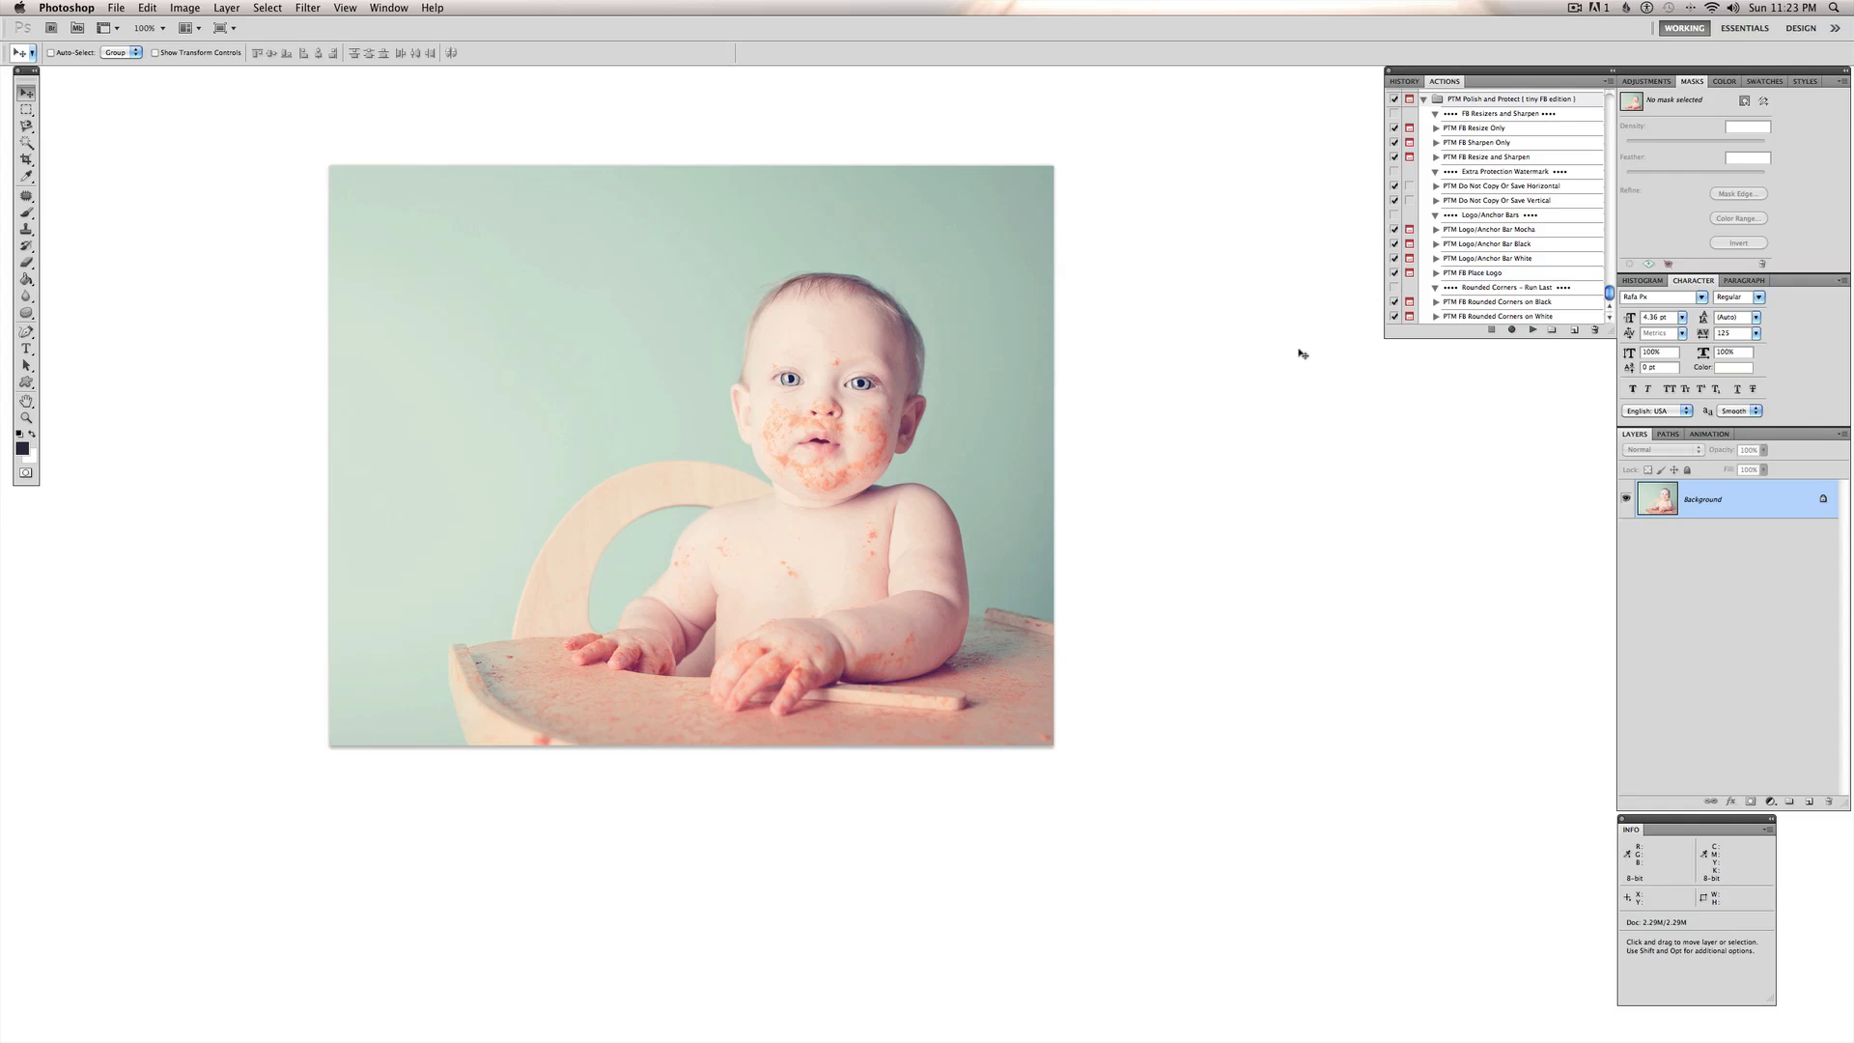
pyautogui.moveTo(1290, 293)
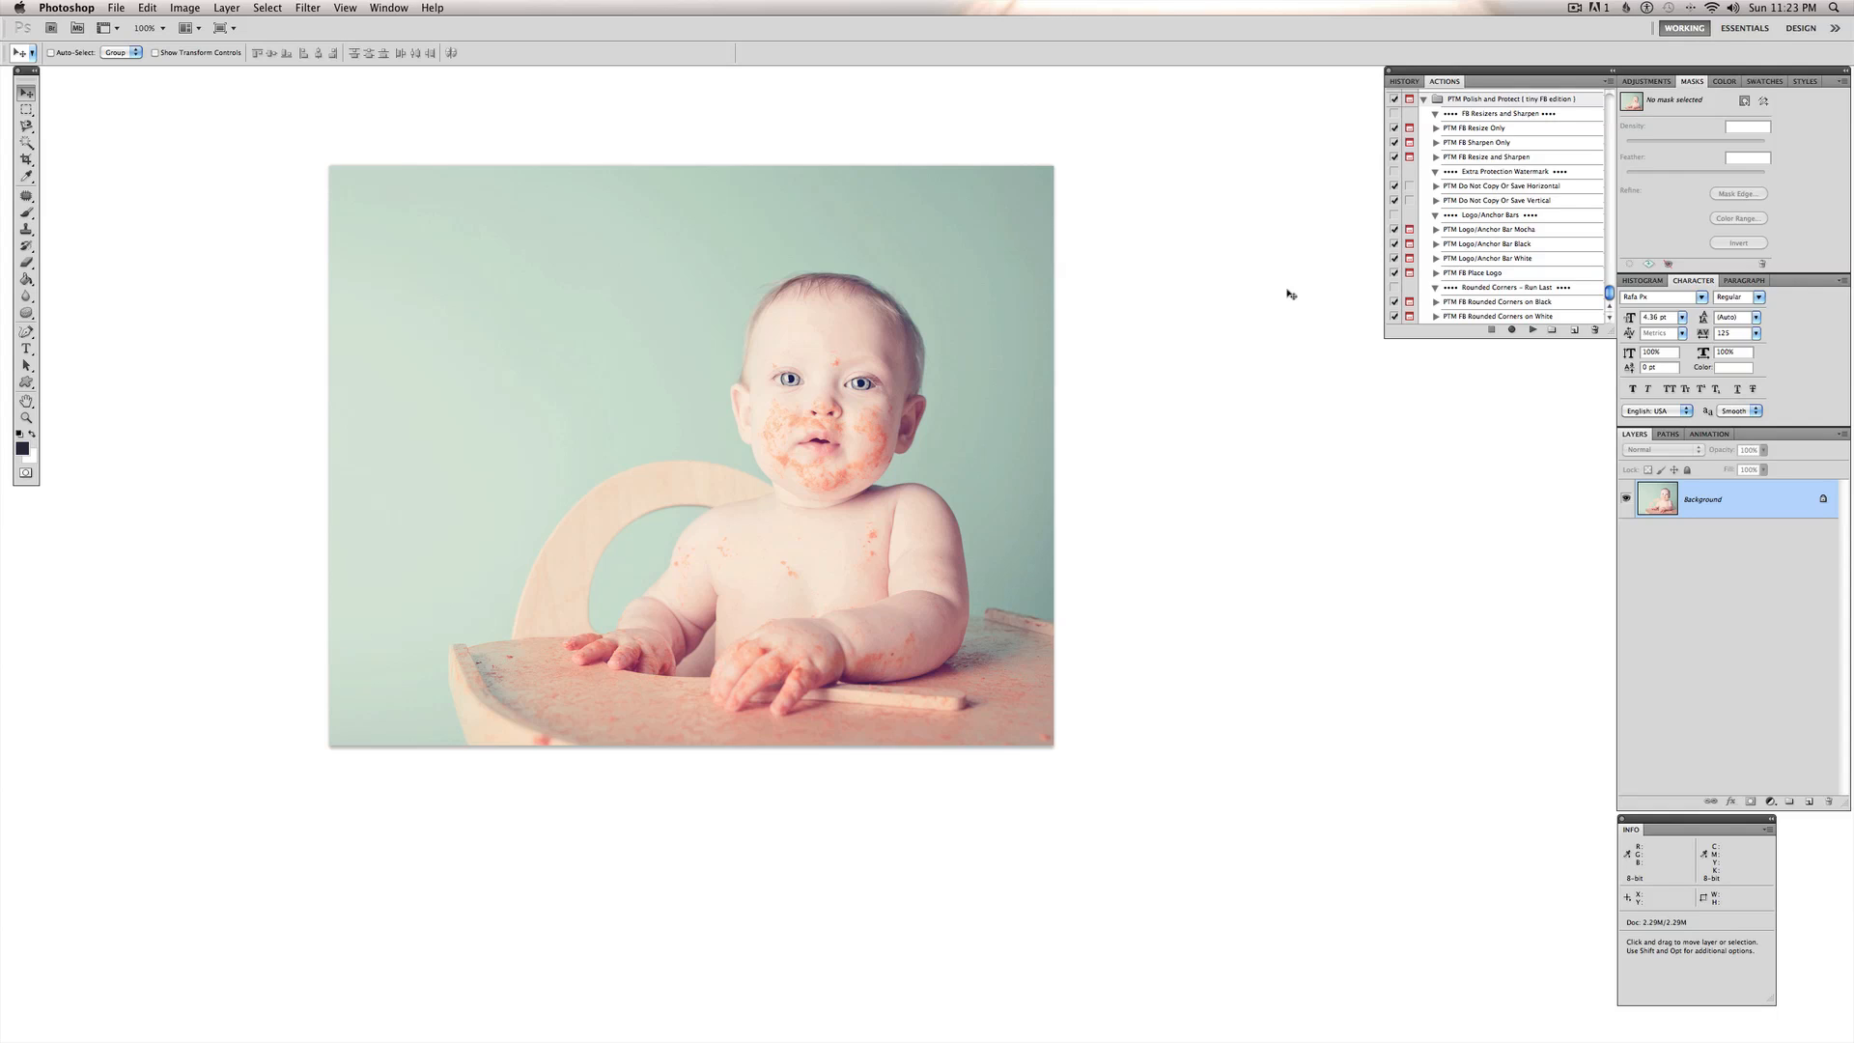
pyautogui.moveTo(1231, 393)
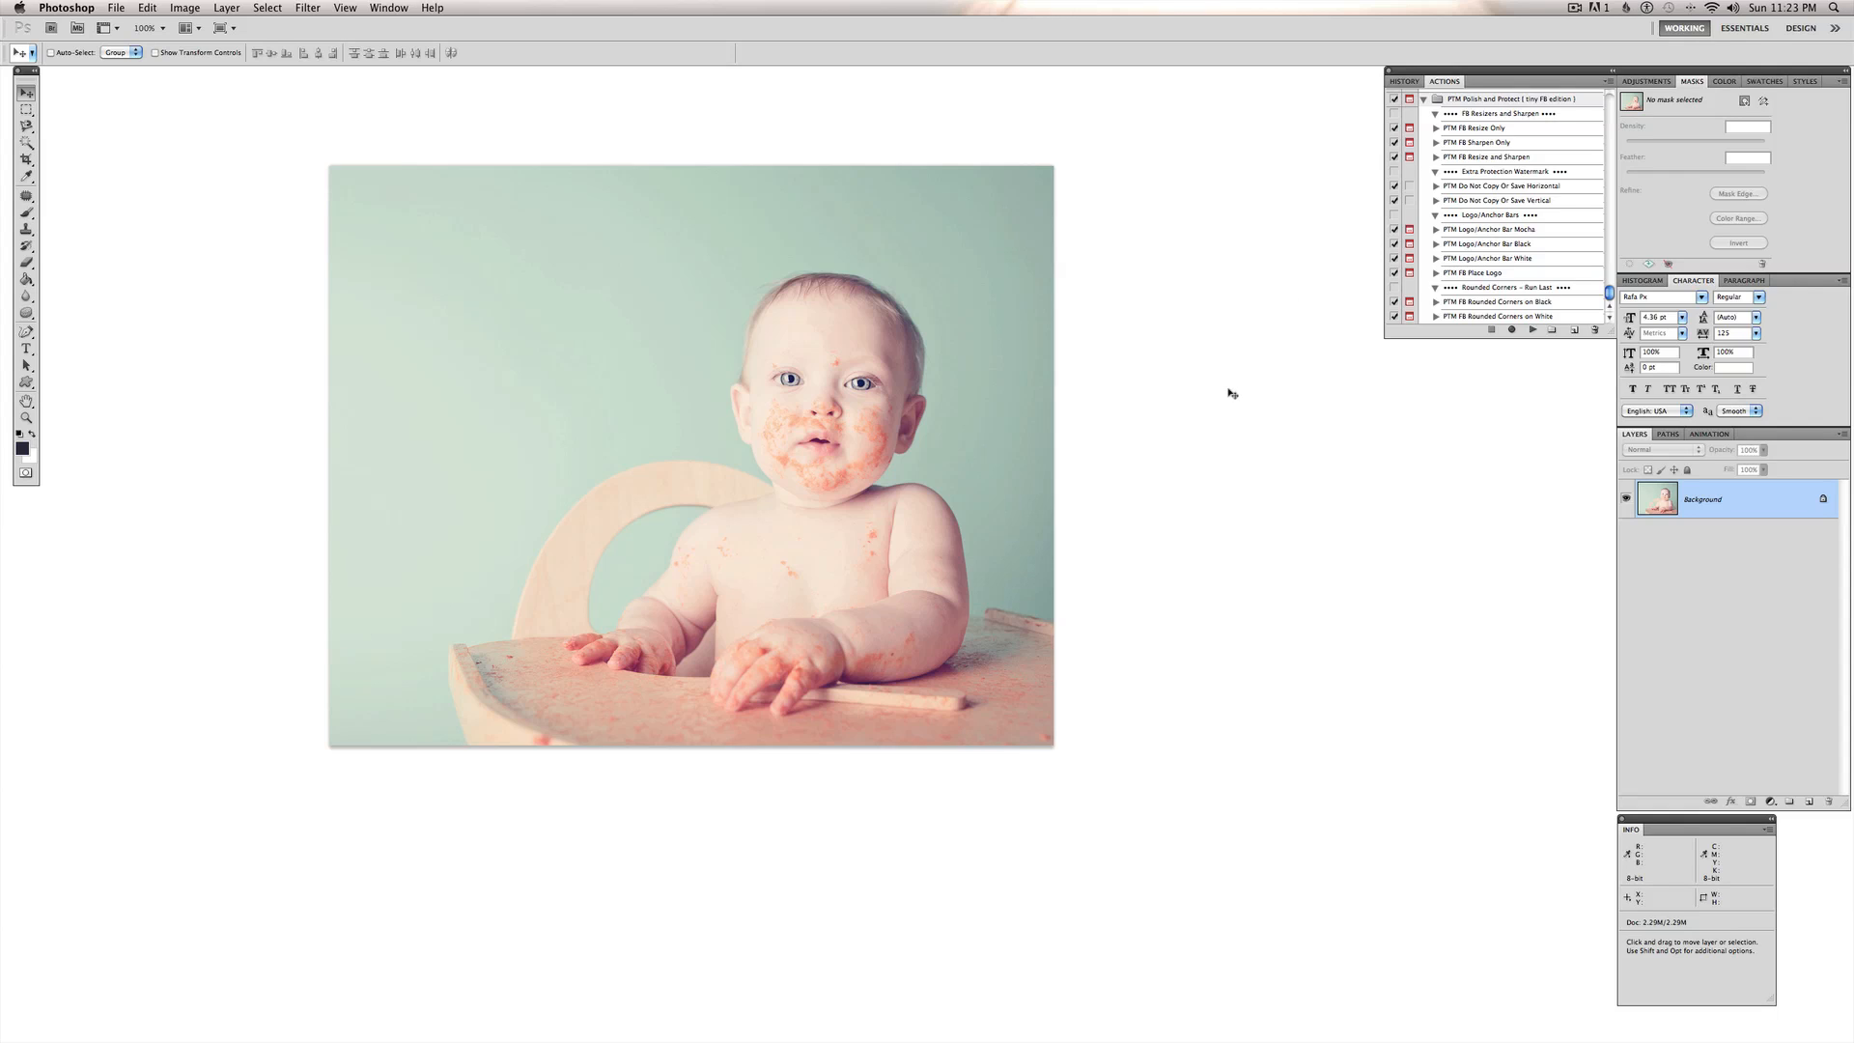
pyautogui.moveTo(1254, 448)
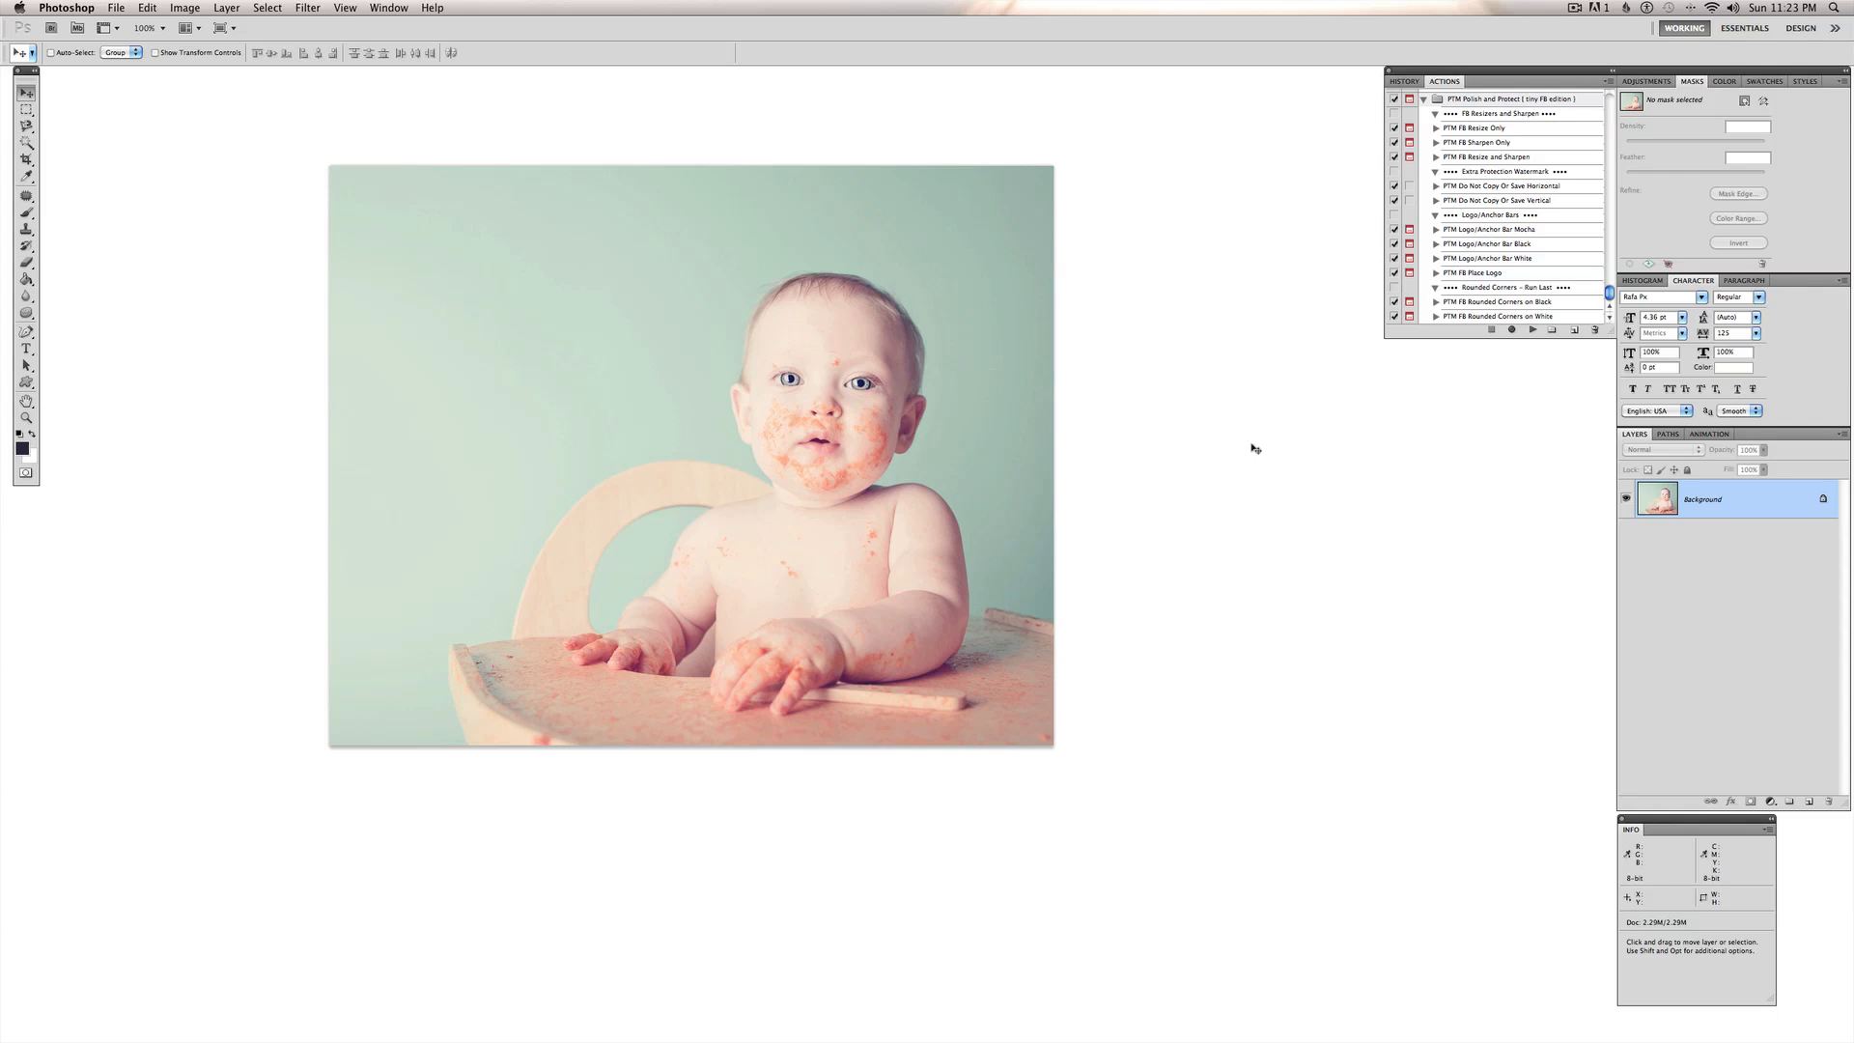
pyautogui.moveTo(1263, 433)
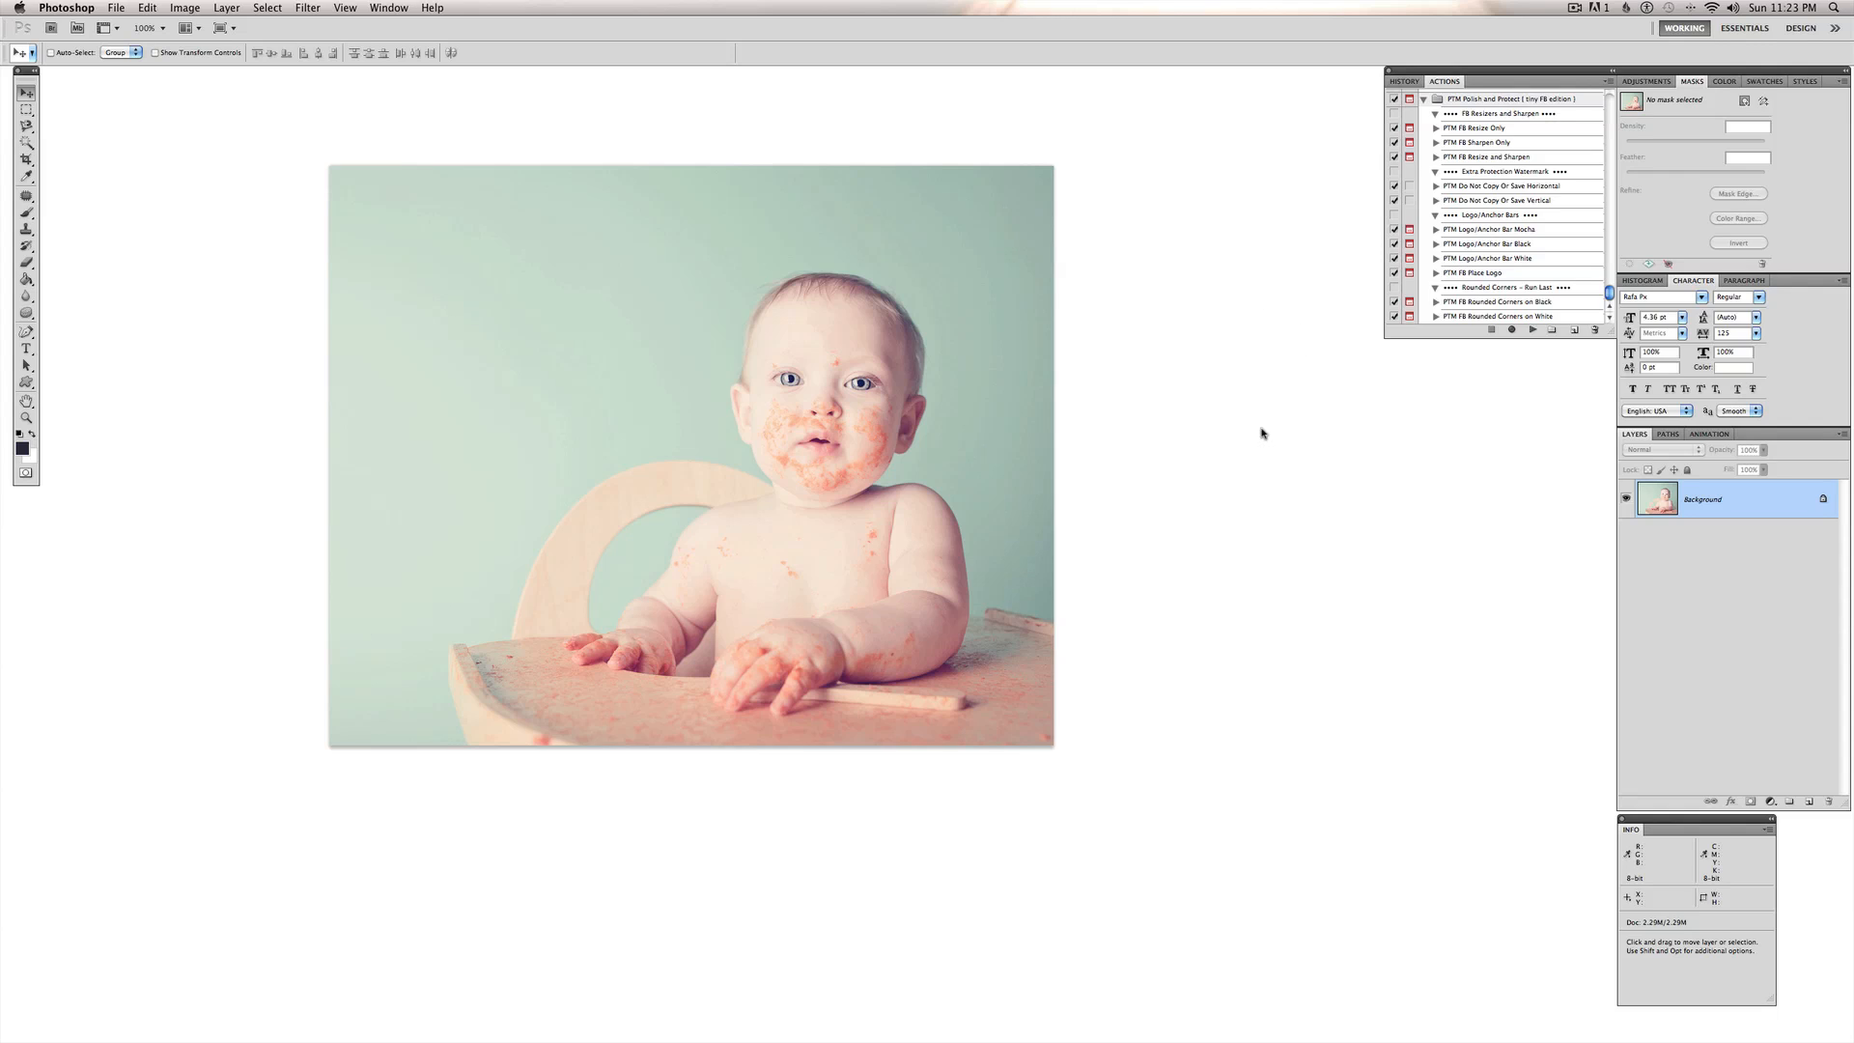
pyautogui.moveTo(1313, 292)
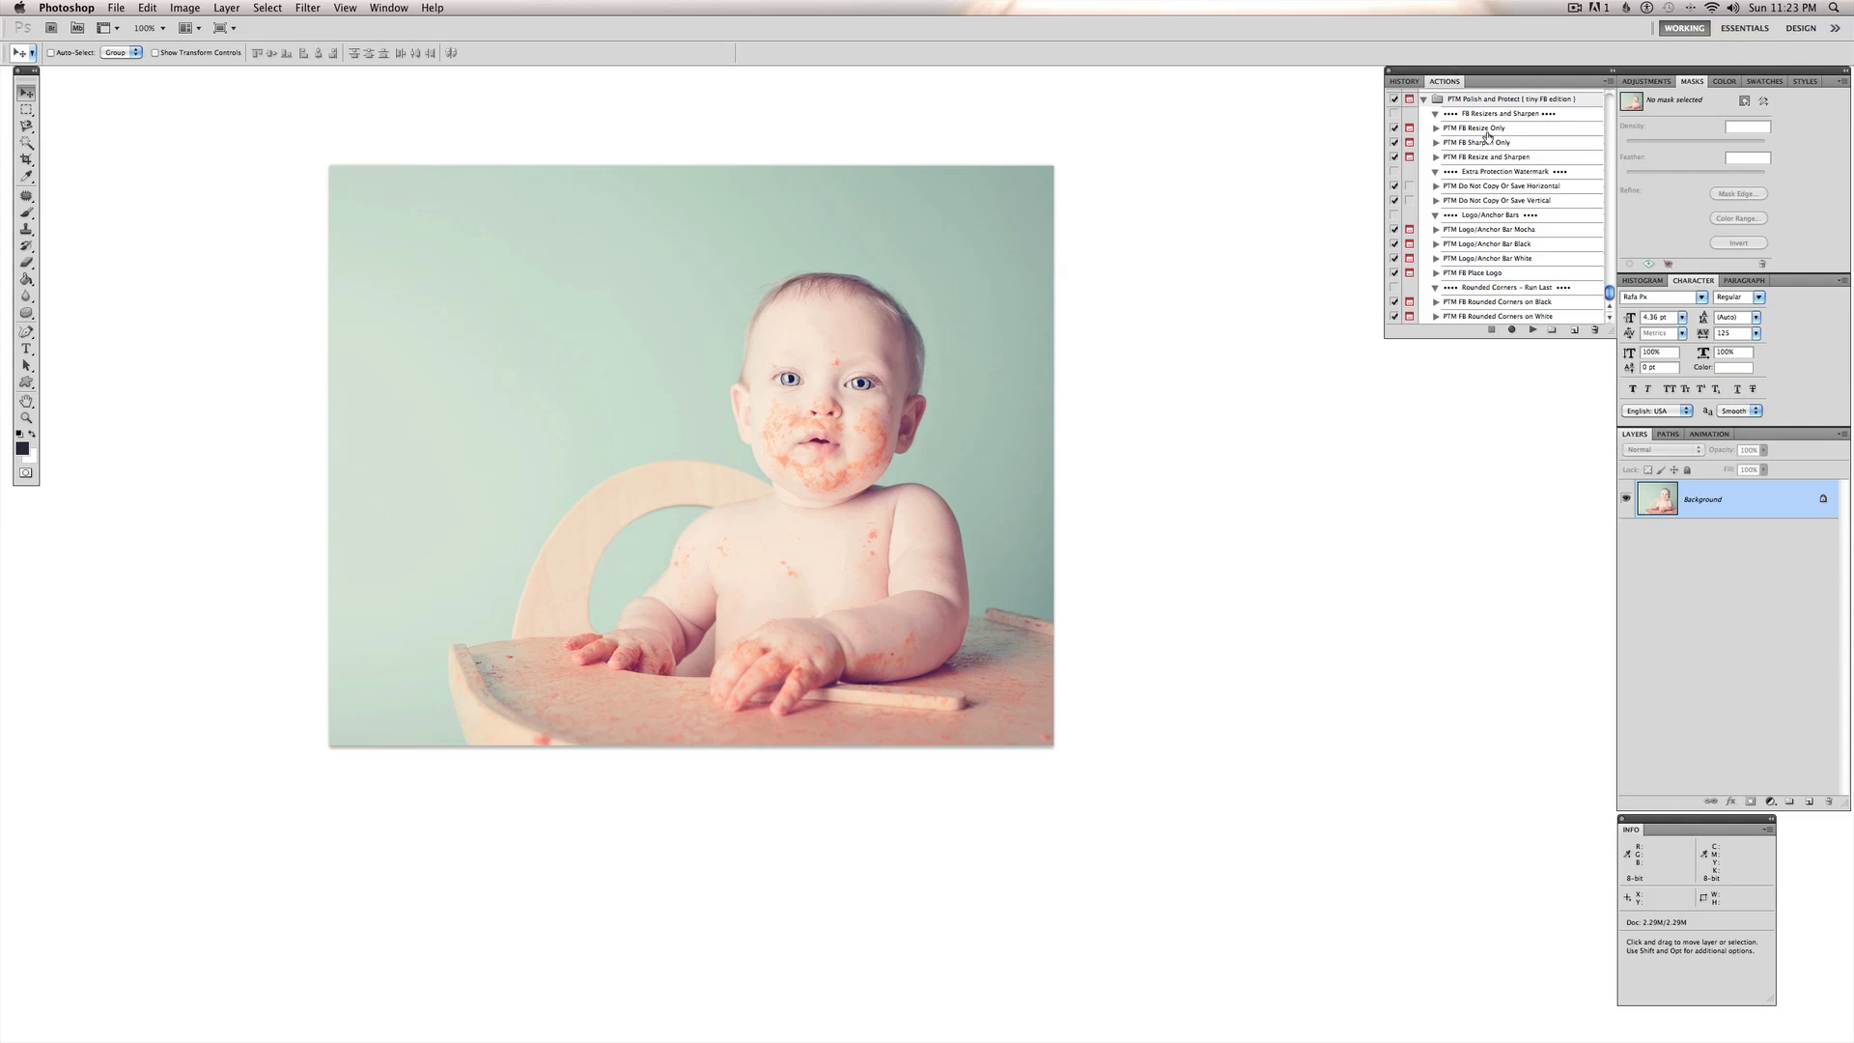
pyautogui.moveTo(1525, 137)
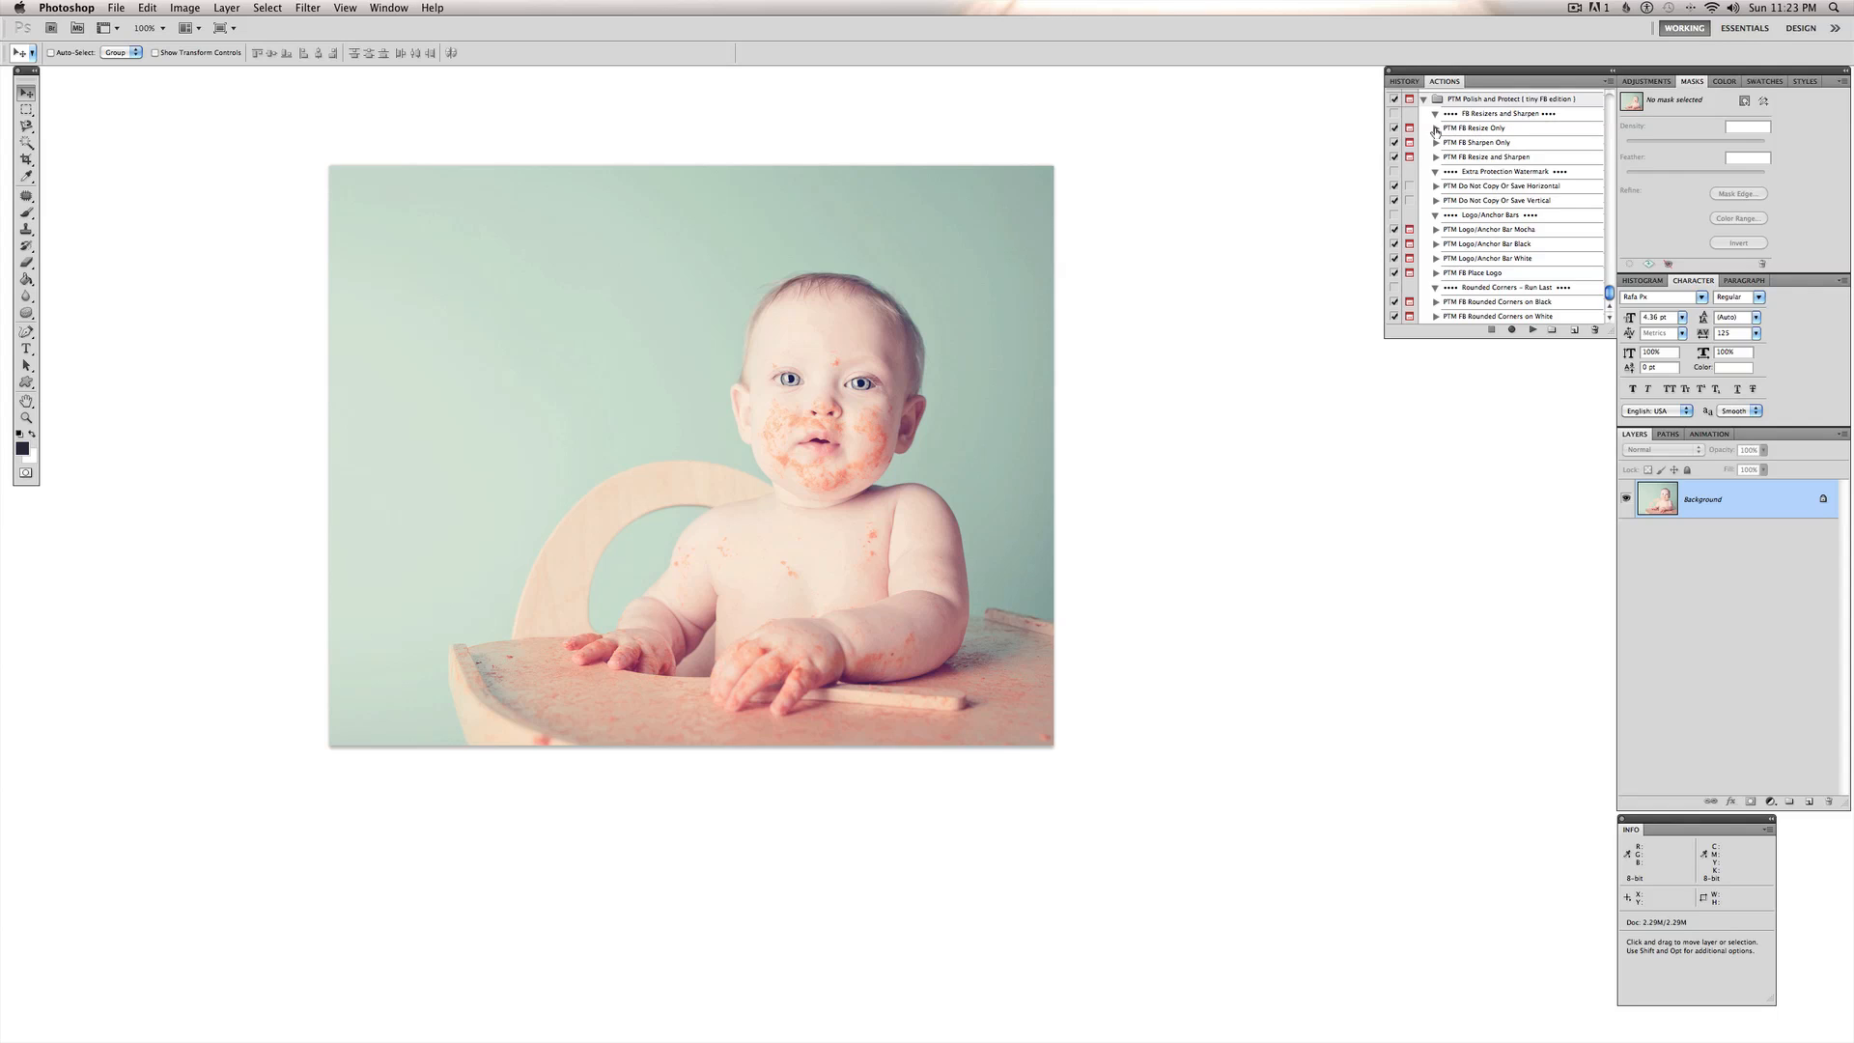
pyautogui.moveTo(1524, 132)
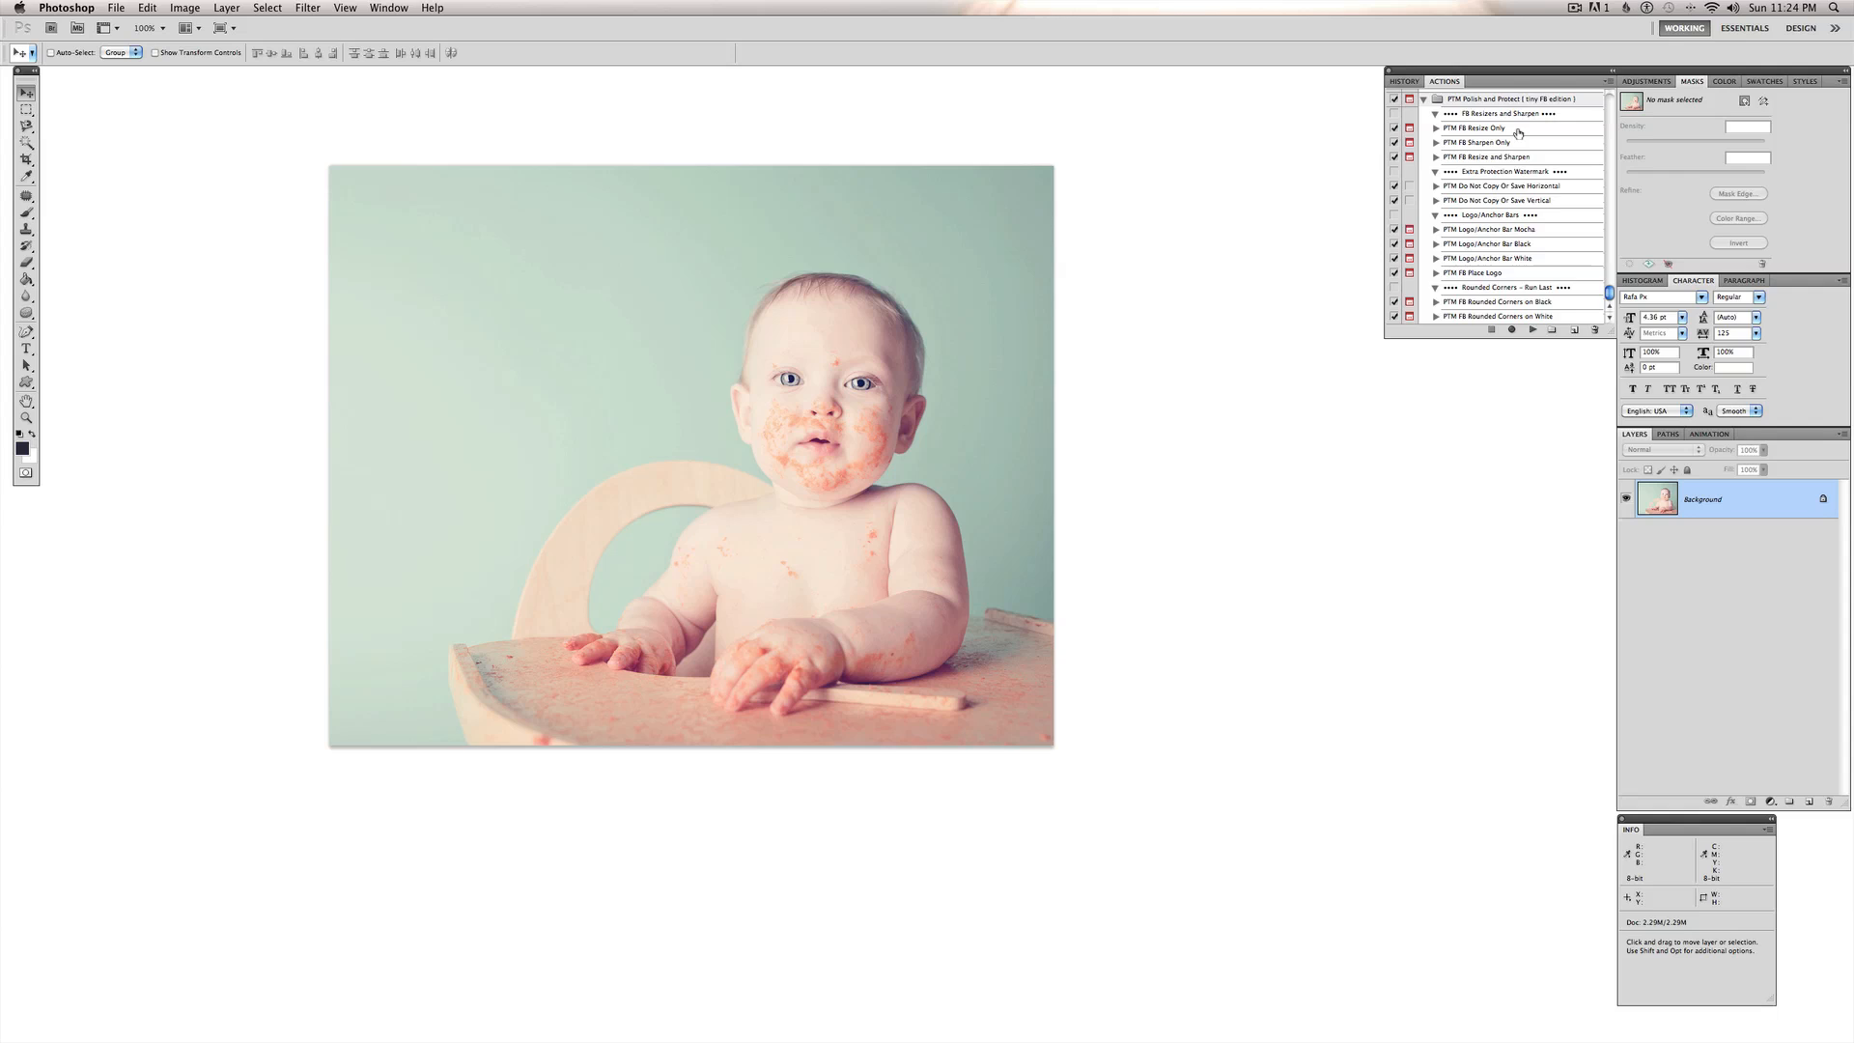
pyautogui.moveTo(1506, 132)
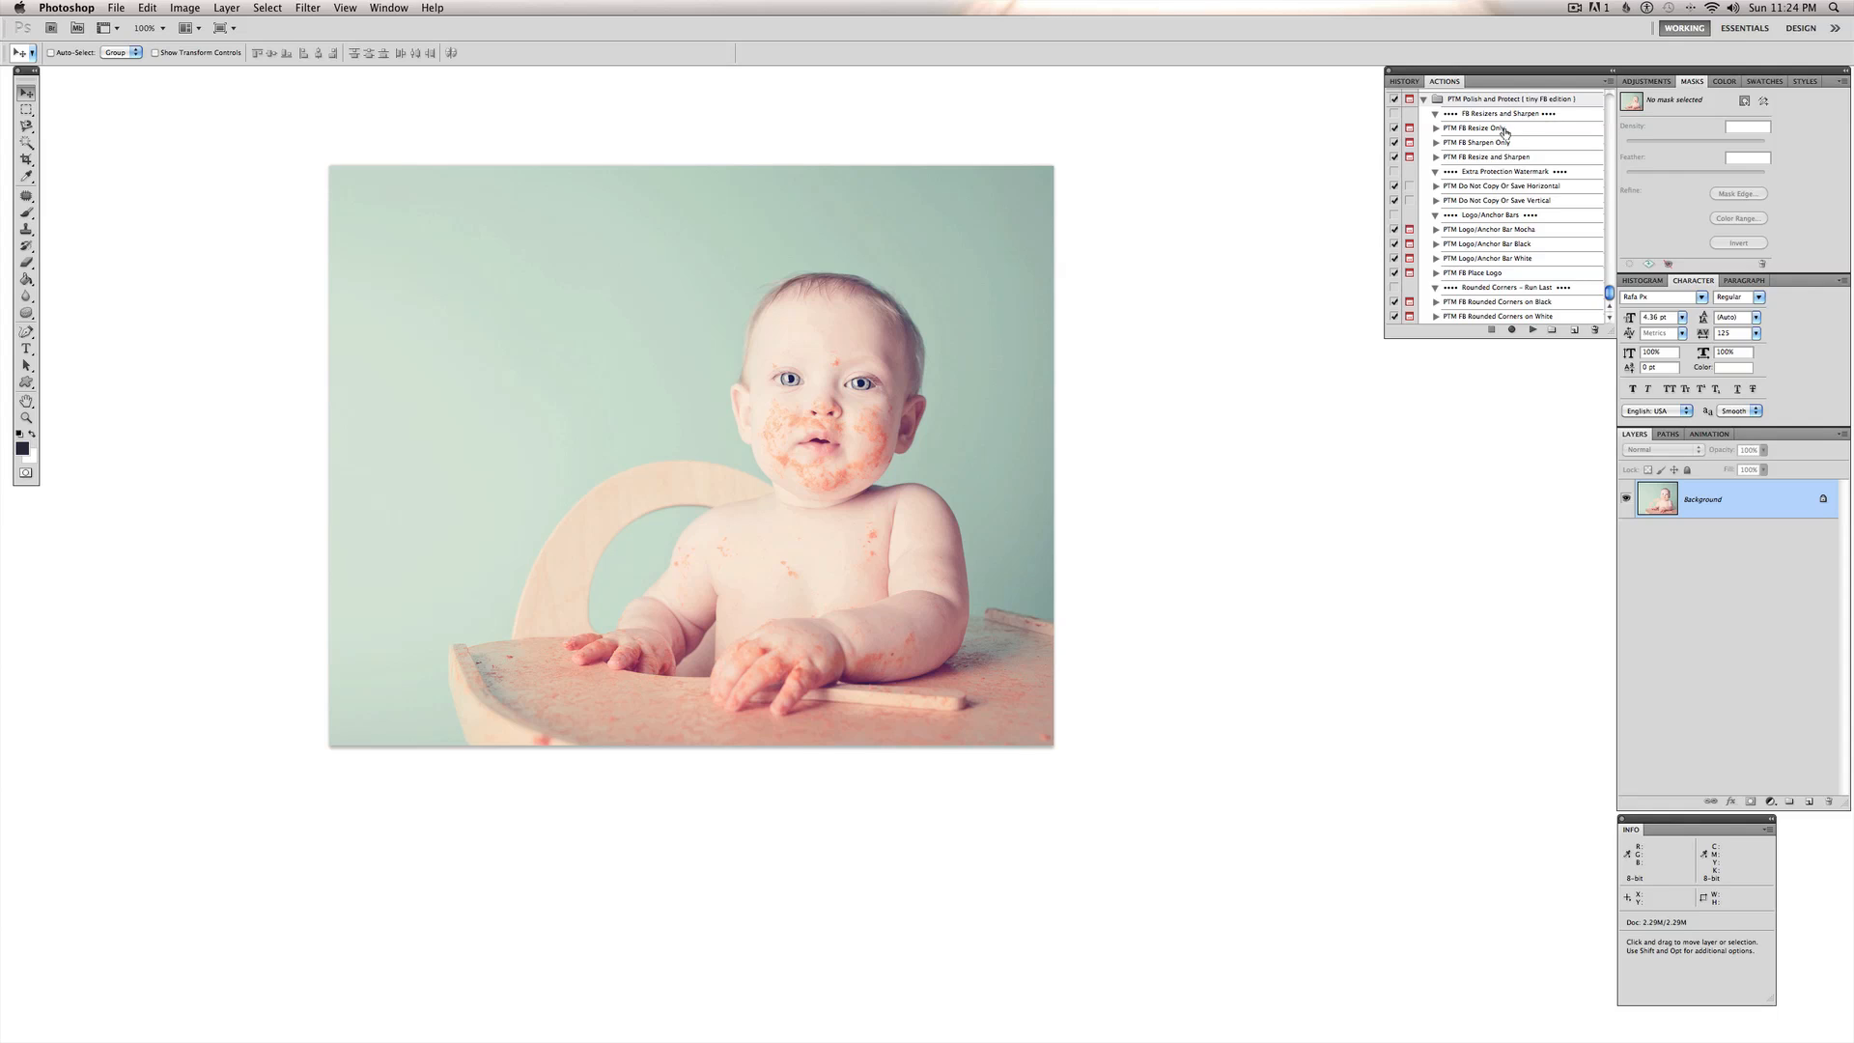
# - Run the PTM FB Resize and Sharpen action and set the Sharpen It layer to 67% opacity
pyautogui.click(1476, 128)
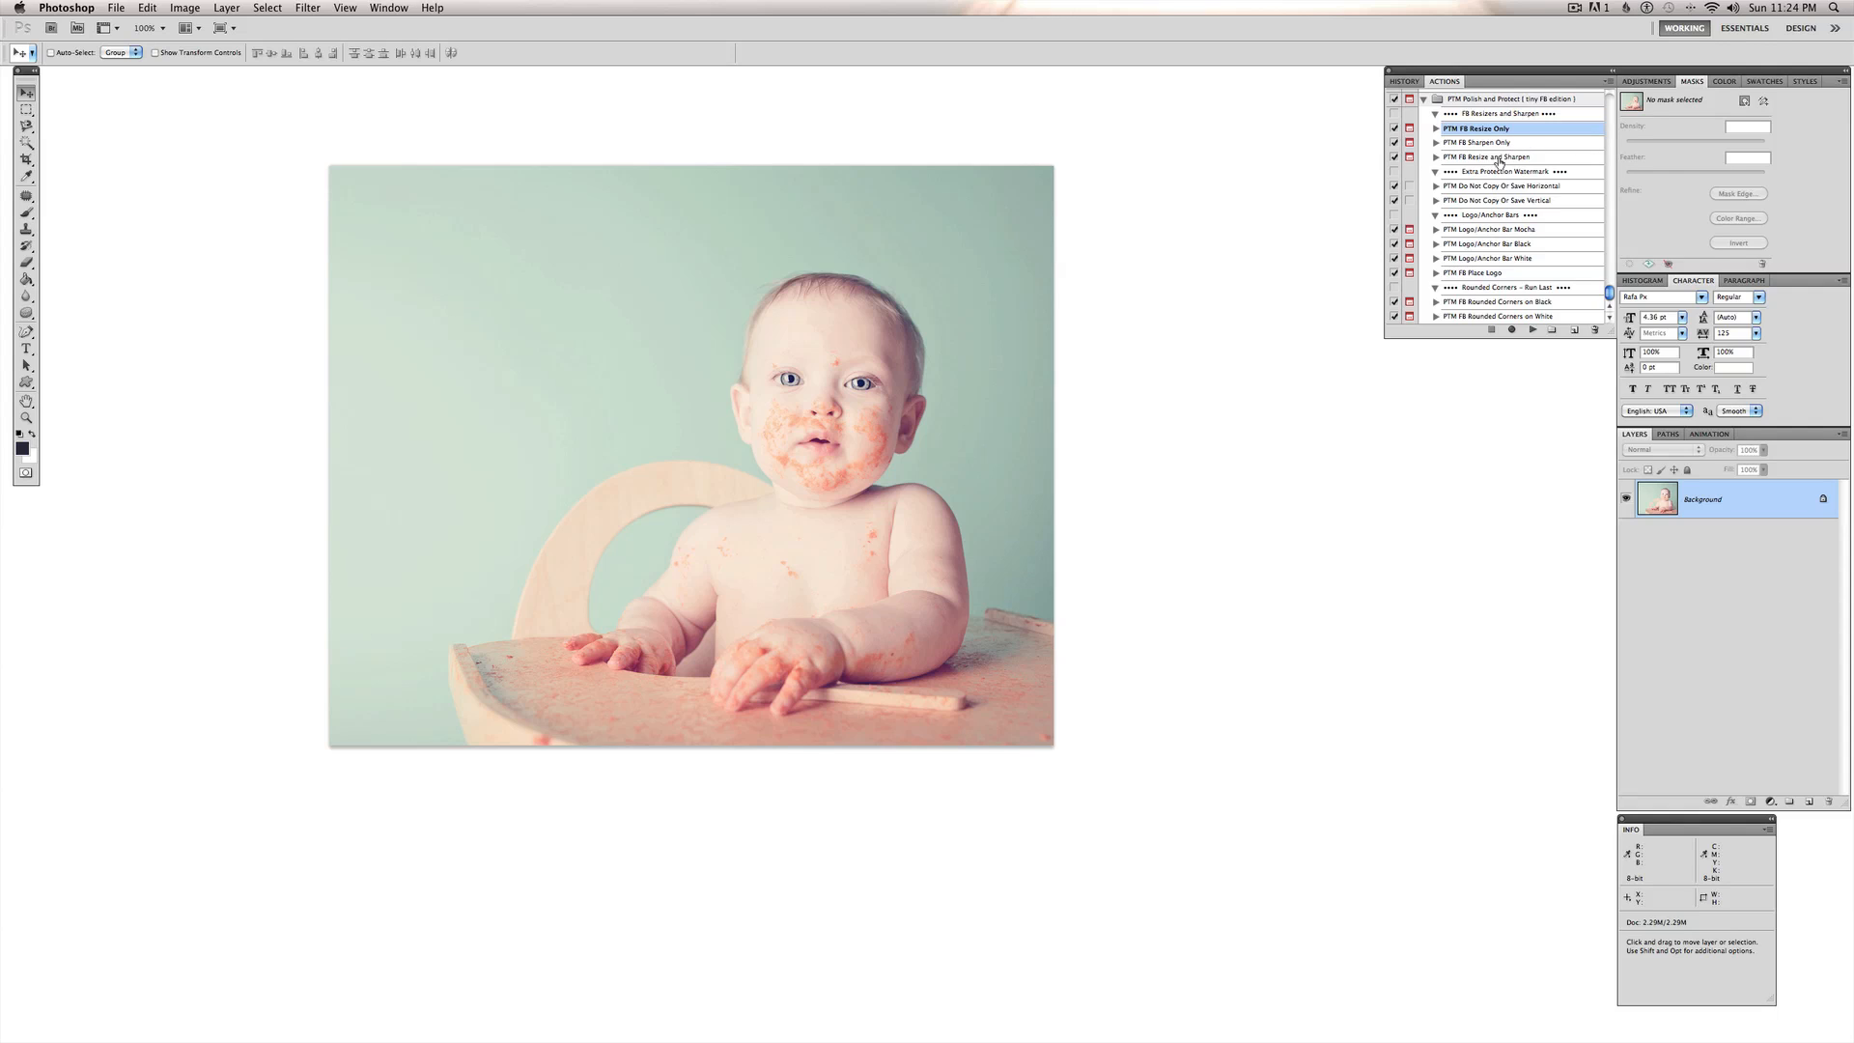
pyautogui.click(1490, 156)
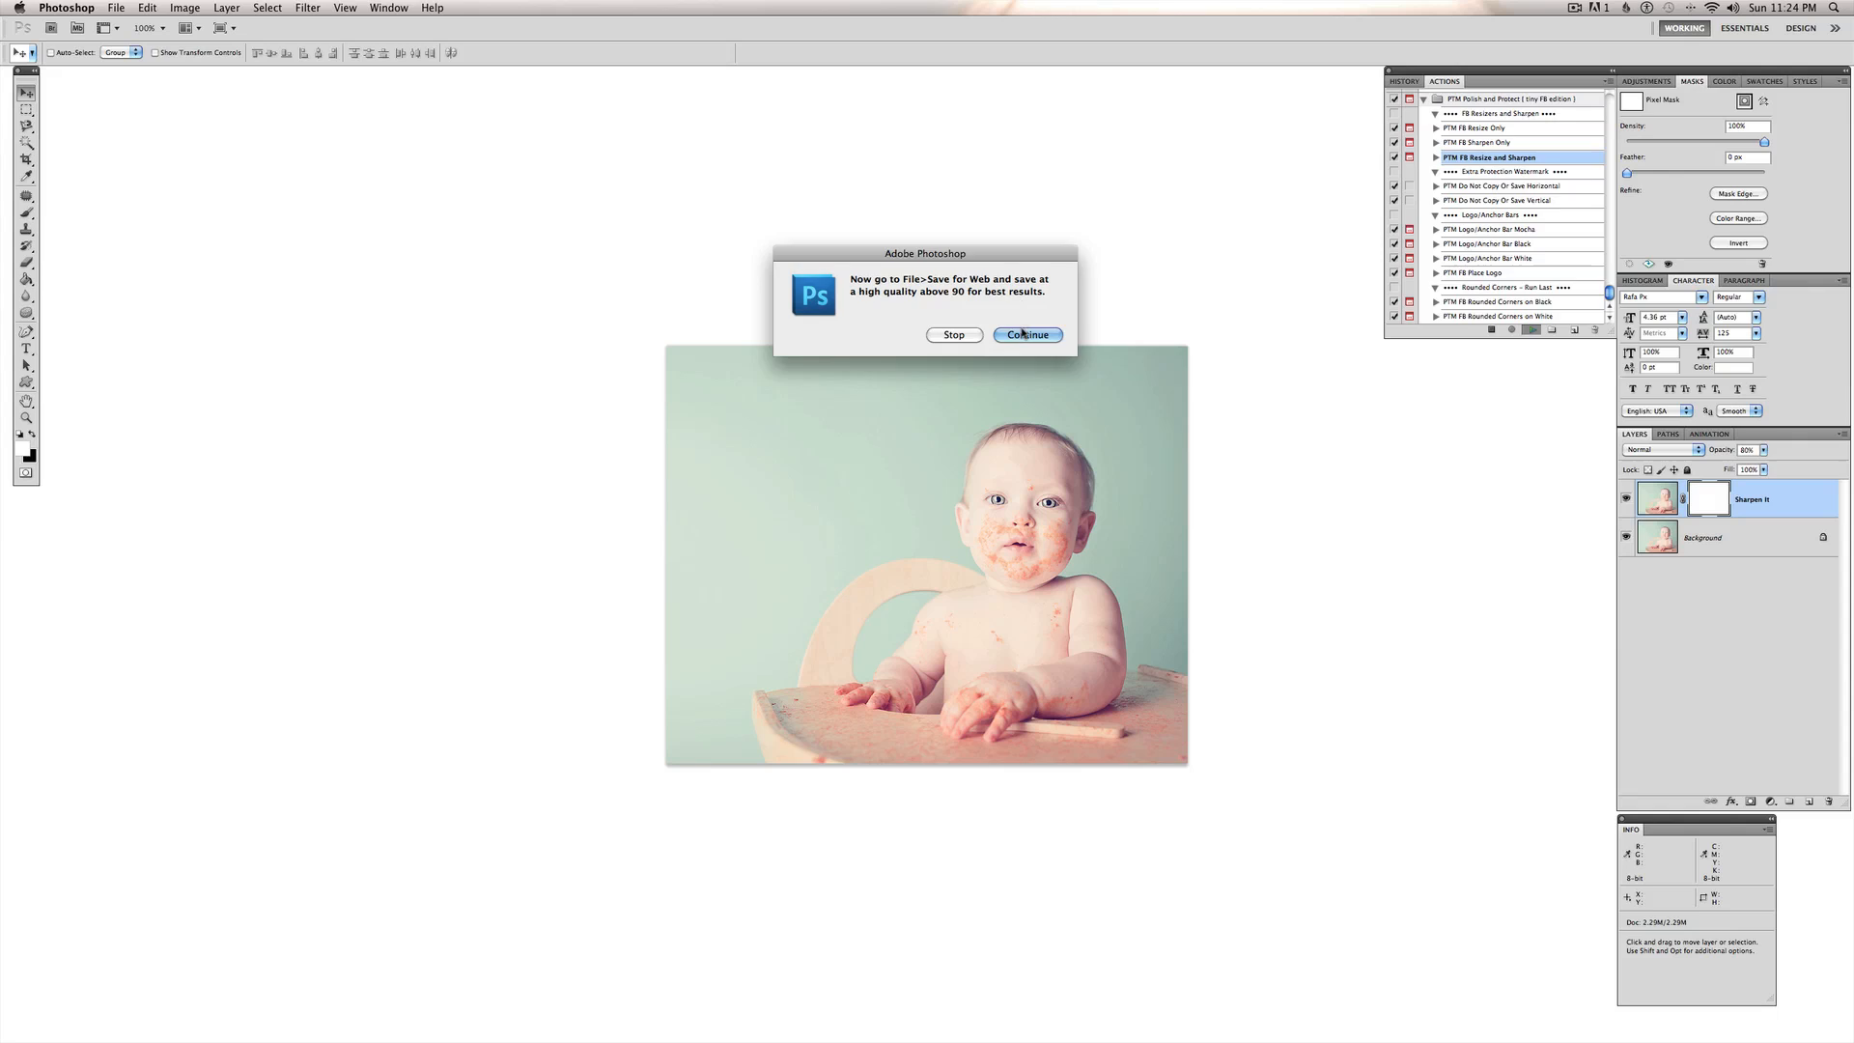
pyautogui.click(1026, 335)
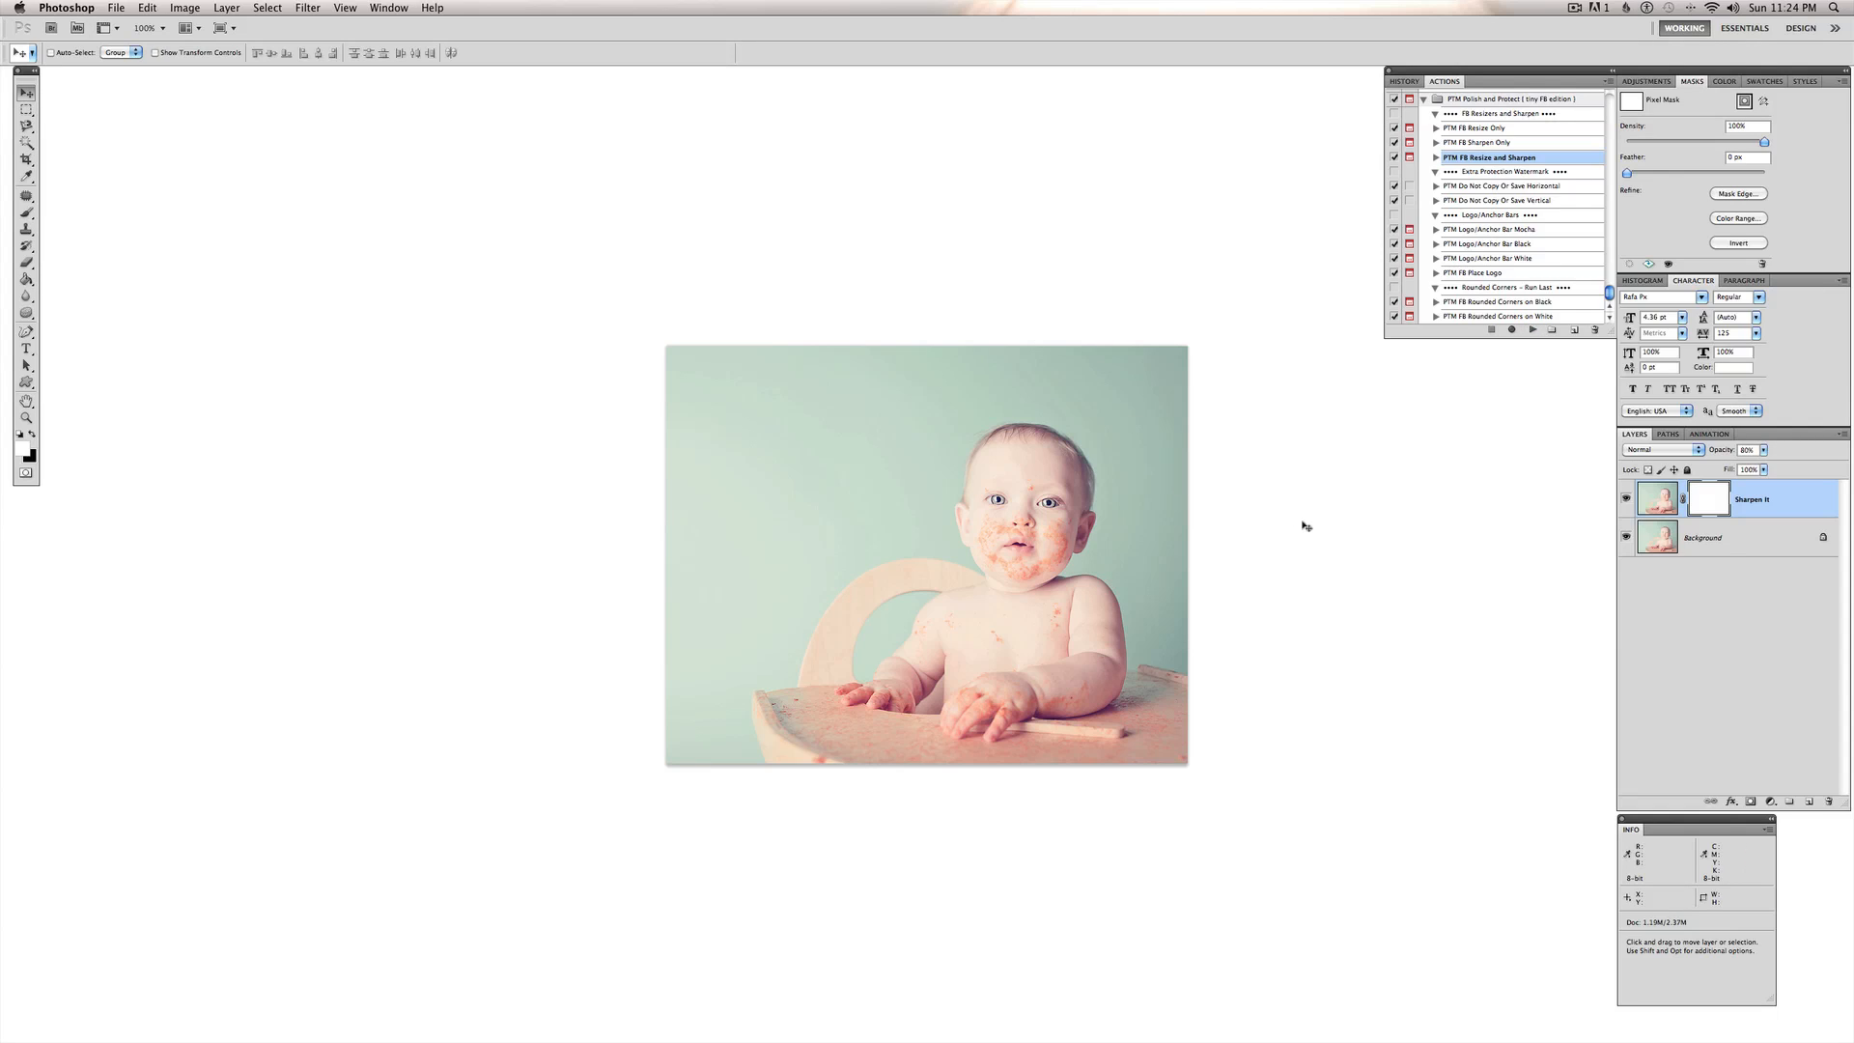
pyautogui.moveTo(1369, 584)
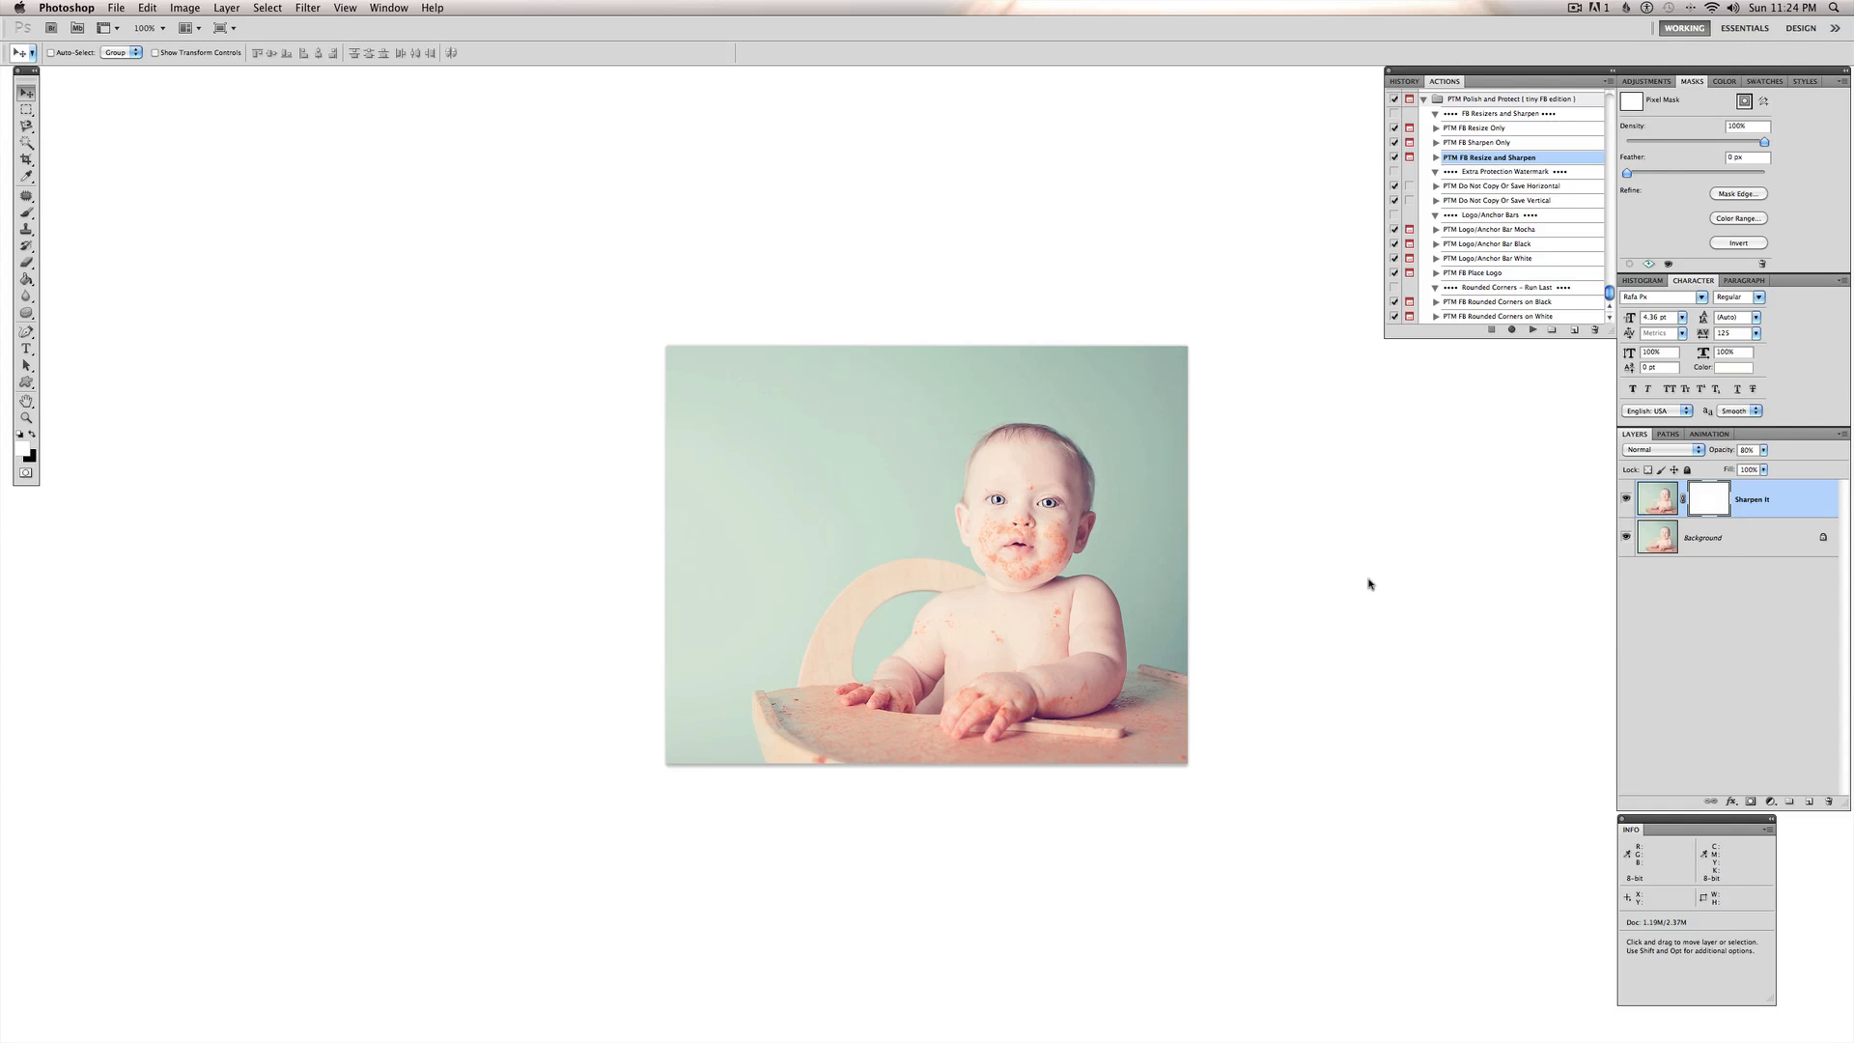
pyautogui.moveTo(1364, 614)
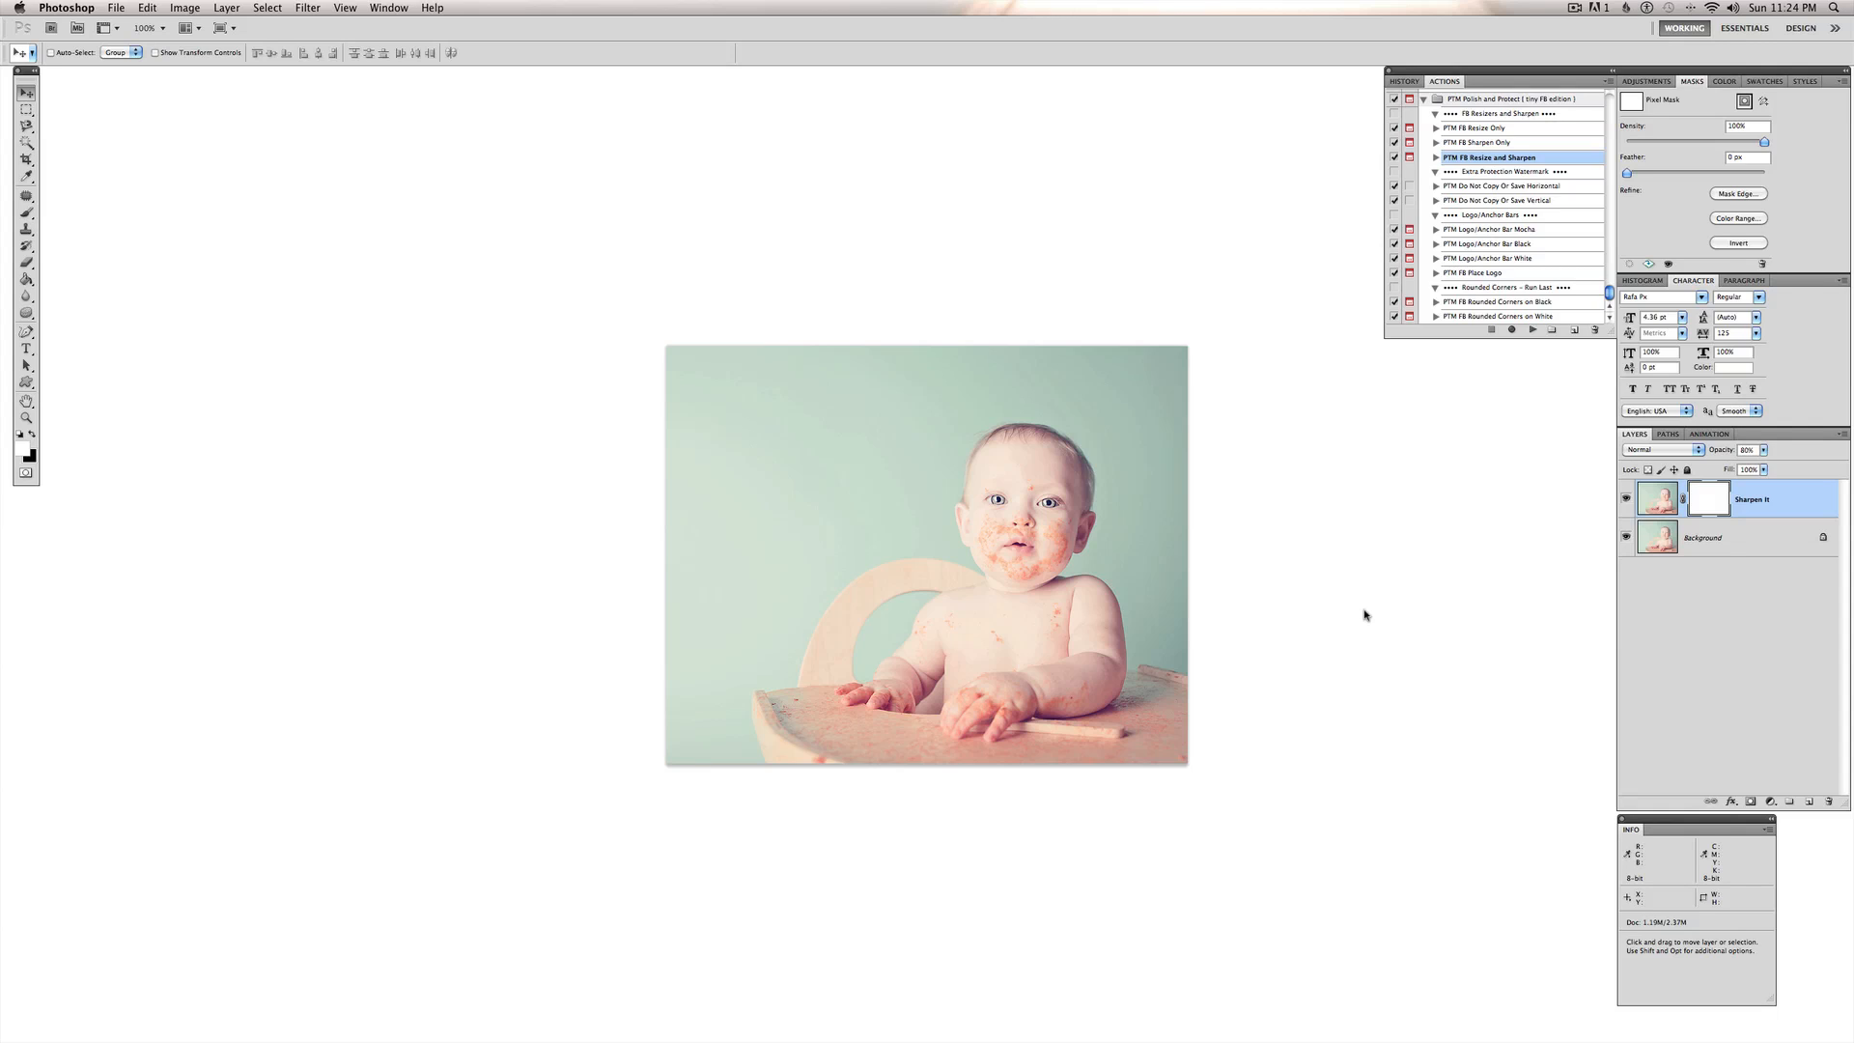
pyautogui.moveTo(1323, 411)
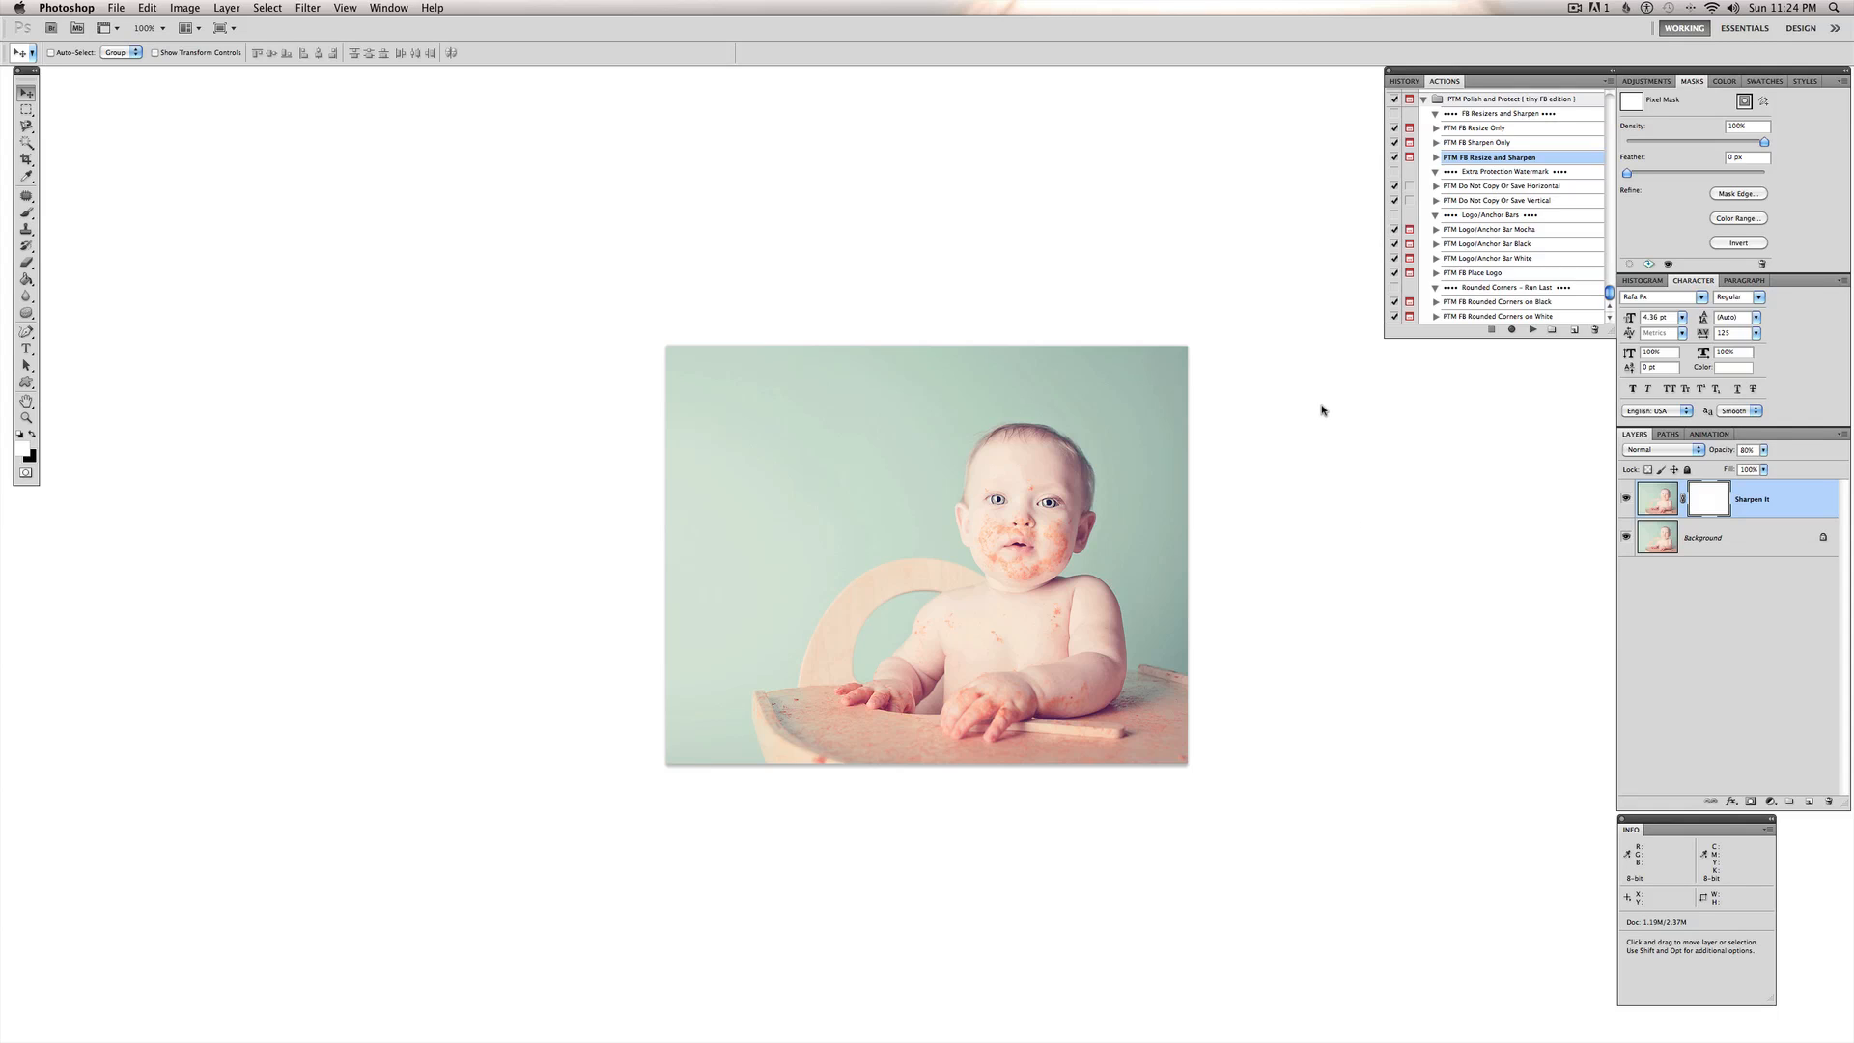
pyautogui.moveTo(1331, 540)
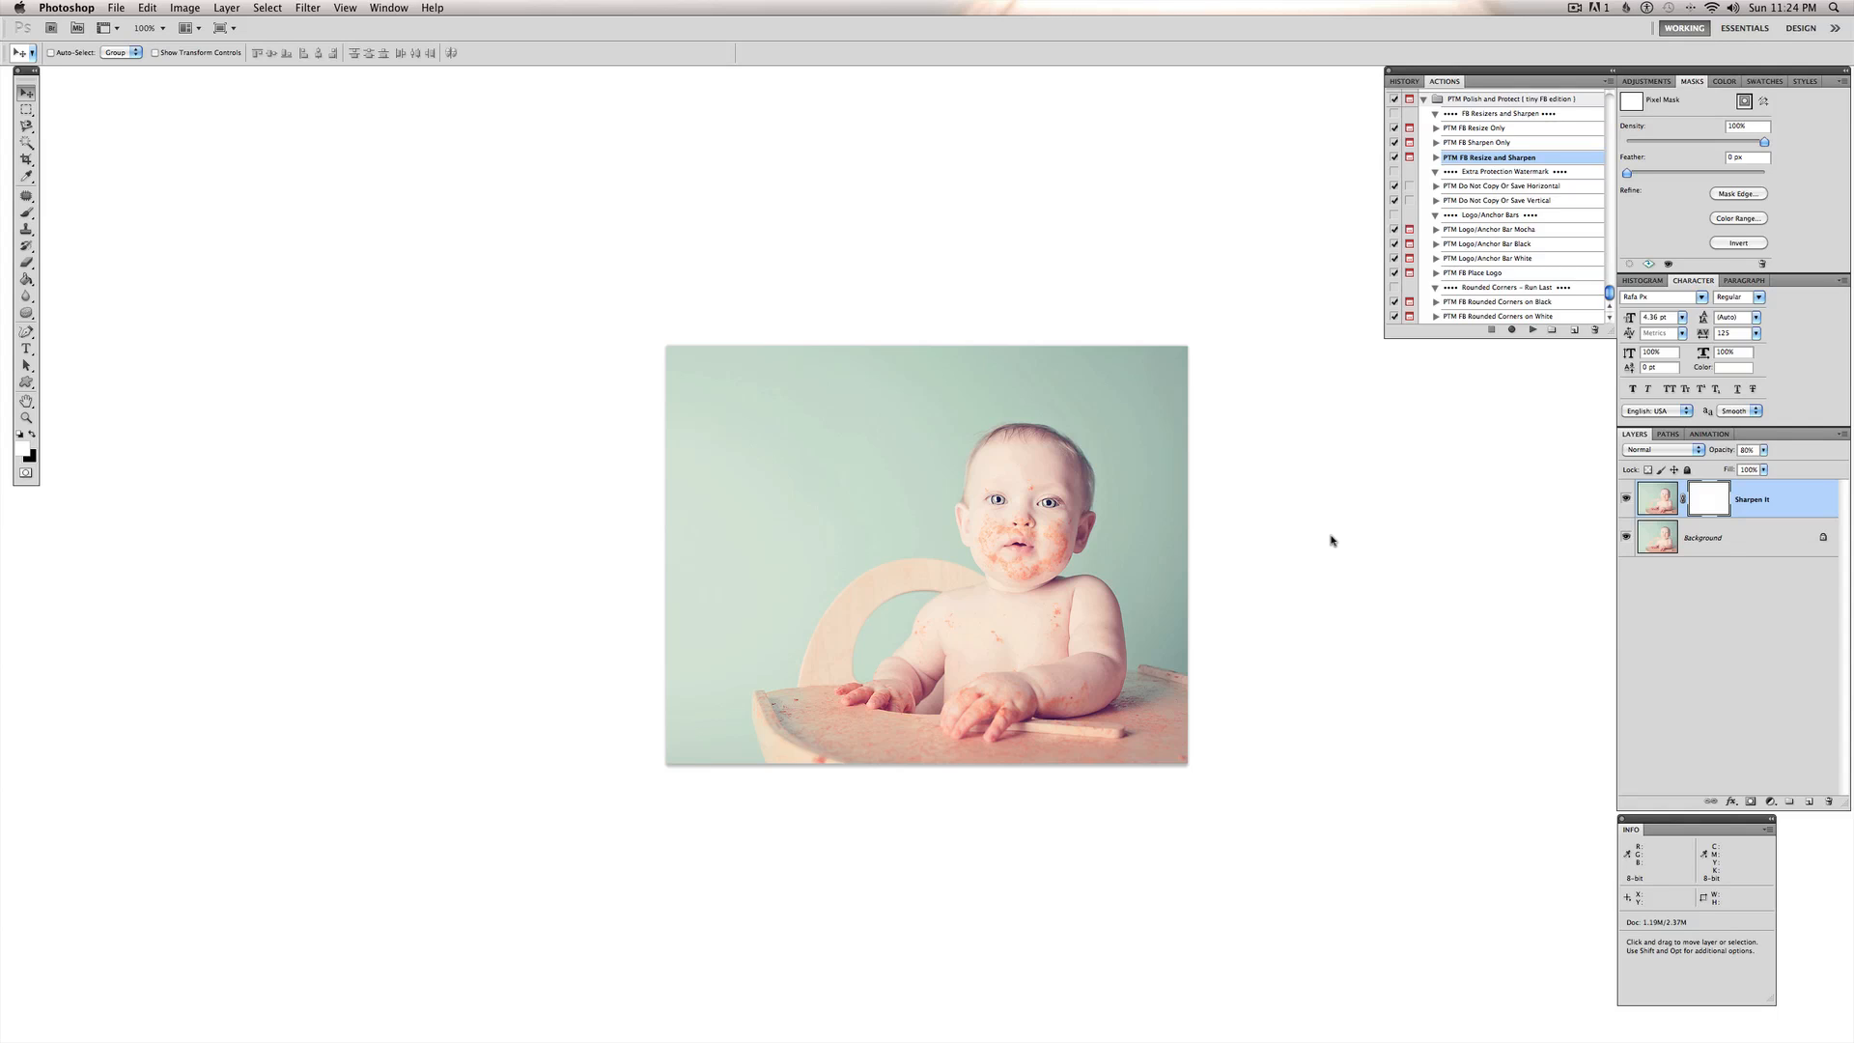
pyautogui.moveTo(1454, 510)
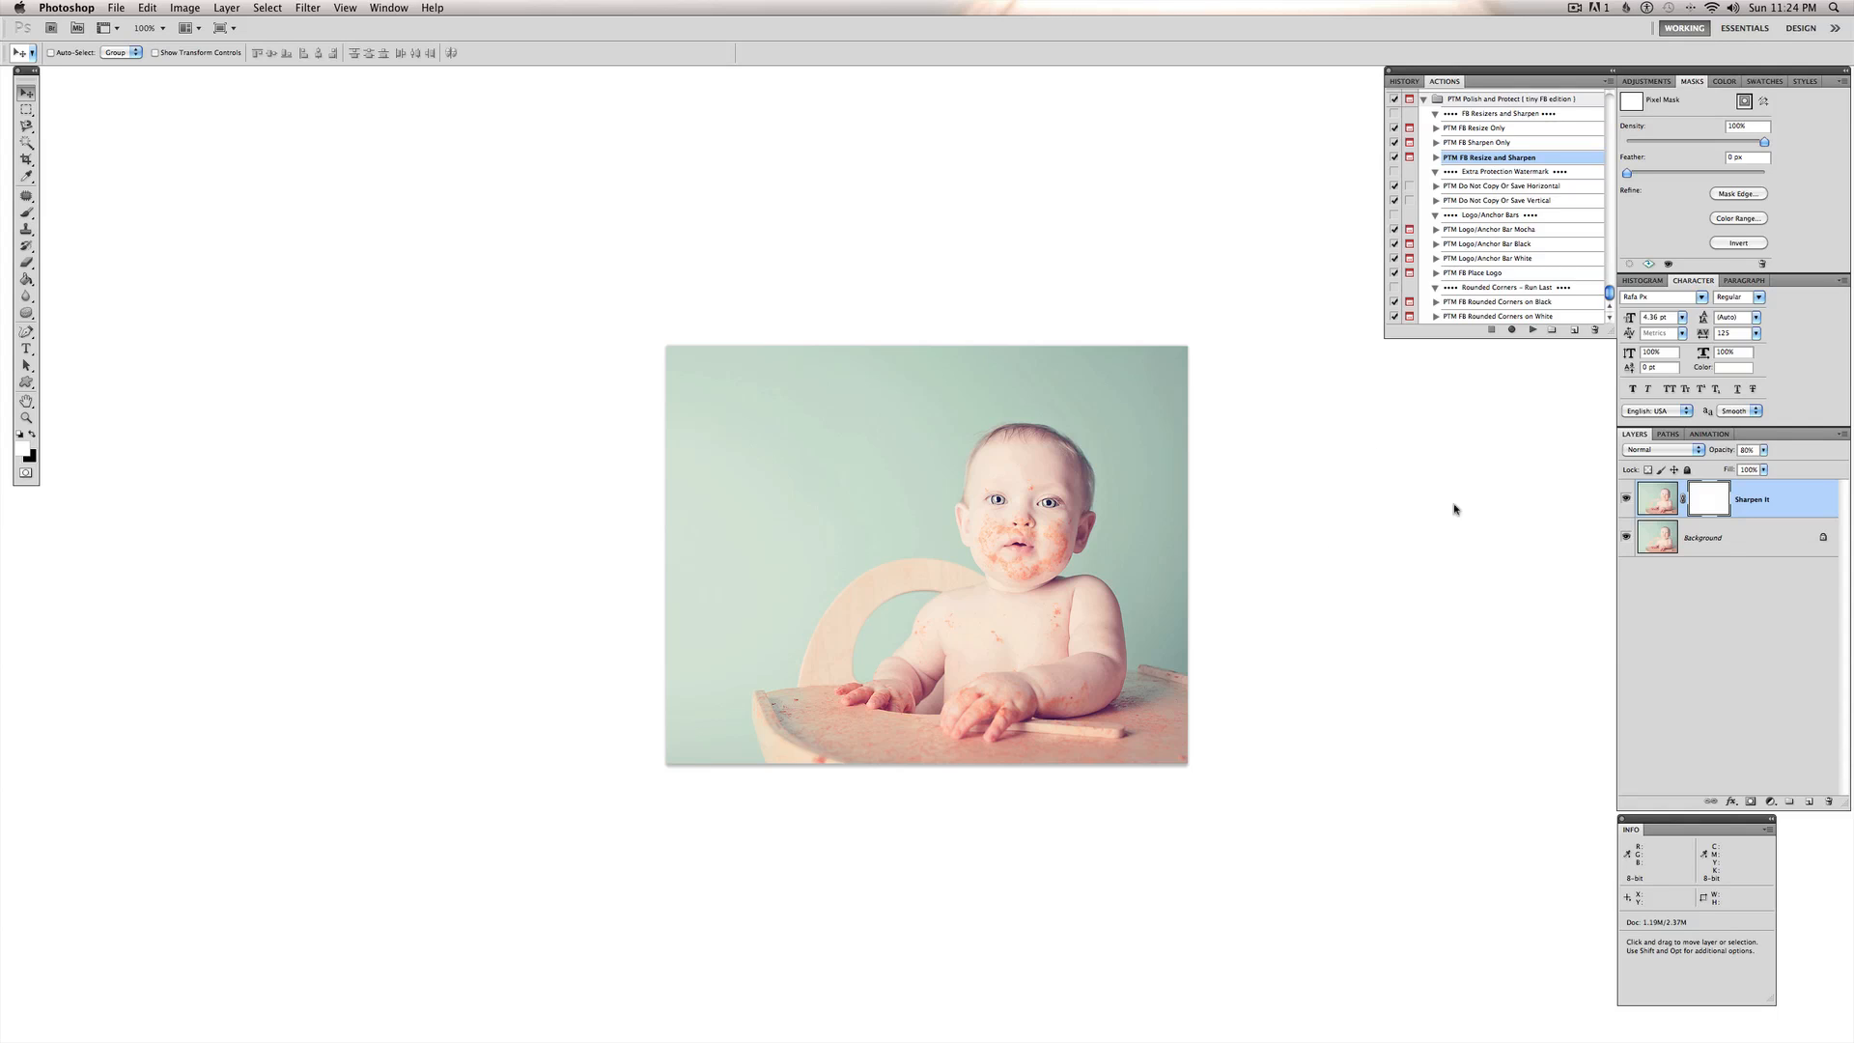
pyautogui.moveTo(1449, 690)
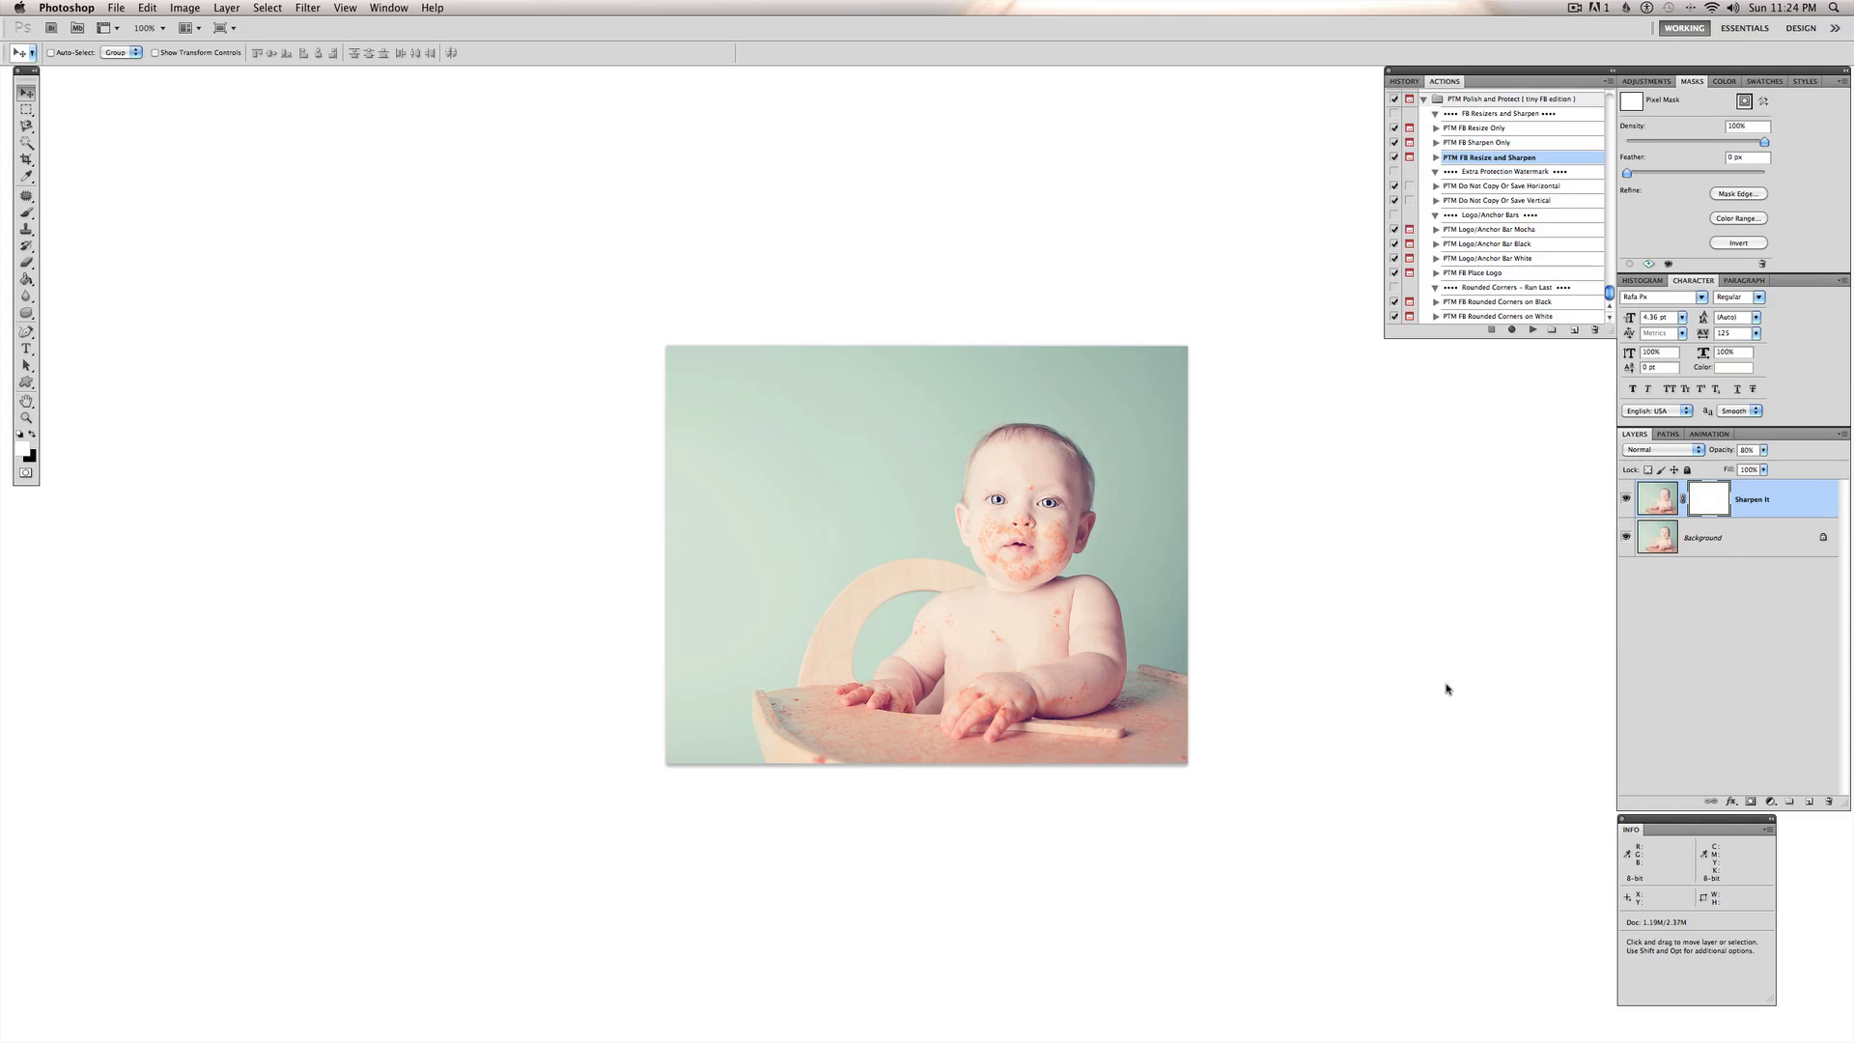
pyautogui.moveTo(1423, 852)
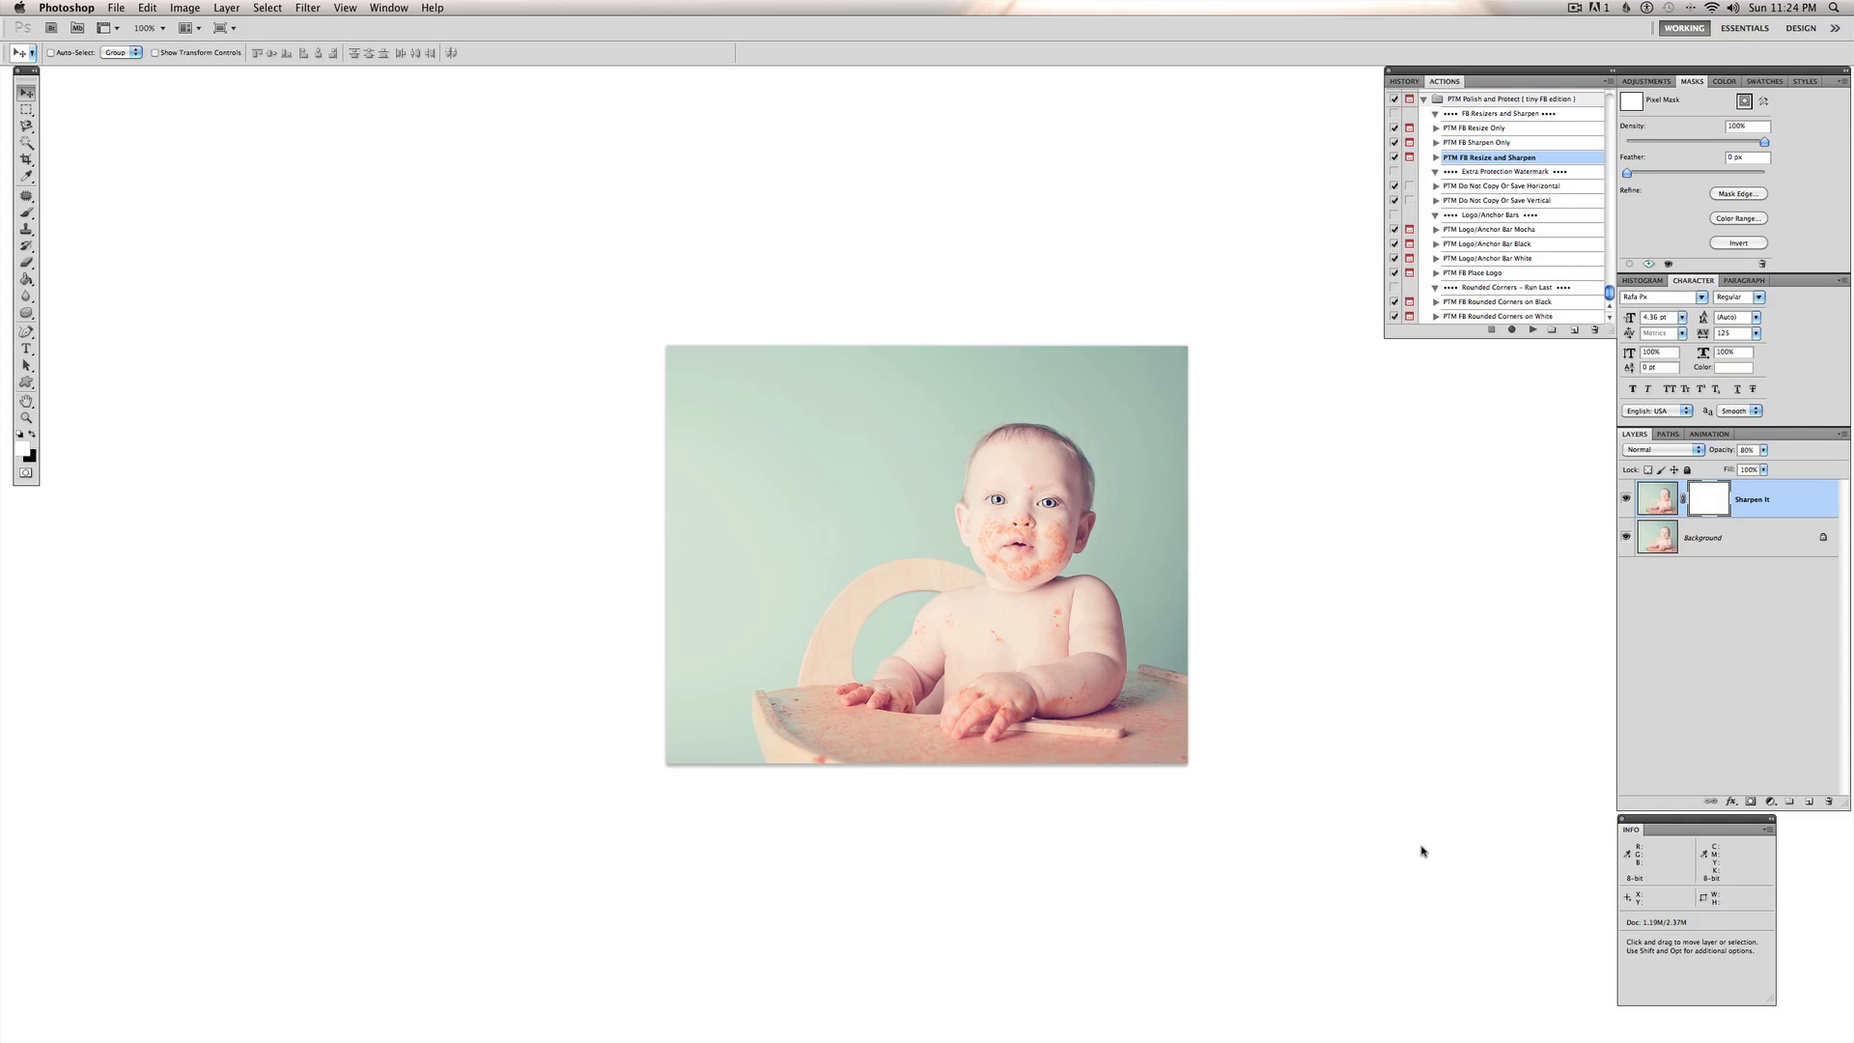
pyautogui.moveTo(1627, 498)
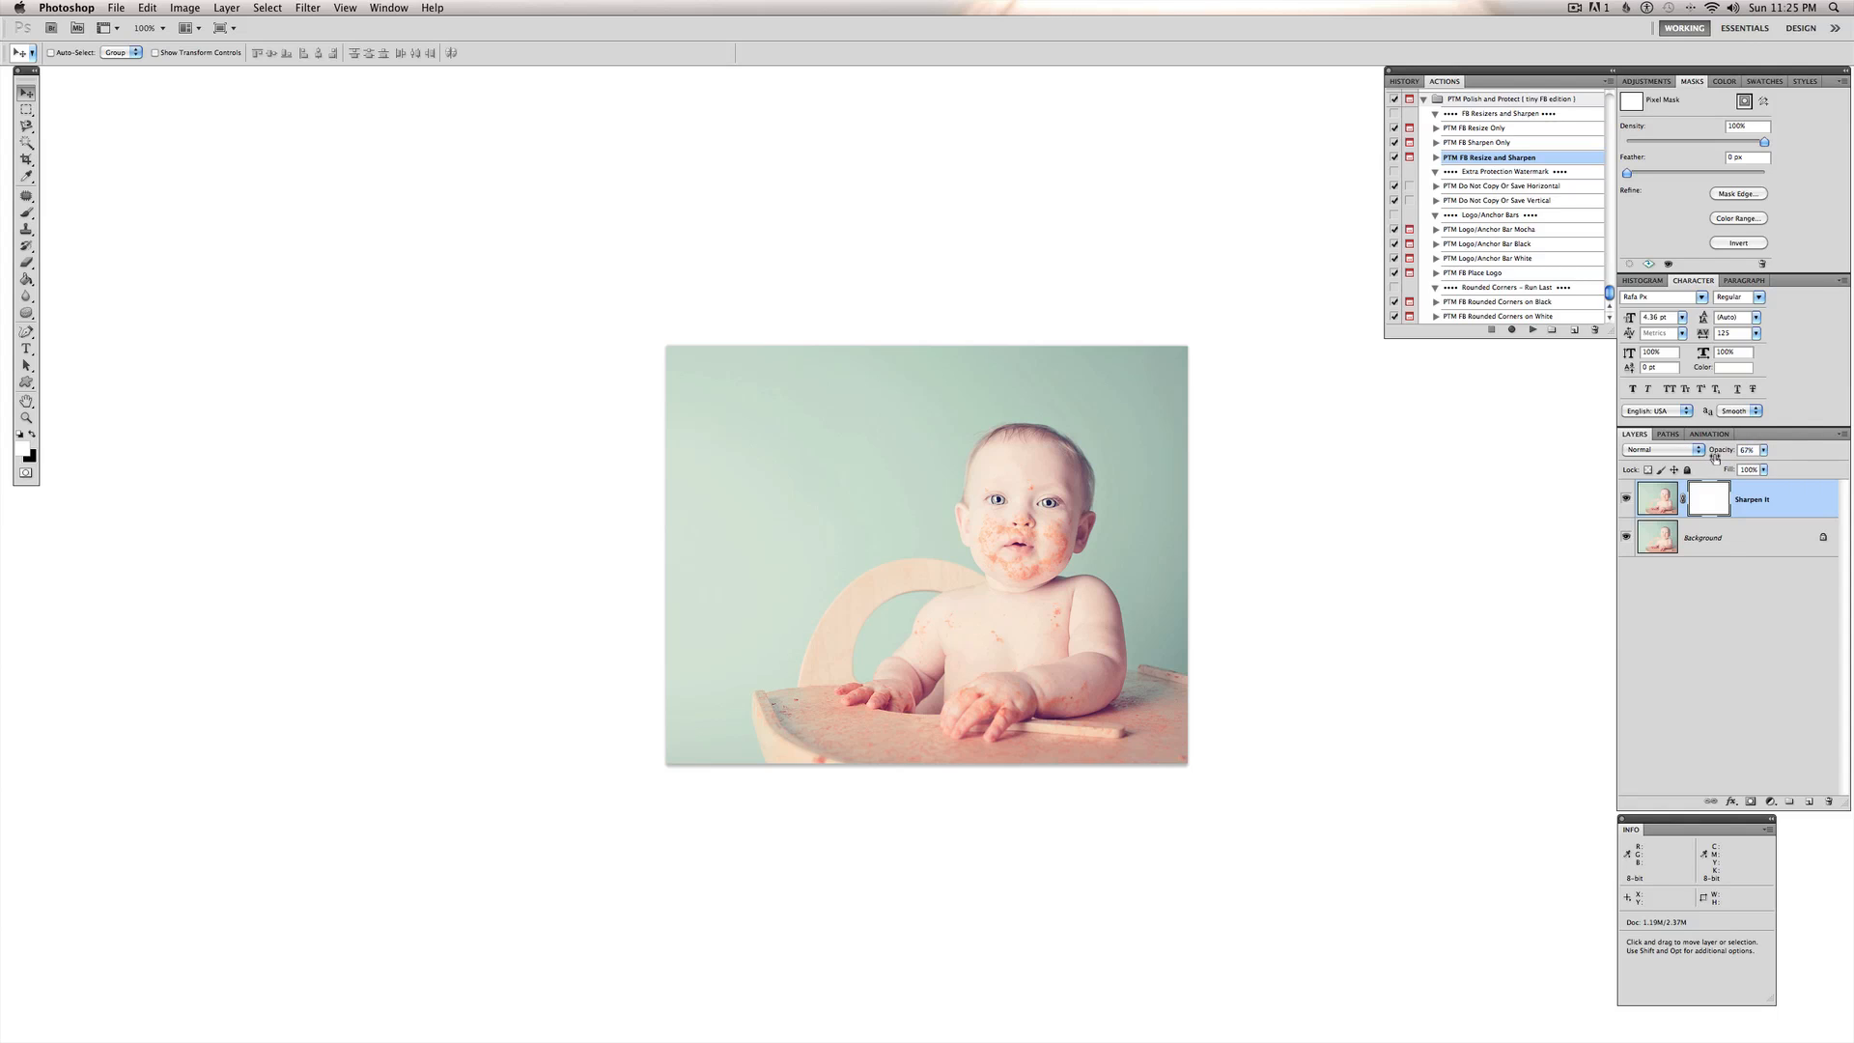
pyautogui.click(1626, 496)
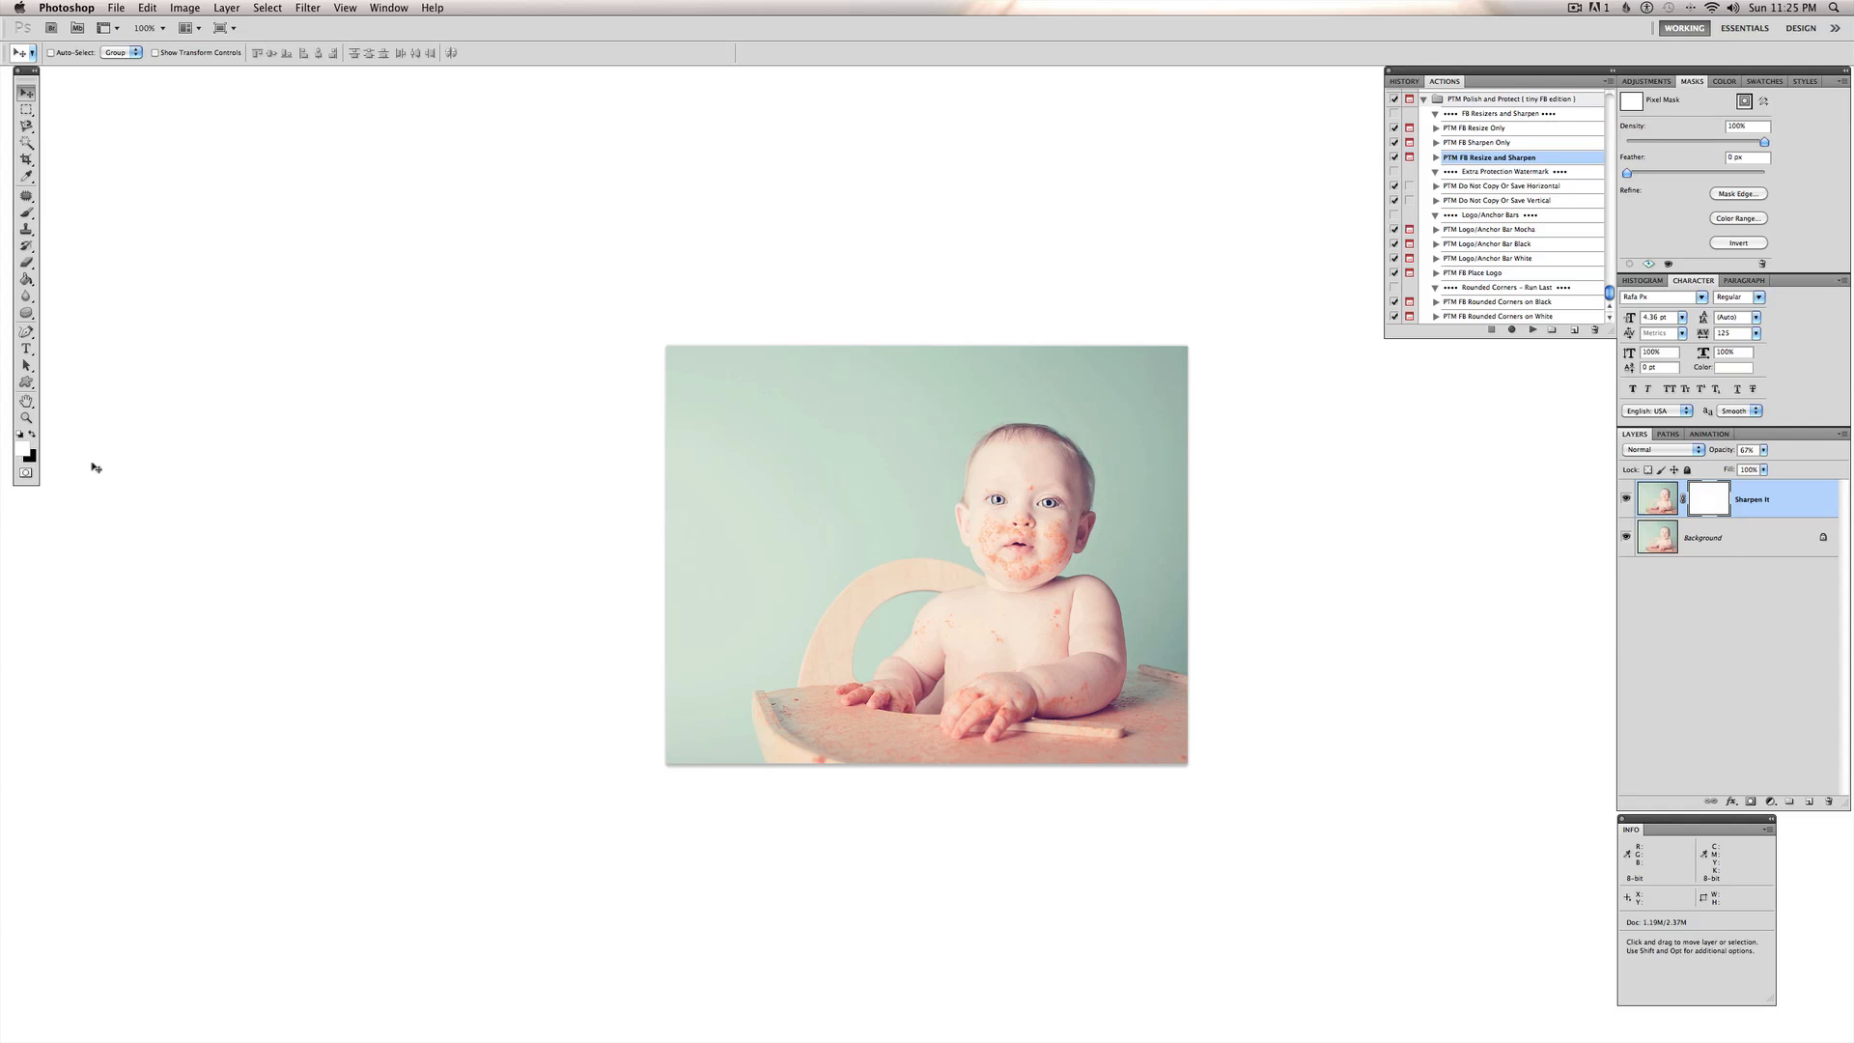
pyautogui.moveTo(949, 547)
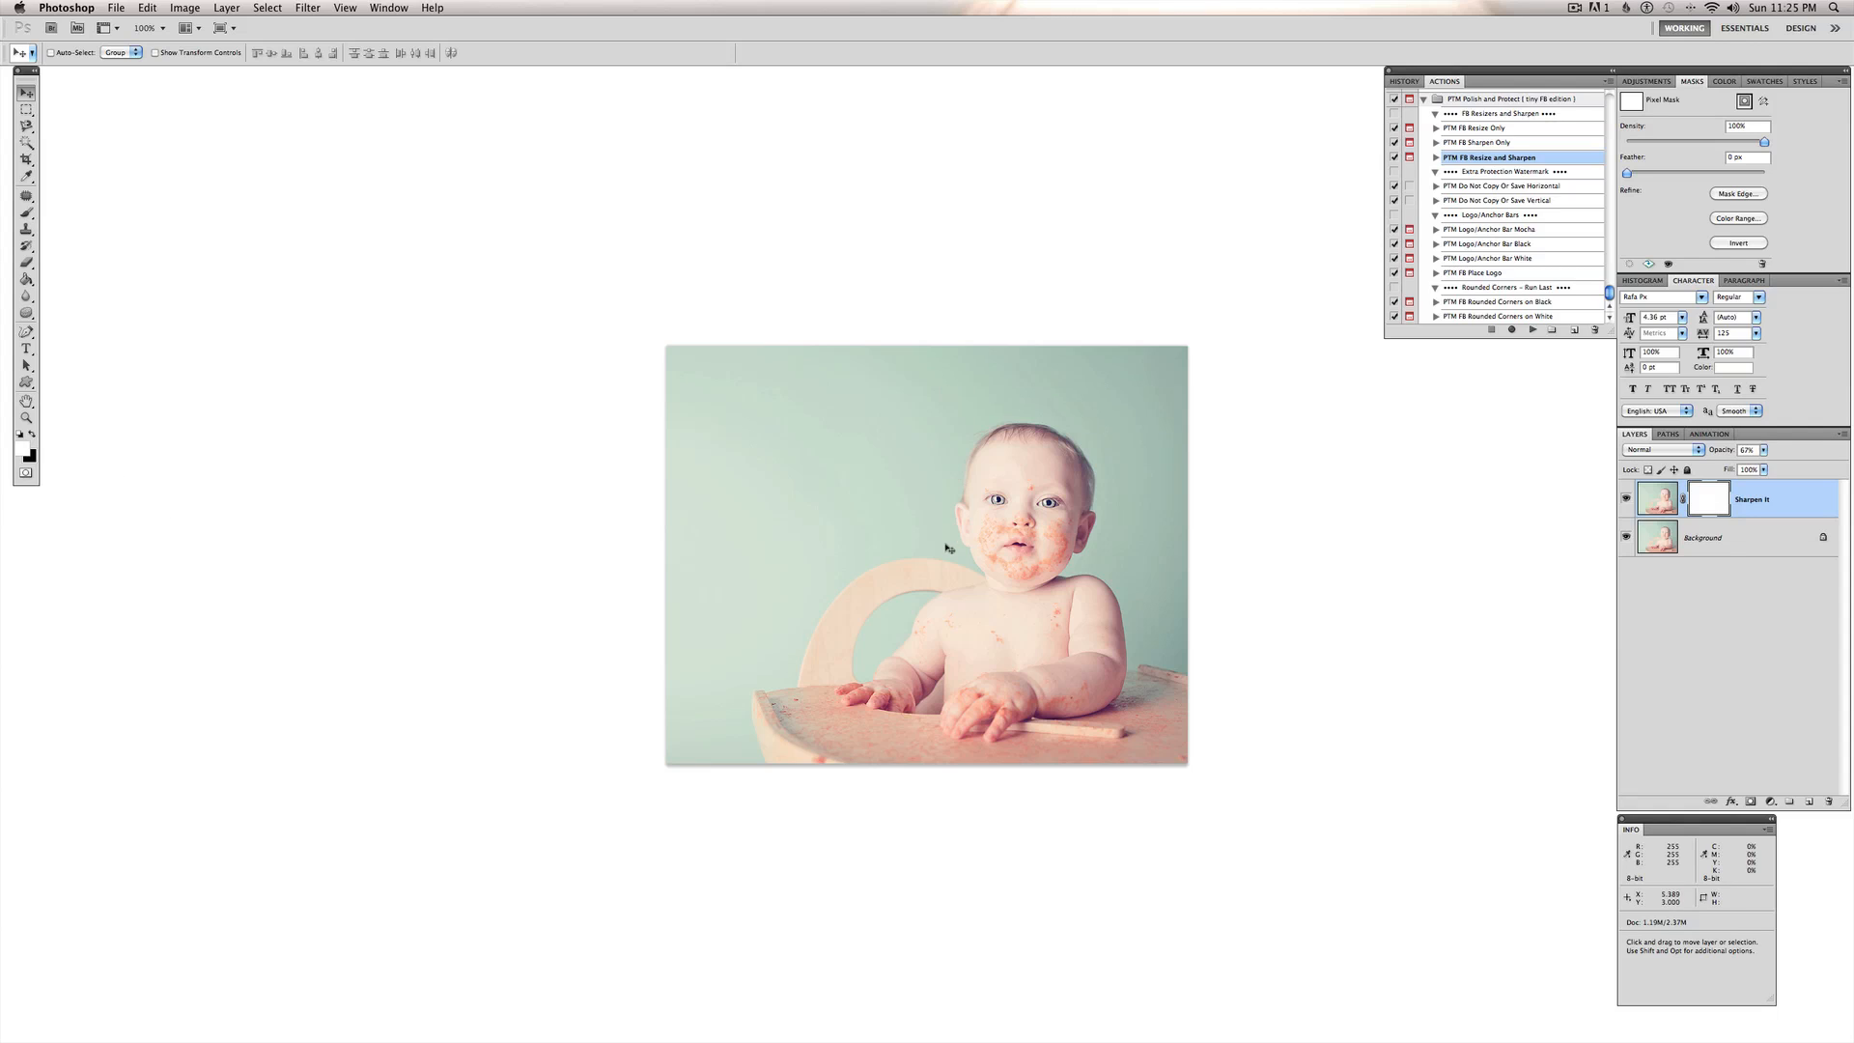
pyautogui.moveTo(978, 553)
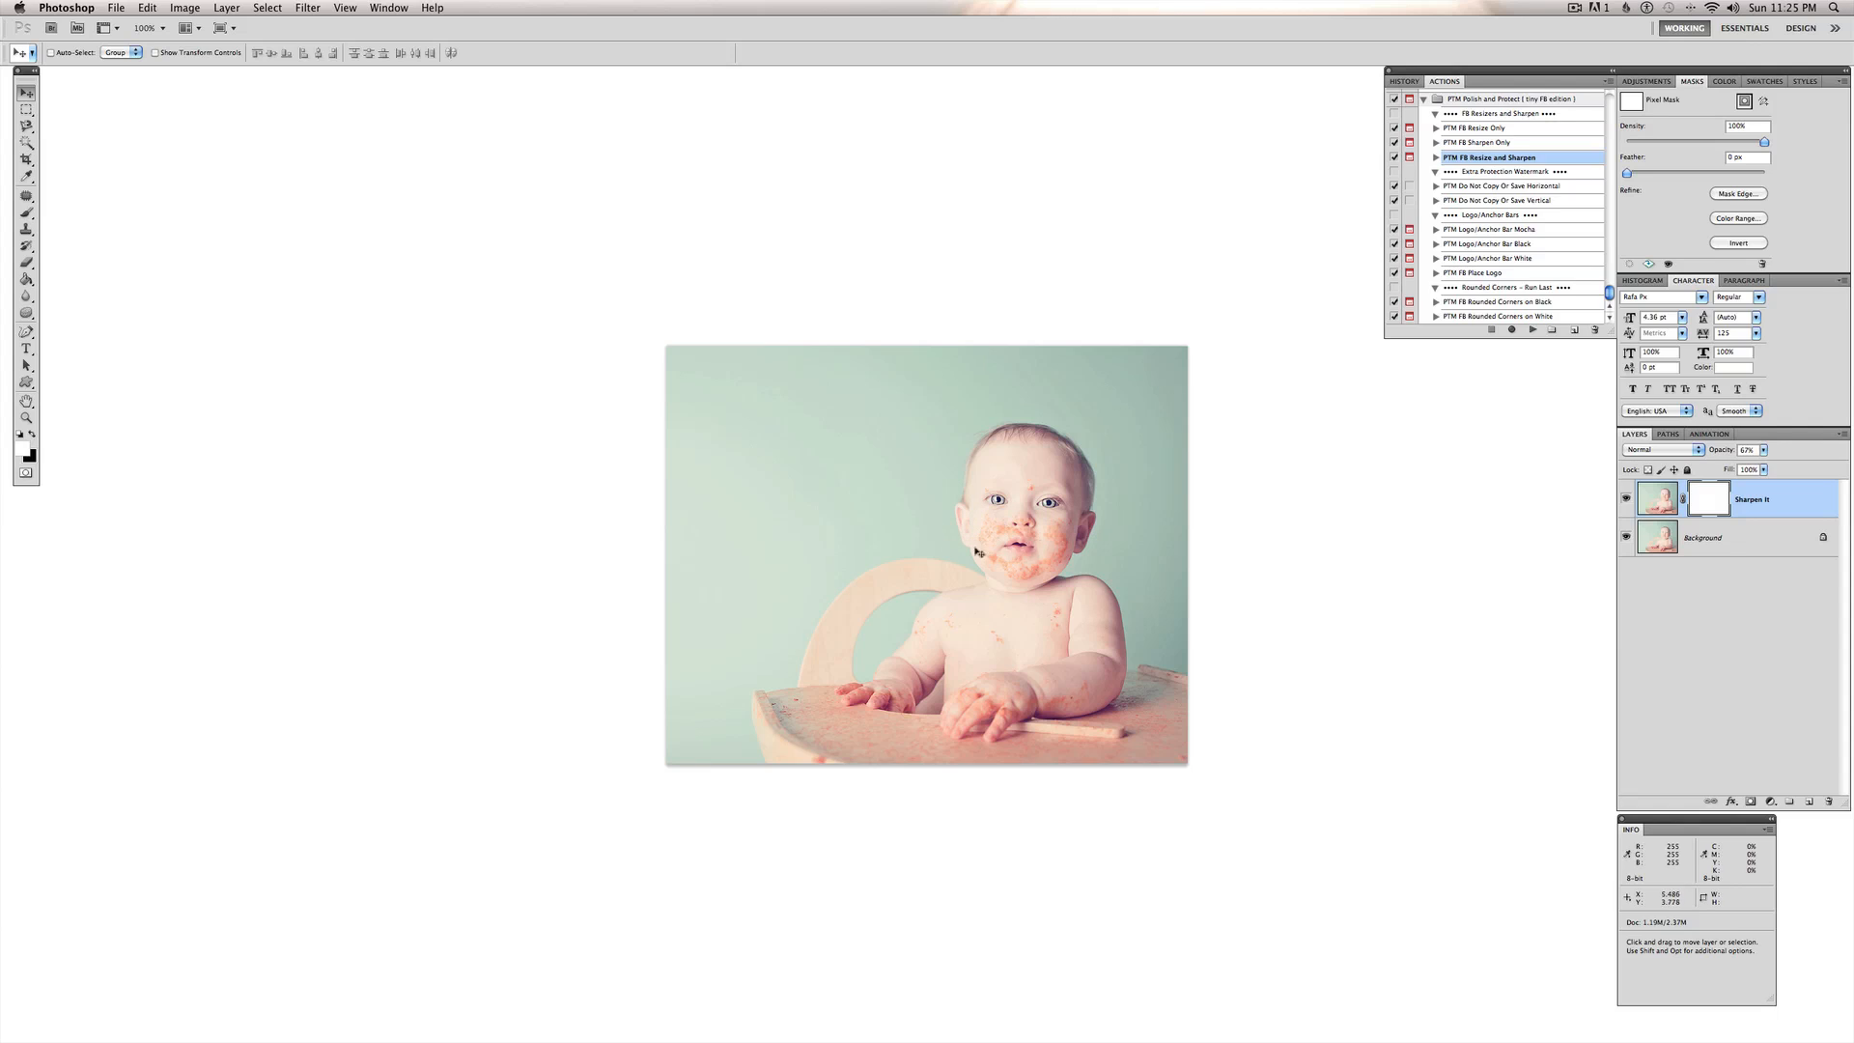
pyautogui.moveTo(54, 215)
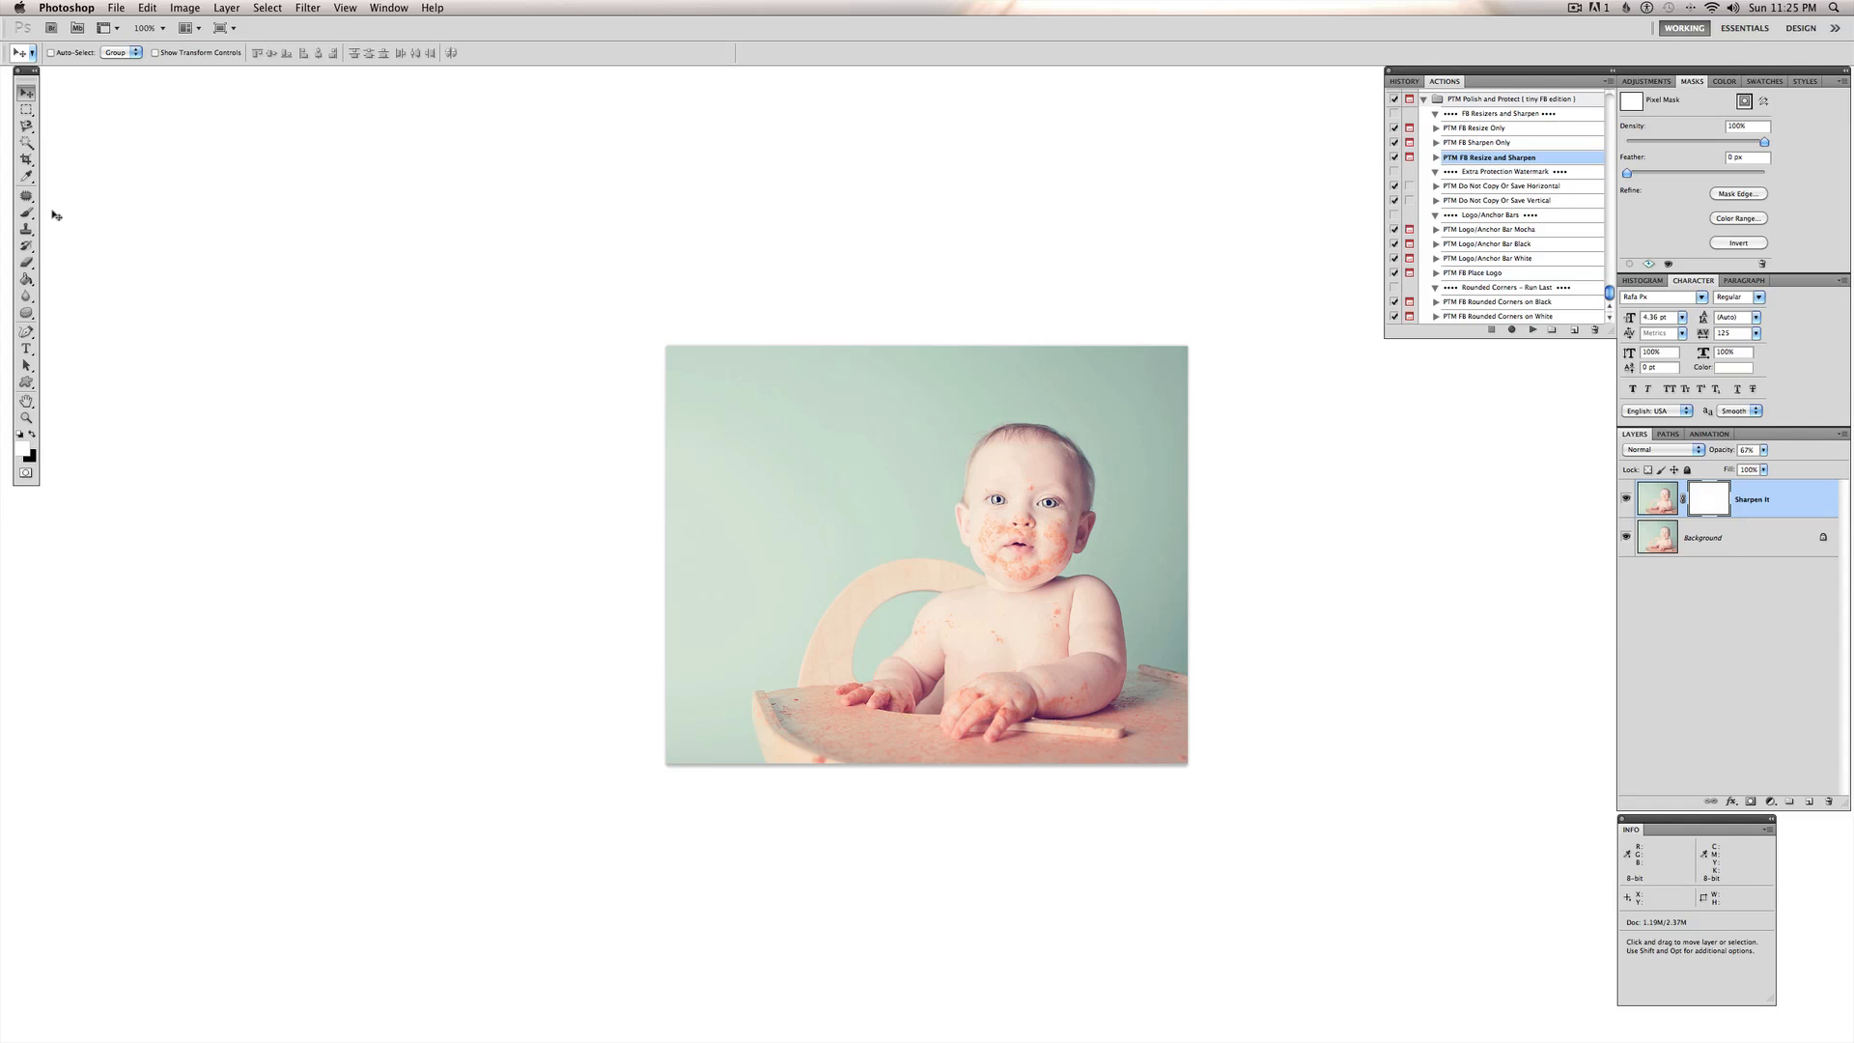
# - Select the Brush tool to paint black on the Sharpen It layer mask
pyautogui.click(26, 215)
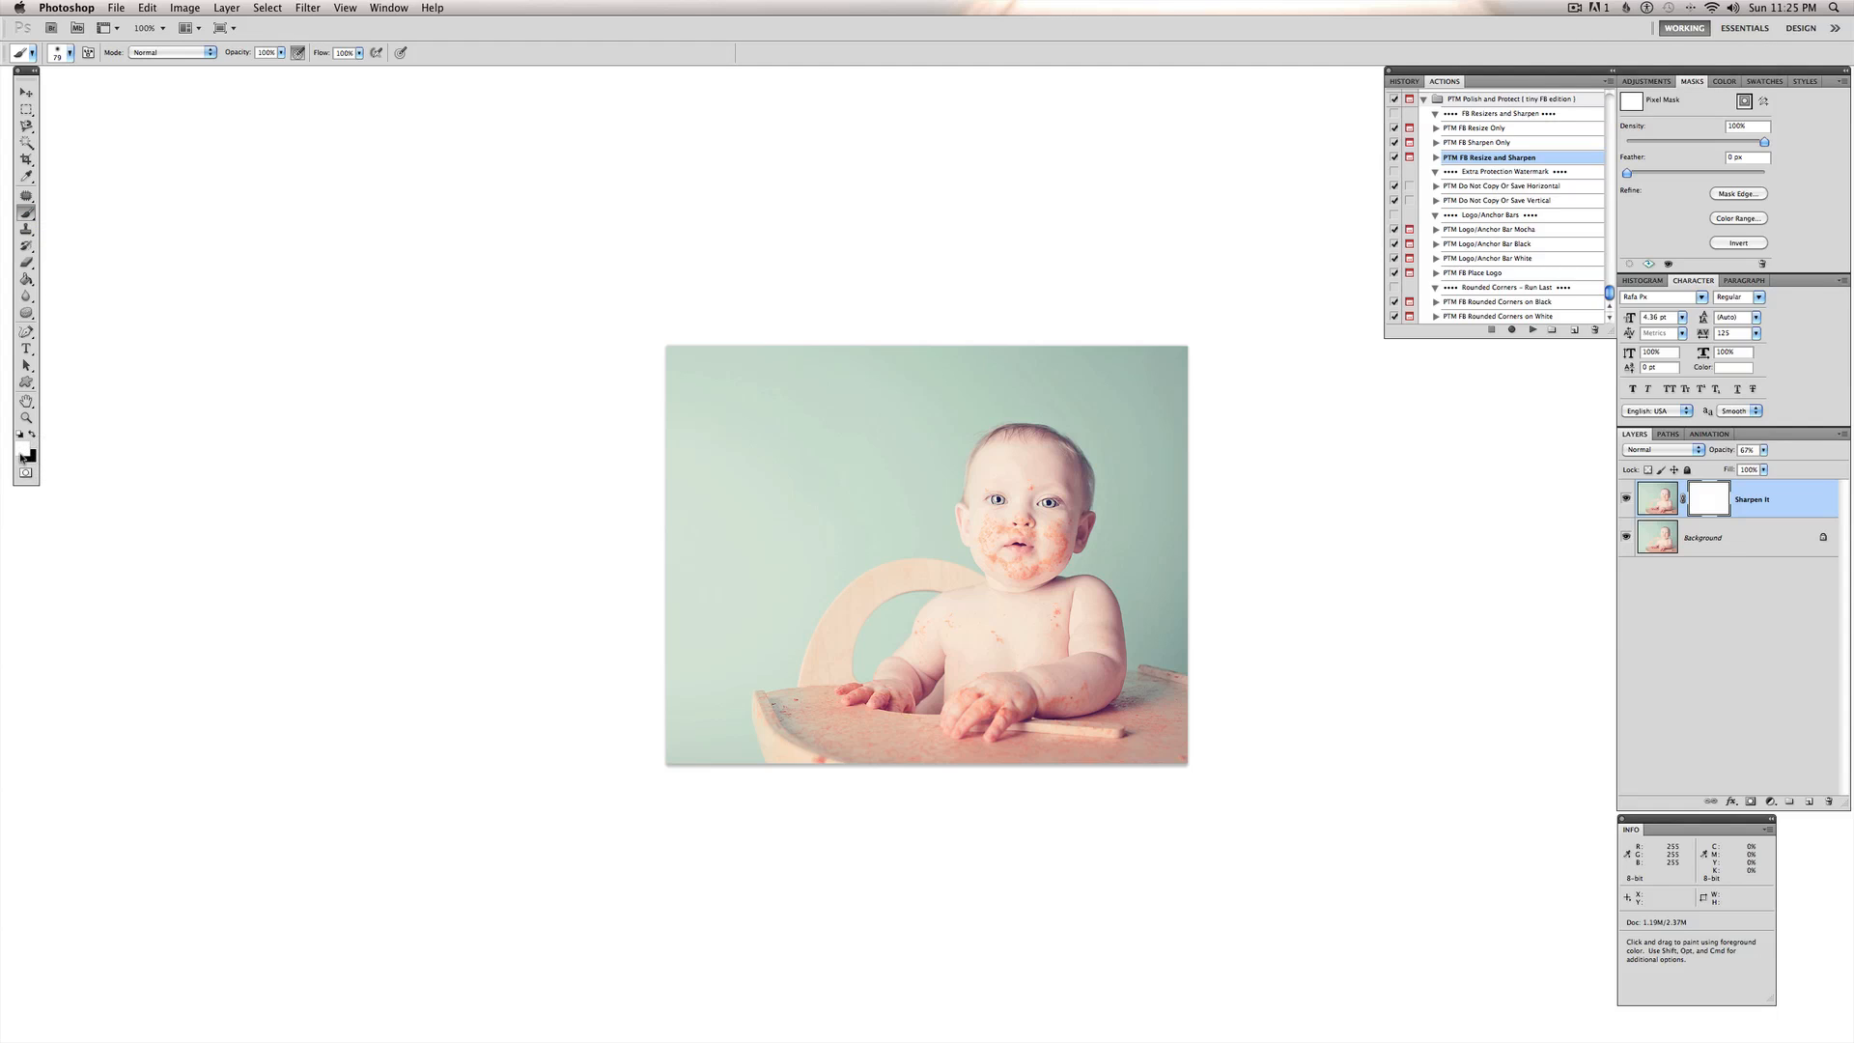
pyautogui.moveTo(29, 447)
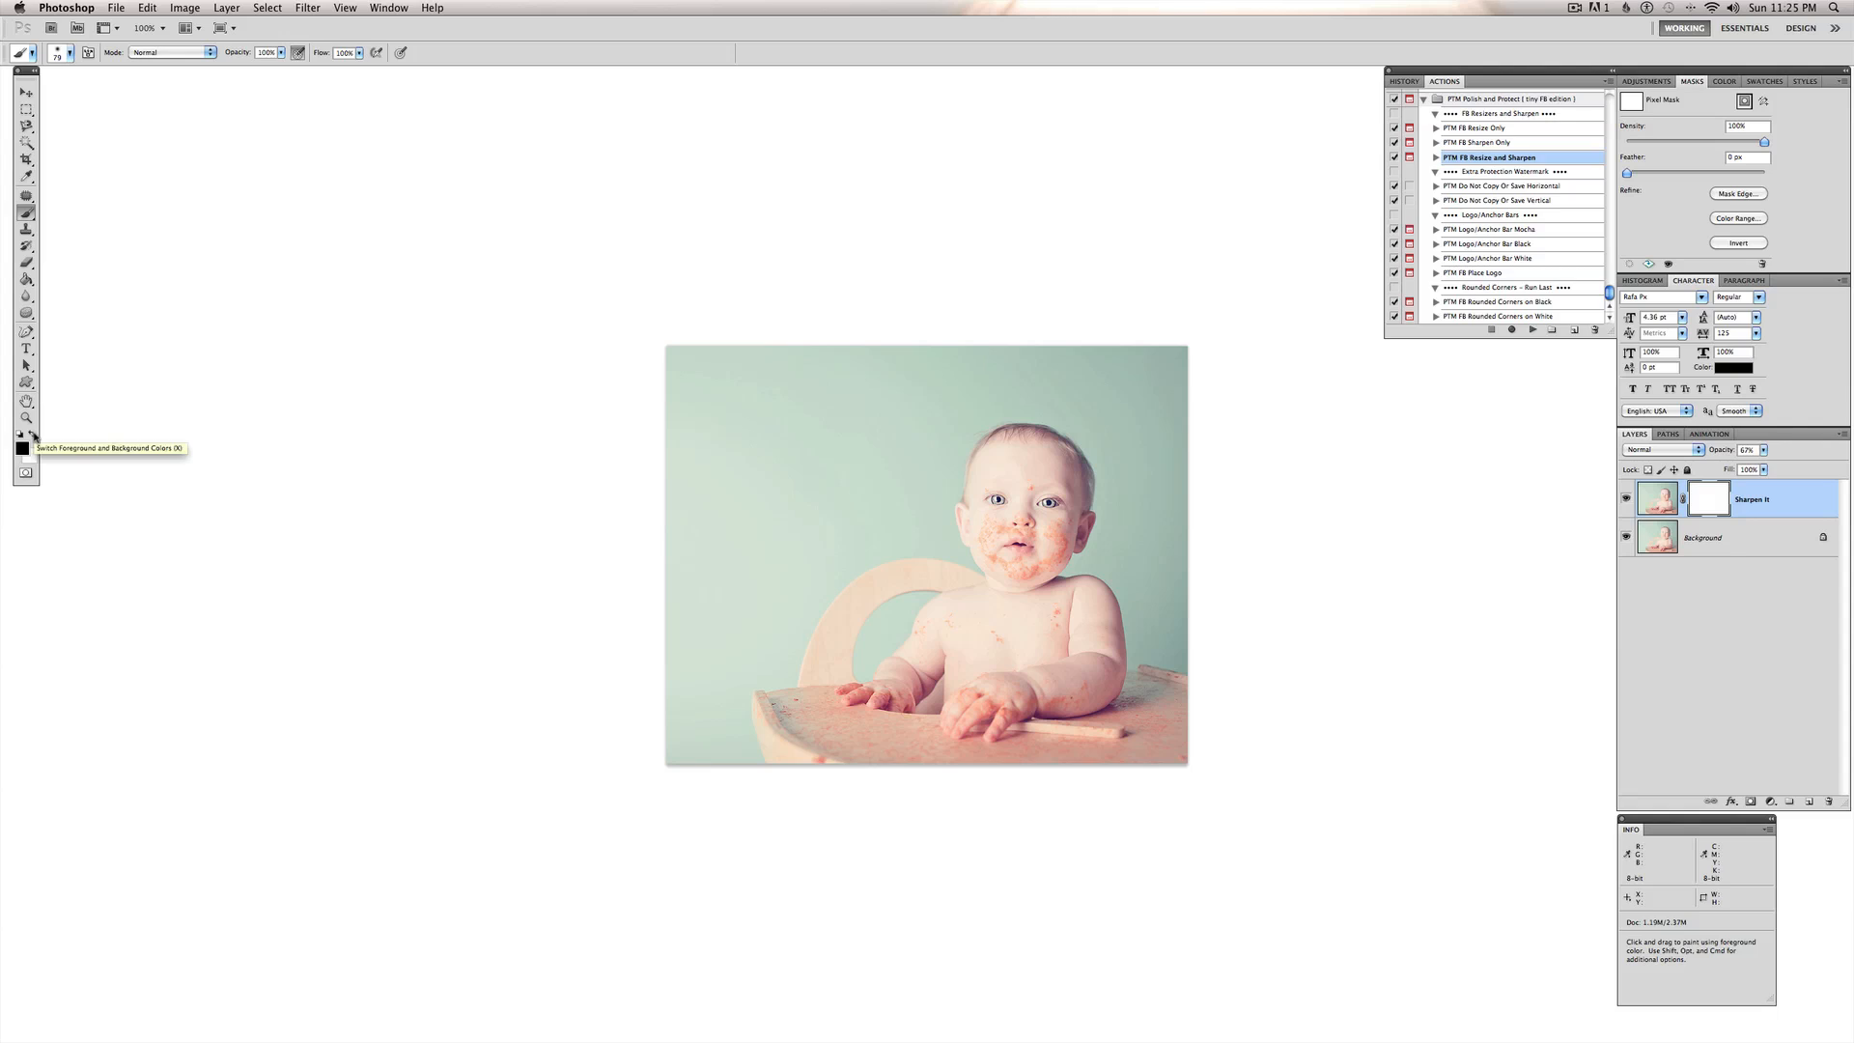
pyautogui.moveTo(1713, 486)
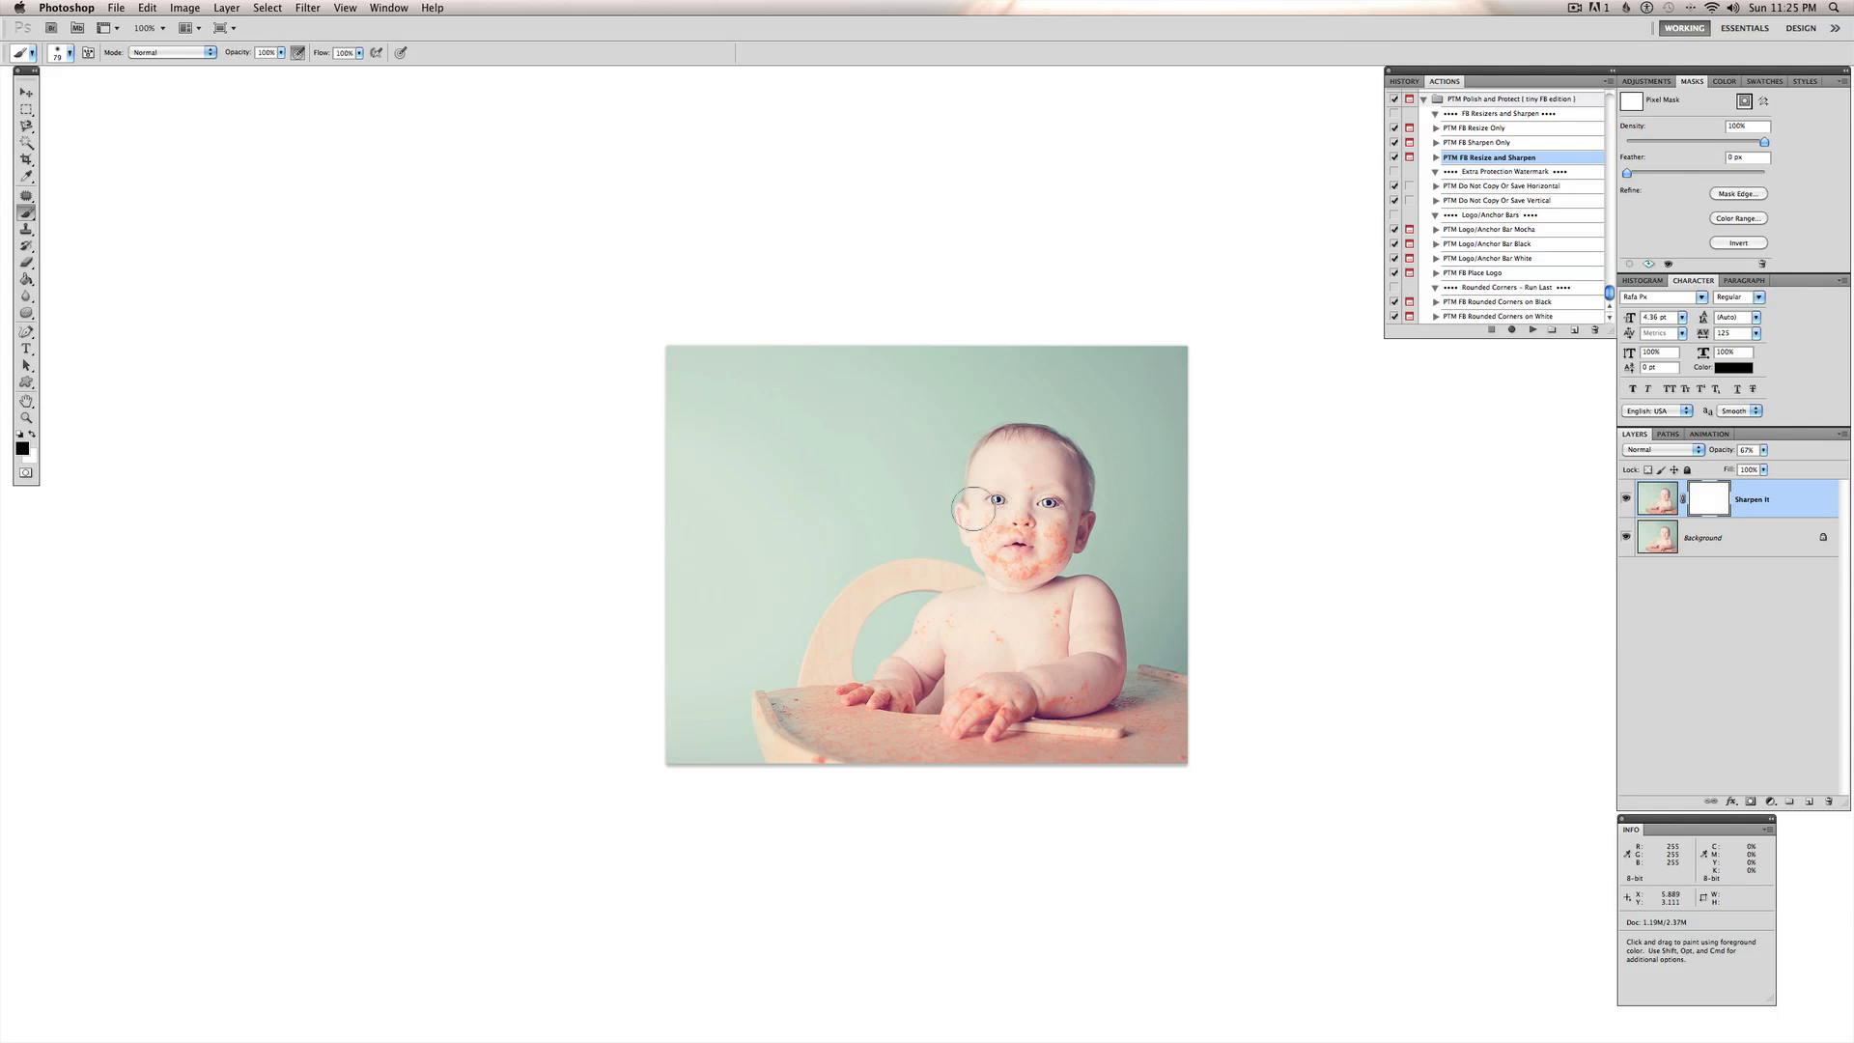
pyautogui.moveTo(981, 503)
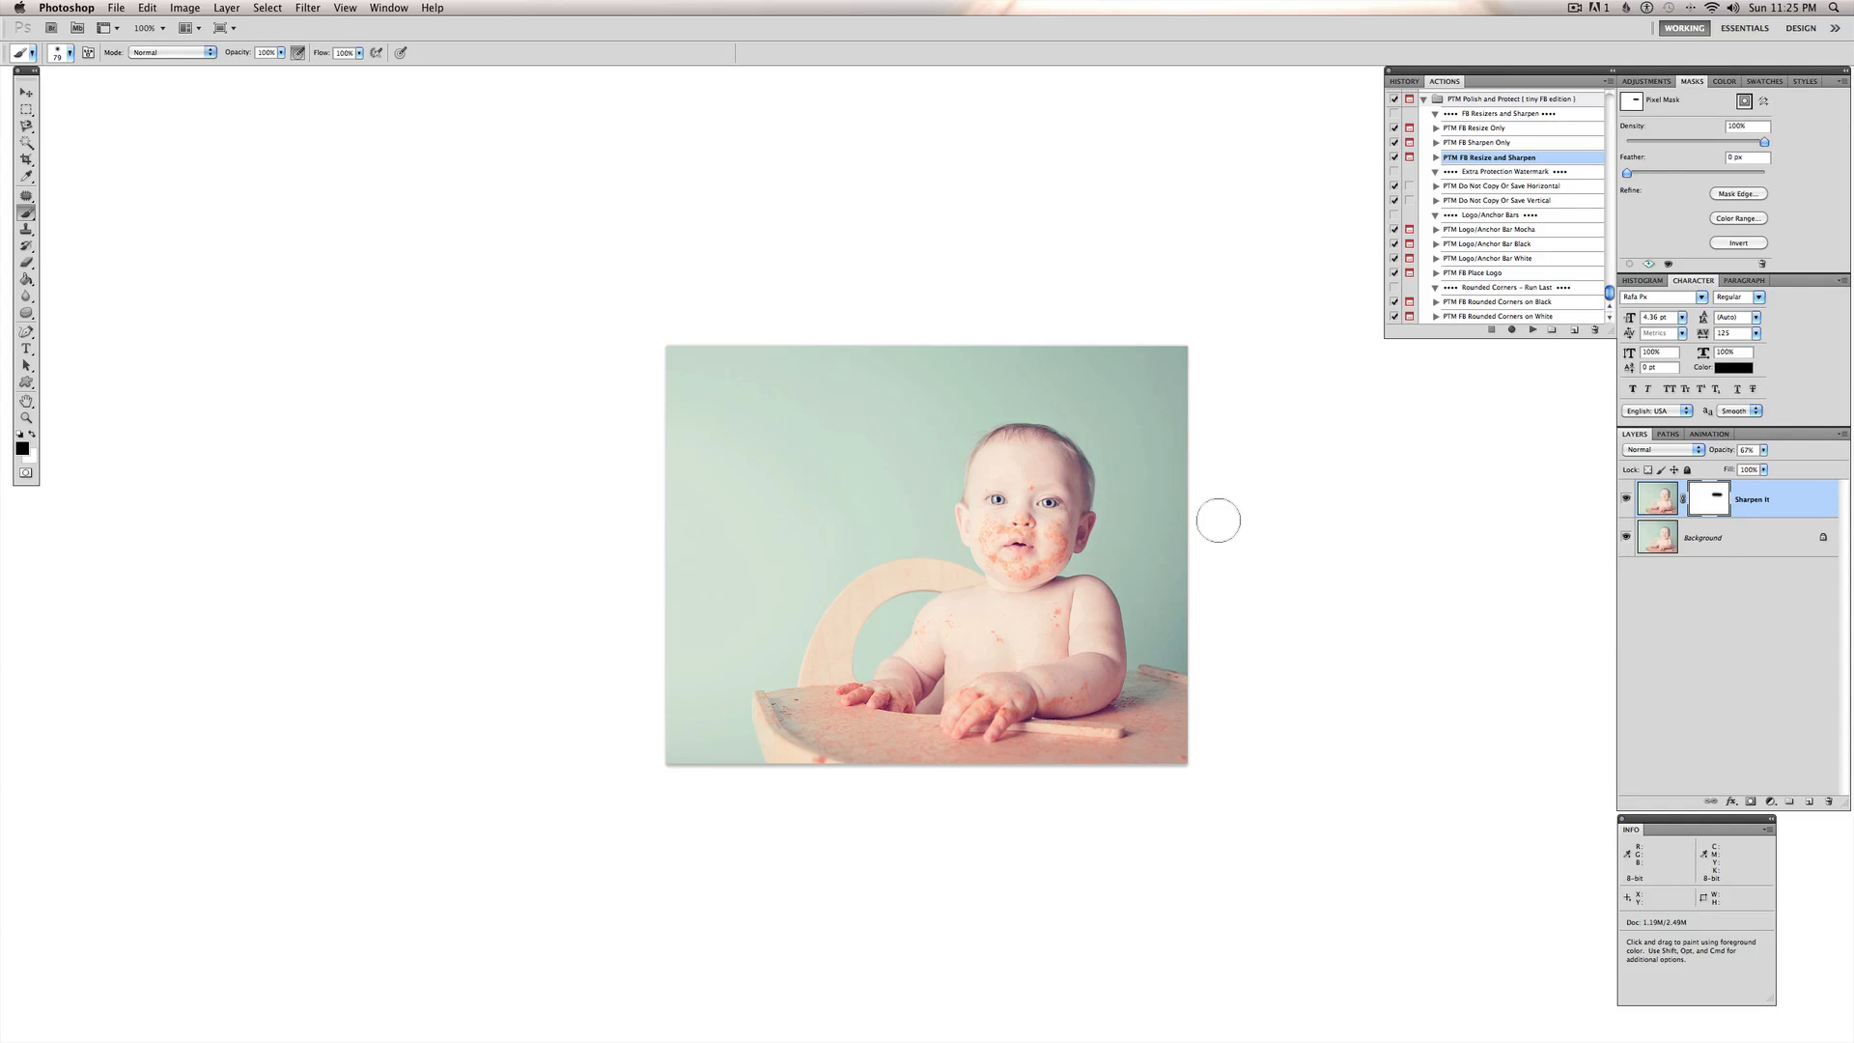
pyautogui.moveTo(946, 506)
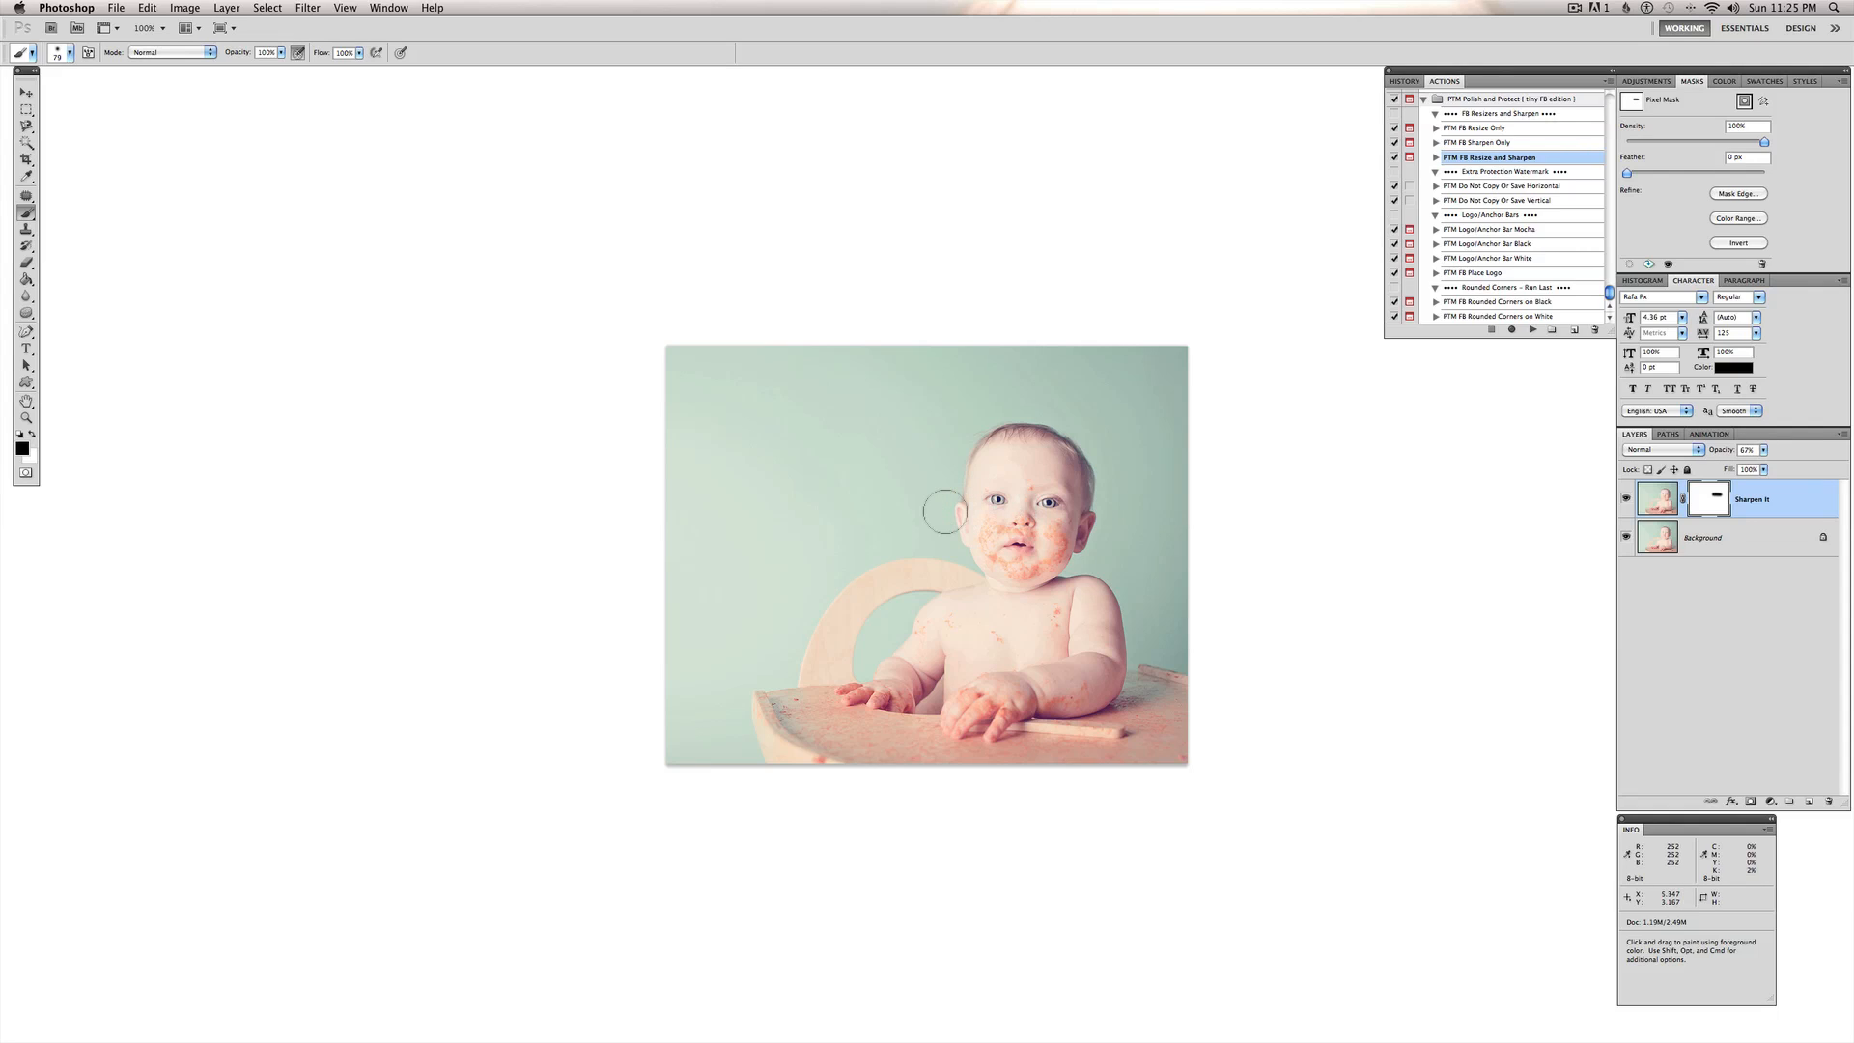
pyautogui.moveTo(905, 523)
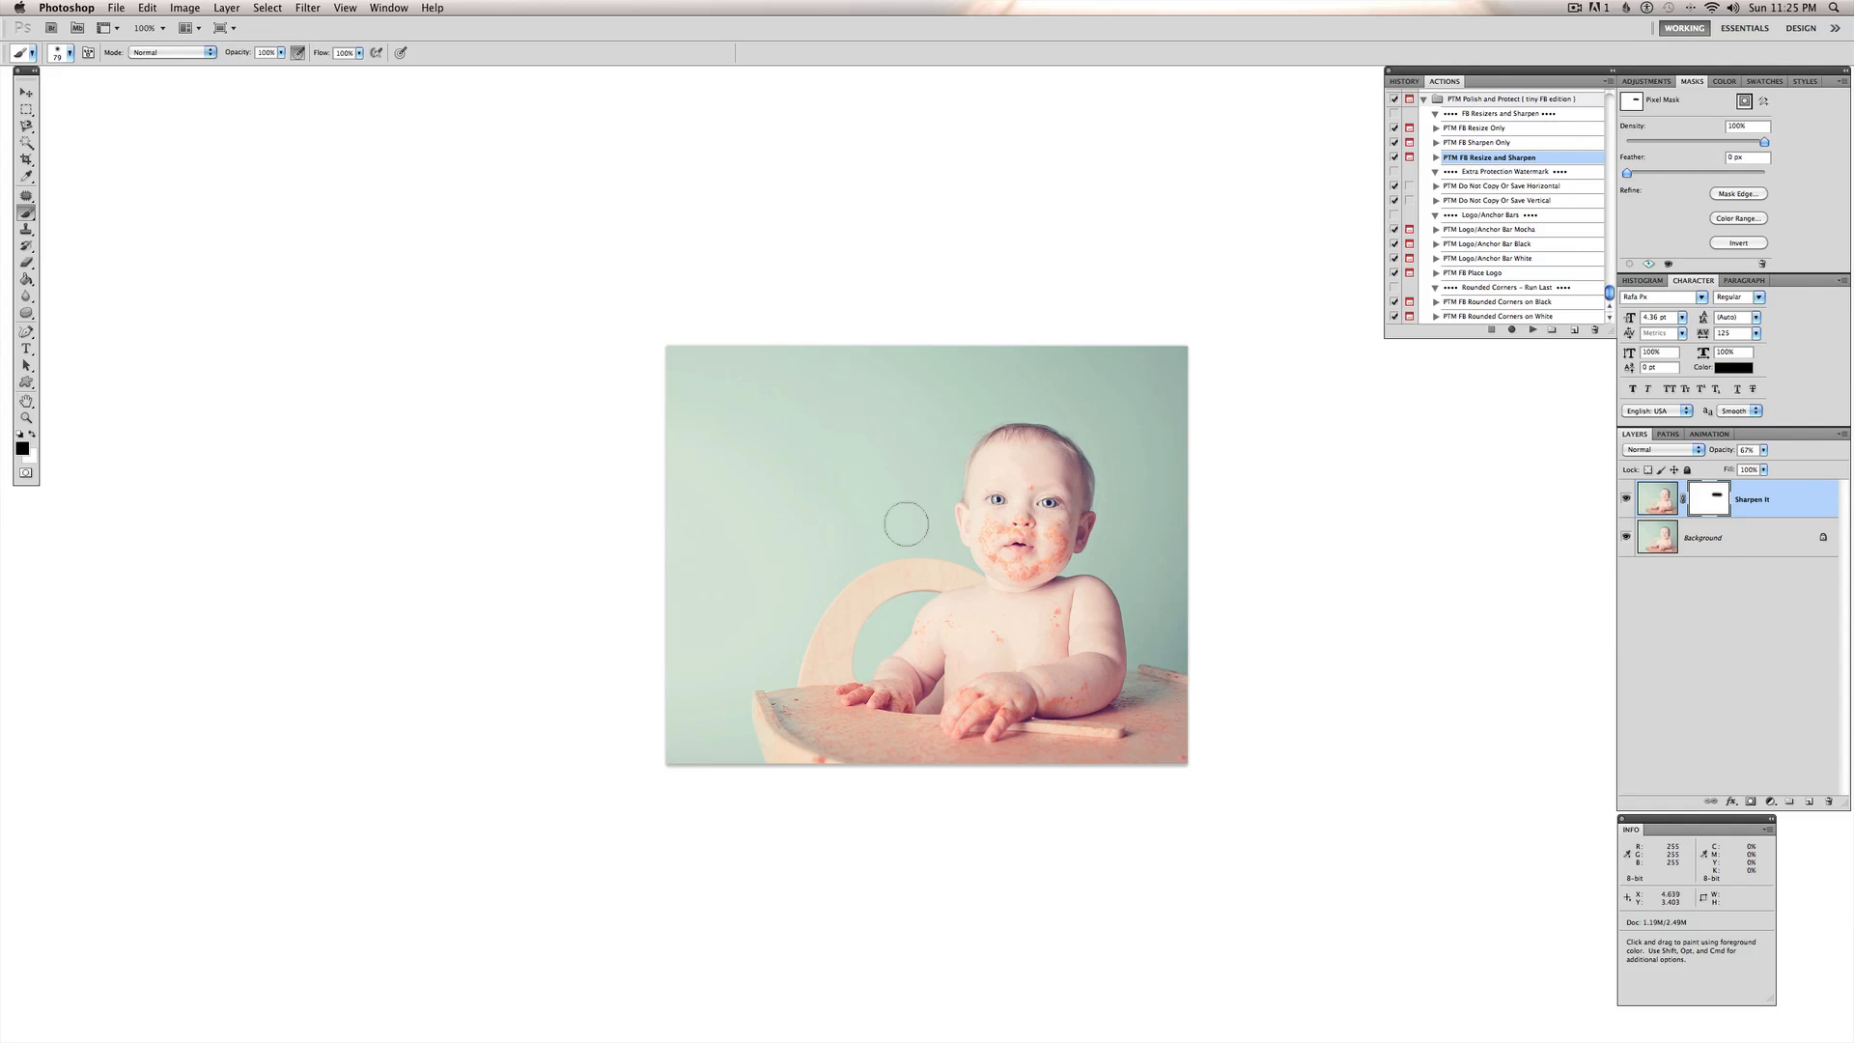
pyautogui.moveTo(958, 512)
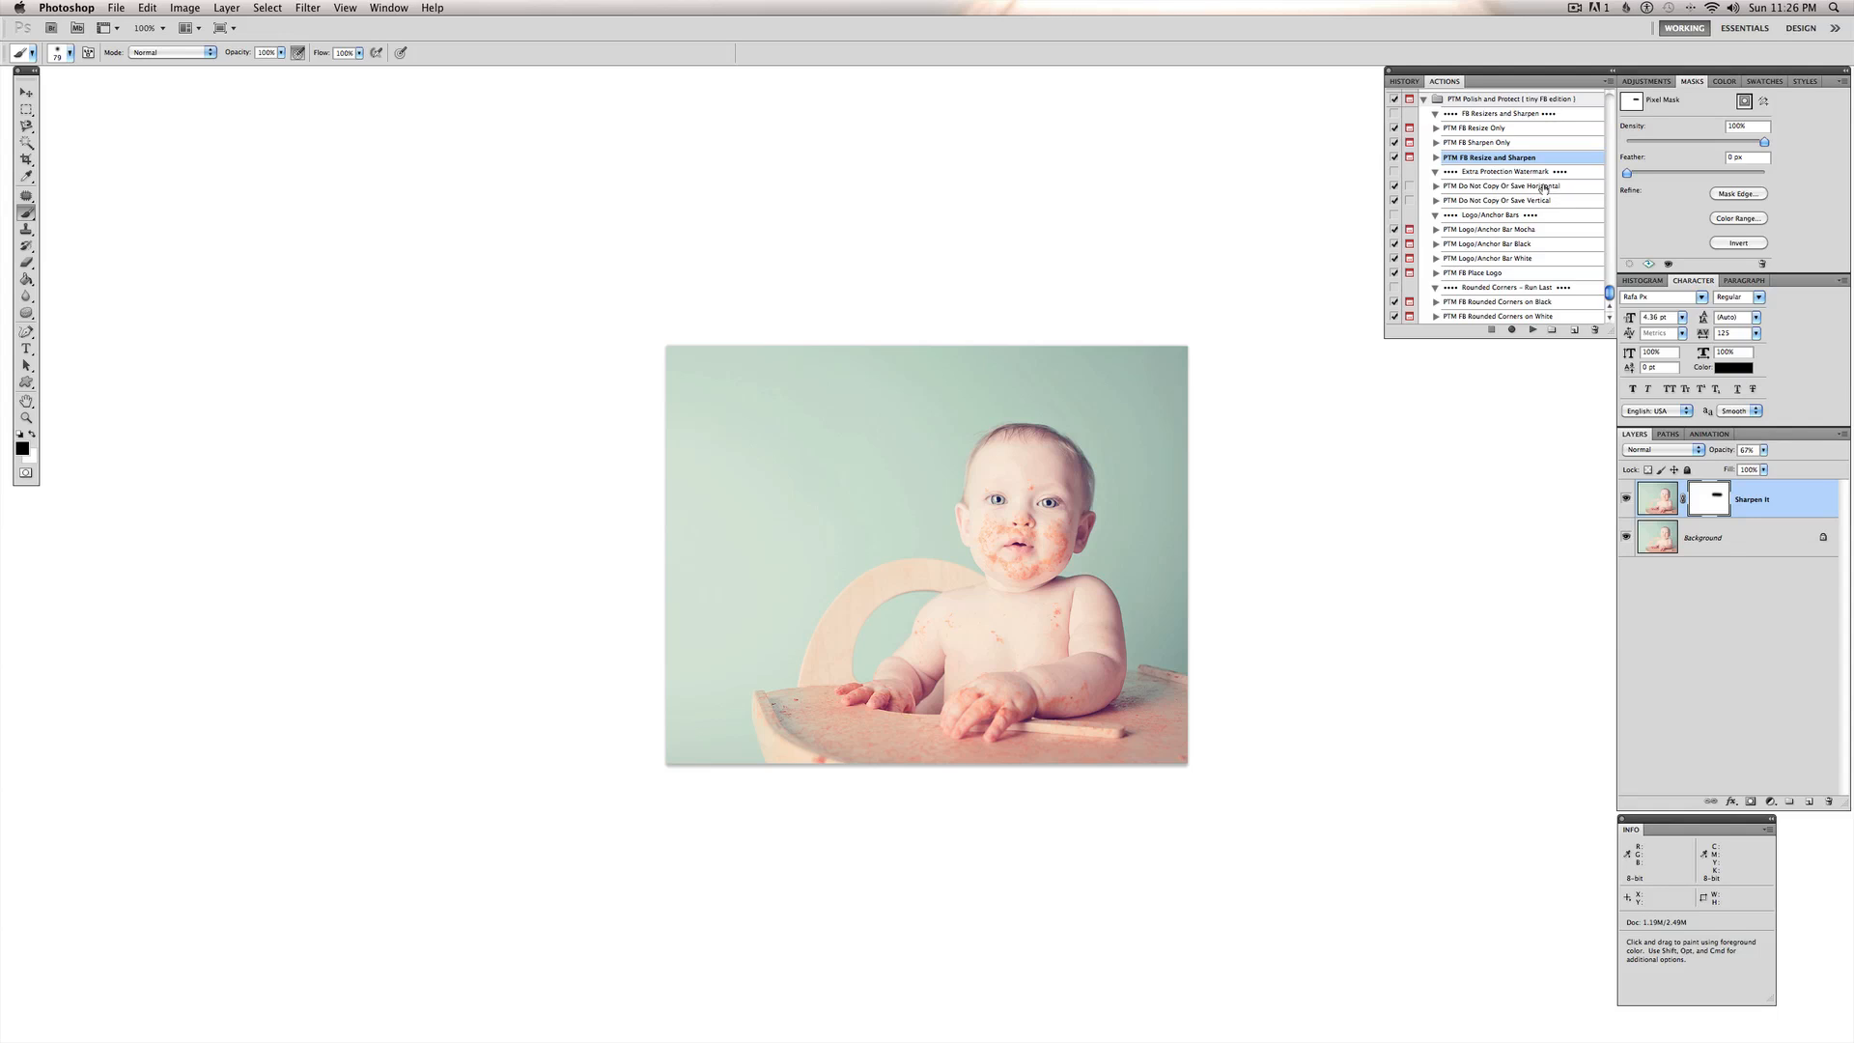
pyautogui.moveTo(1544, 195)
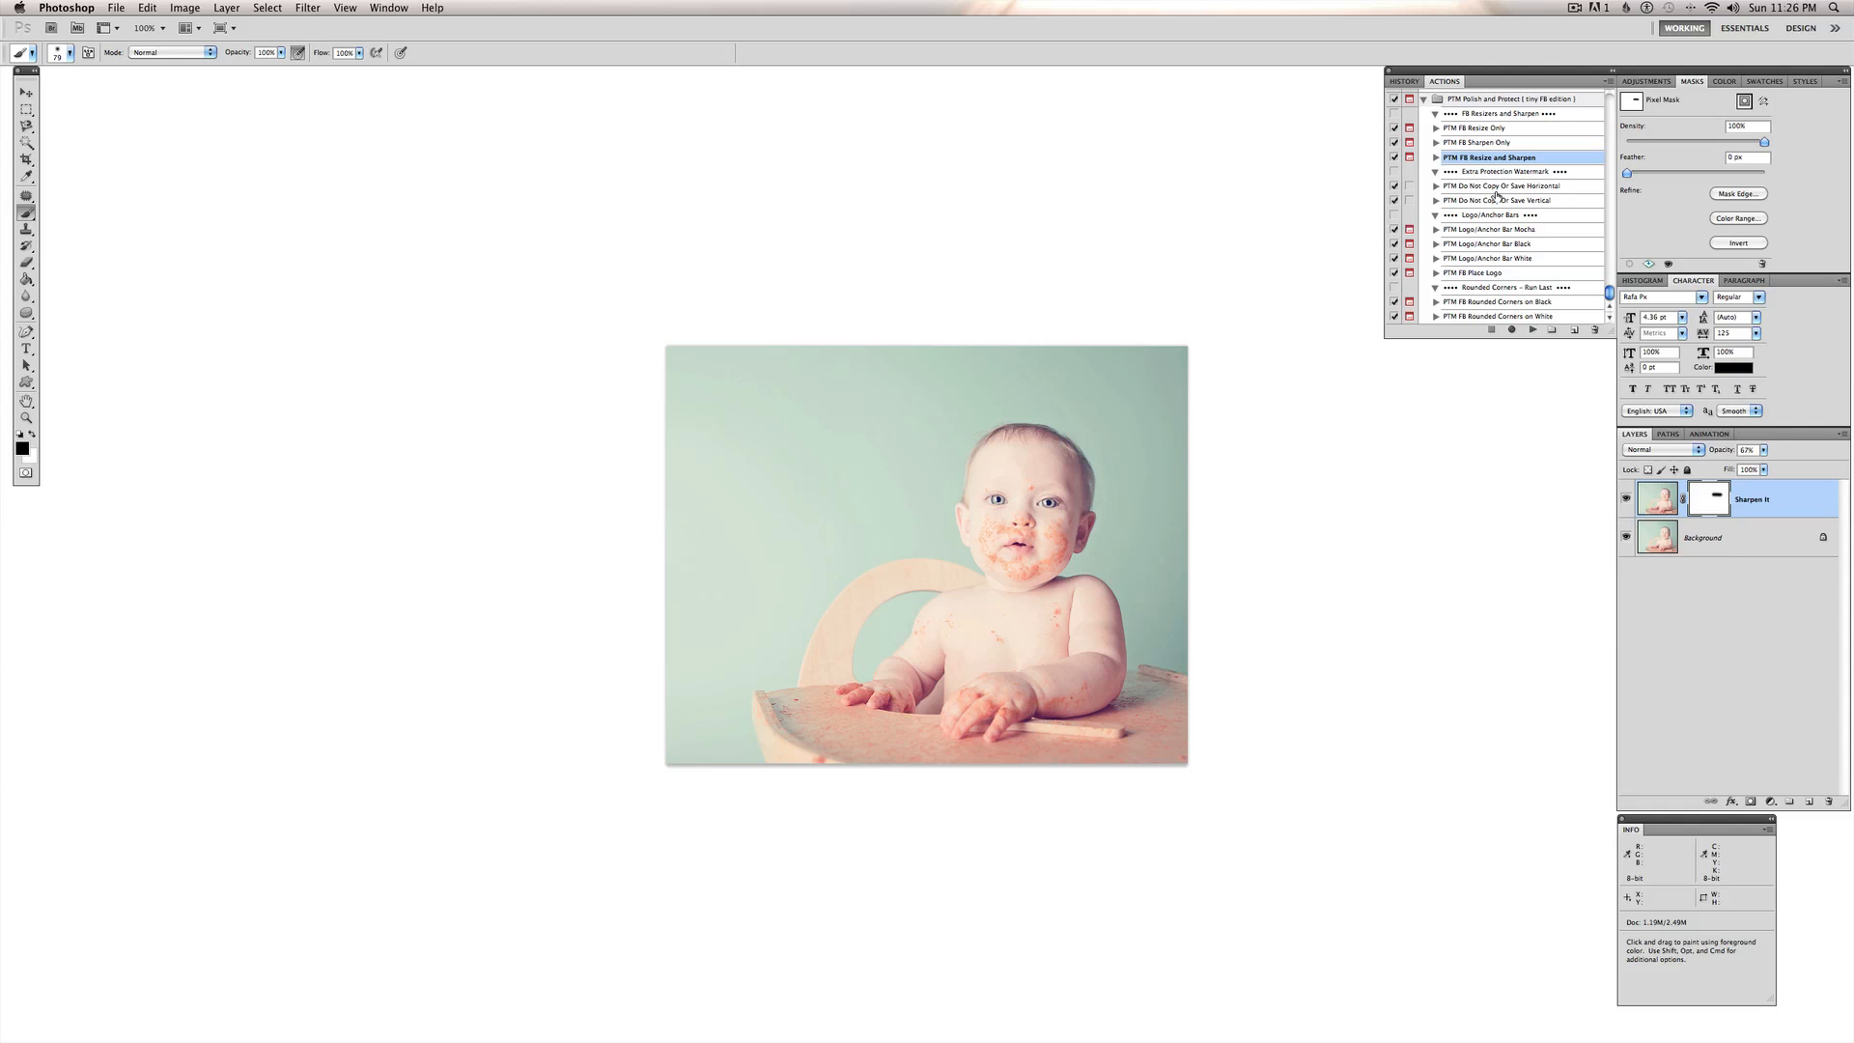
# - Play the PTM Do Not Copy Or Save Horizontal watermark action on the photo
pyautogui.click(1502, 186)
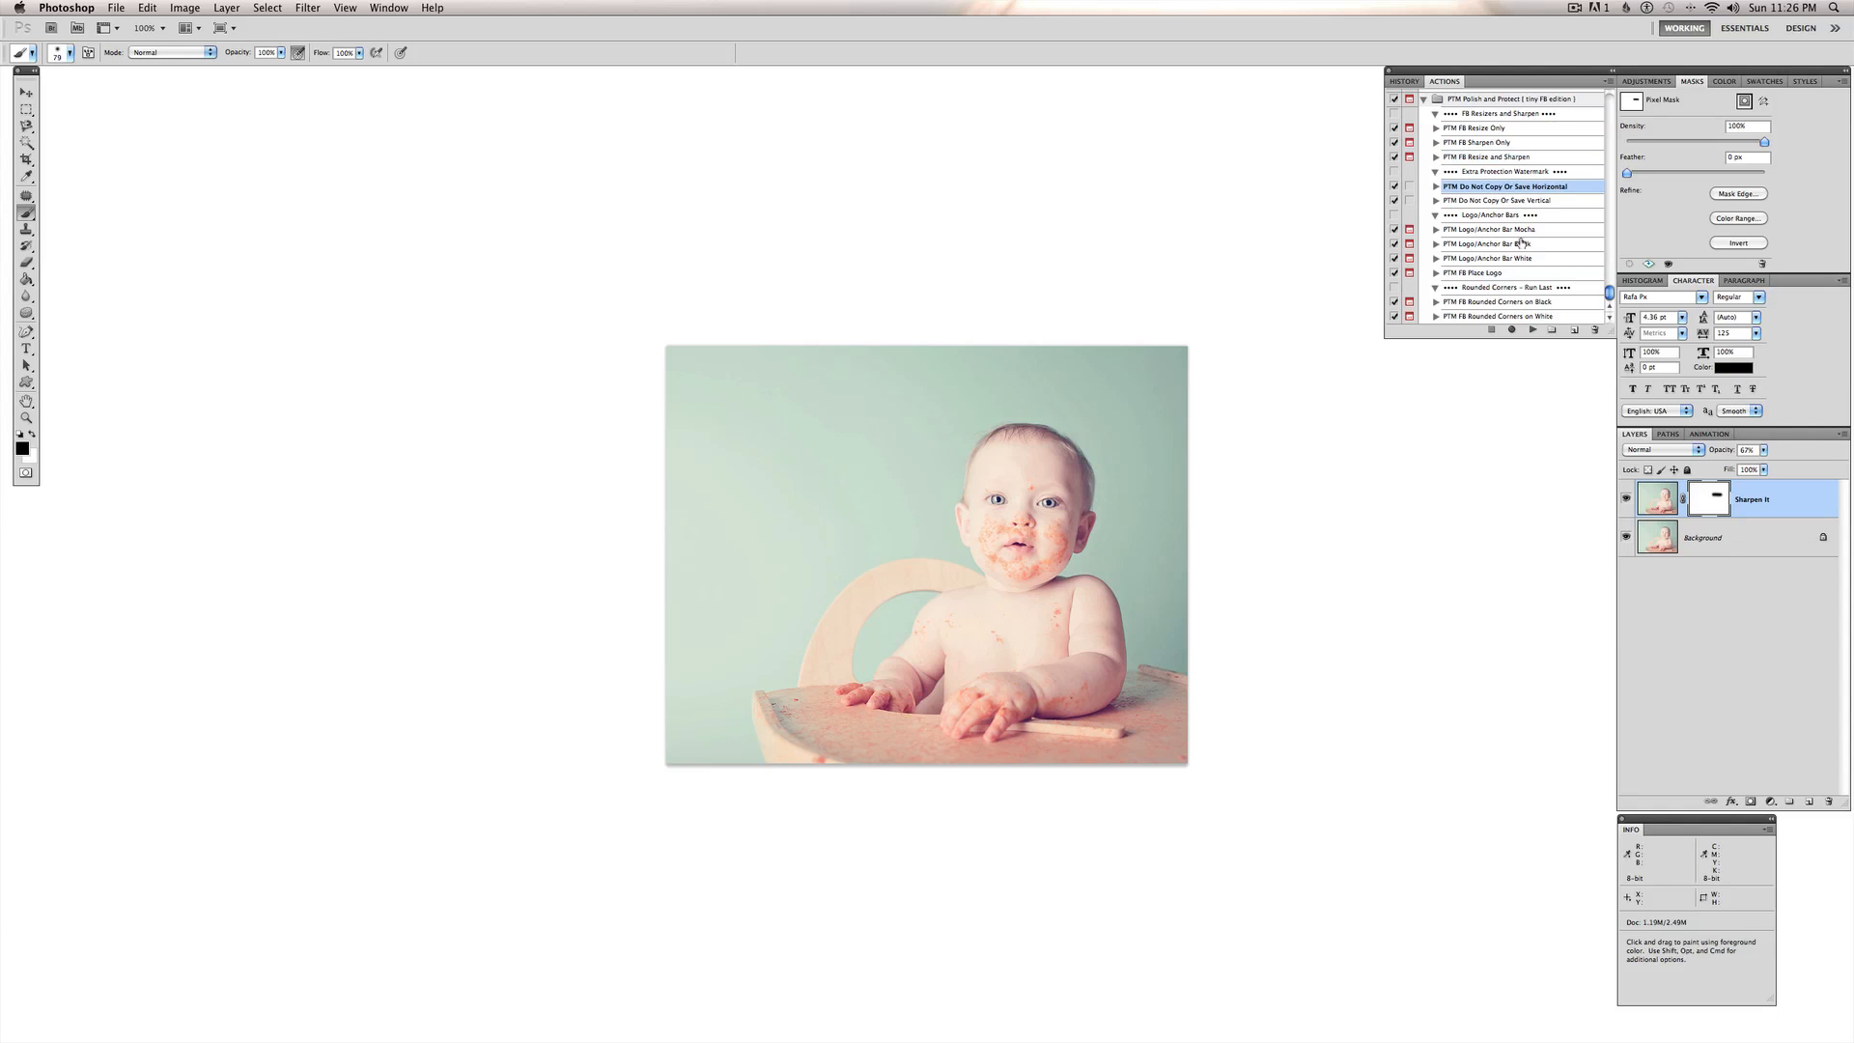
pyautogui.click(1533, 331)
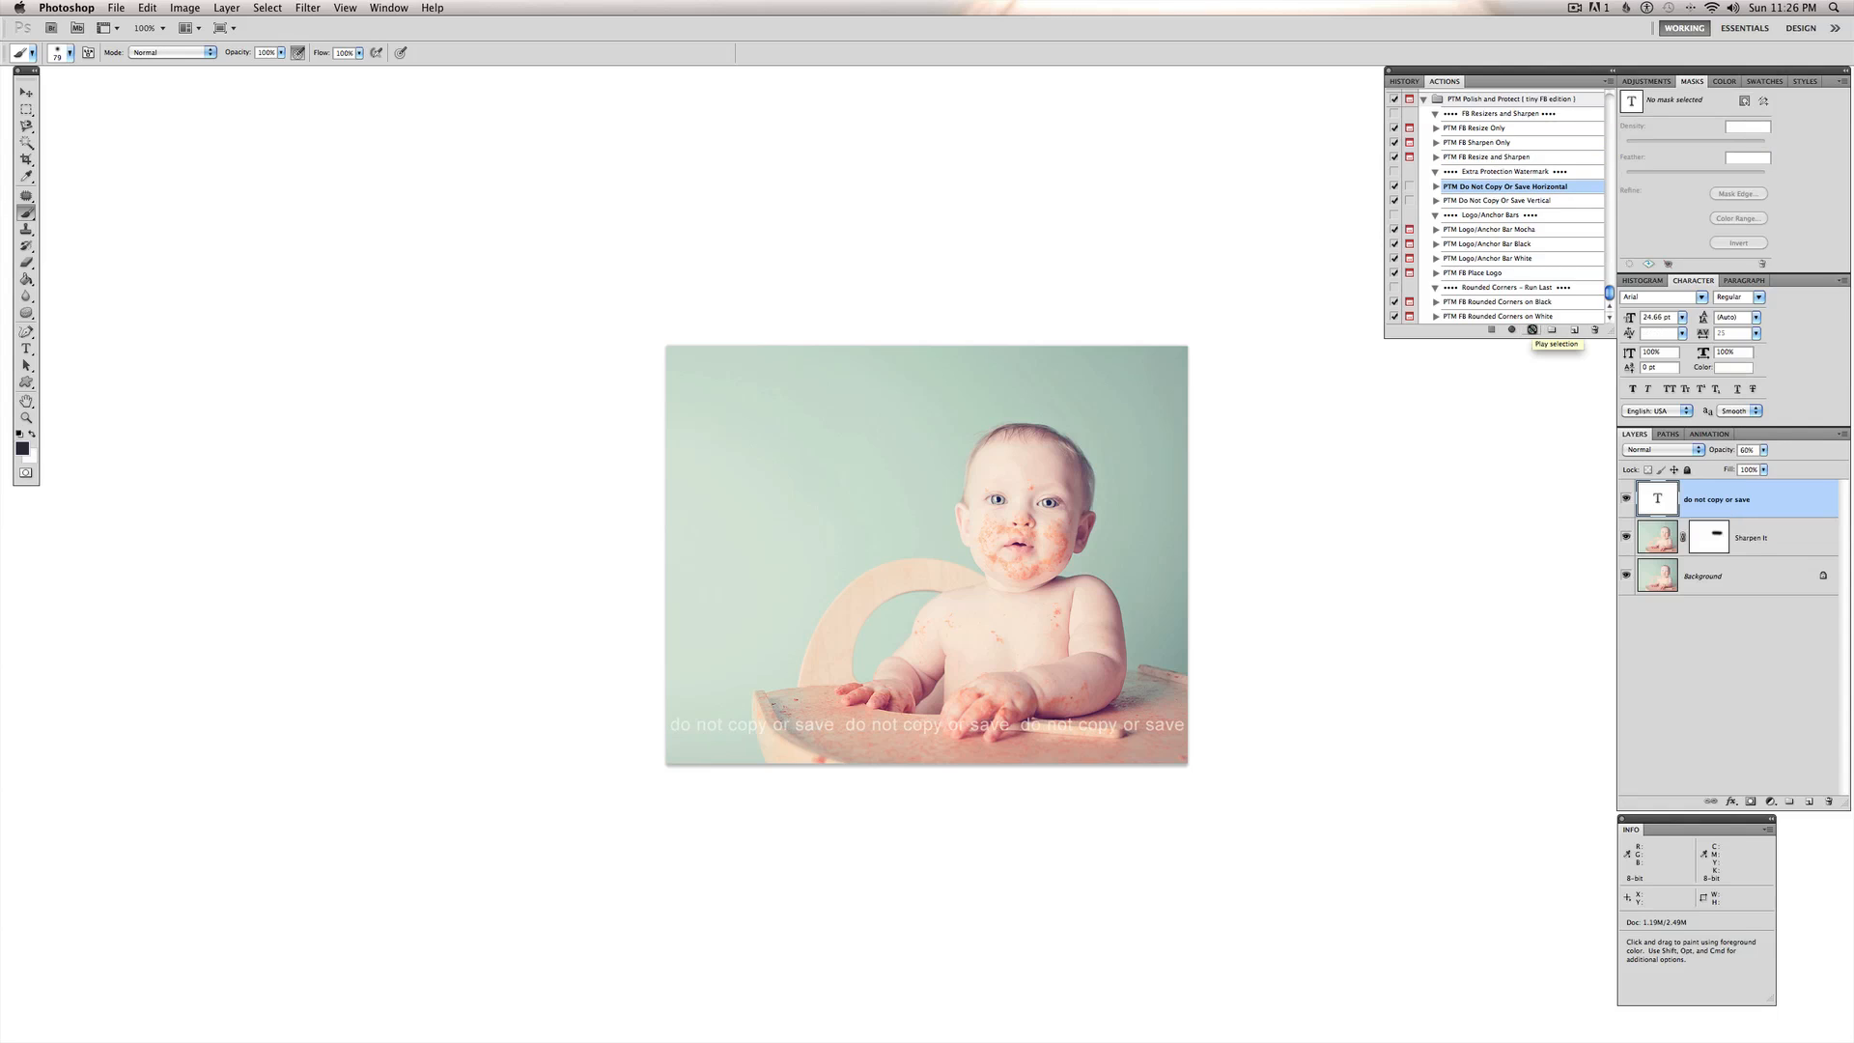
pyautogui.moveTo(1045, 732)
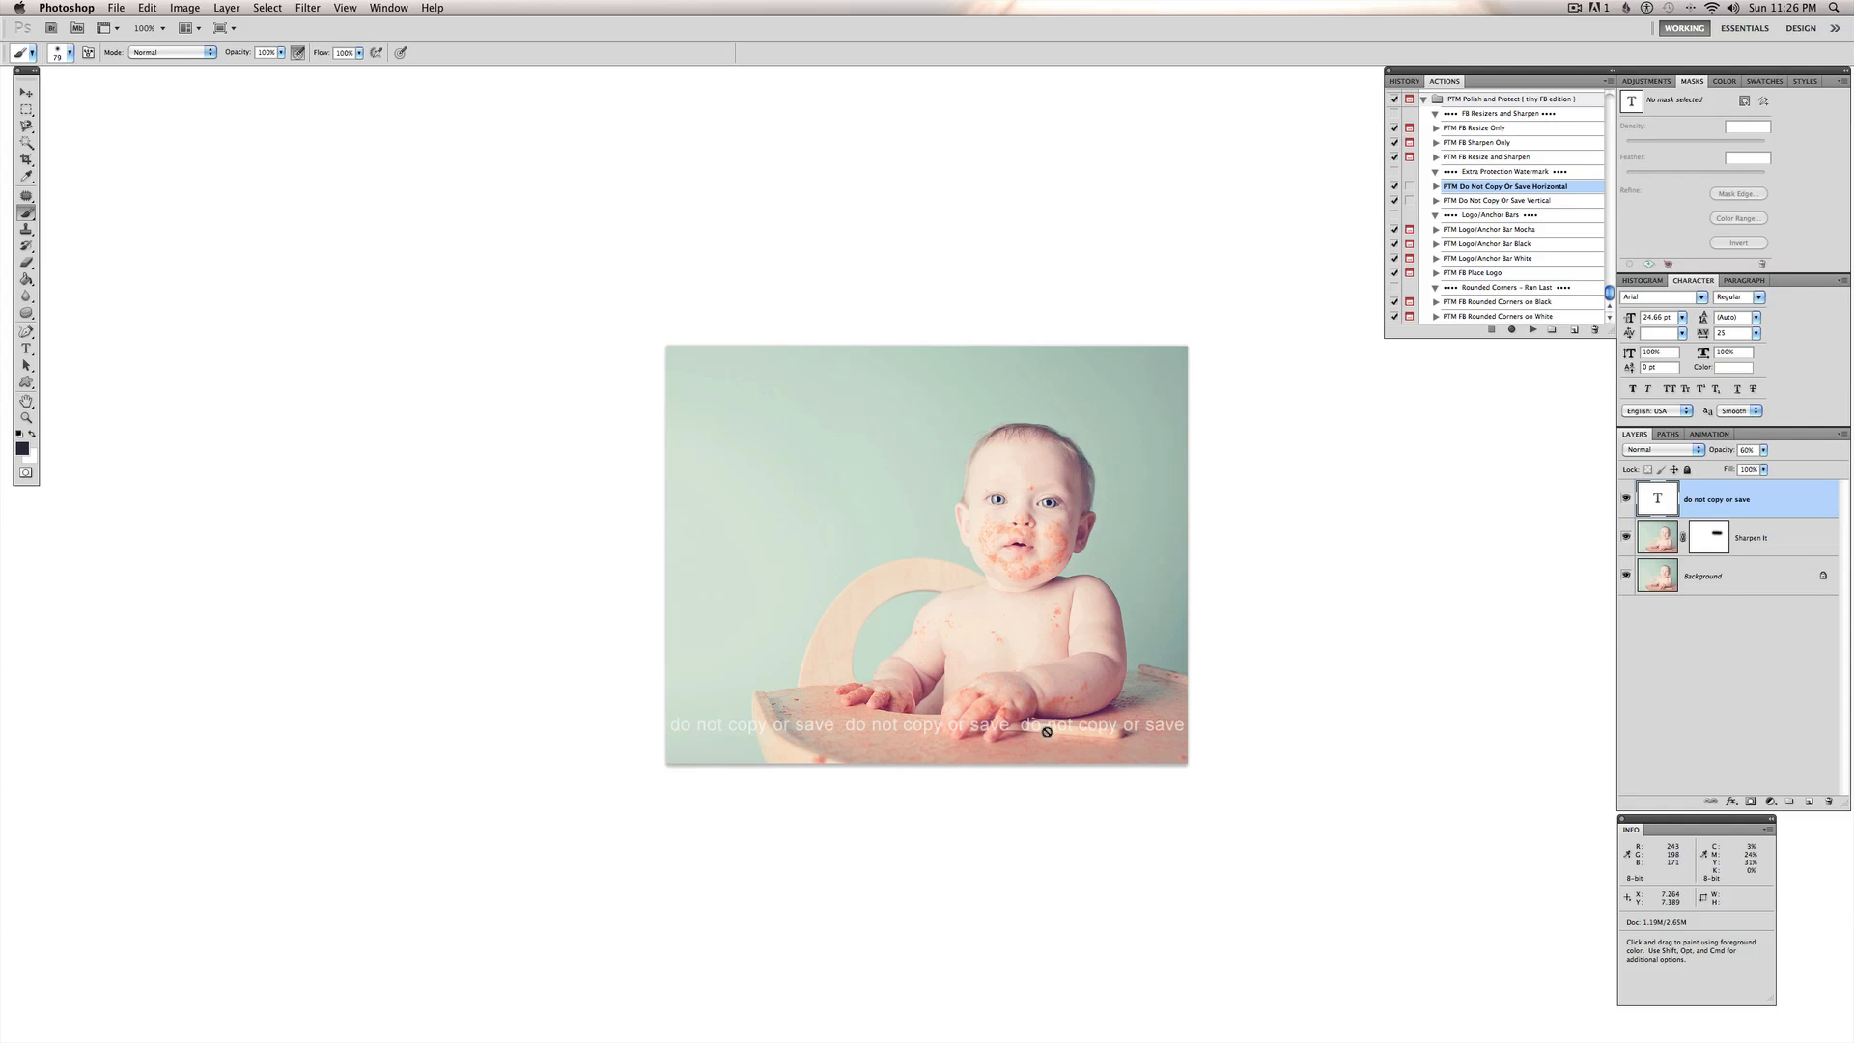
# - Select the Move tool to drag the watermark text up to the chest
pyautogui.click(26, 91)
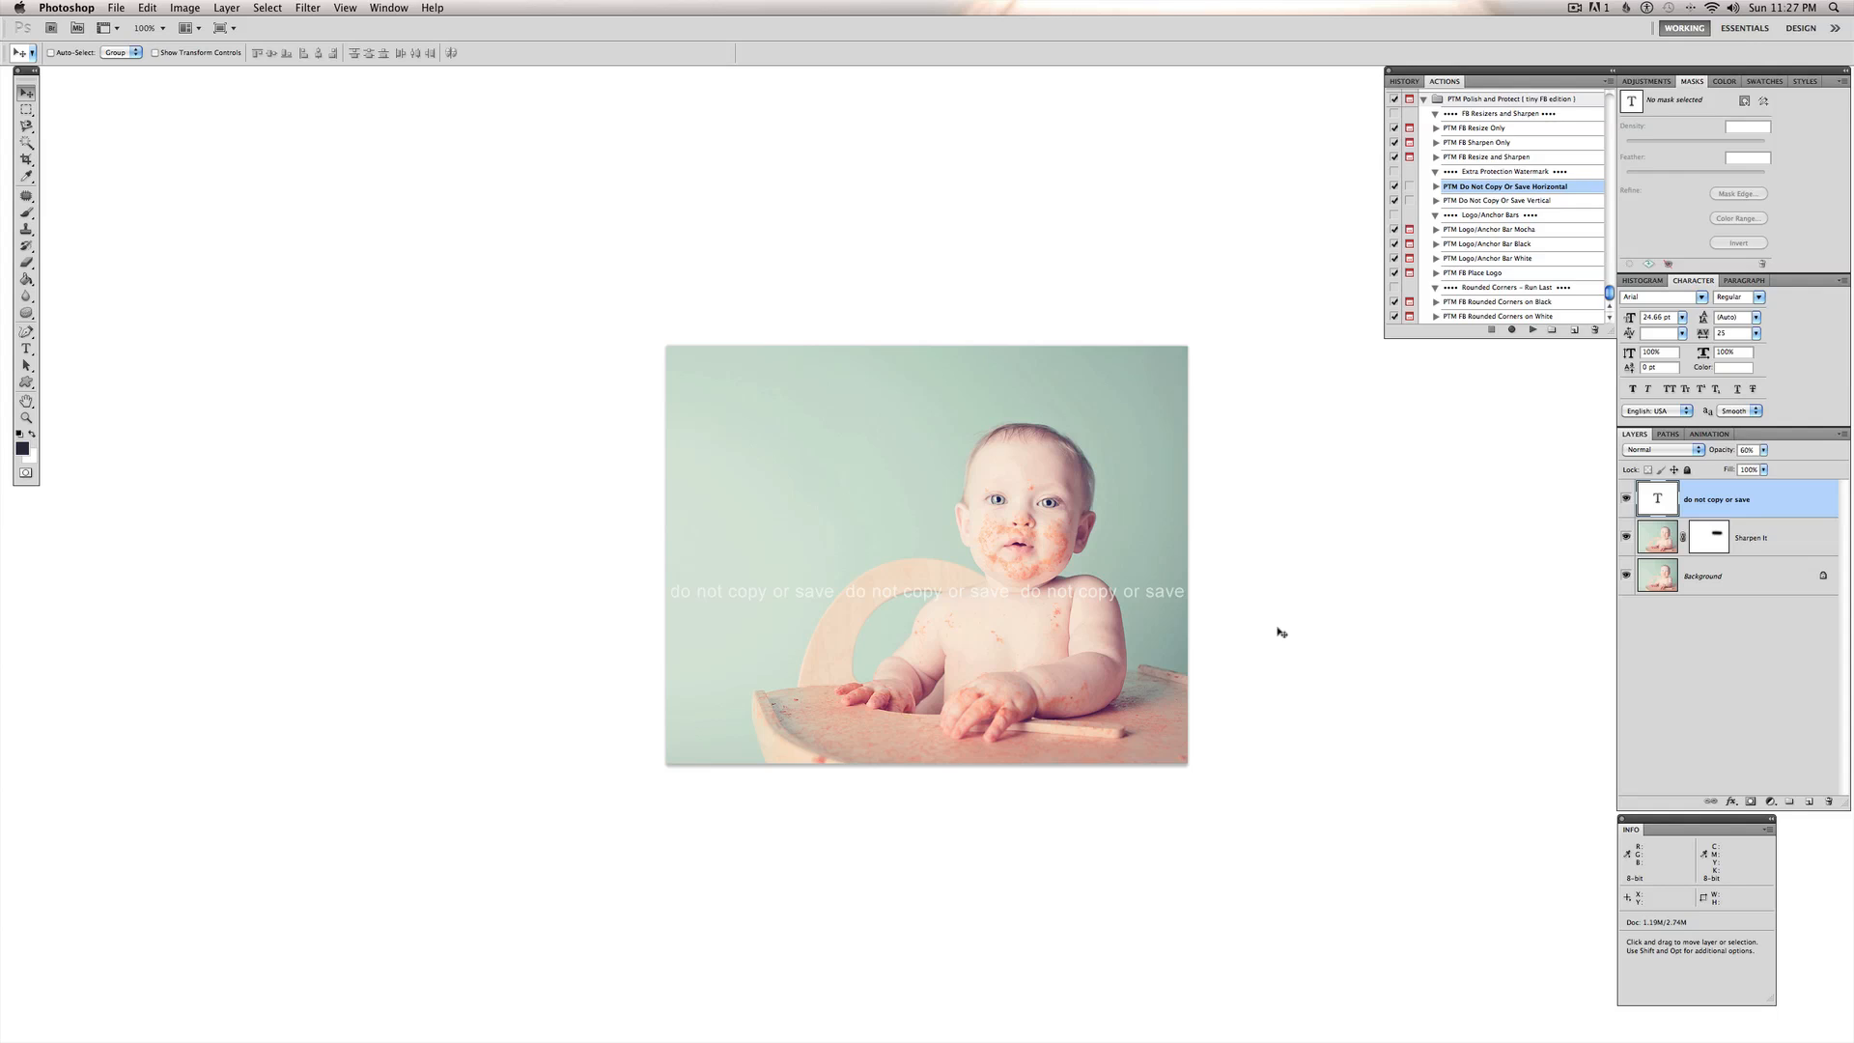
pyautogui.moveTo(1339, 631)
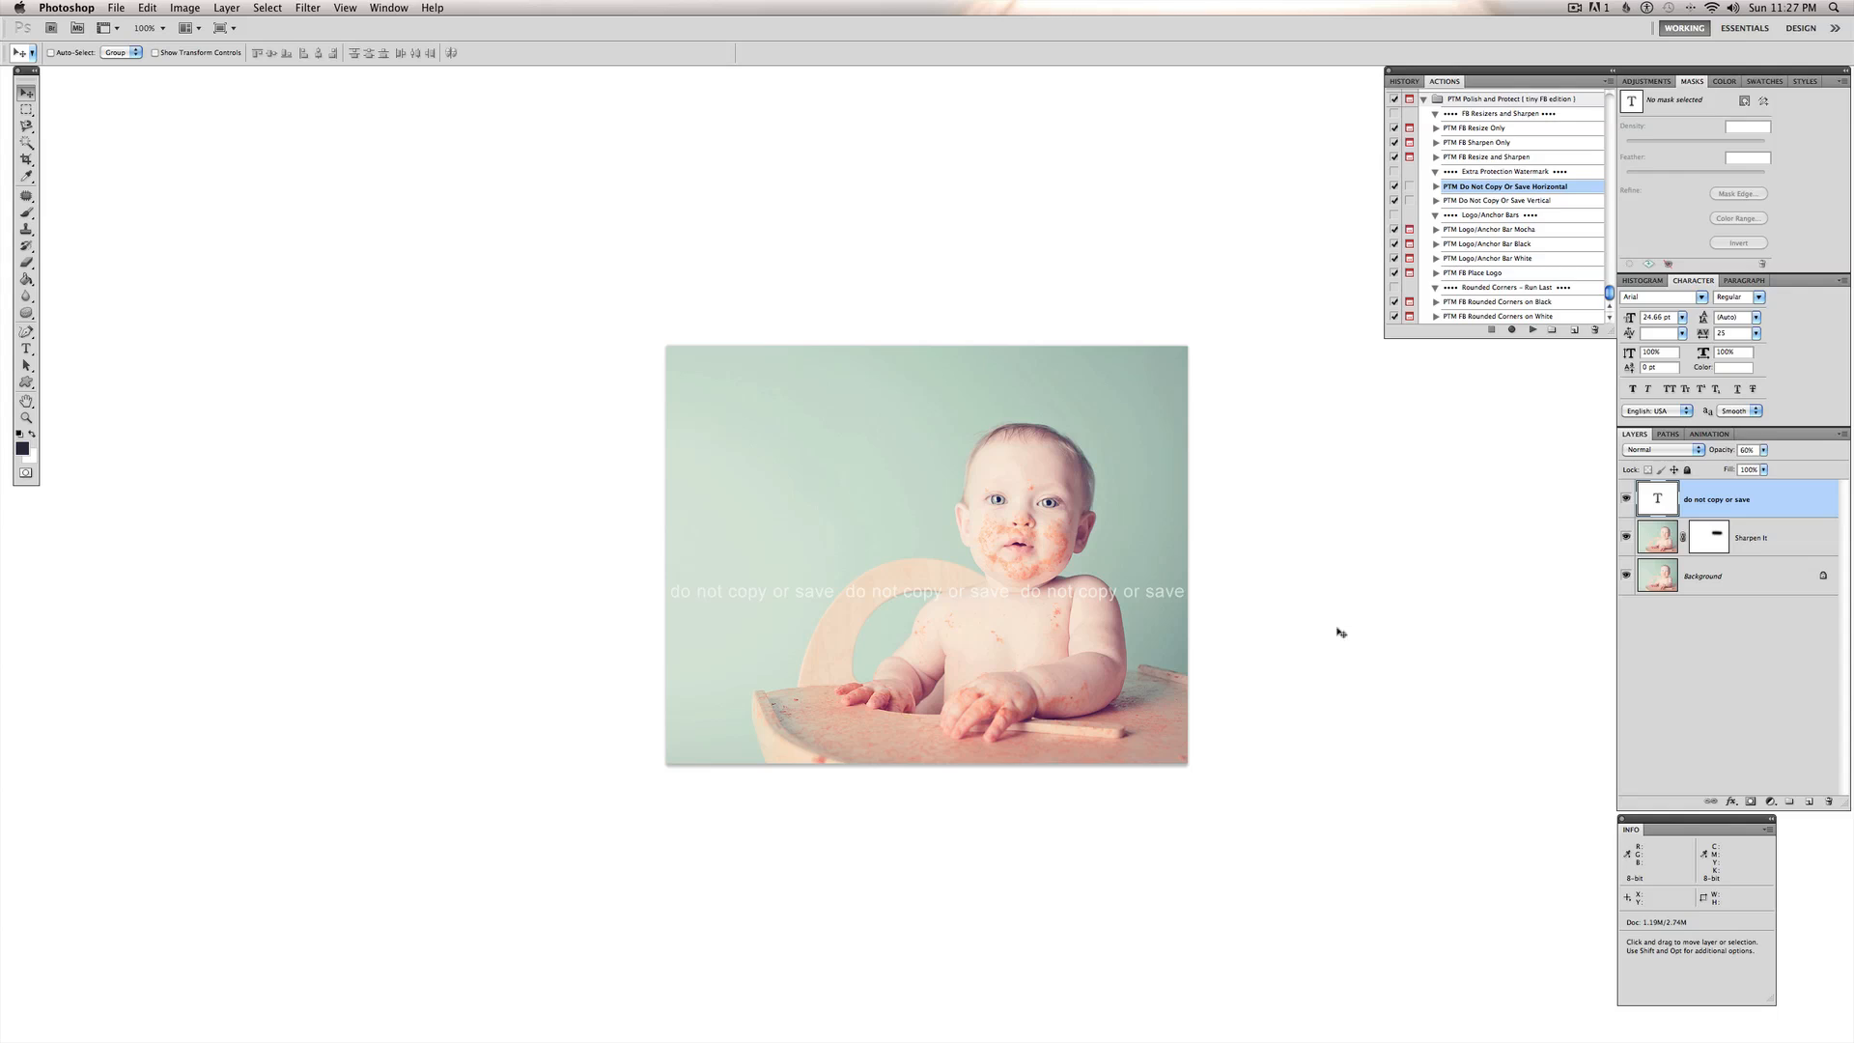
pyautogui.moveTo(1739, 647)
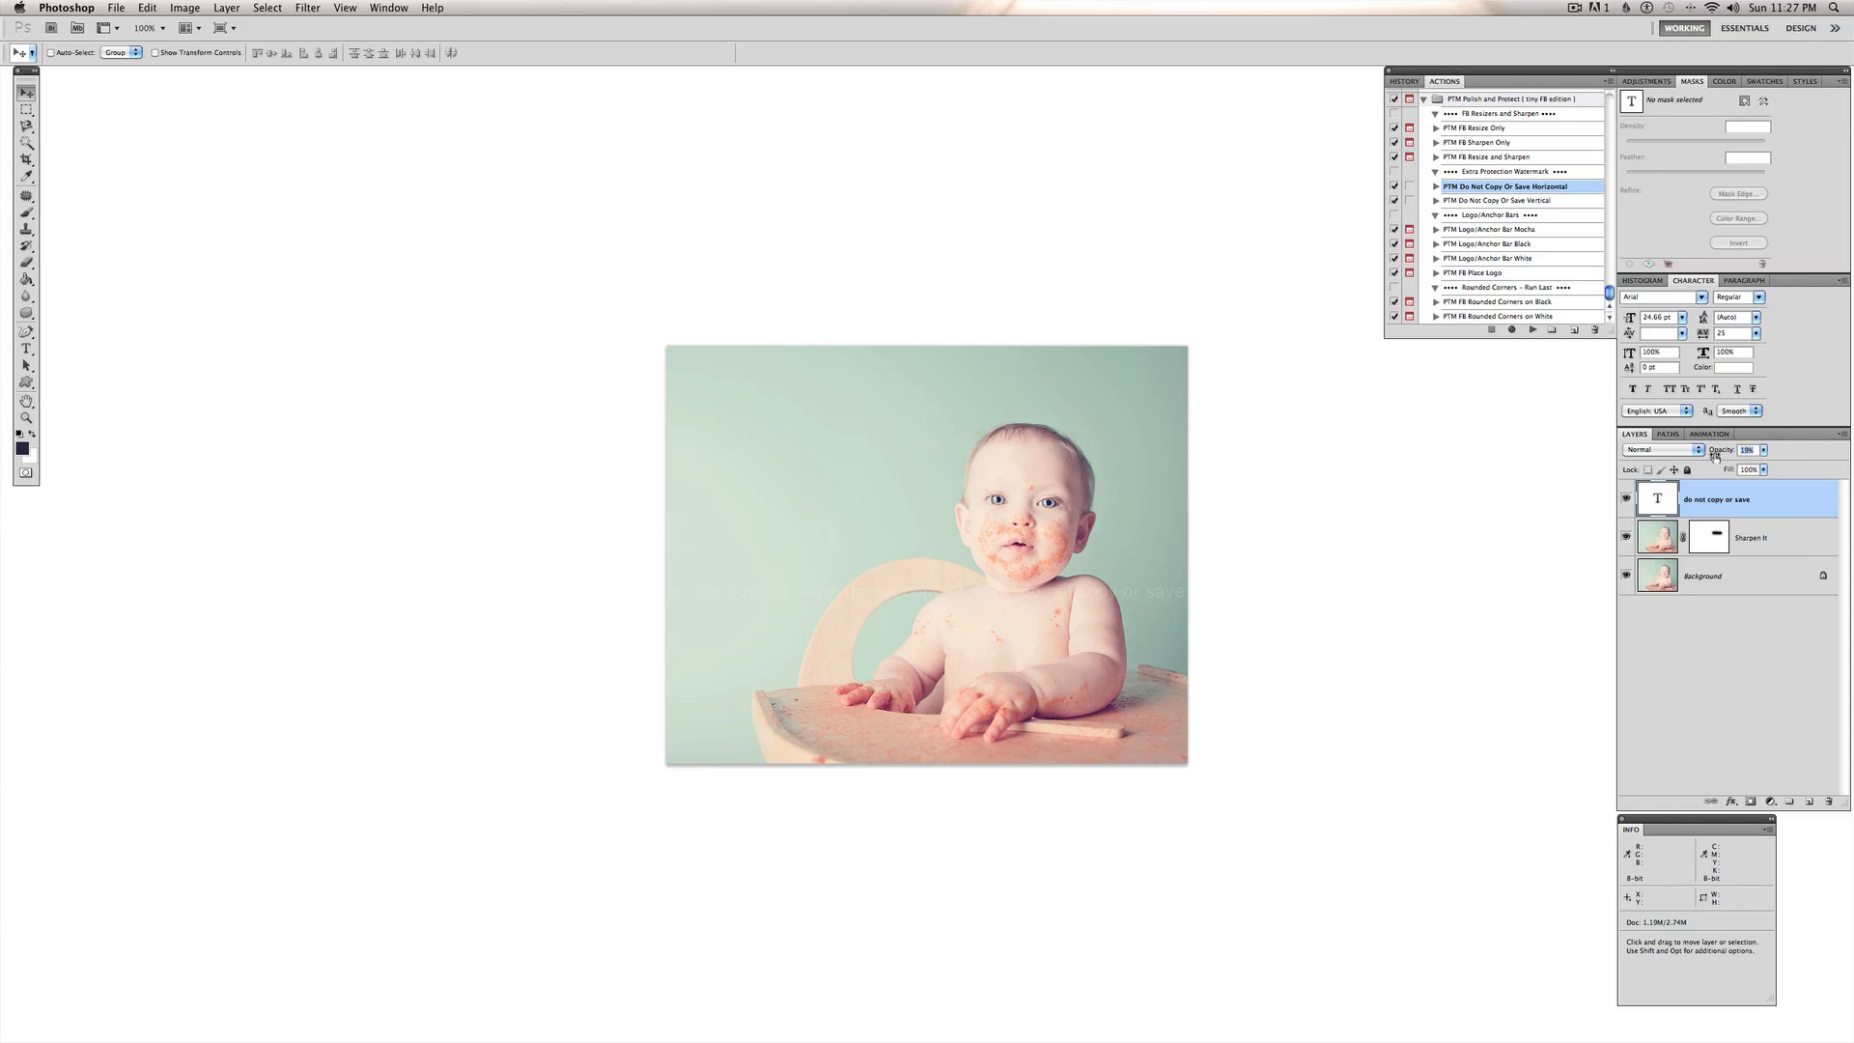
pyautogui.moveTo(1076, 625)
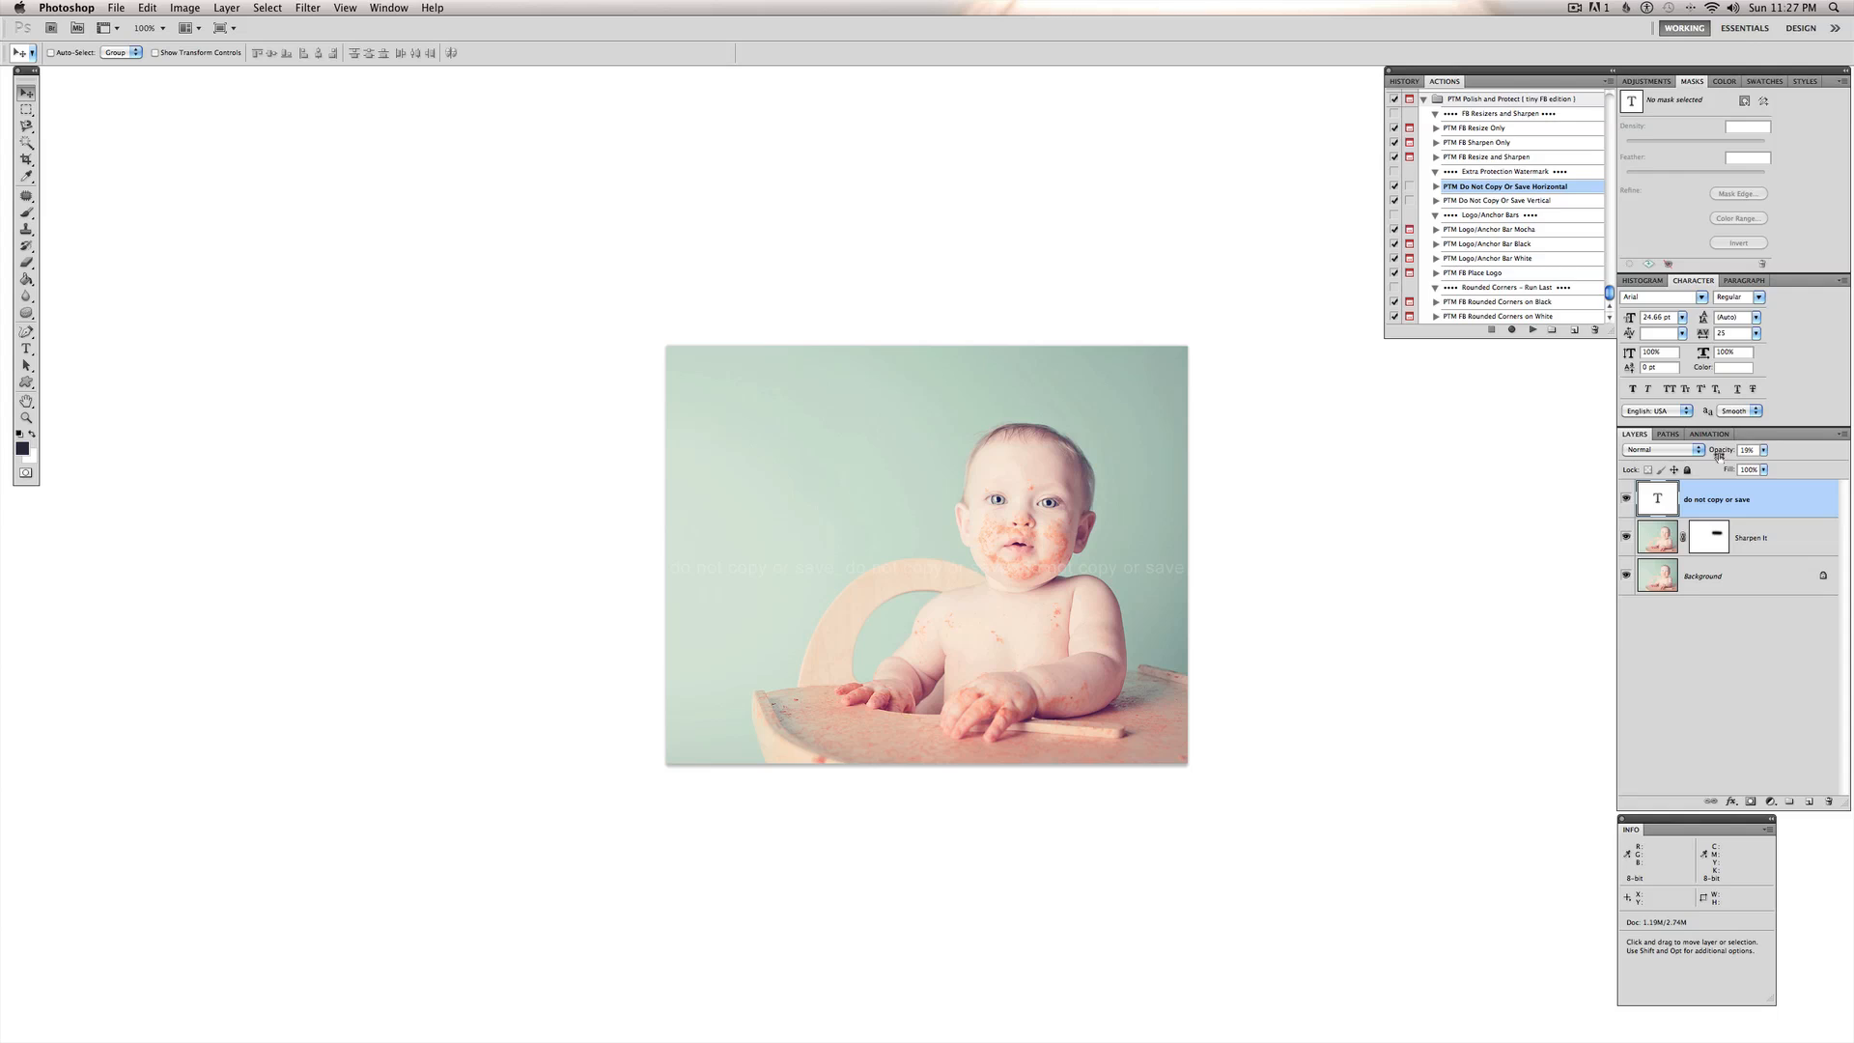
# - Set the watermark text layer's opacity to 20%
pyautogui.click(1751, 449)
pyautogui.write('20')
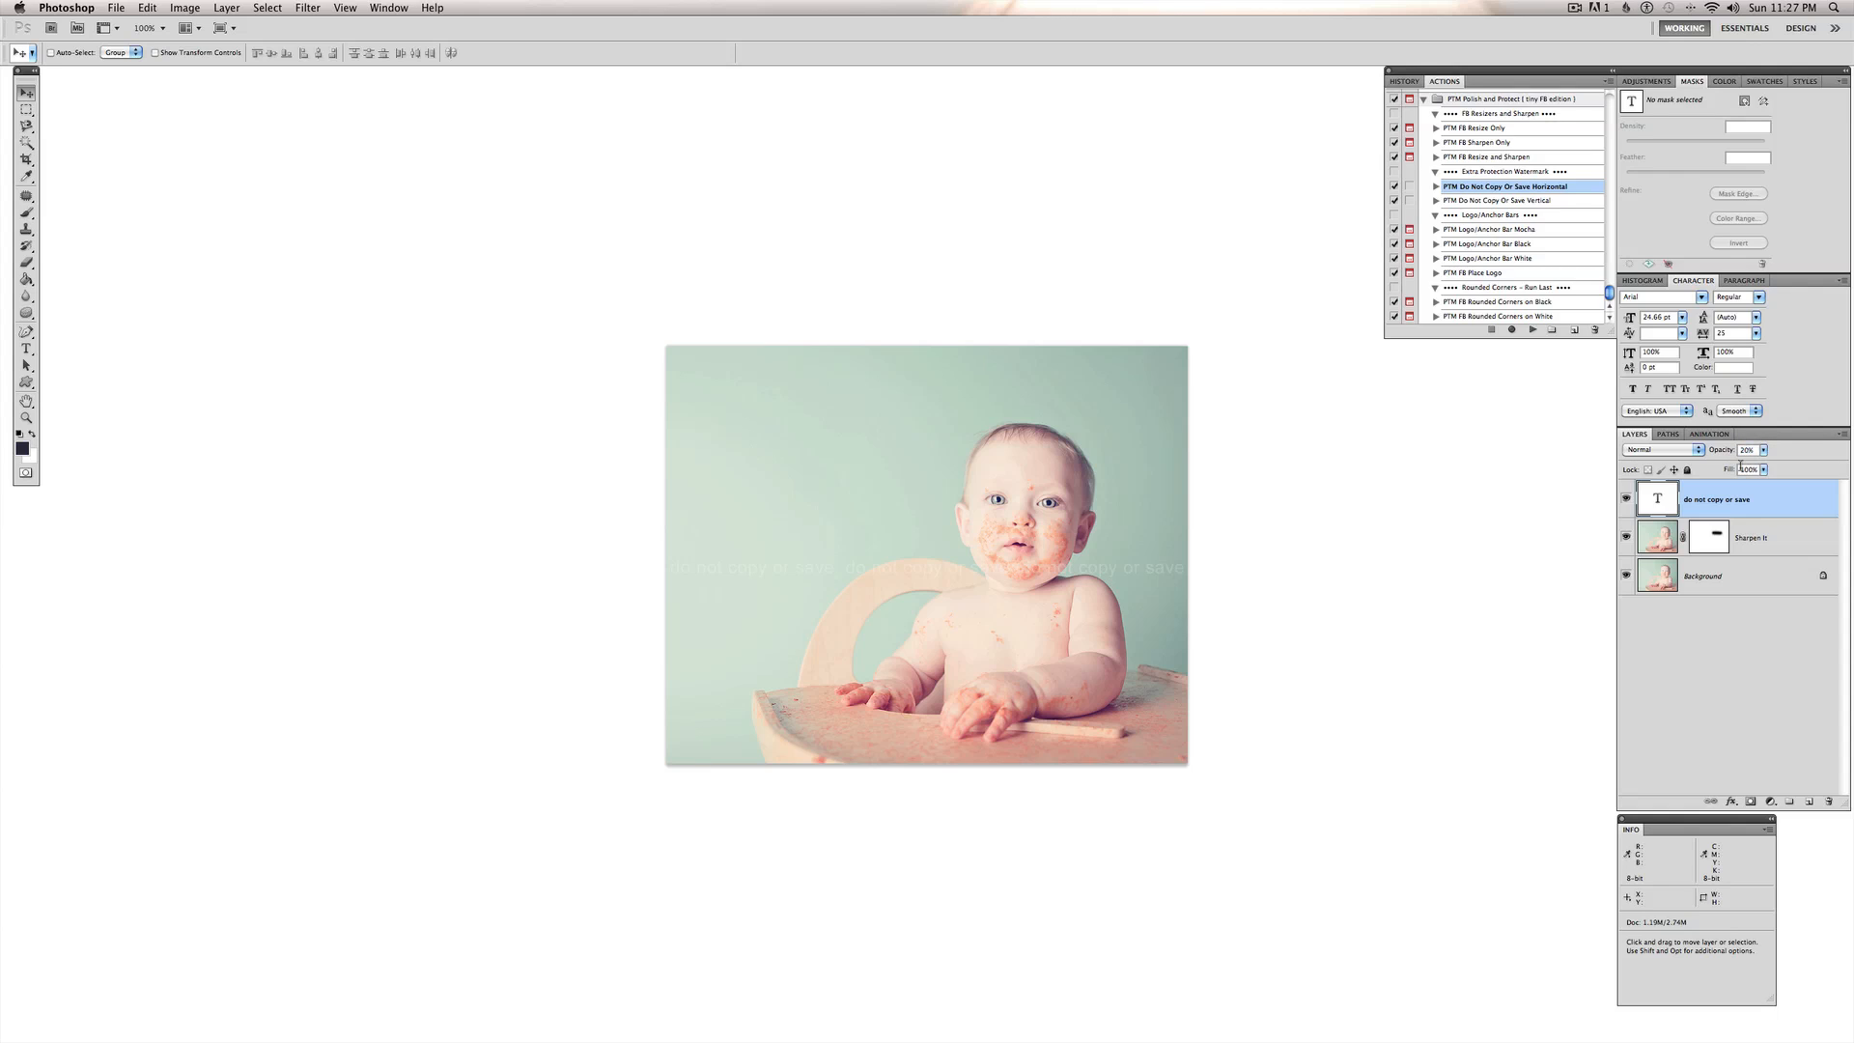
pyautogui.moveTo(1751, 469)
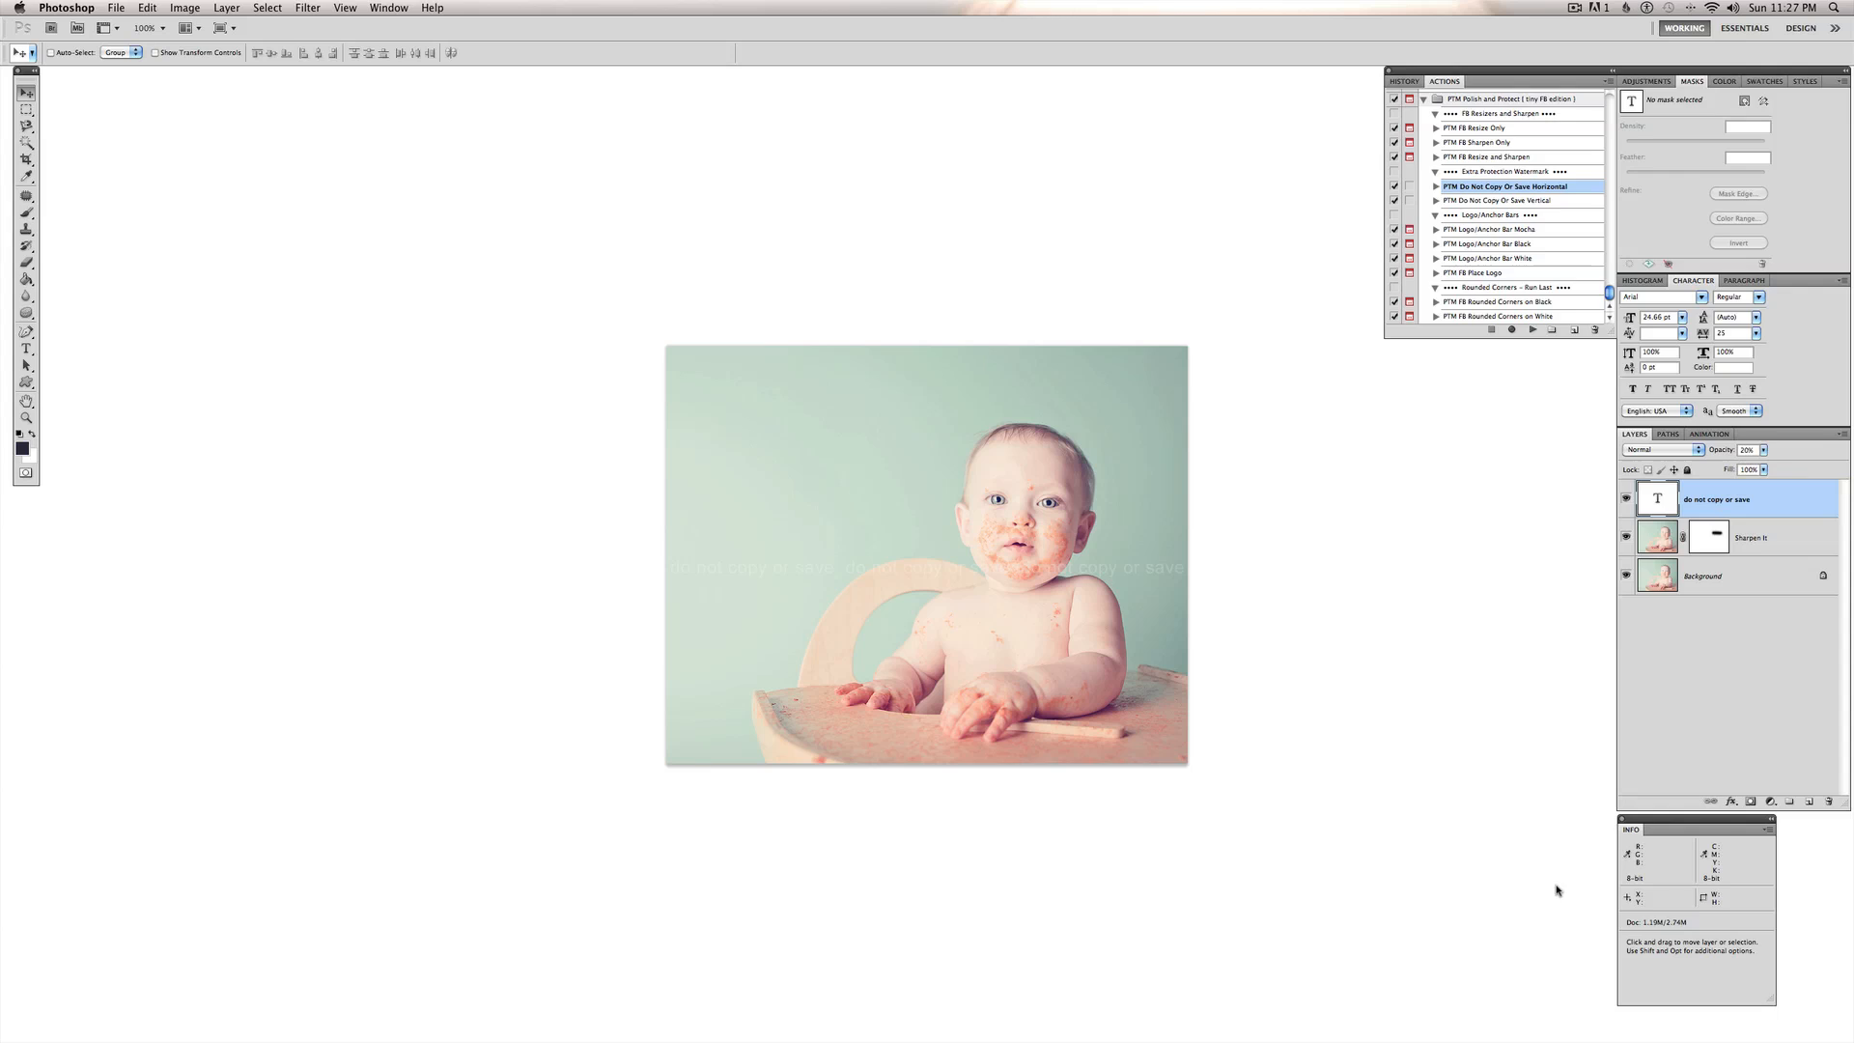
pyautogui.moveTo(1549, 246)
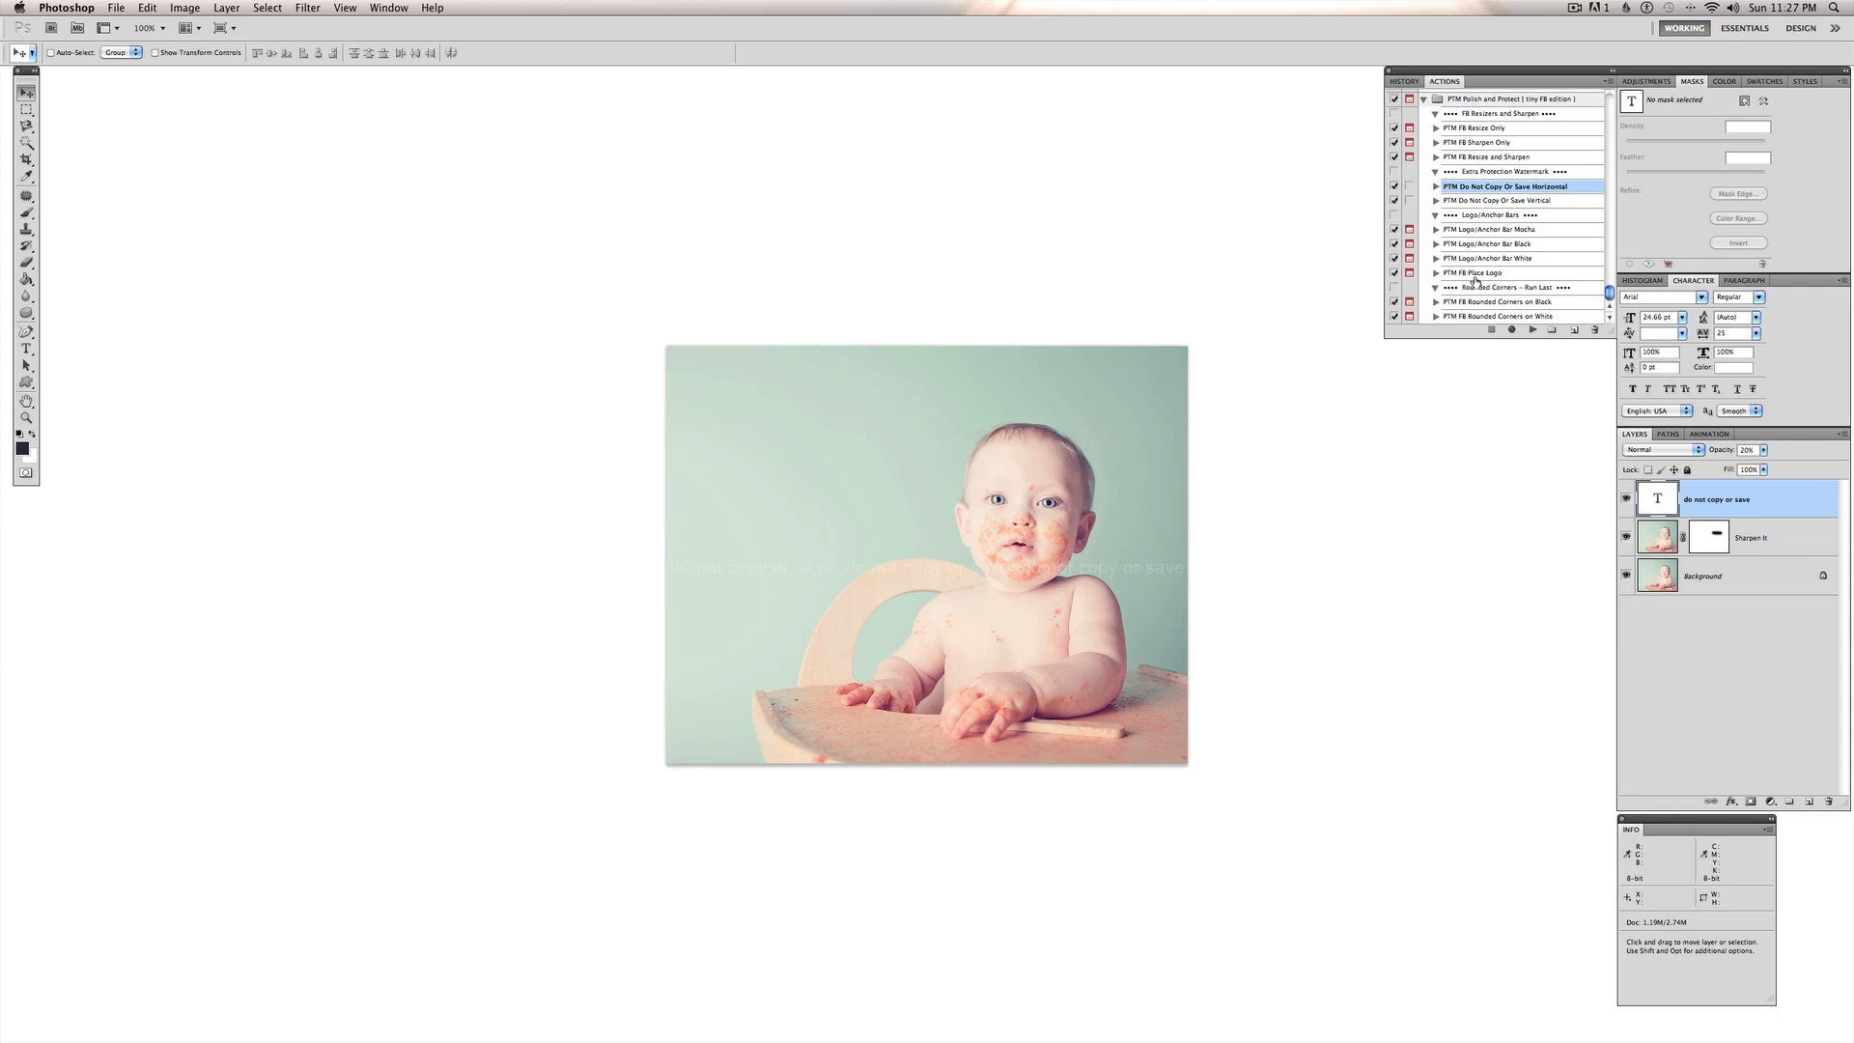
pyautogui.moveTo(1502, 284)
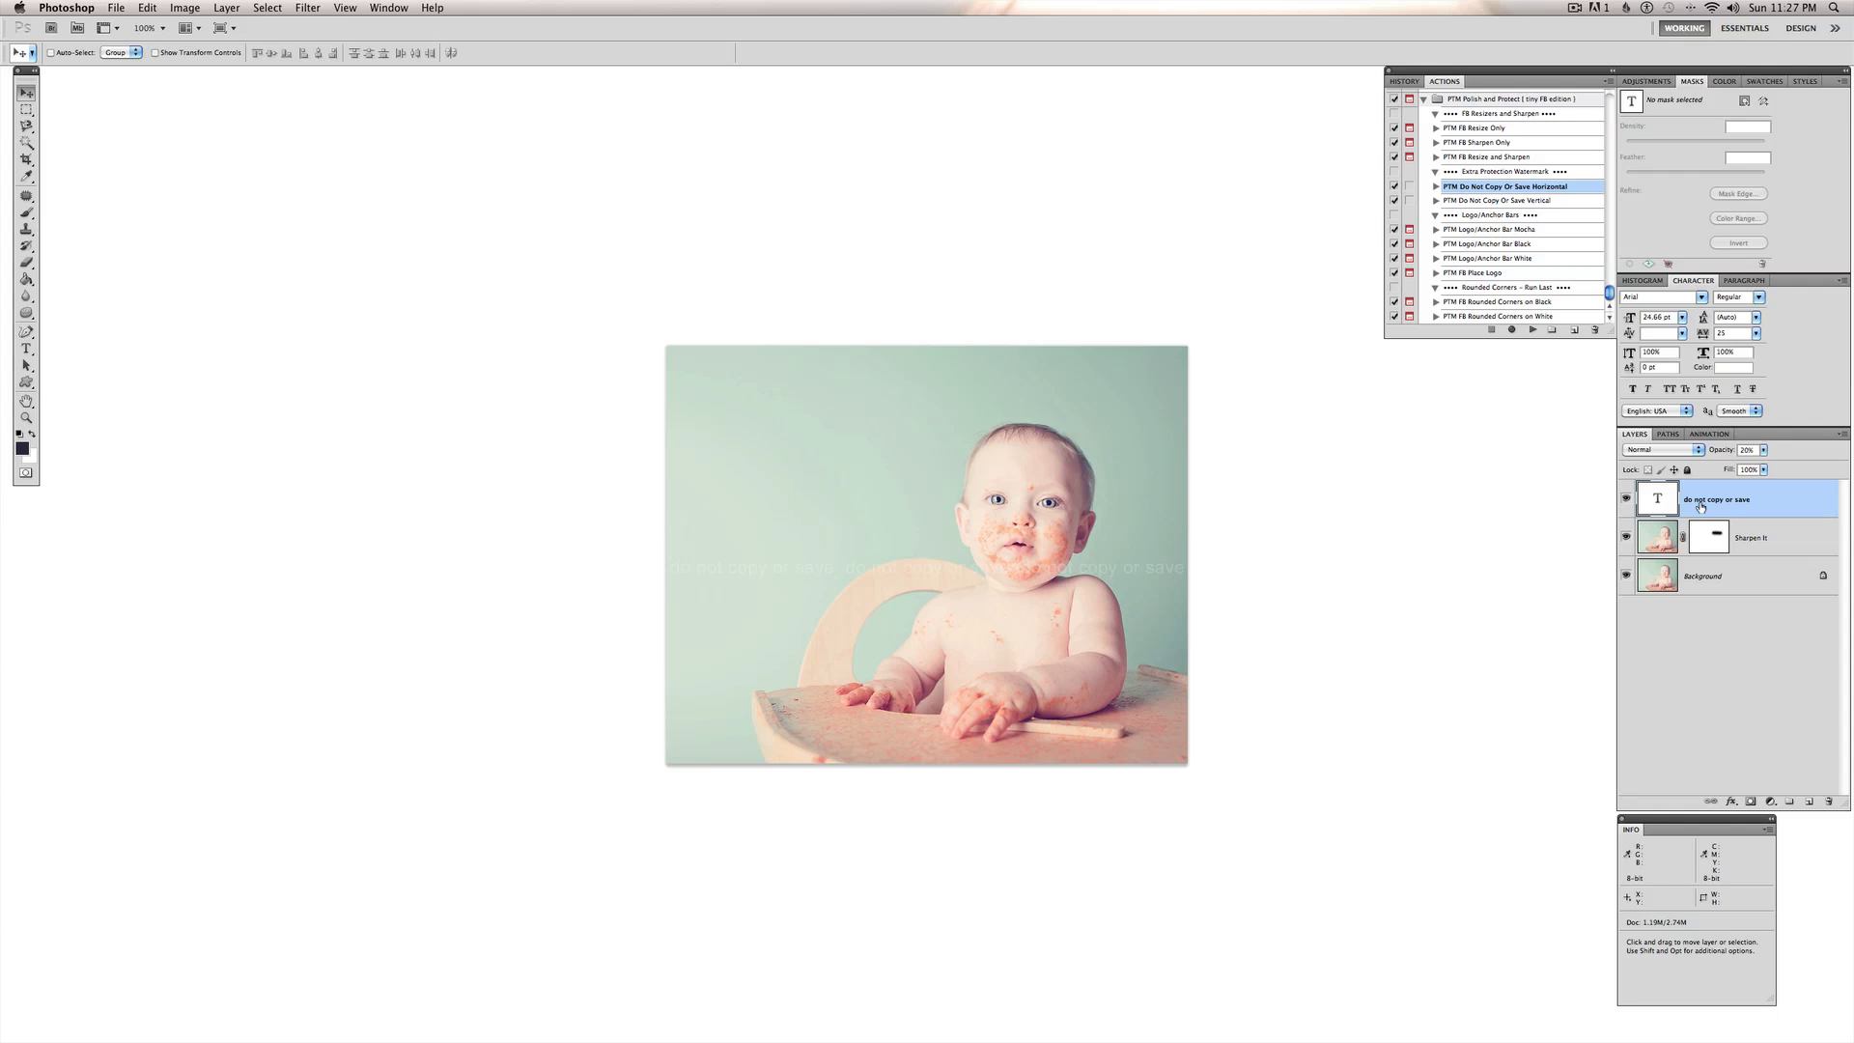
pyautogui.moveTo(1598, 507)
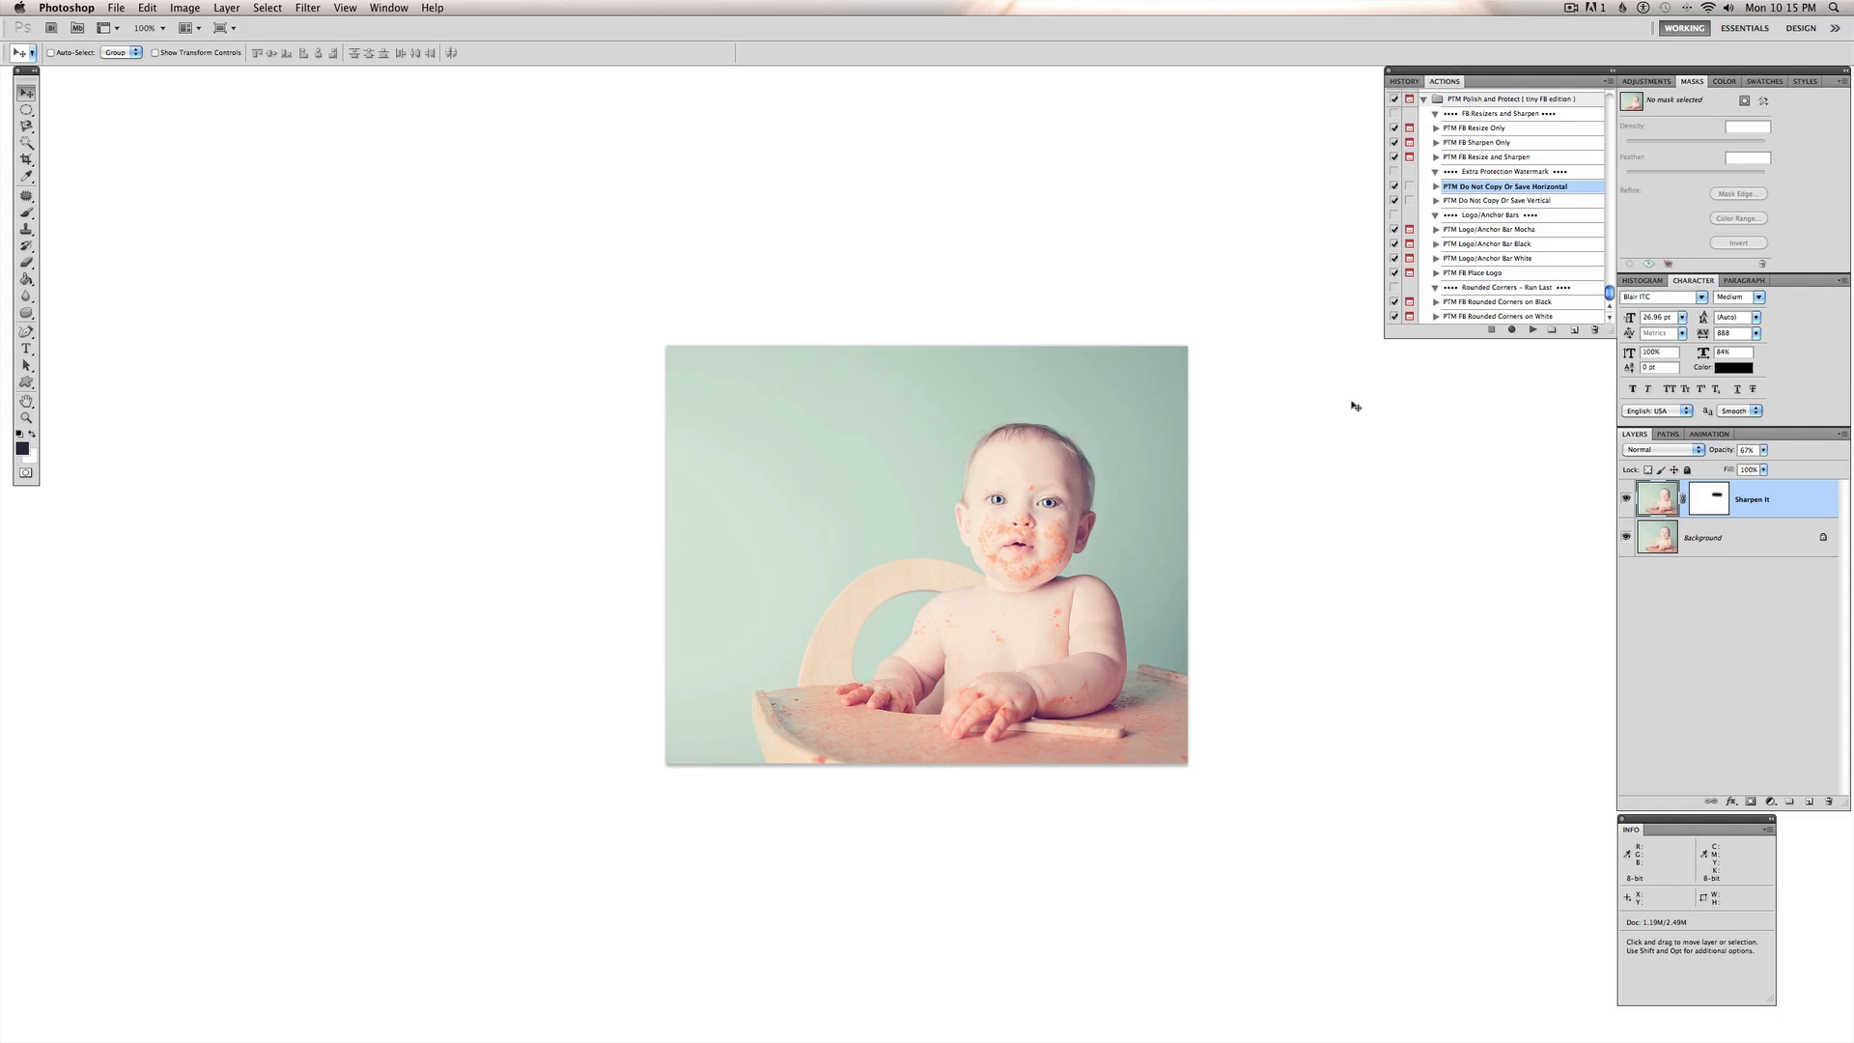
pyautogui.moveTo(1328, 391)
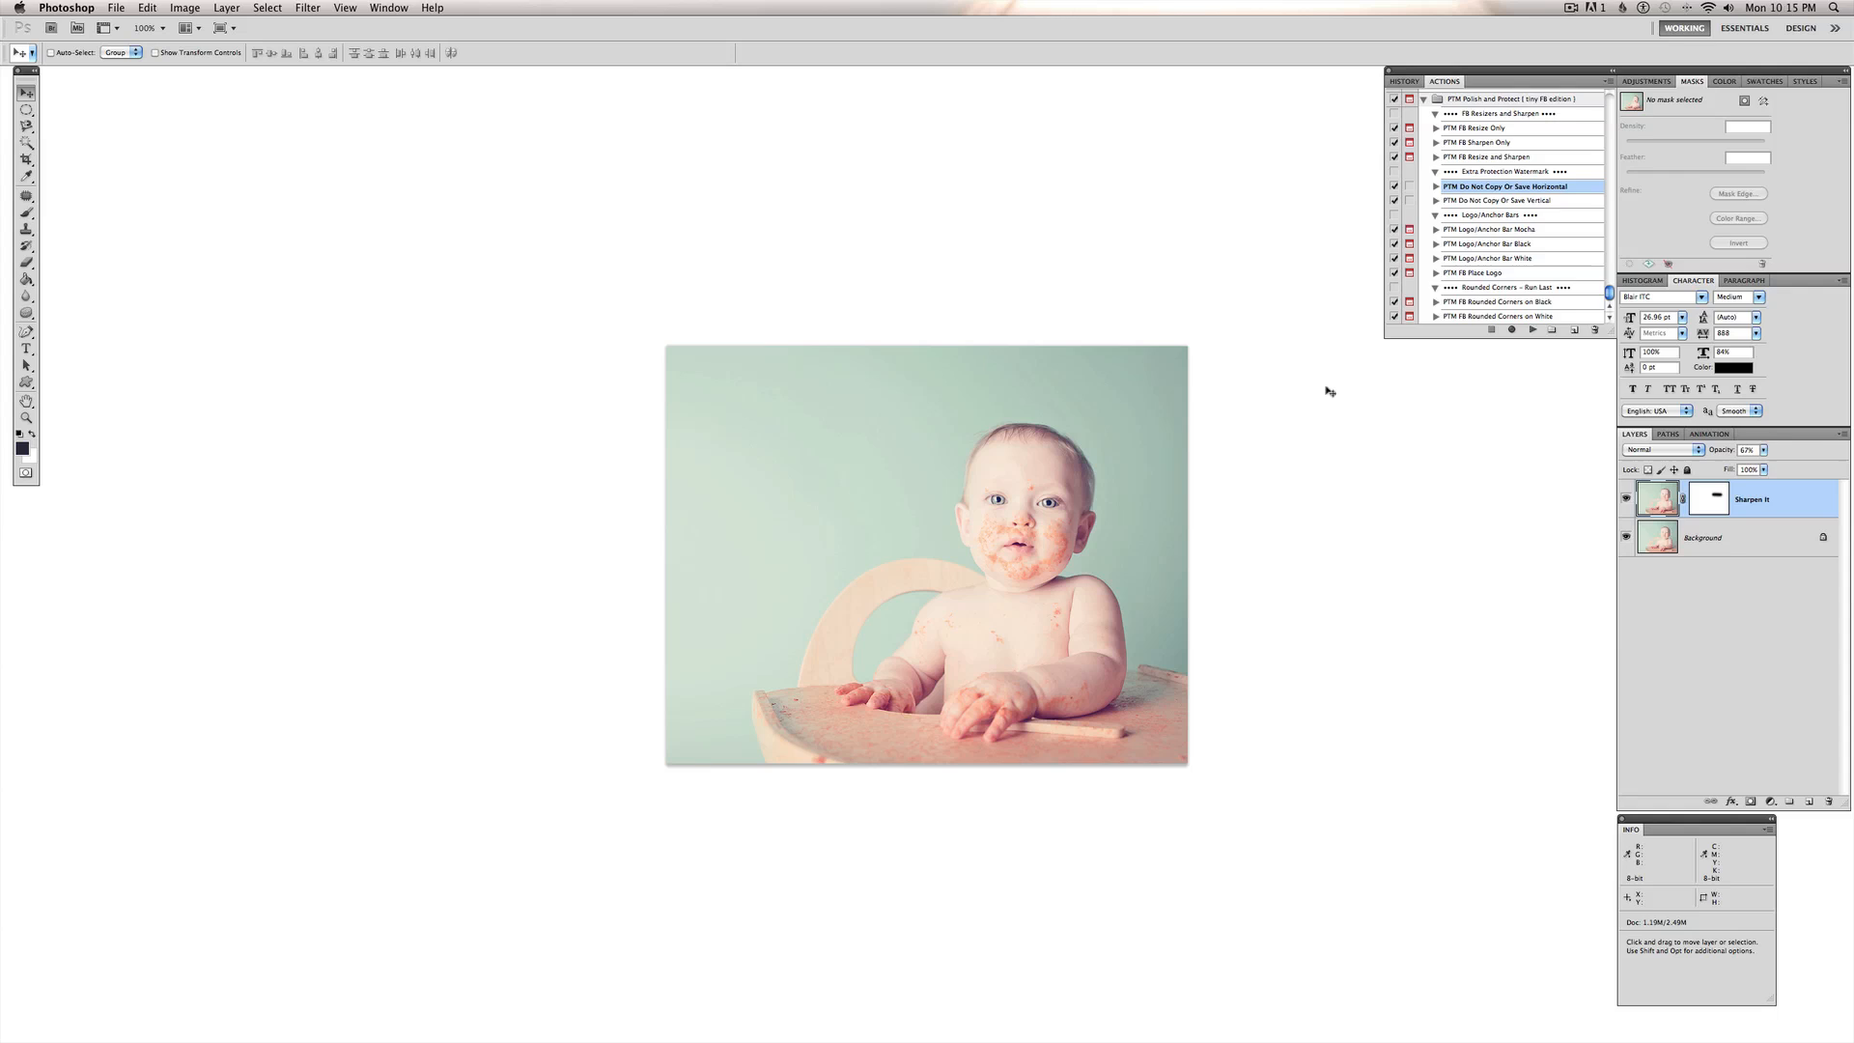
pyautogui.moveTo(1457, 201)
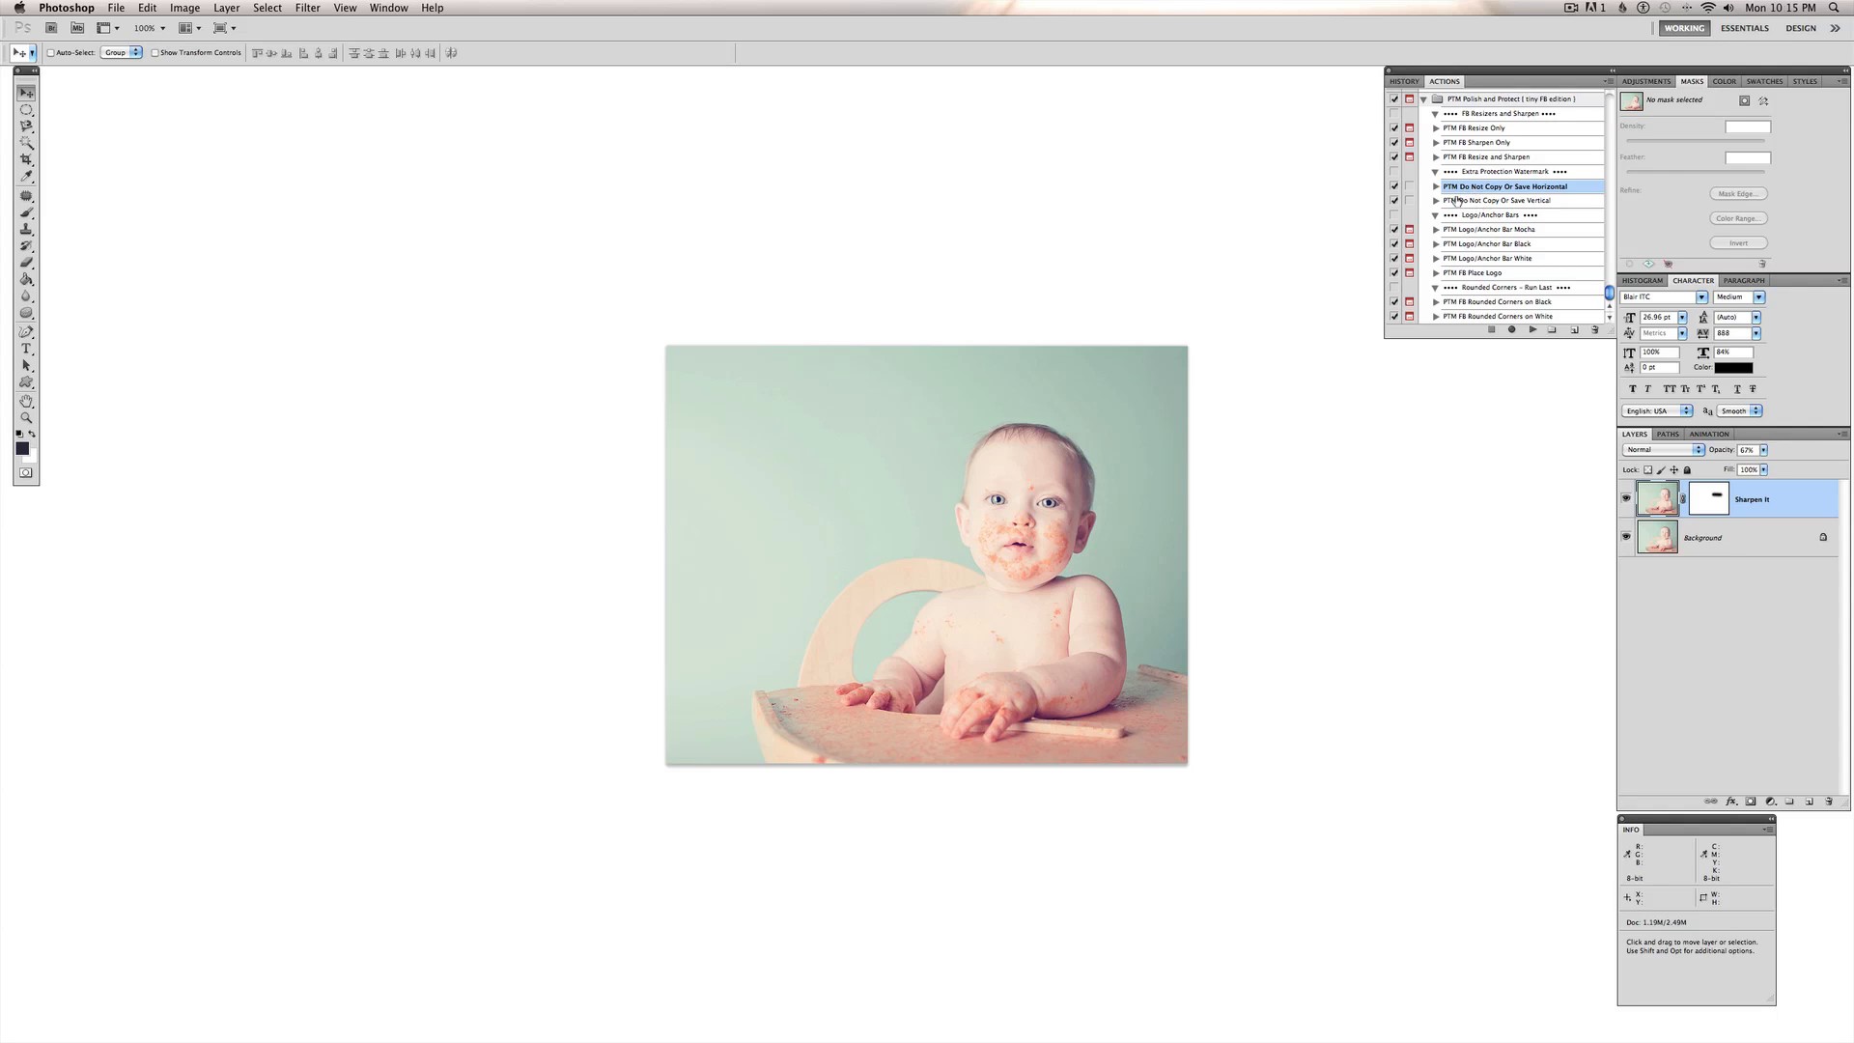
pyautogui.moveTo(1539, 211)
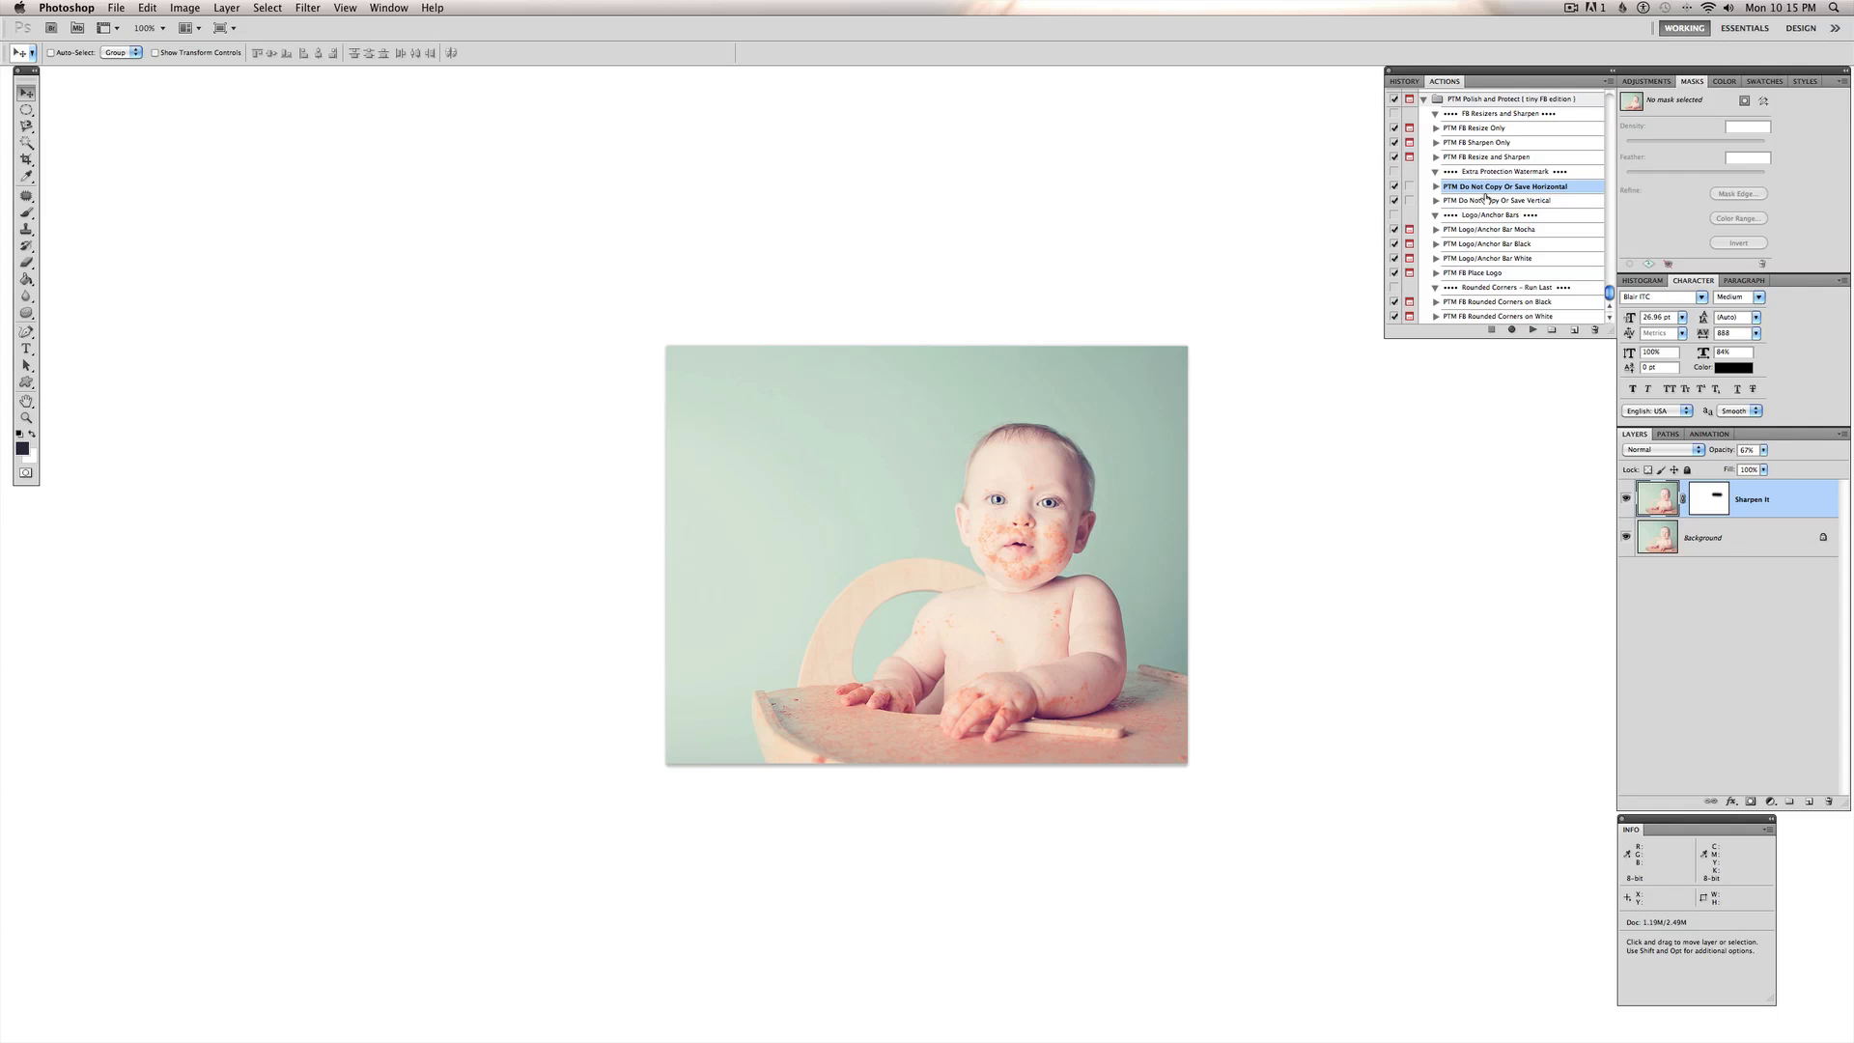
pyautogui.moveTo(1521, 501)
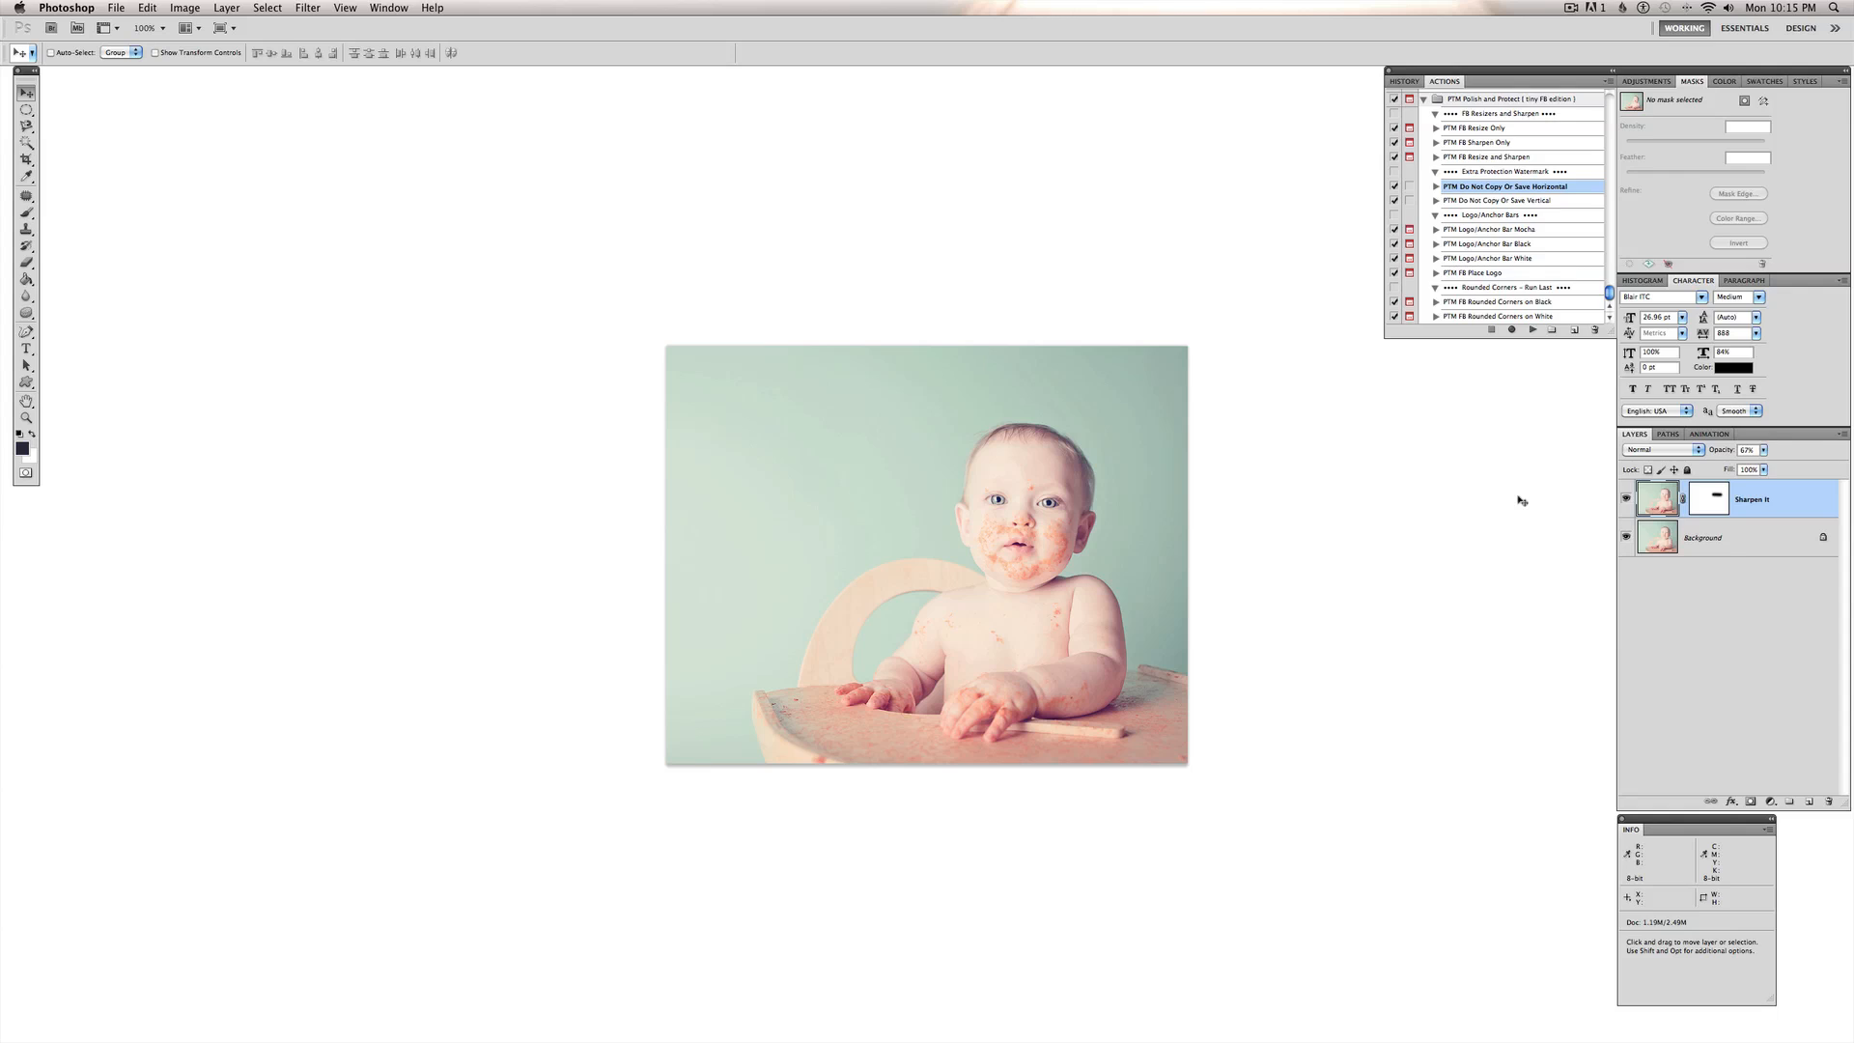
pyautogui.moveTo(1424, 489)
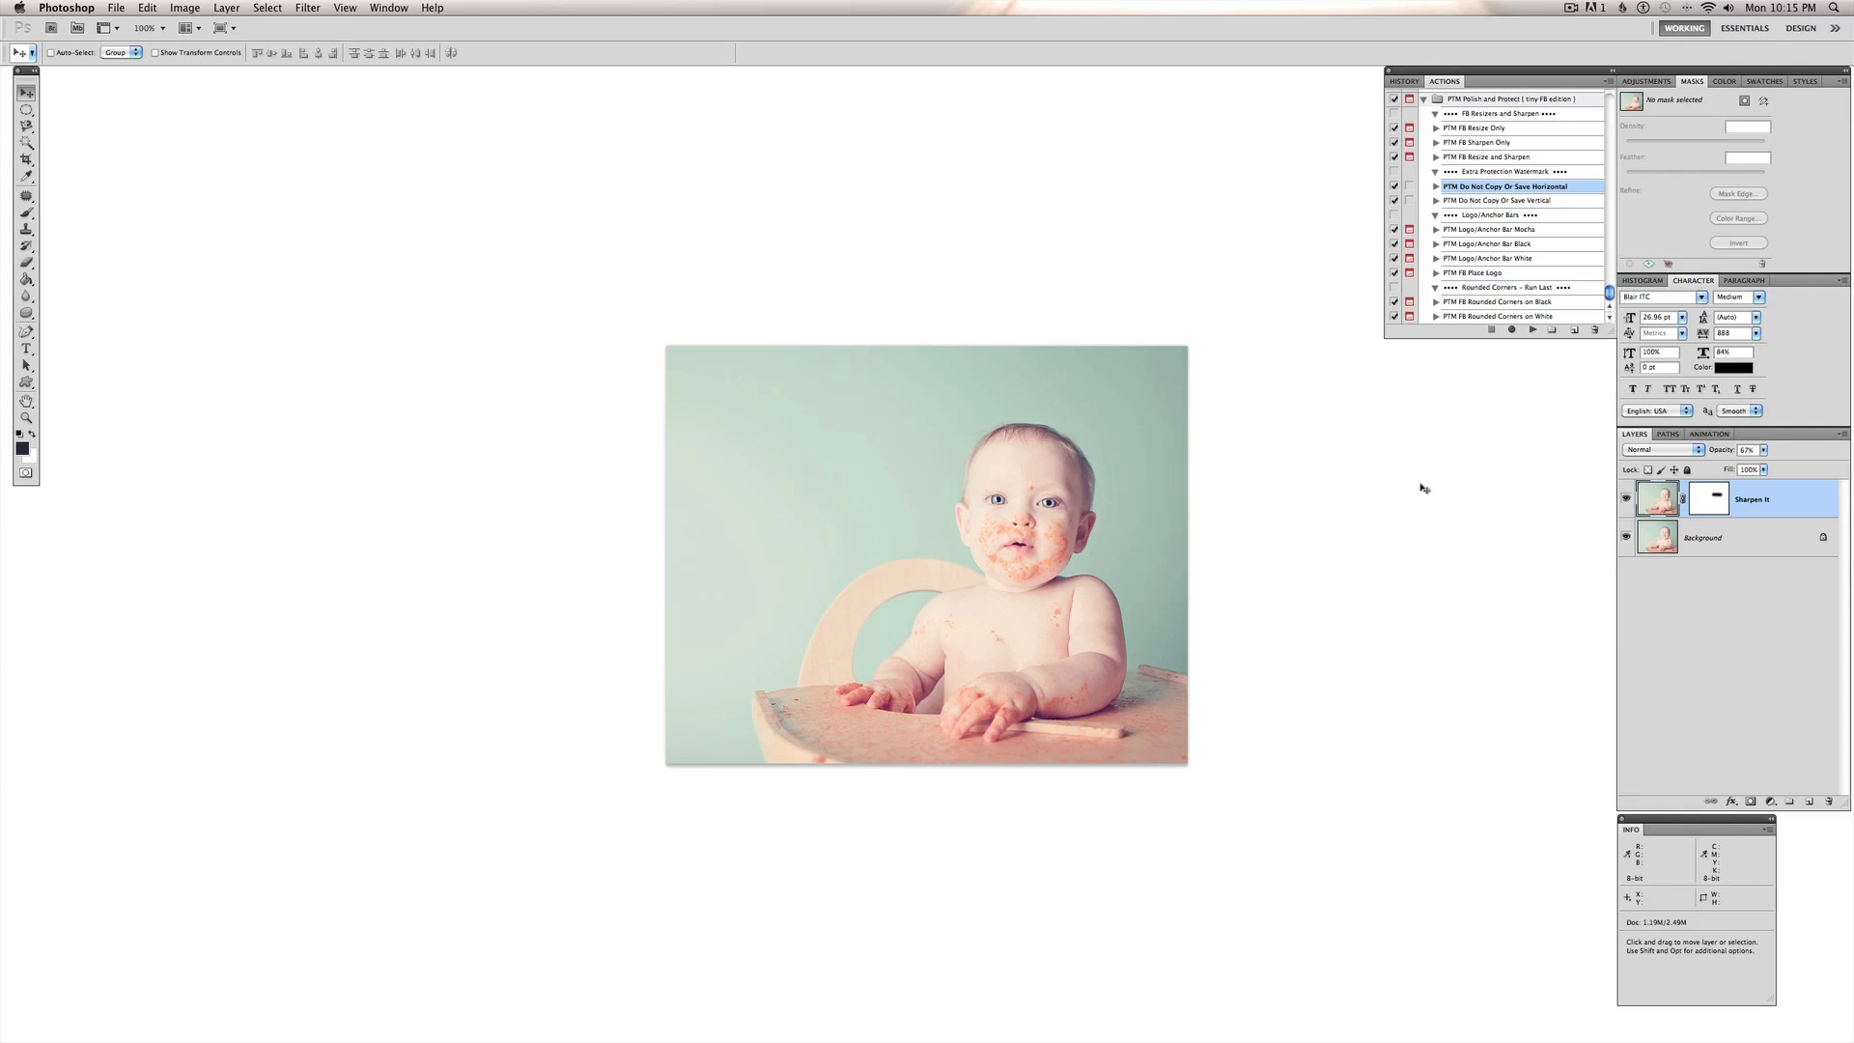
pyautogui.moveTo(1527, 348)
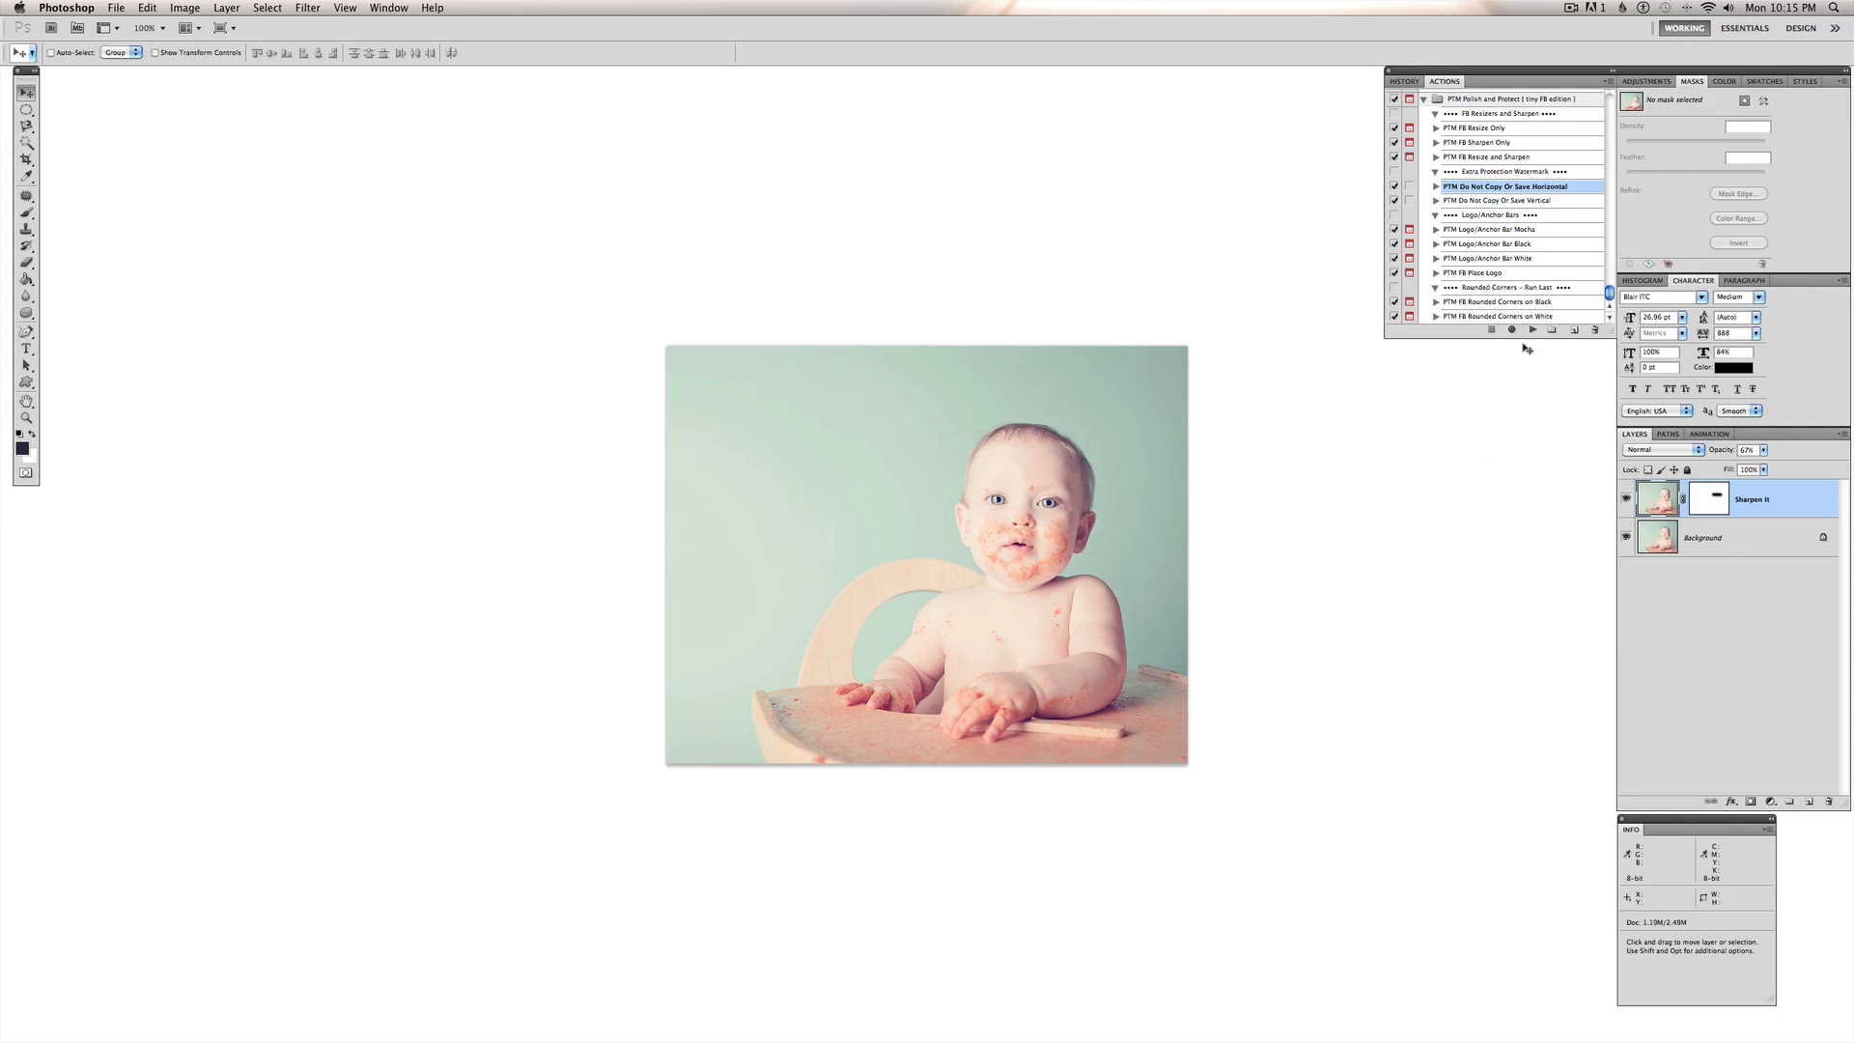
pyautogui.moveTo(1701, 473)
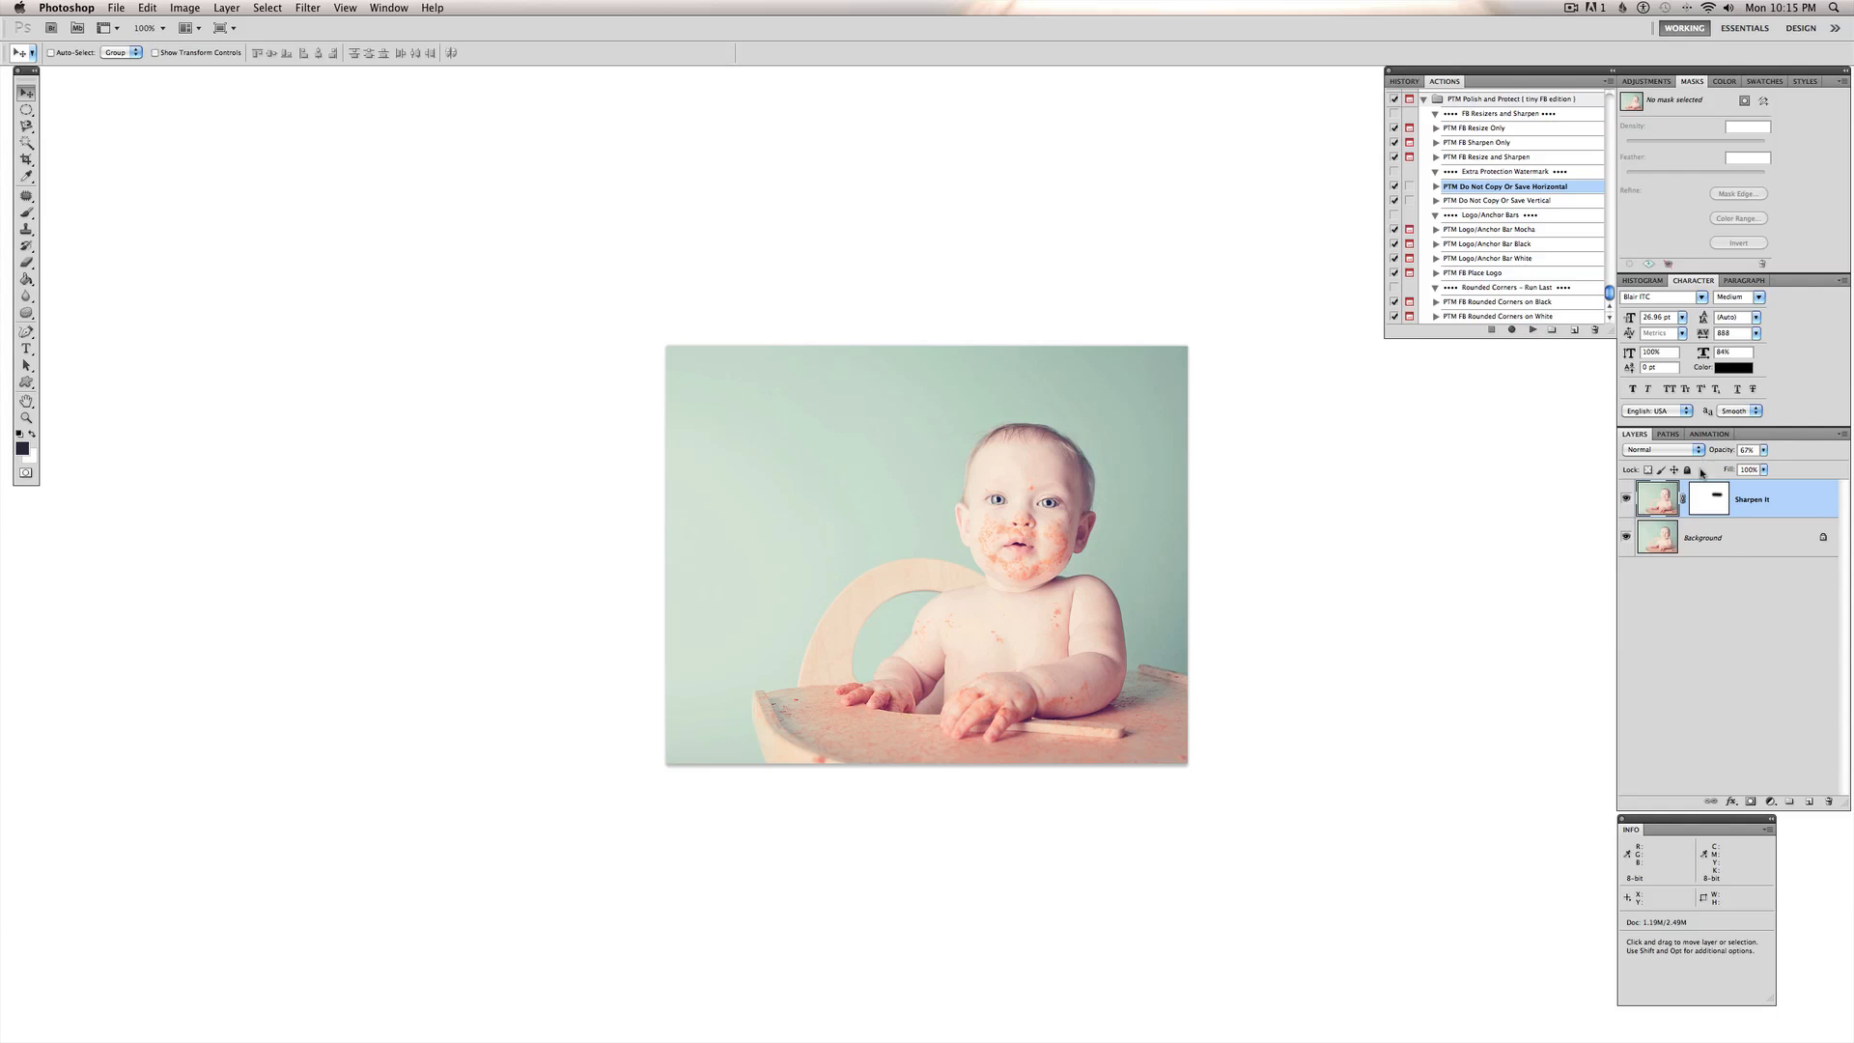
# - Scroll down while restoring the 'do not copy or save' watermark
pyautogui.scroll(-3)
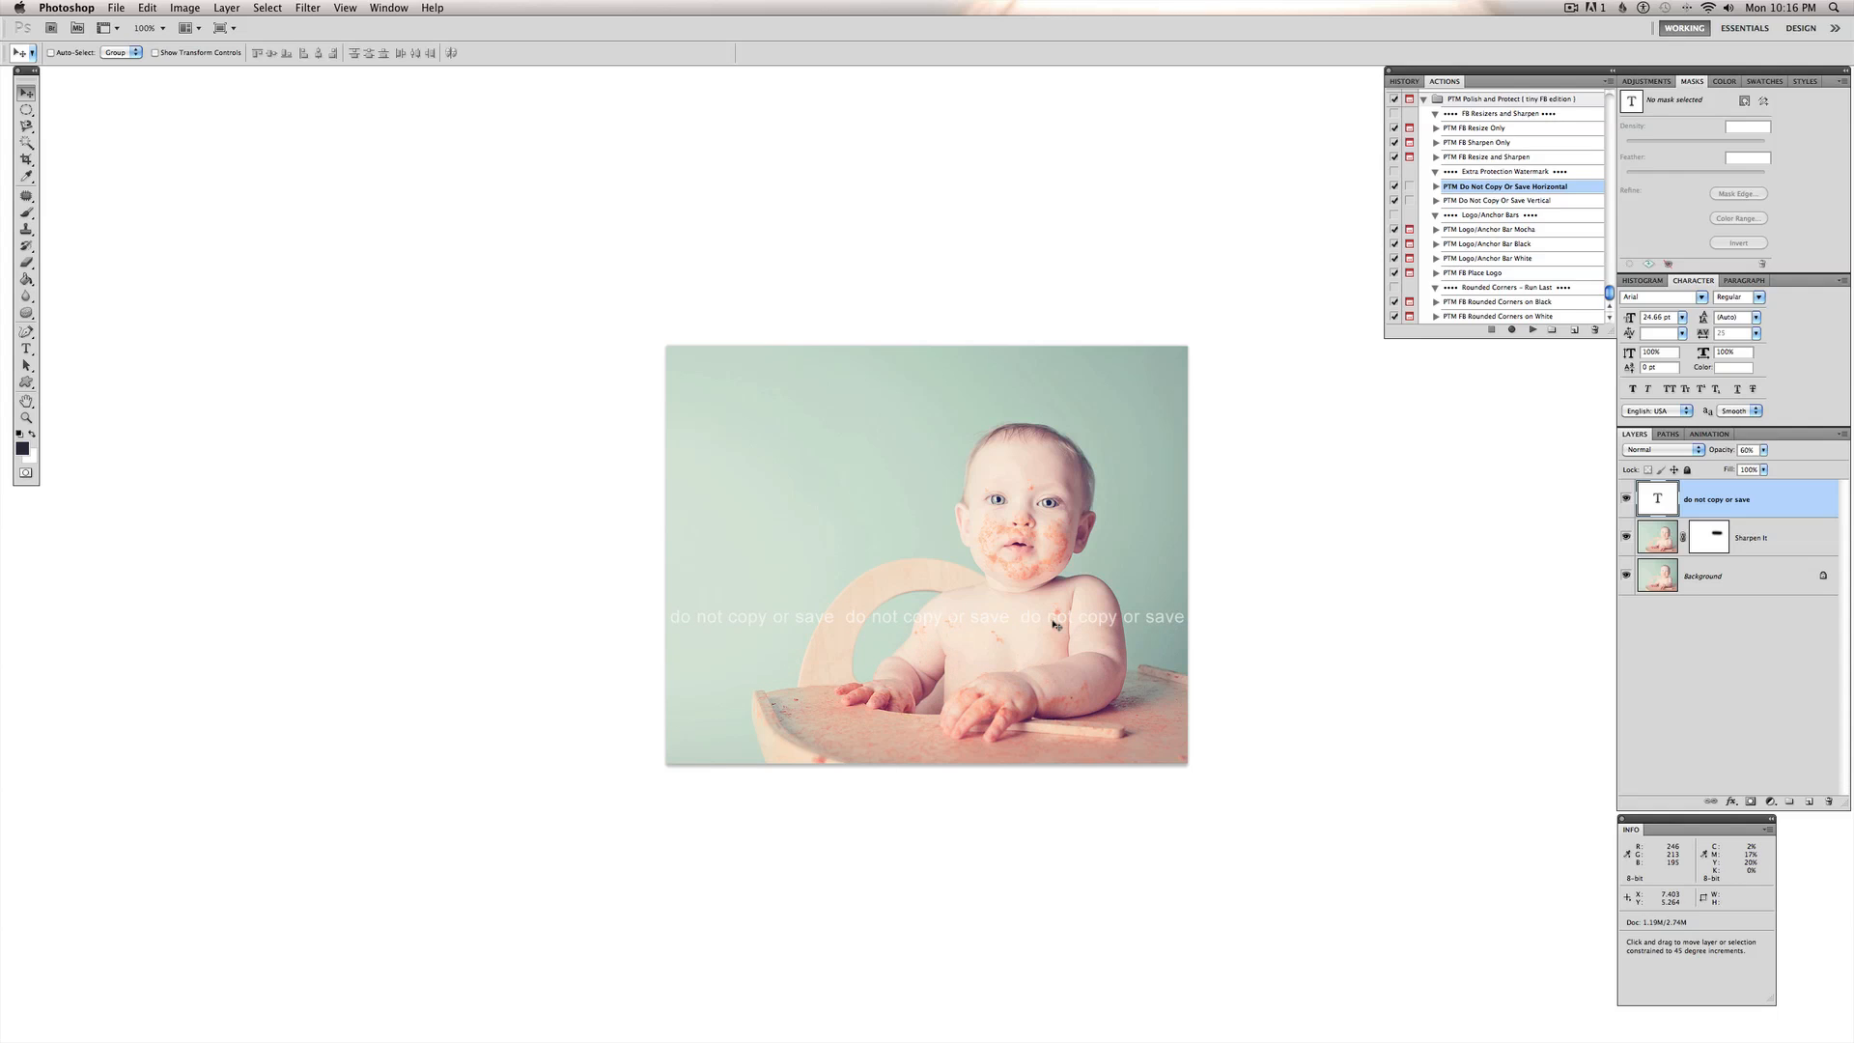
pyautogui.moveTo(1567, 569)
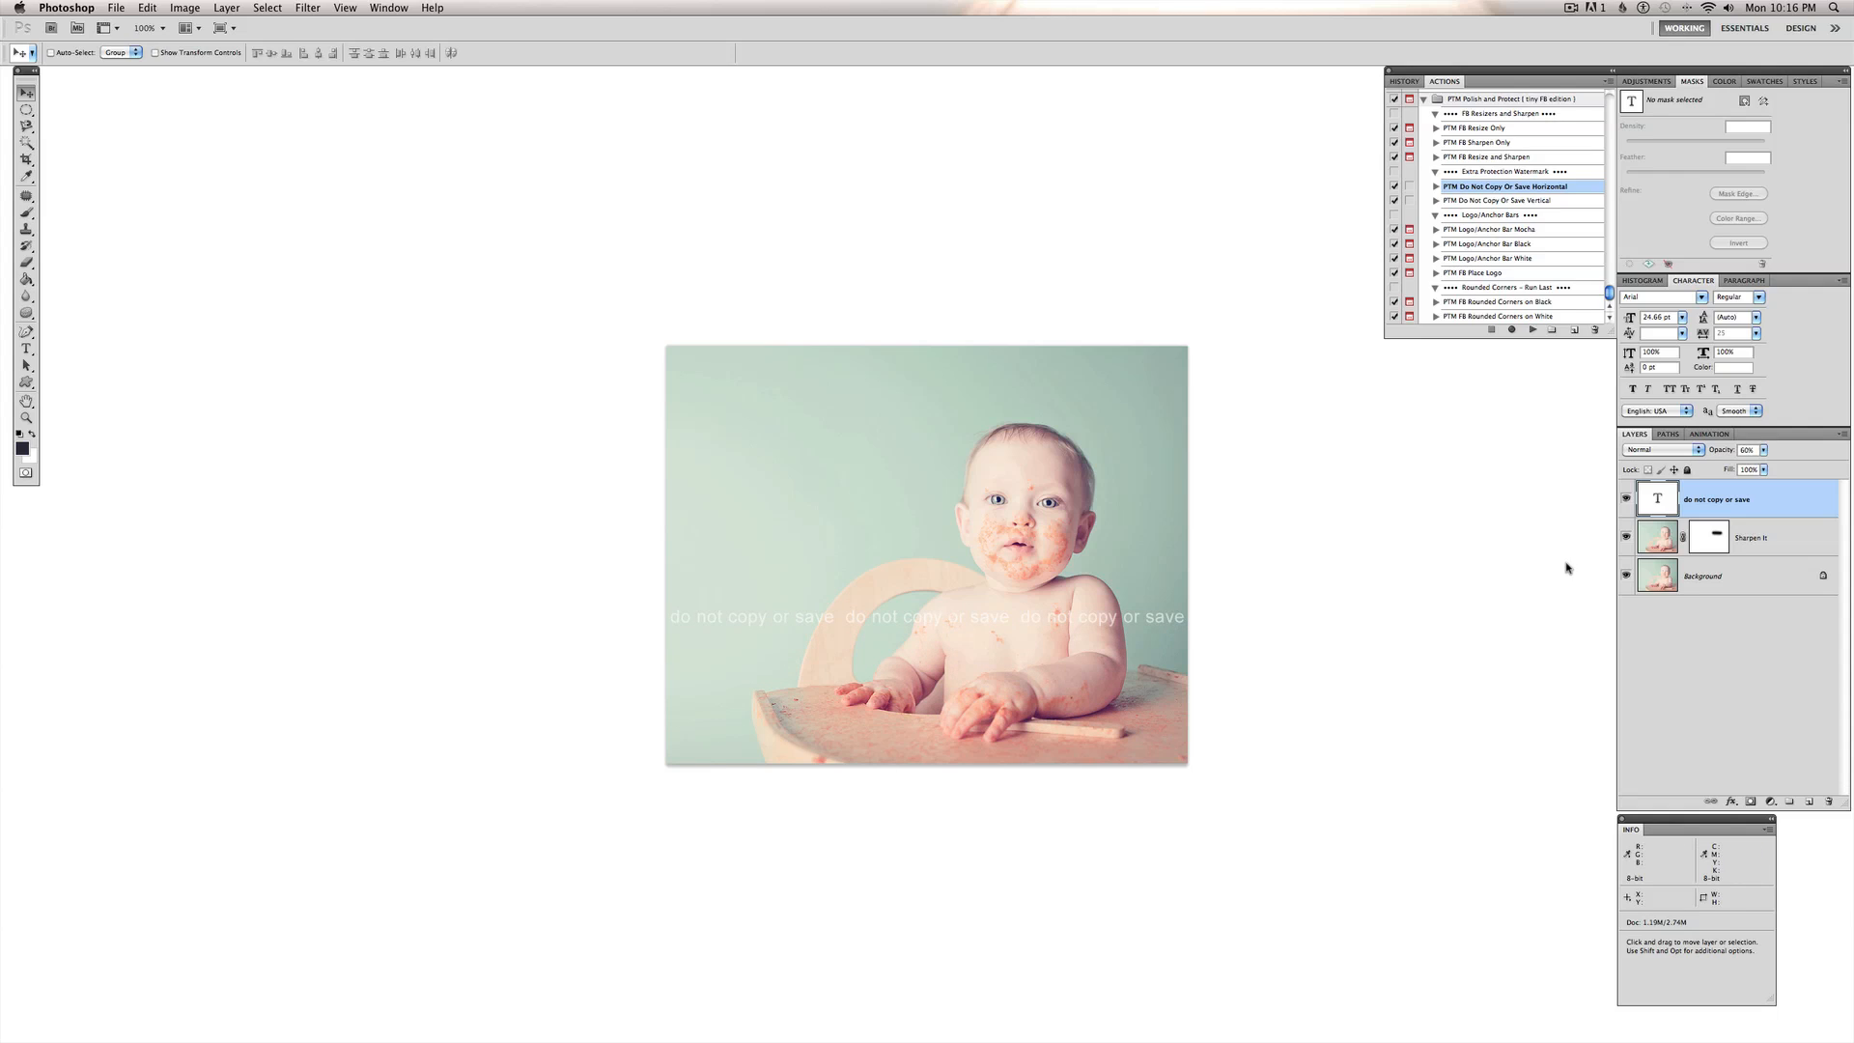
pyautogui.moveTo(1745, 649)
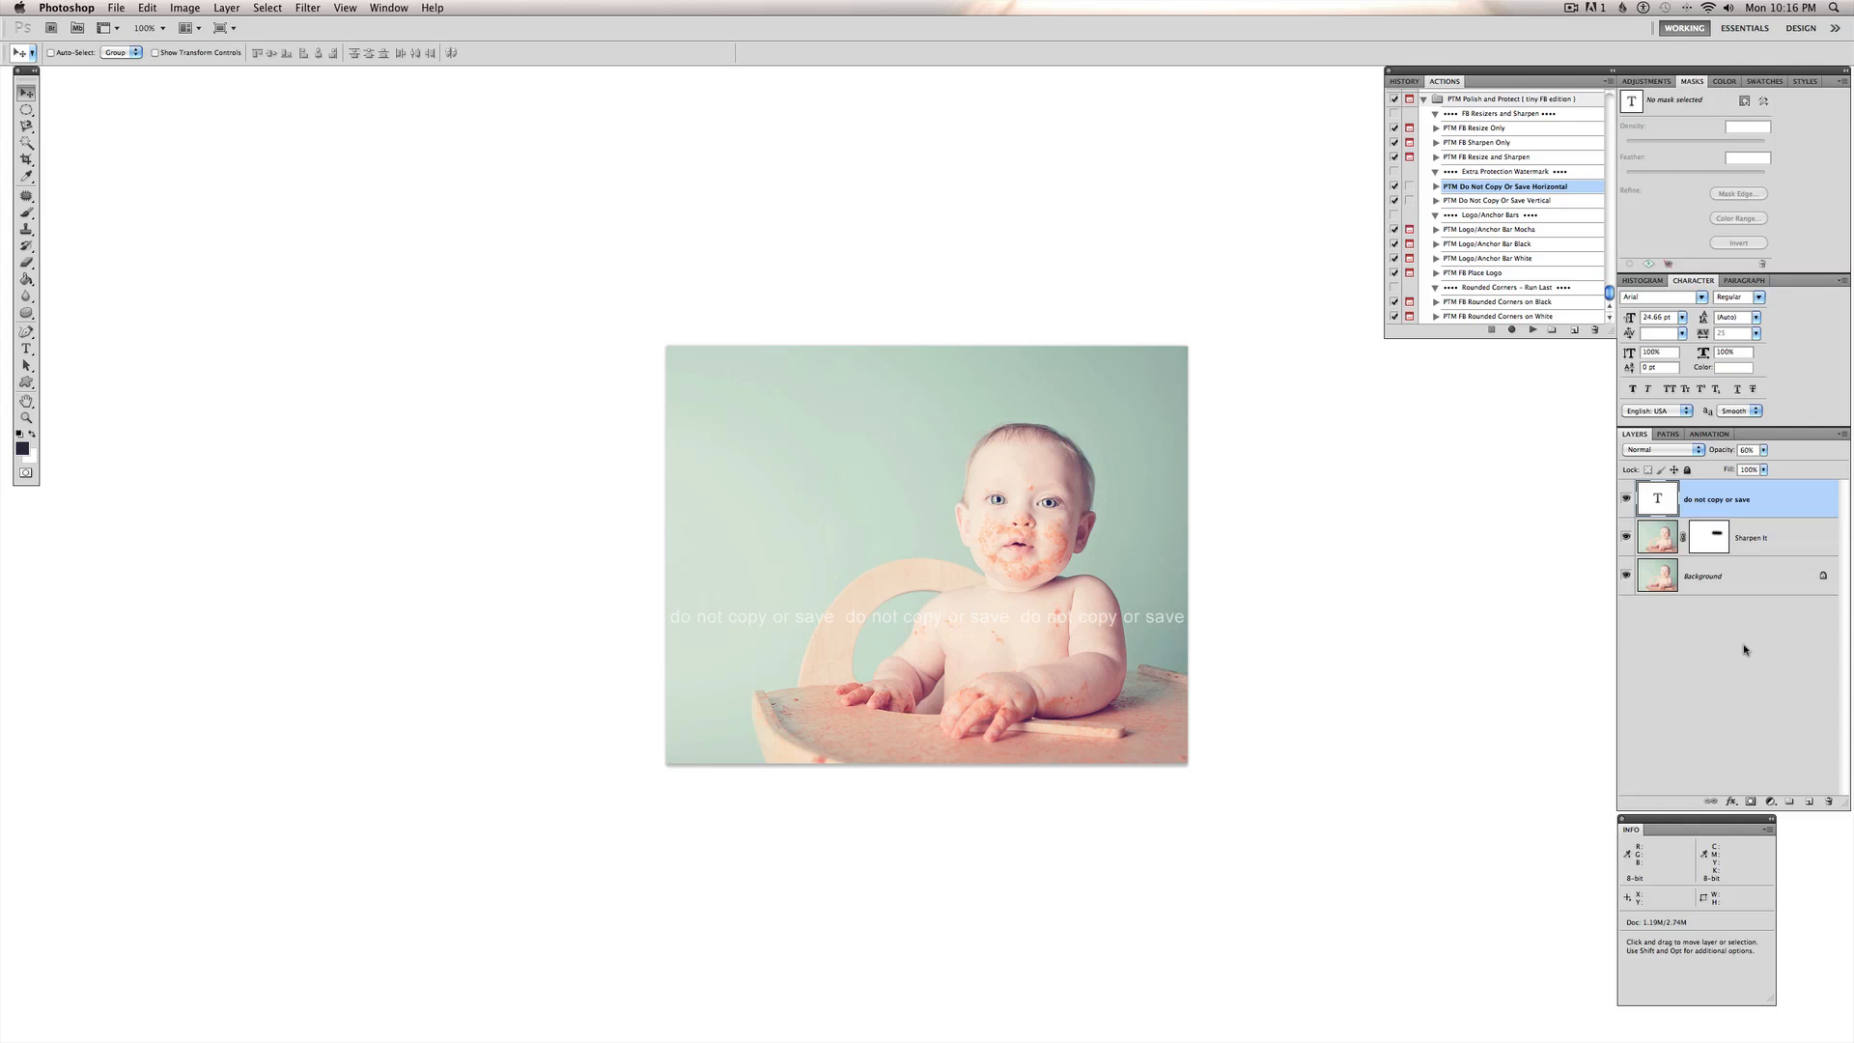
pyautogui.moveTo(1740, 639)
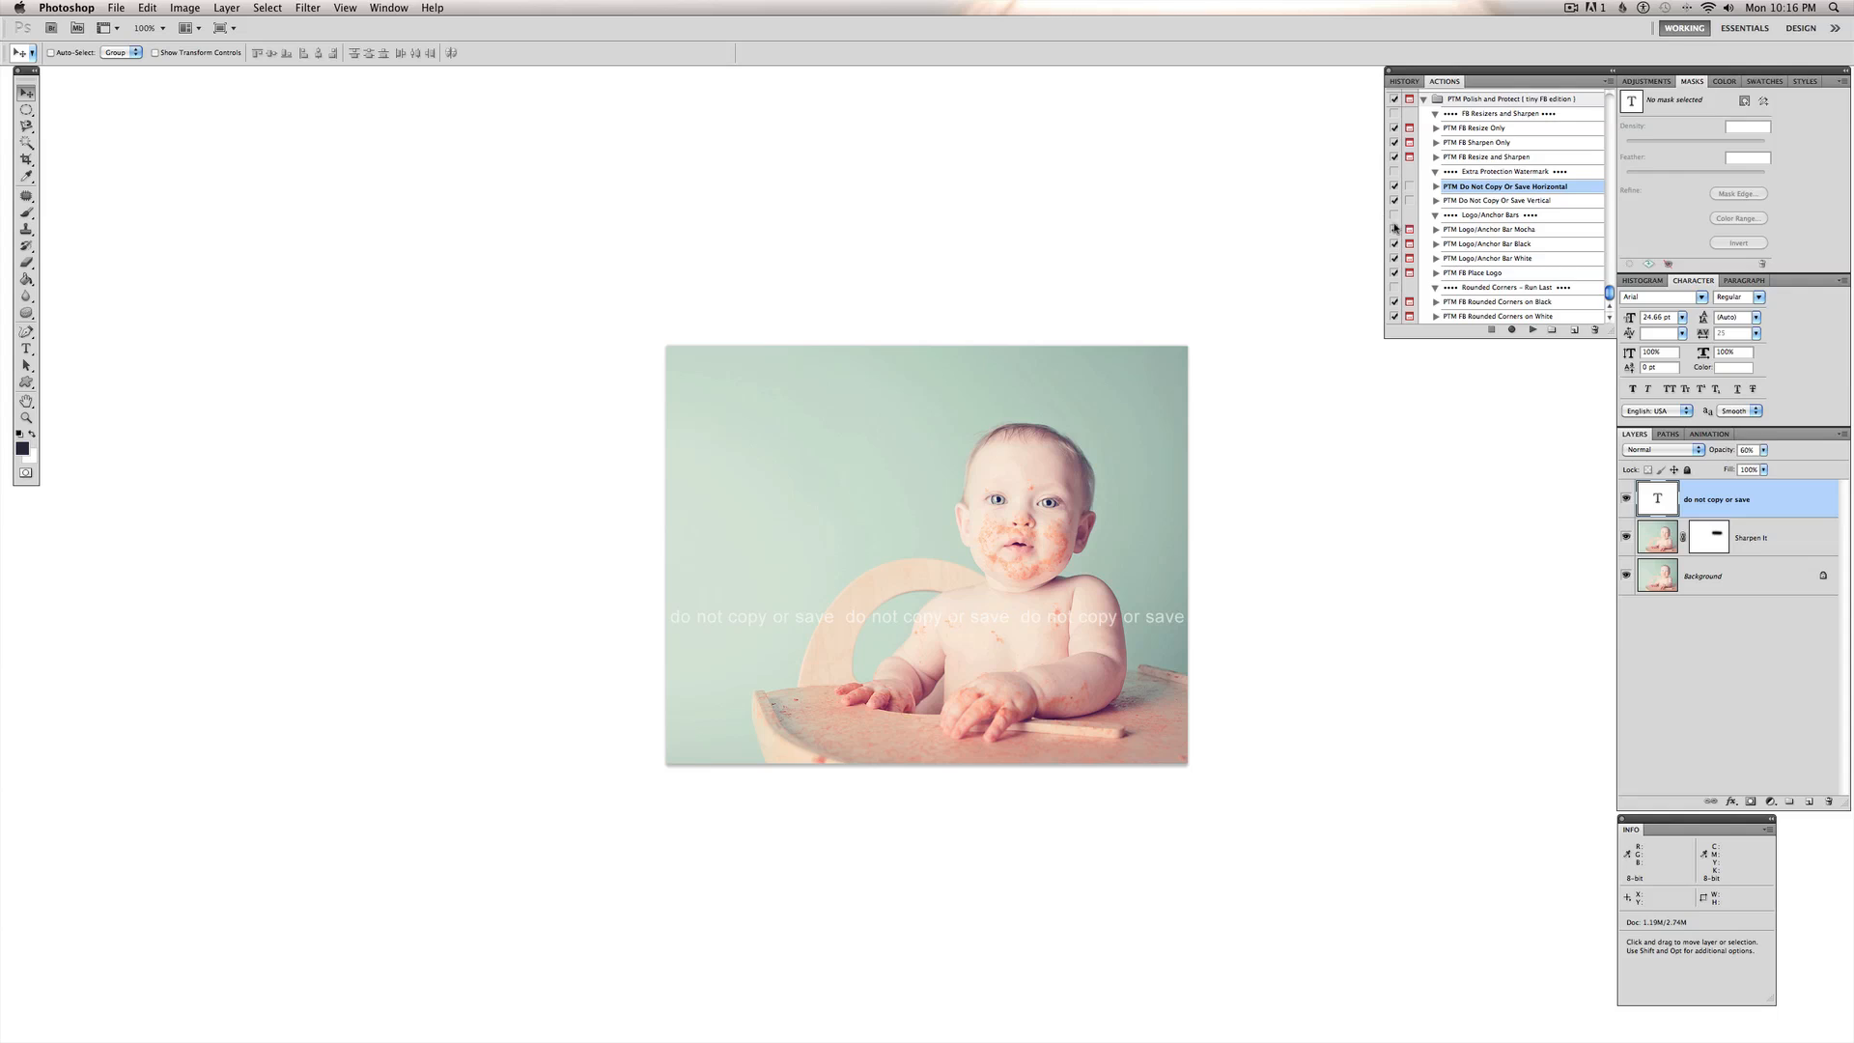
pyautogui.moveTo(1523, 376)
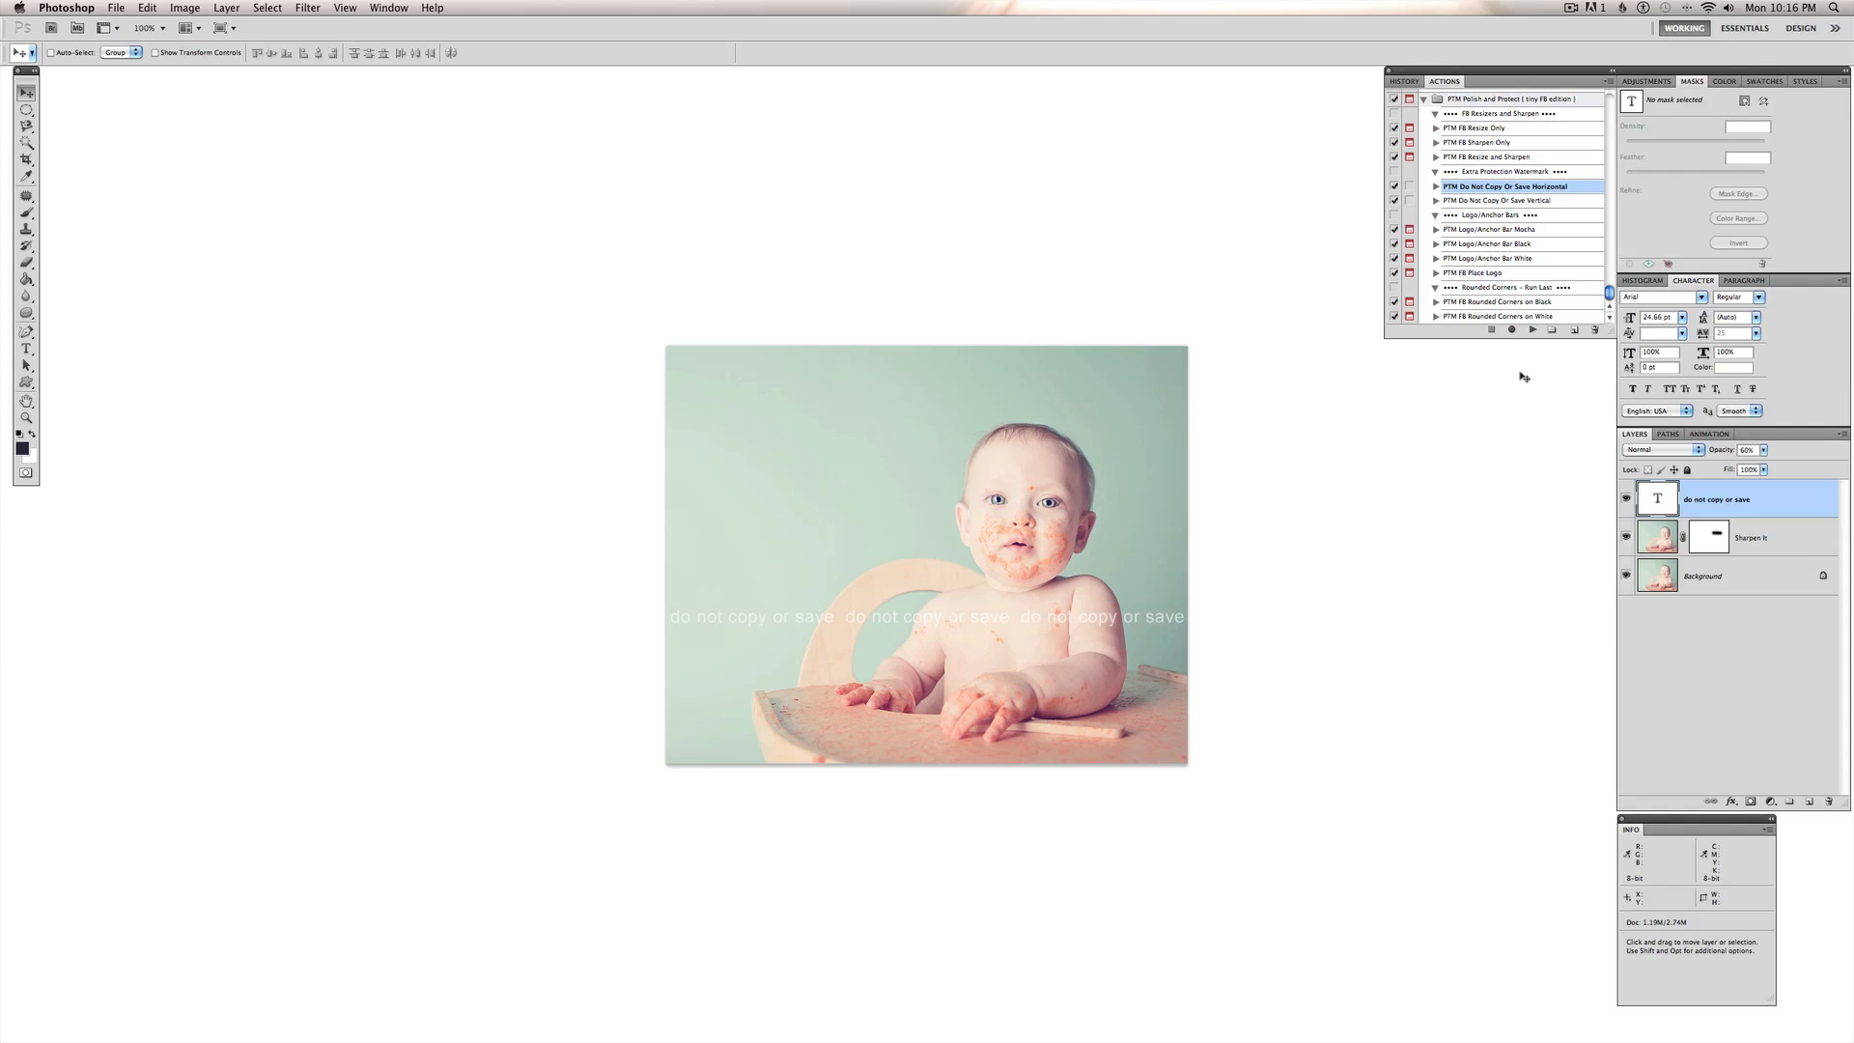
pyautogui.moveTo(1755, 755)
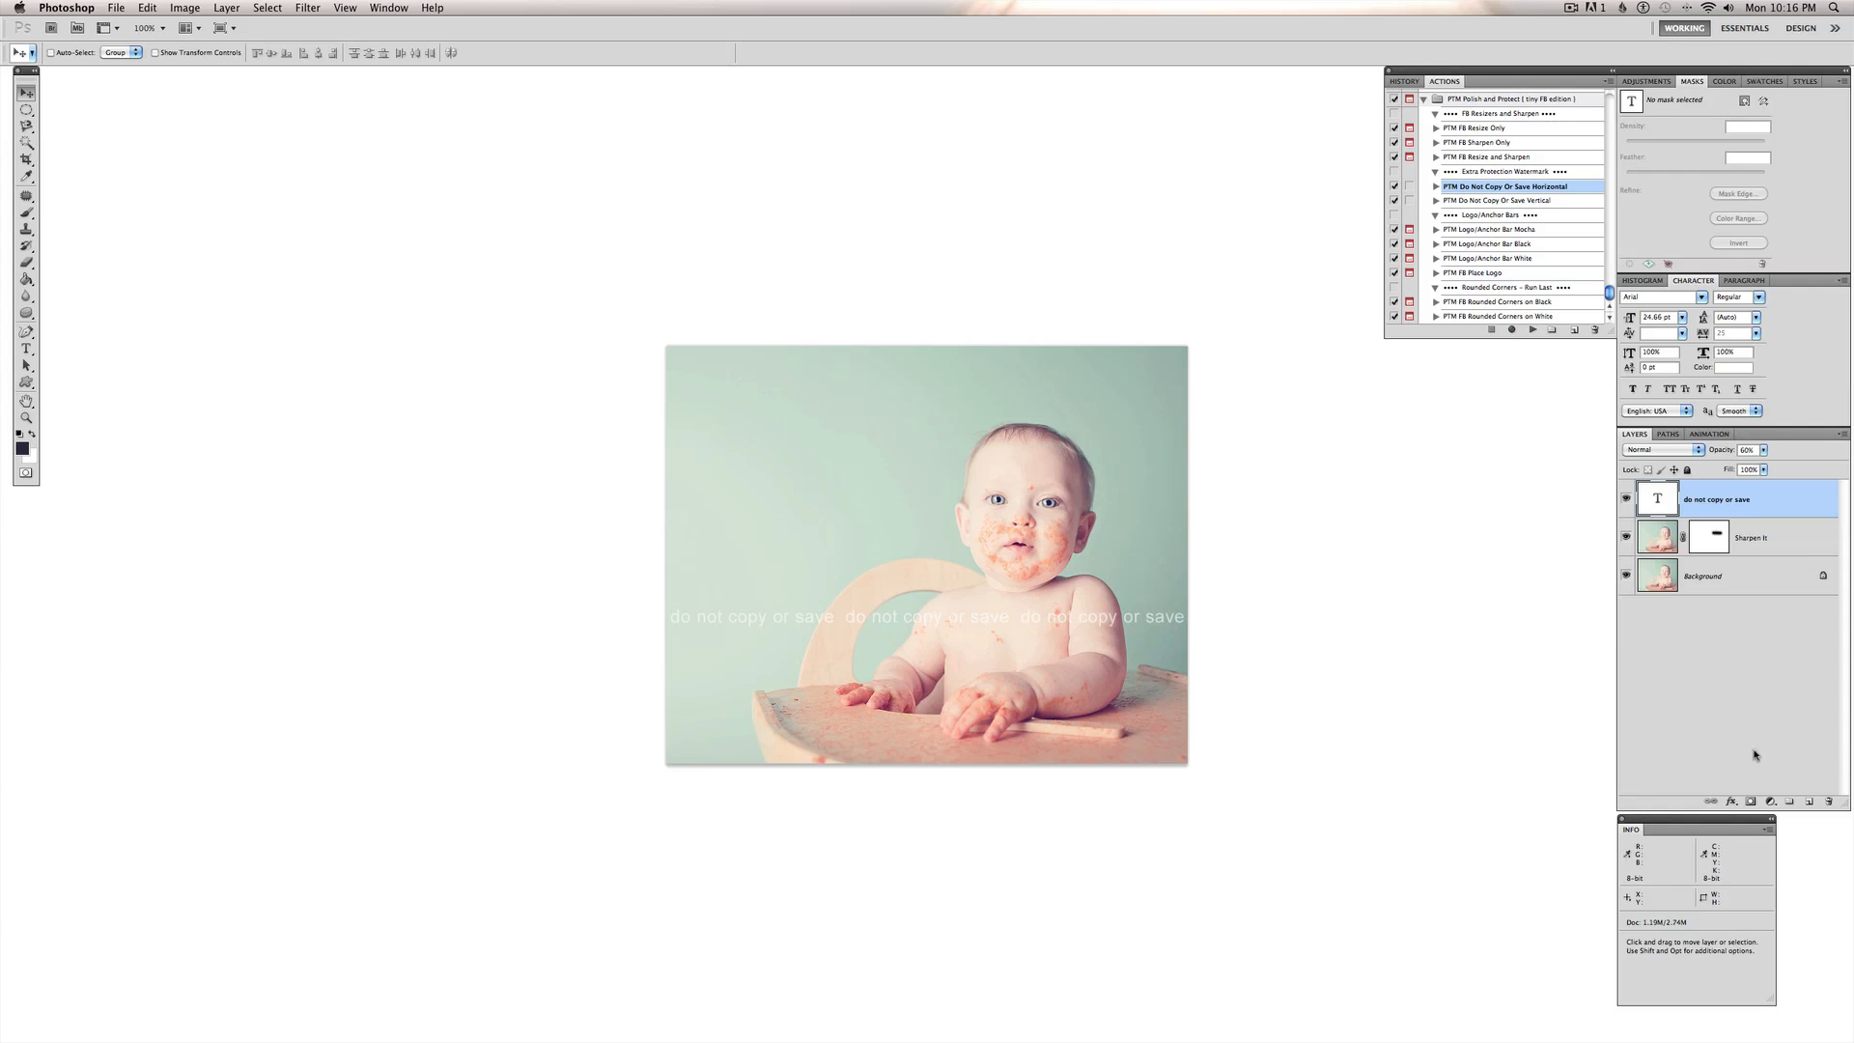
pyautogui.moveTo(1723, 451)
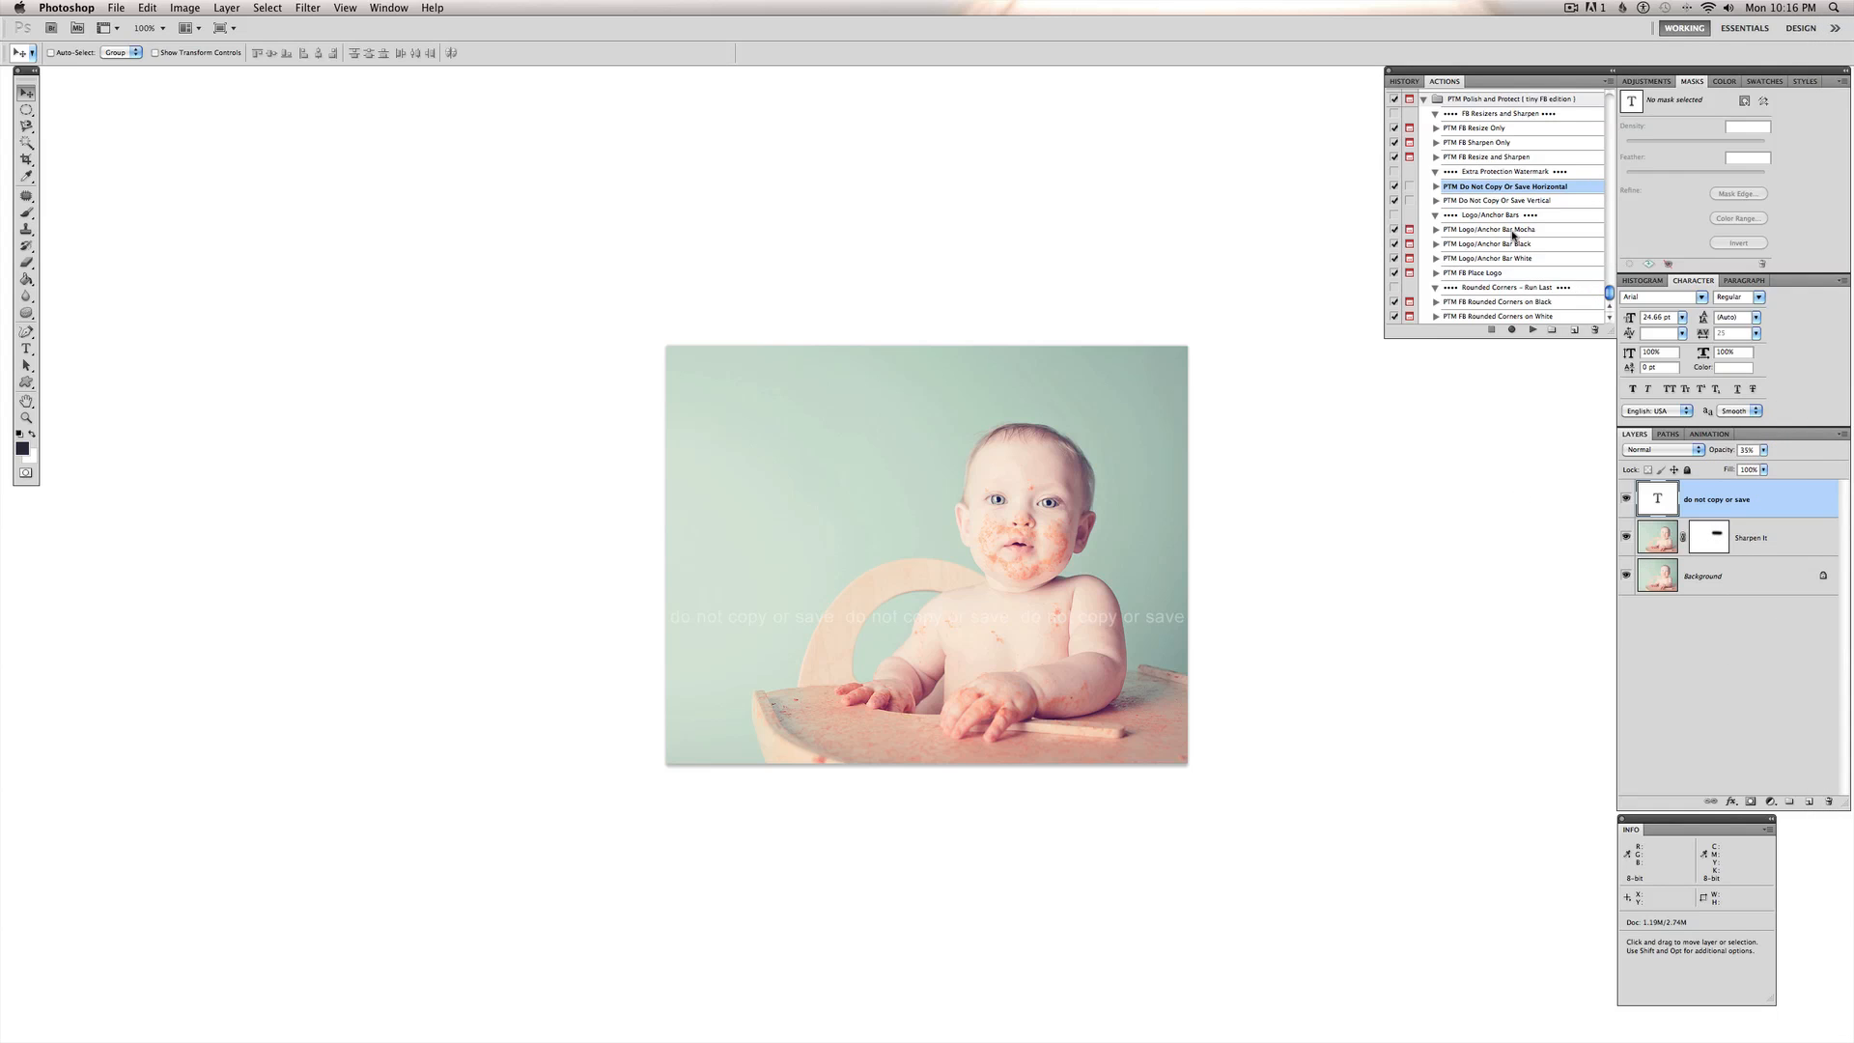
pyautogui.moveTo(1515, 258)
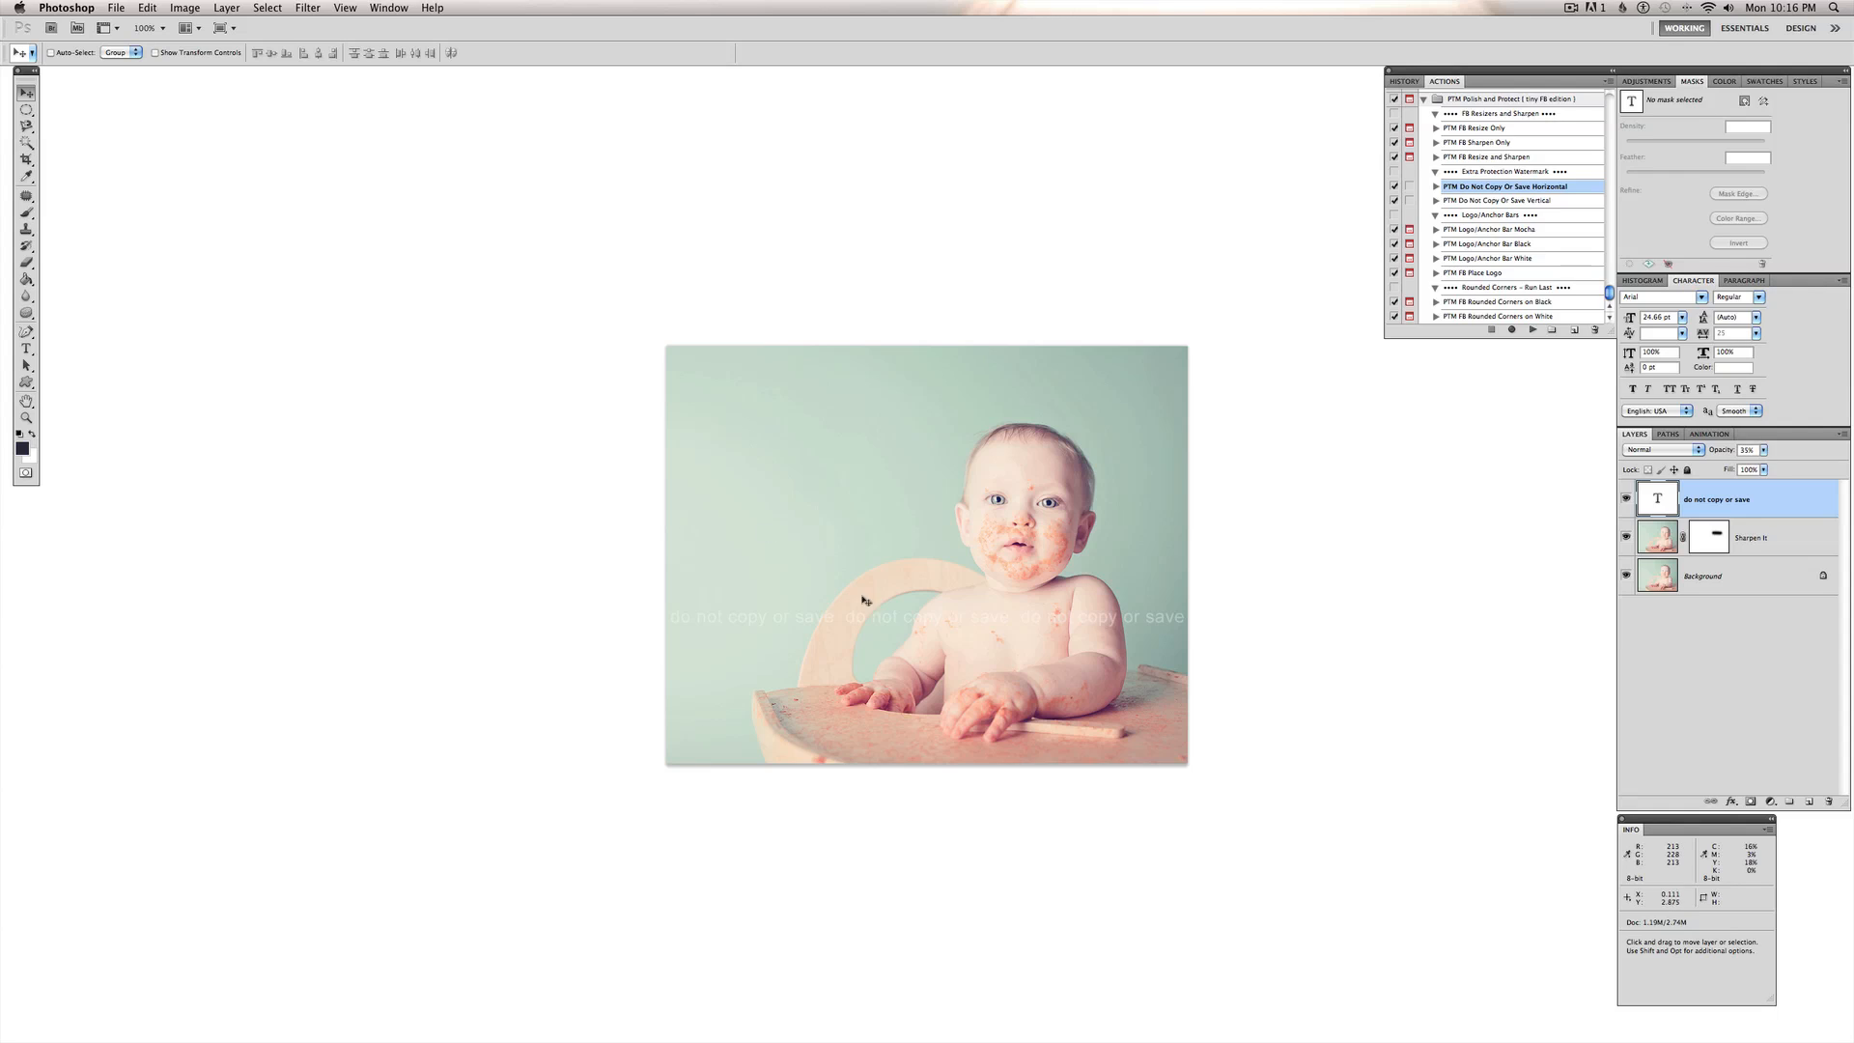
pyautogui.moveTo(1534, 232)
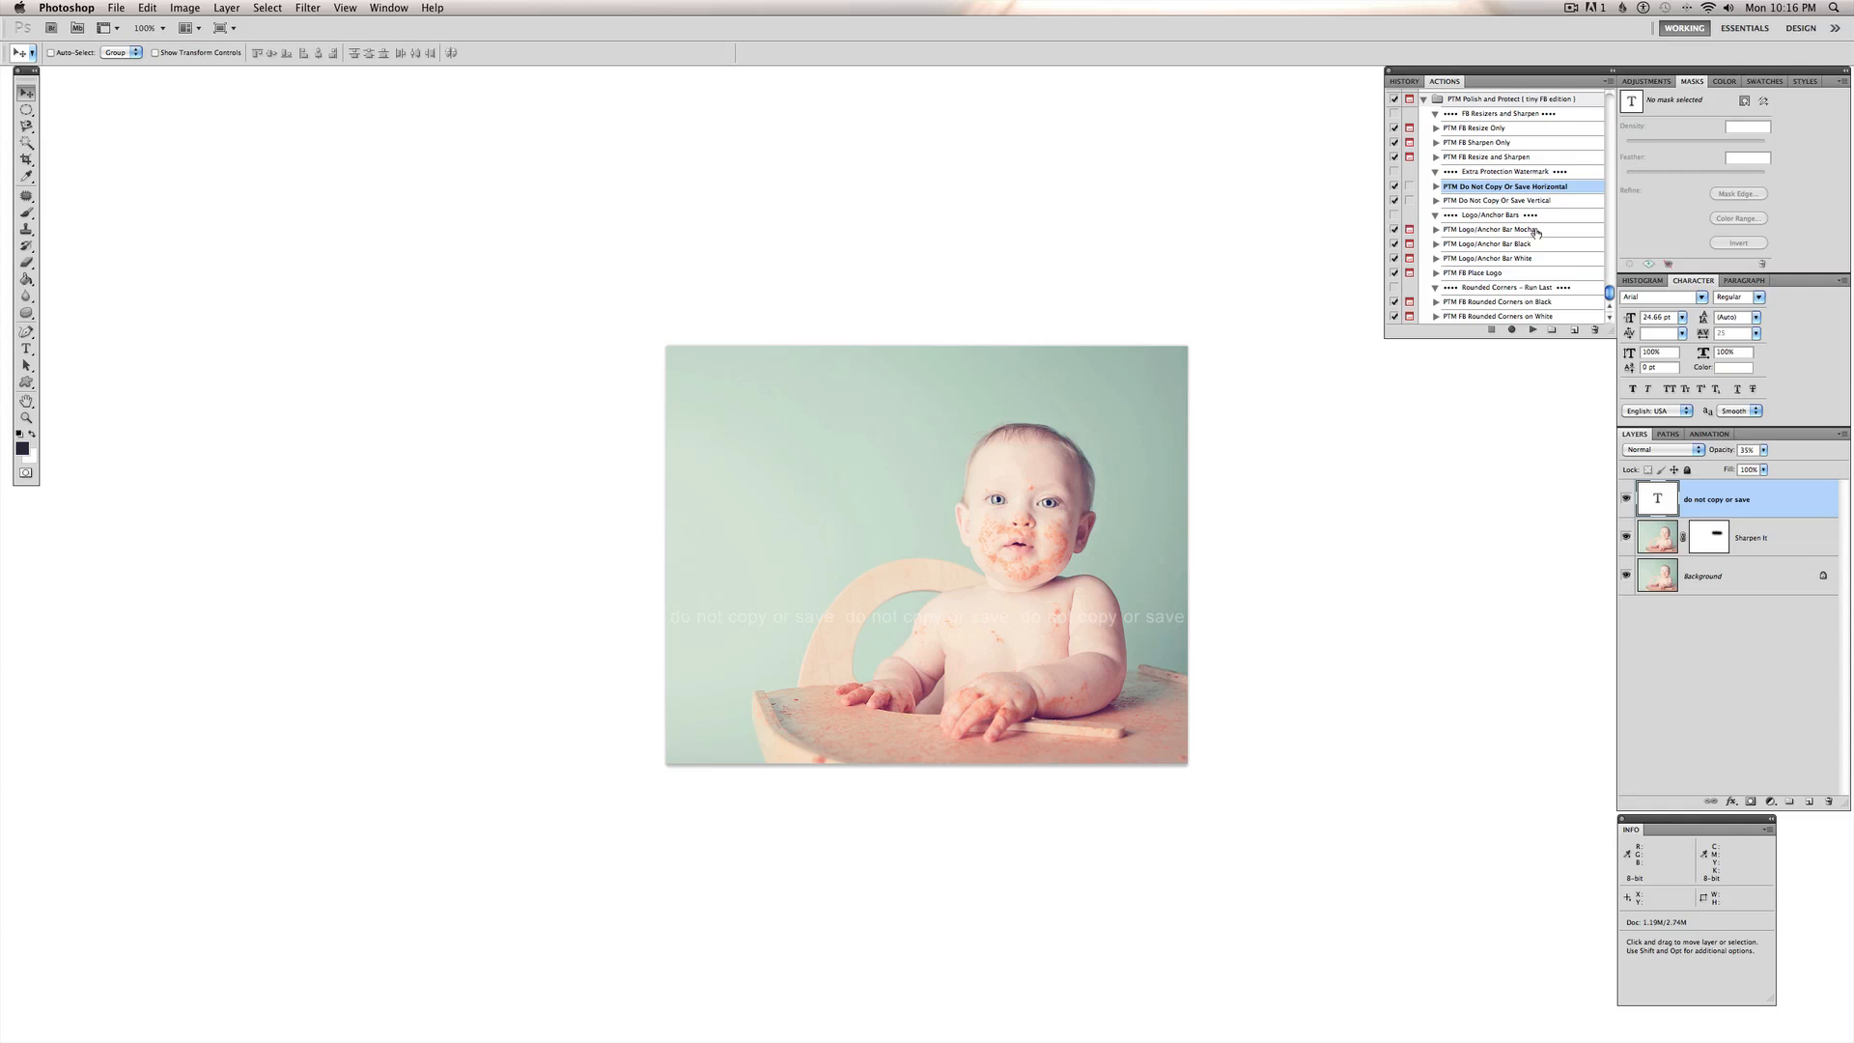
# - Play the PTM Logo/Anchor Bar Mocha action and continue past its message
pyautogui.click(1496, 227)
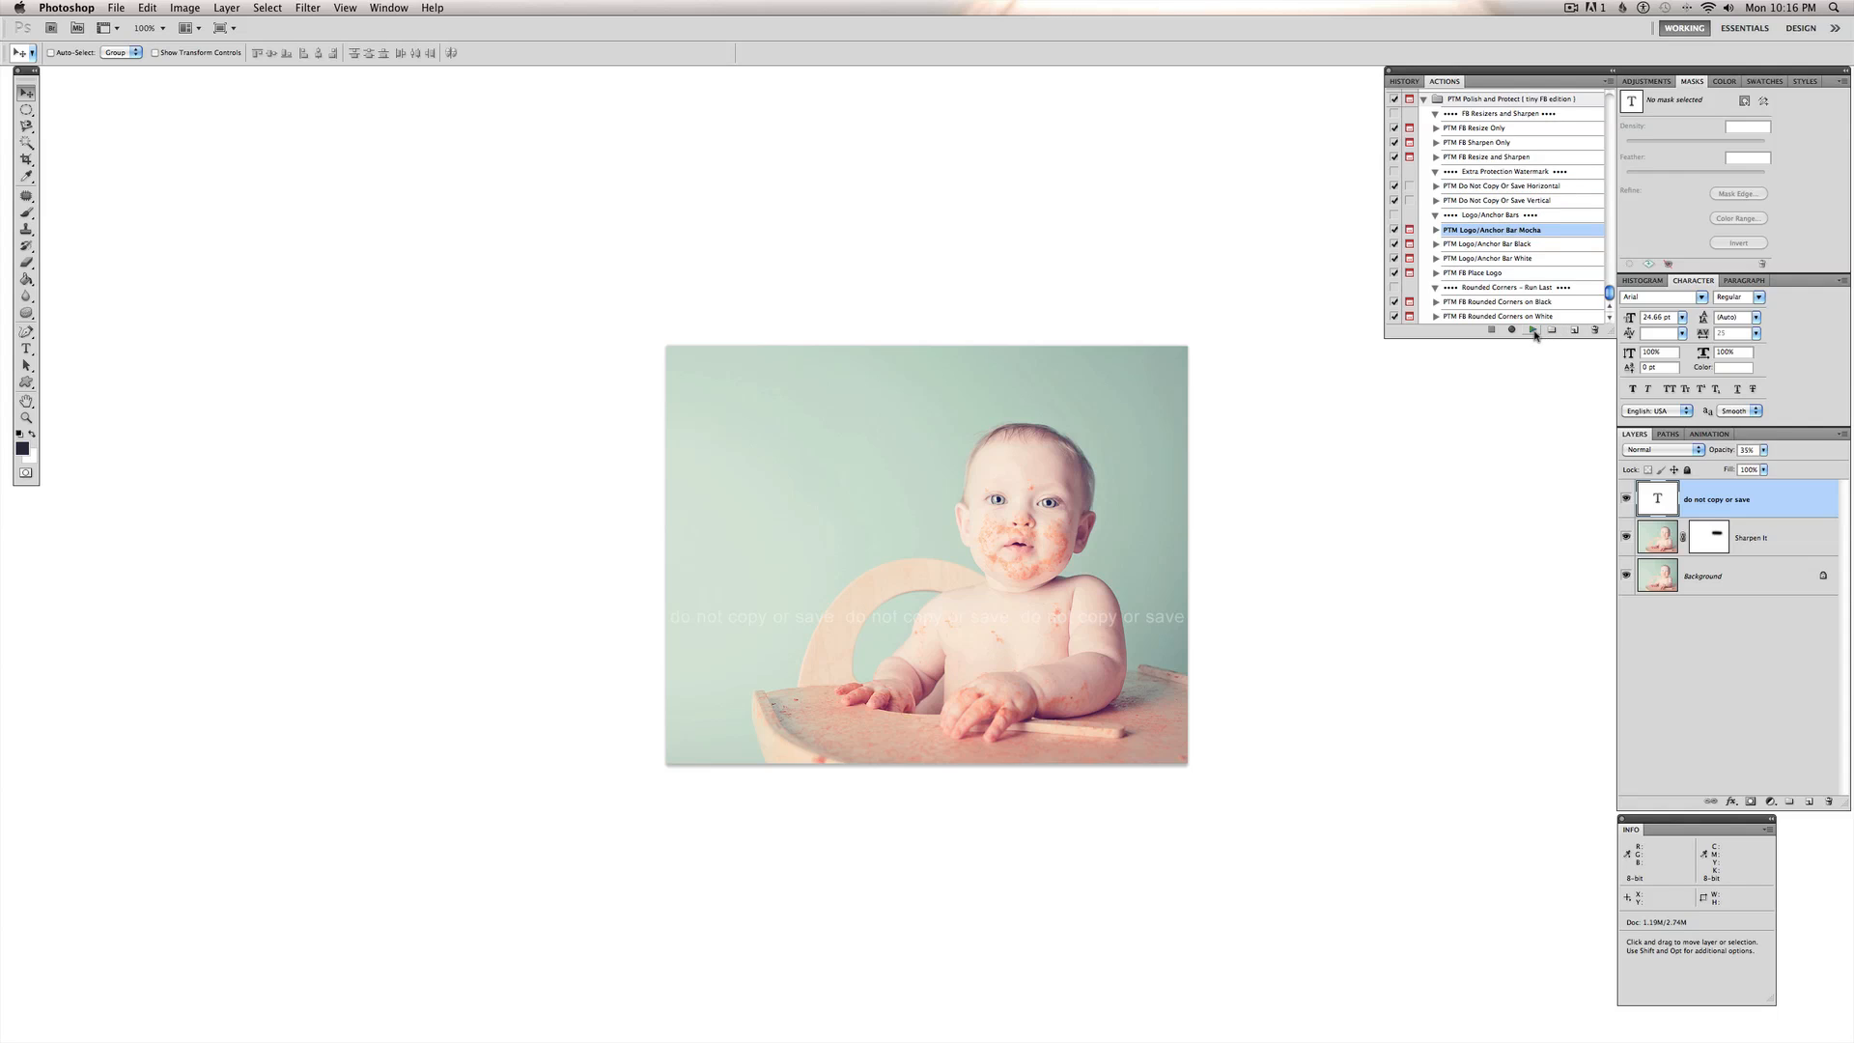
pyautogui.click(1533, 330)
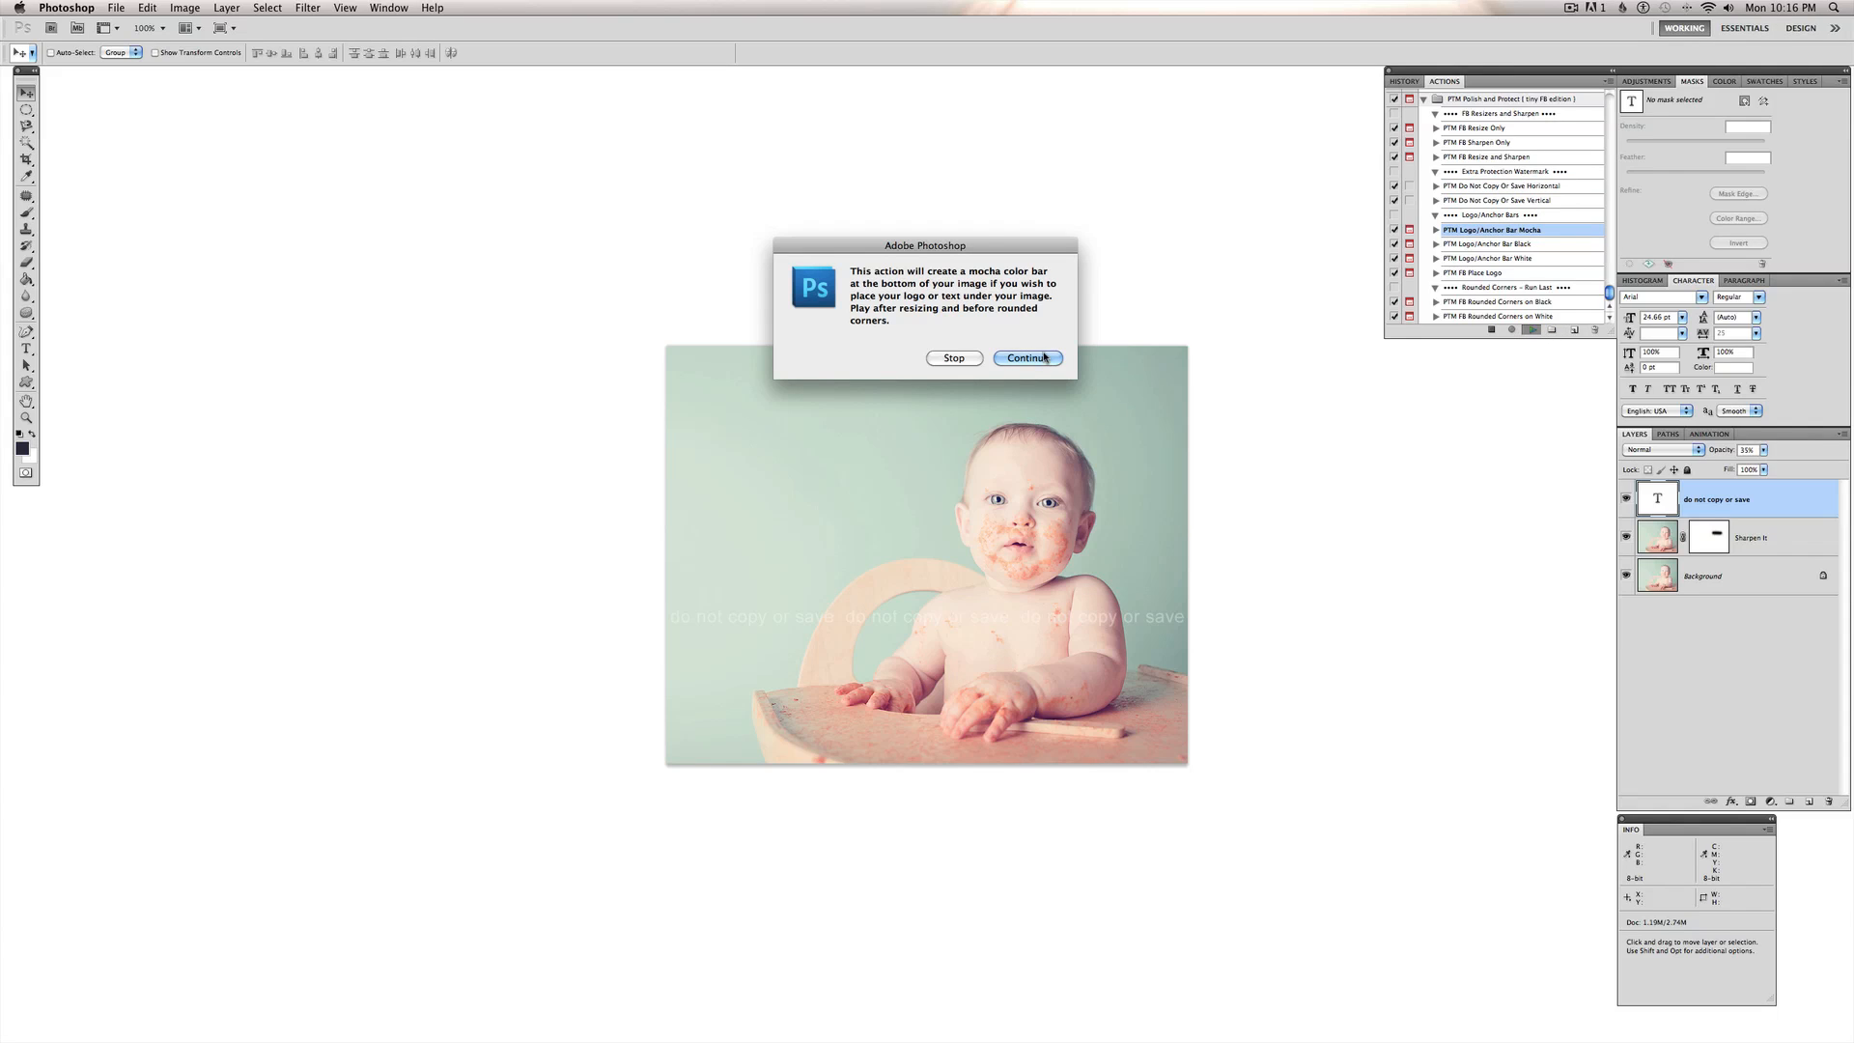
pyautogui.click(1026, 357)
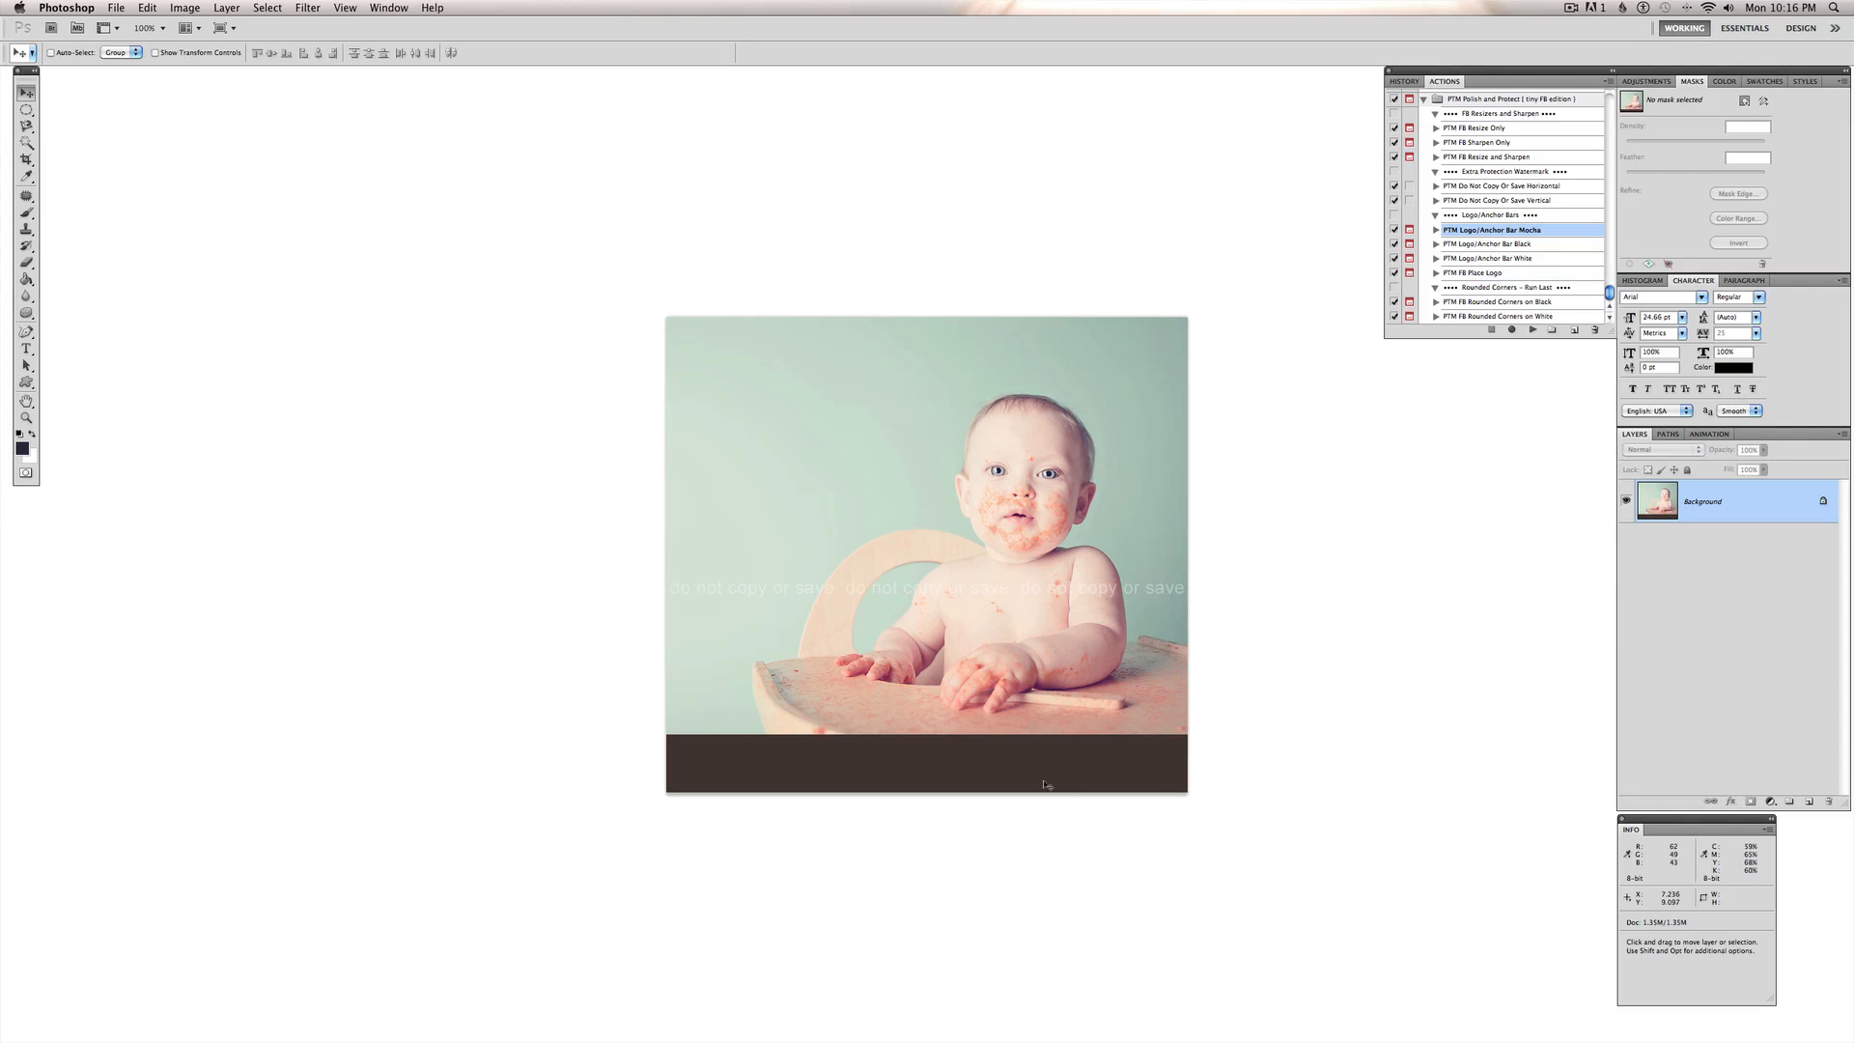
pyautogui.moveTo(1201, 668)
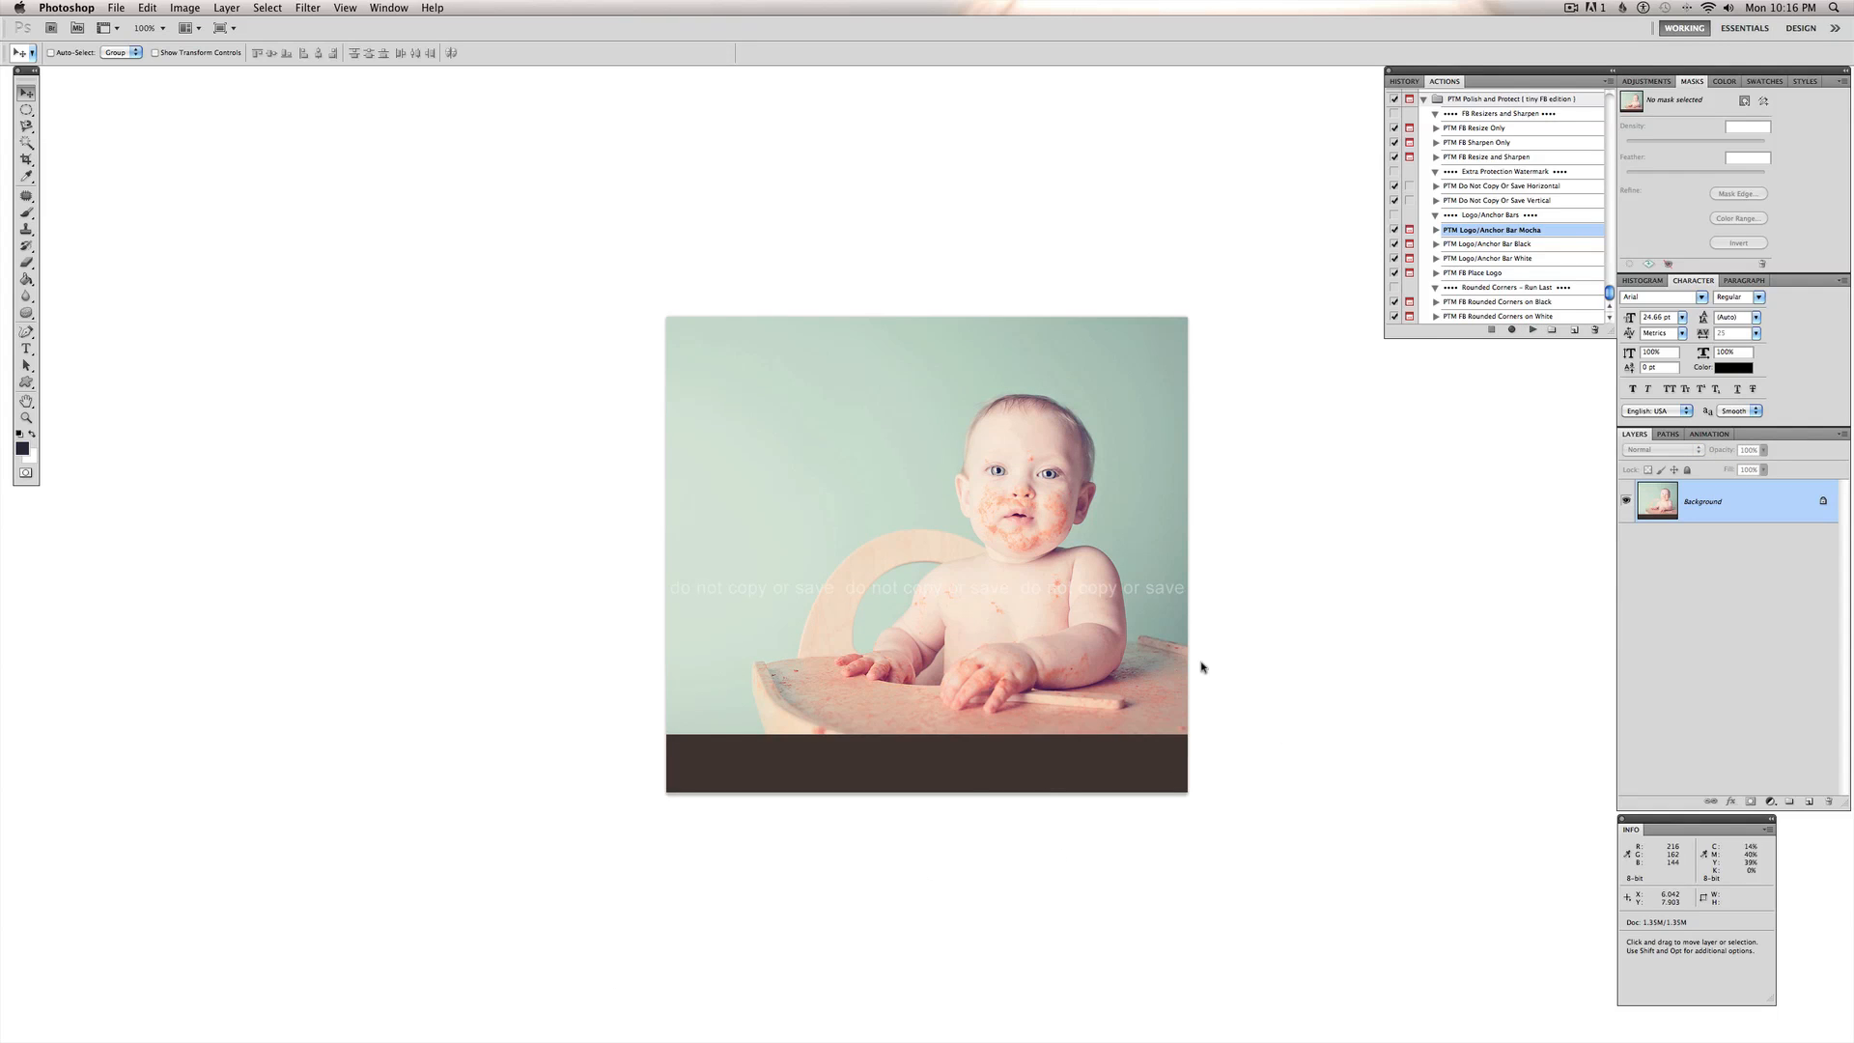
pyautogui.moveTo(1475, 748)
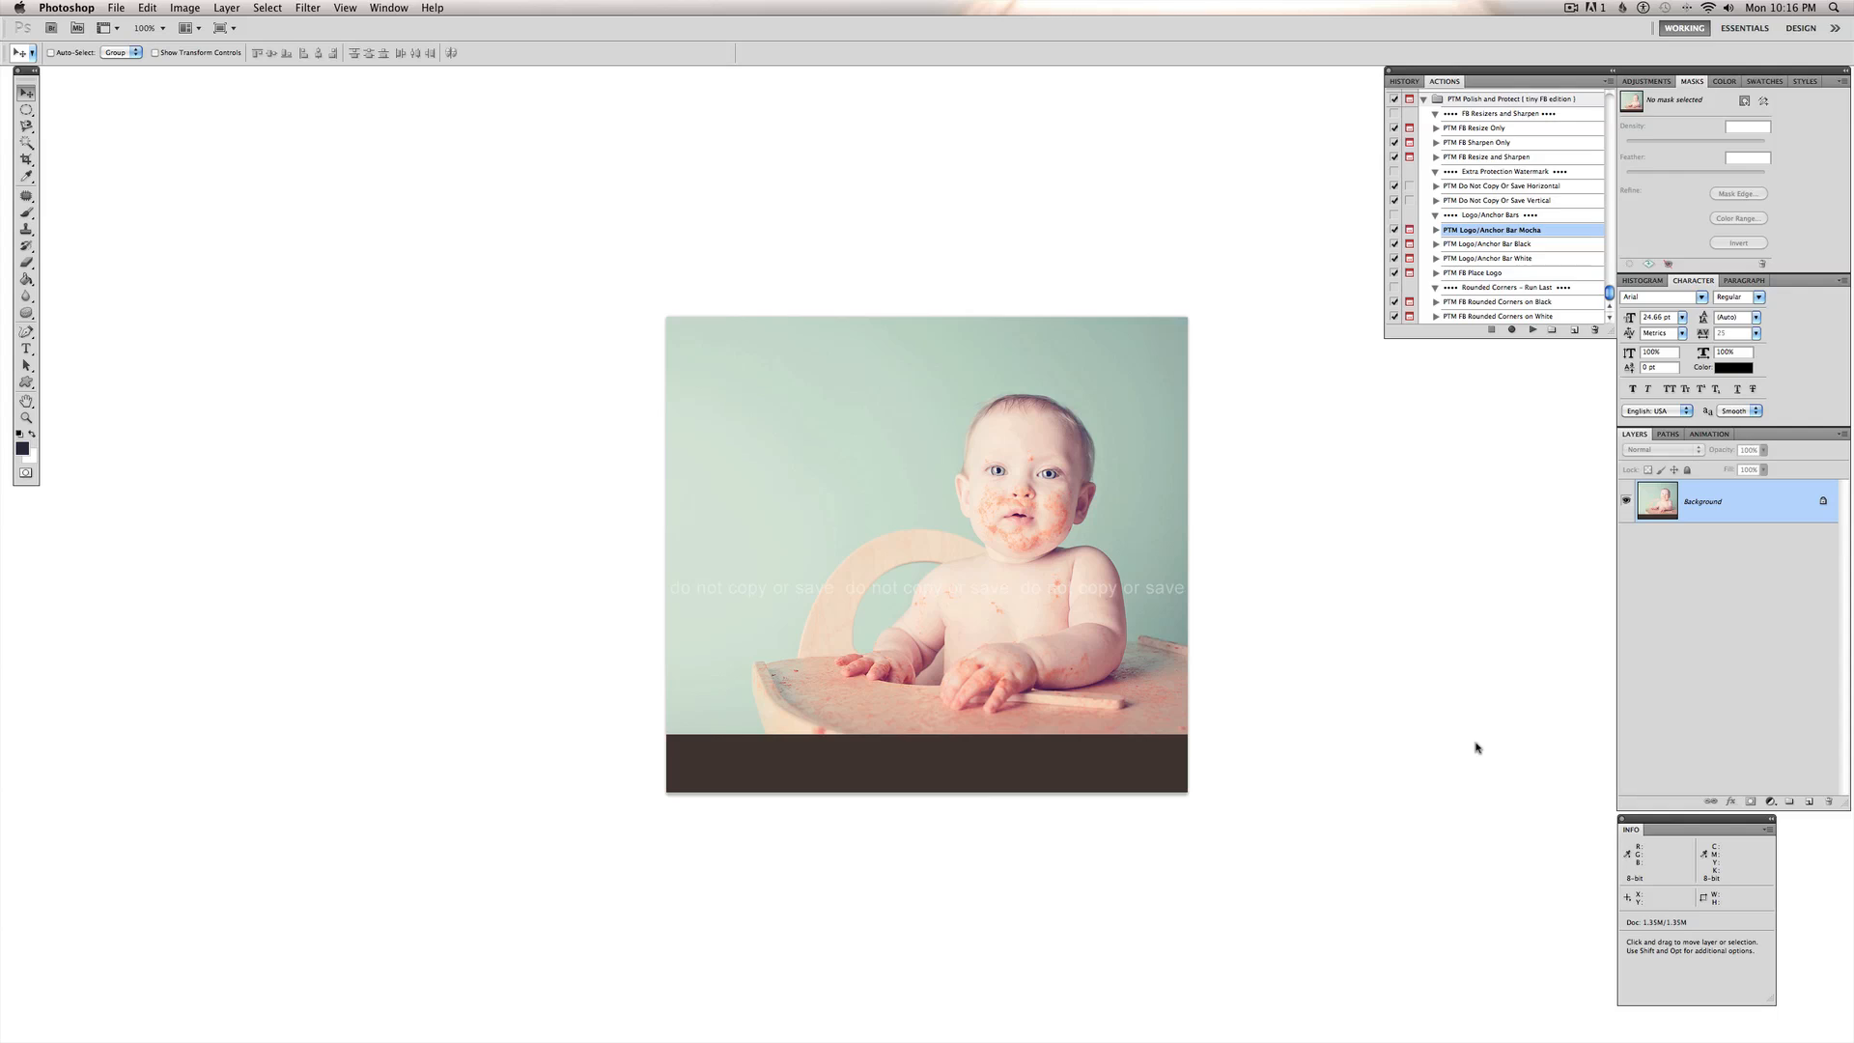
pyautogui.moveTo(1036, 755)
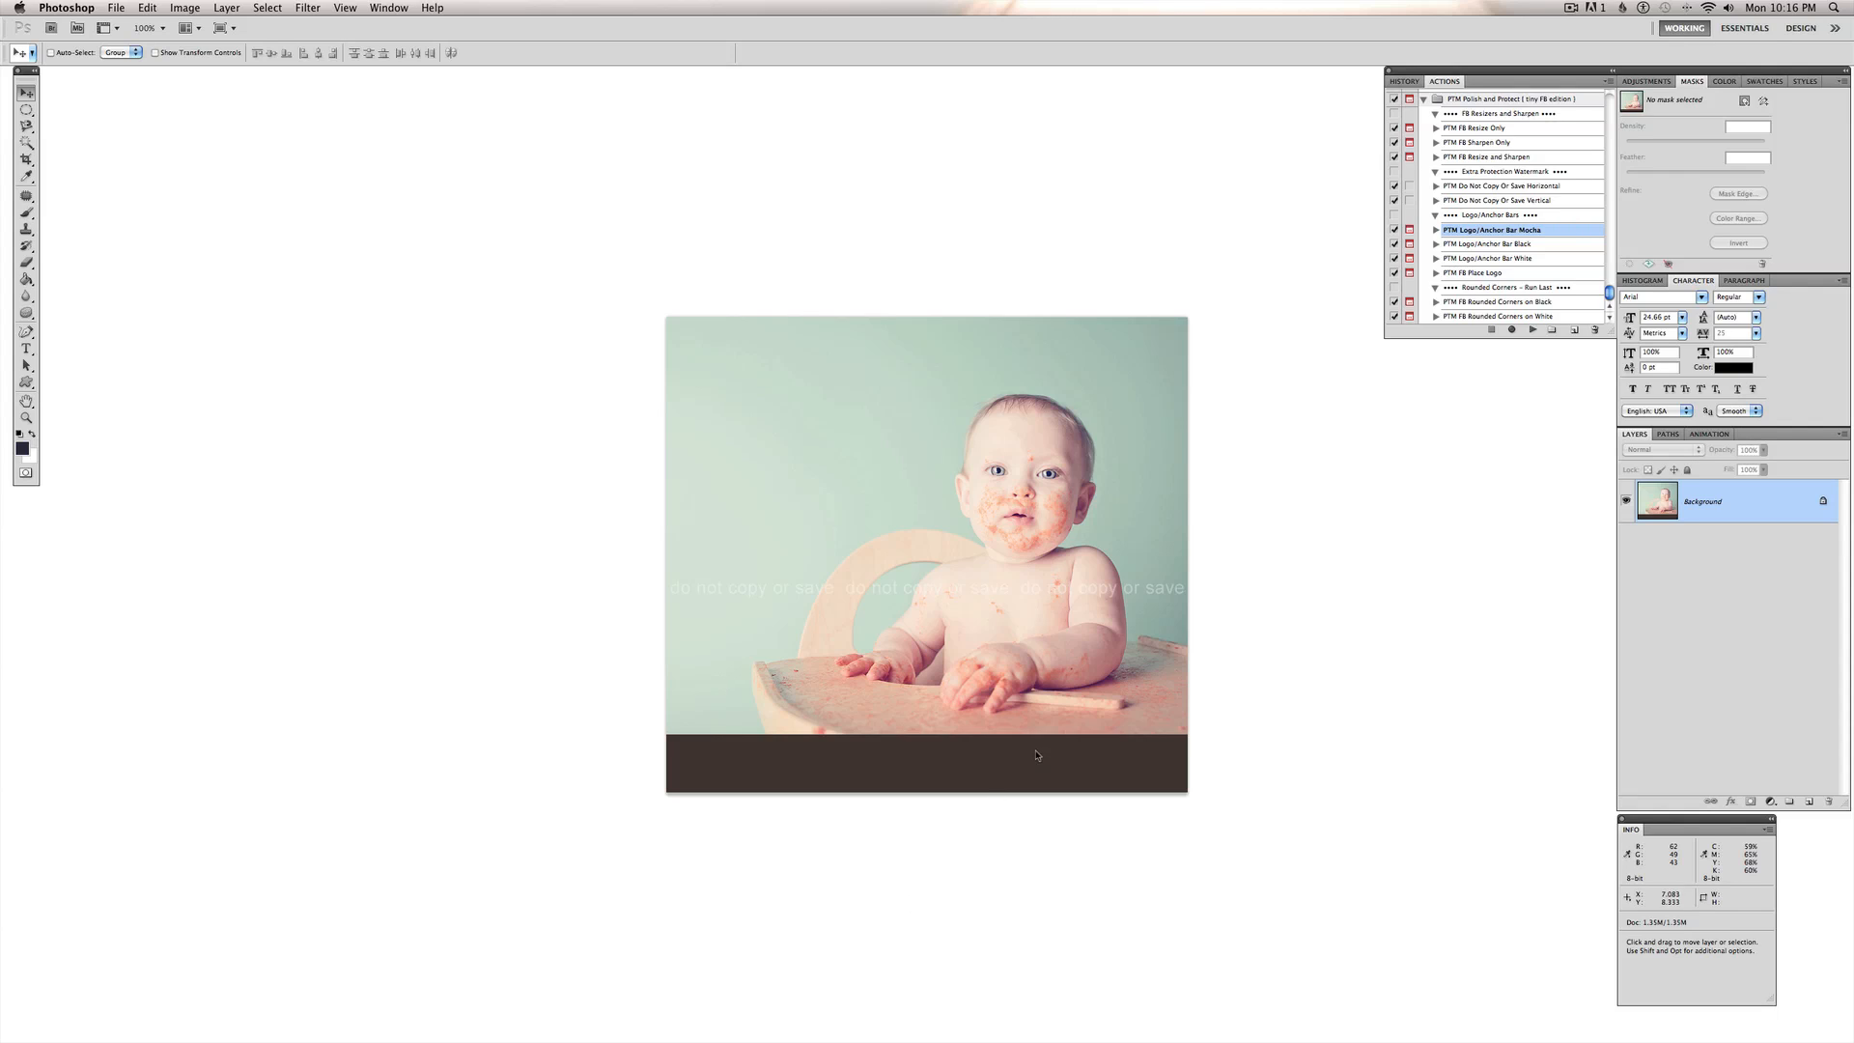
pyautogui.moveTo(1502, 273)
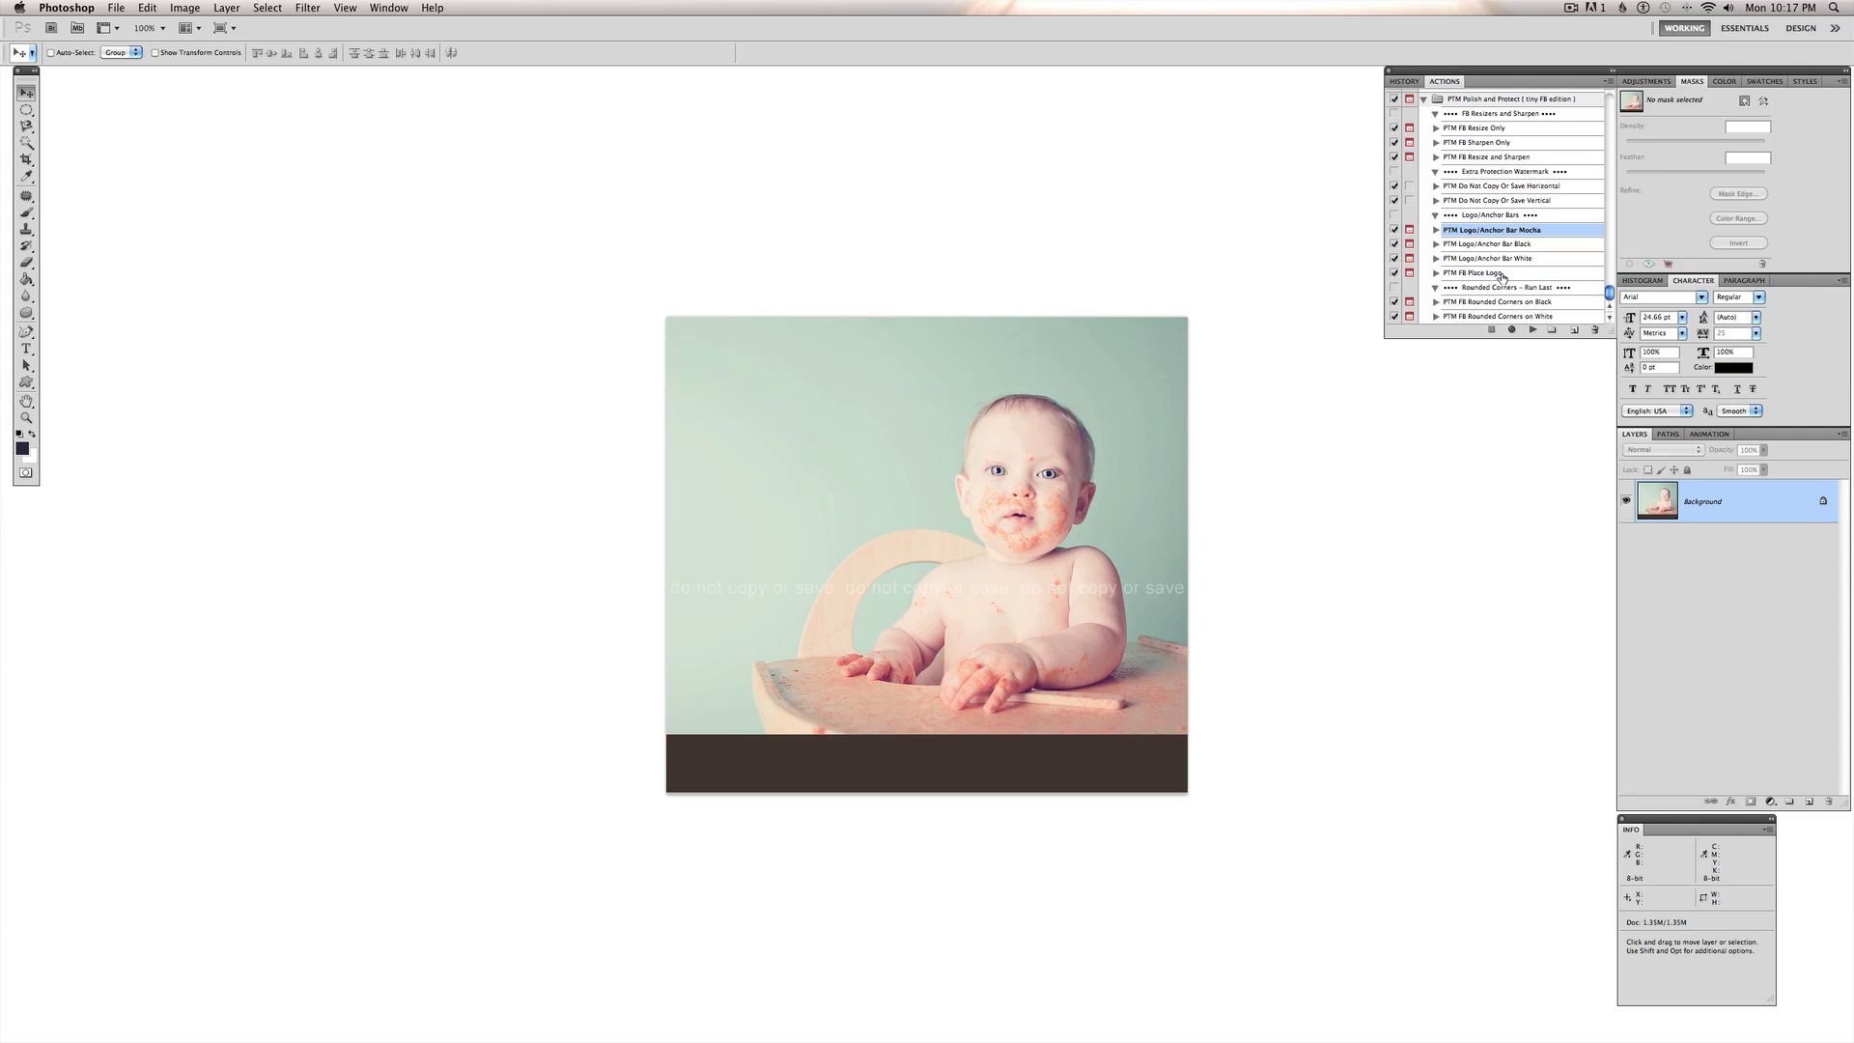
pyautogui.moveTo(1338, 732)
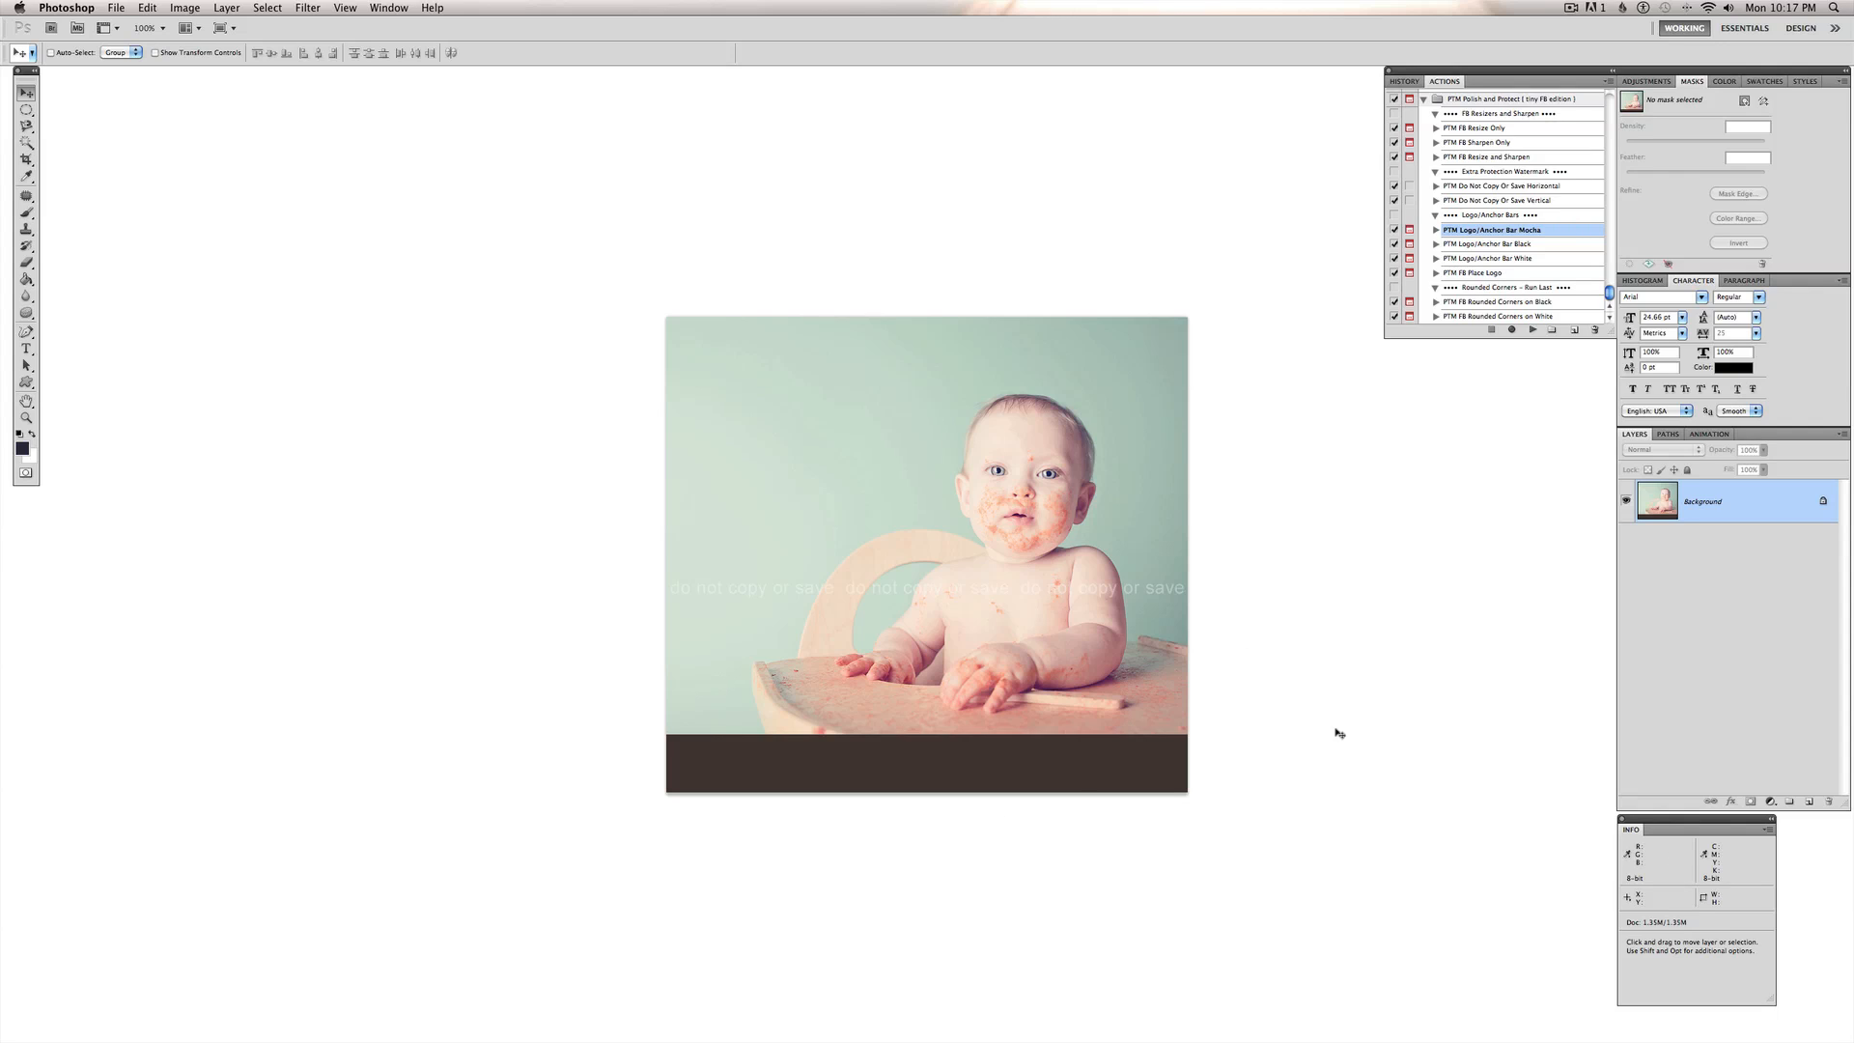
pyautogui.moveTo(1494, 274)
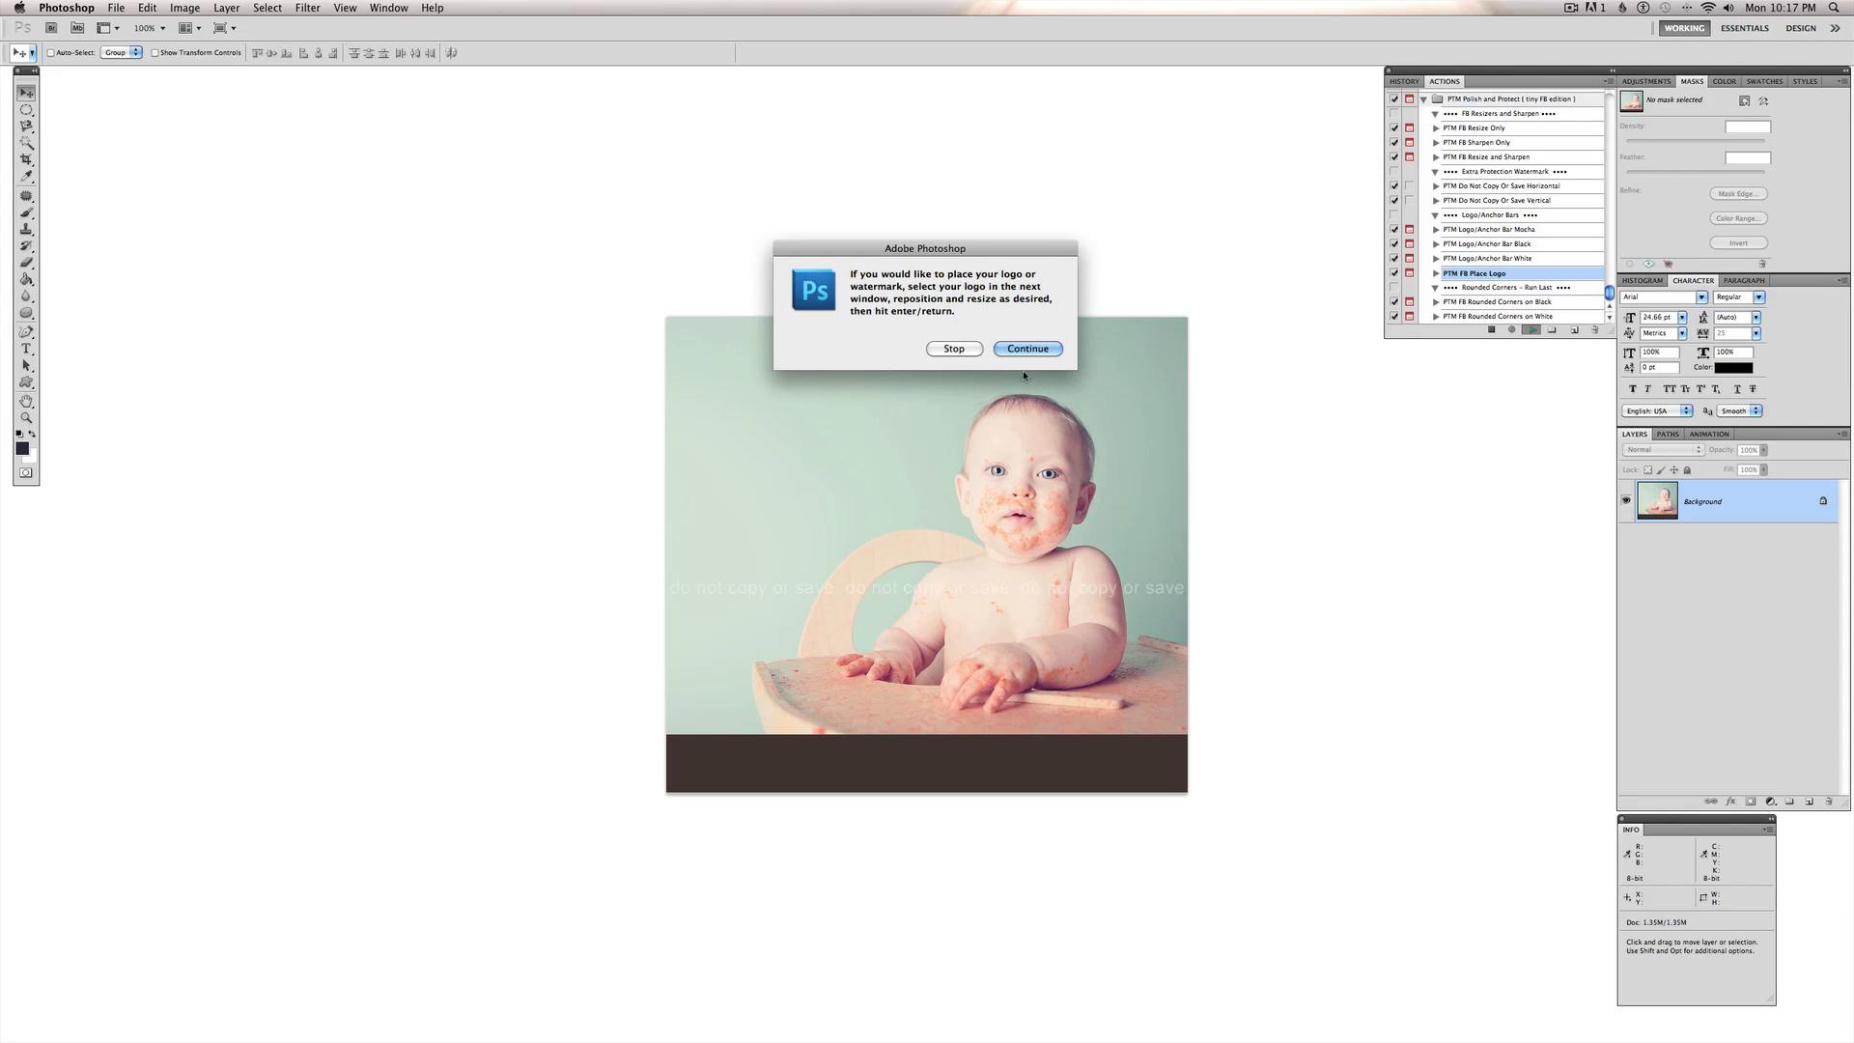
# - Continue the Place Logo action and place PTM_Logo.png into the photo
pyautogui.click(1026, 348)
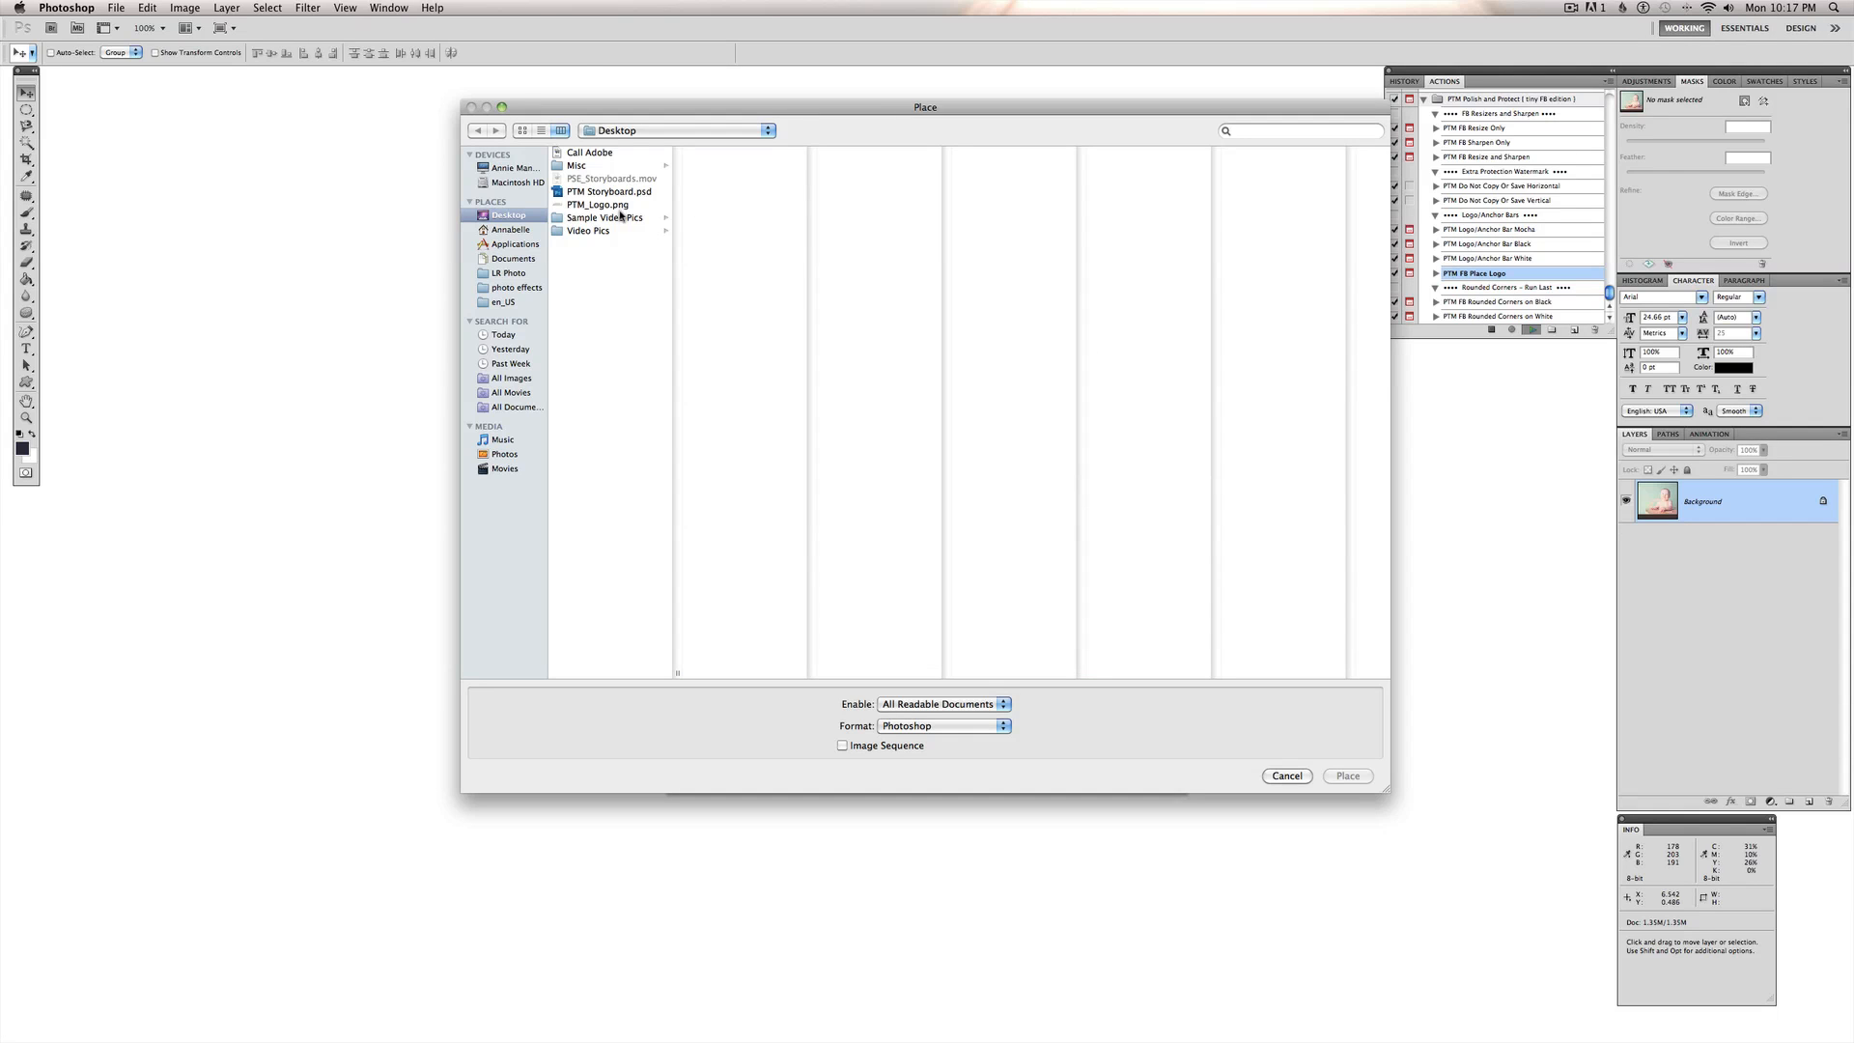
pyautogui.click(600, 204)
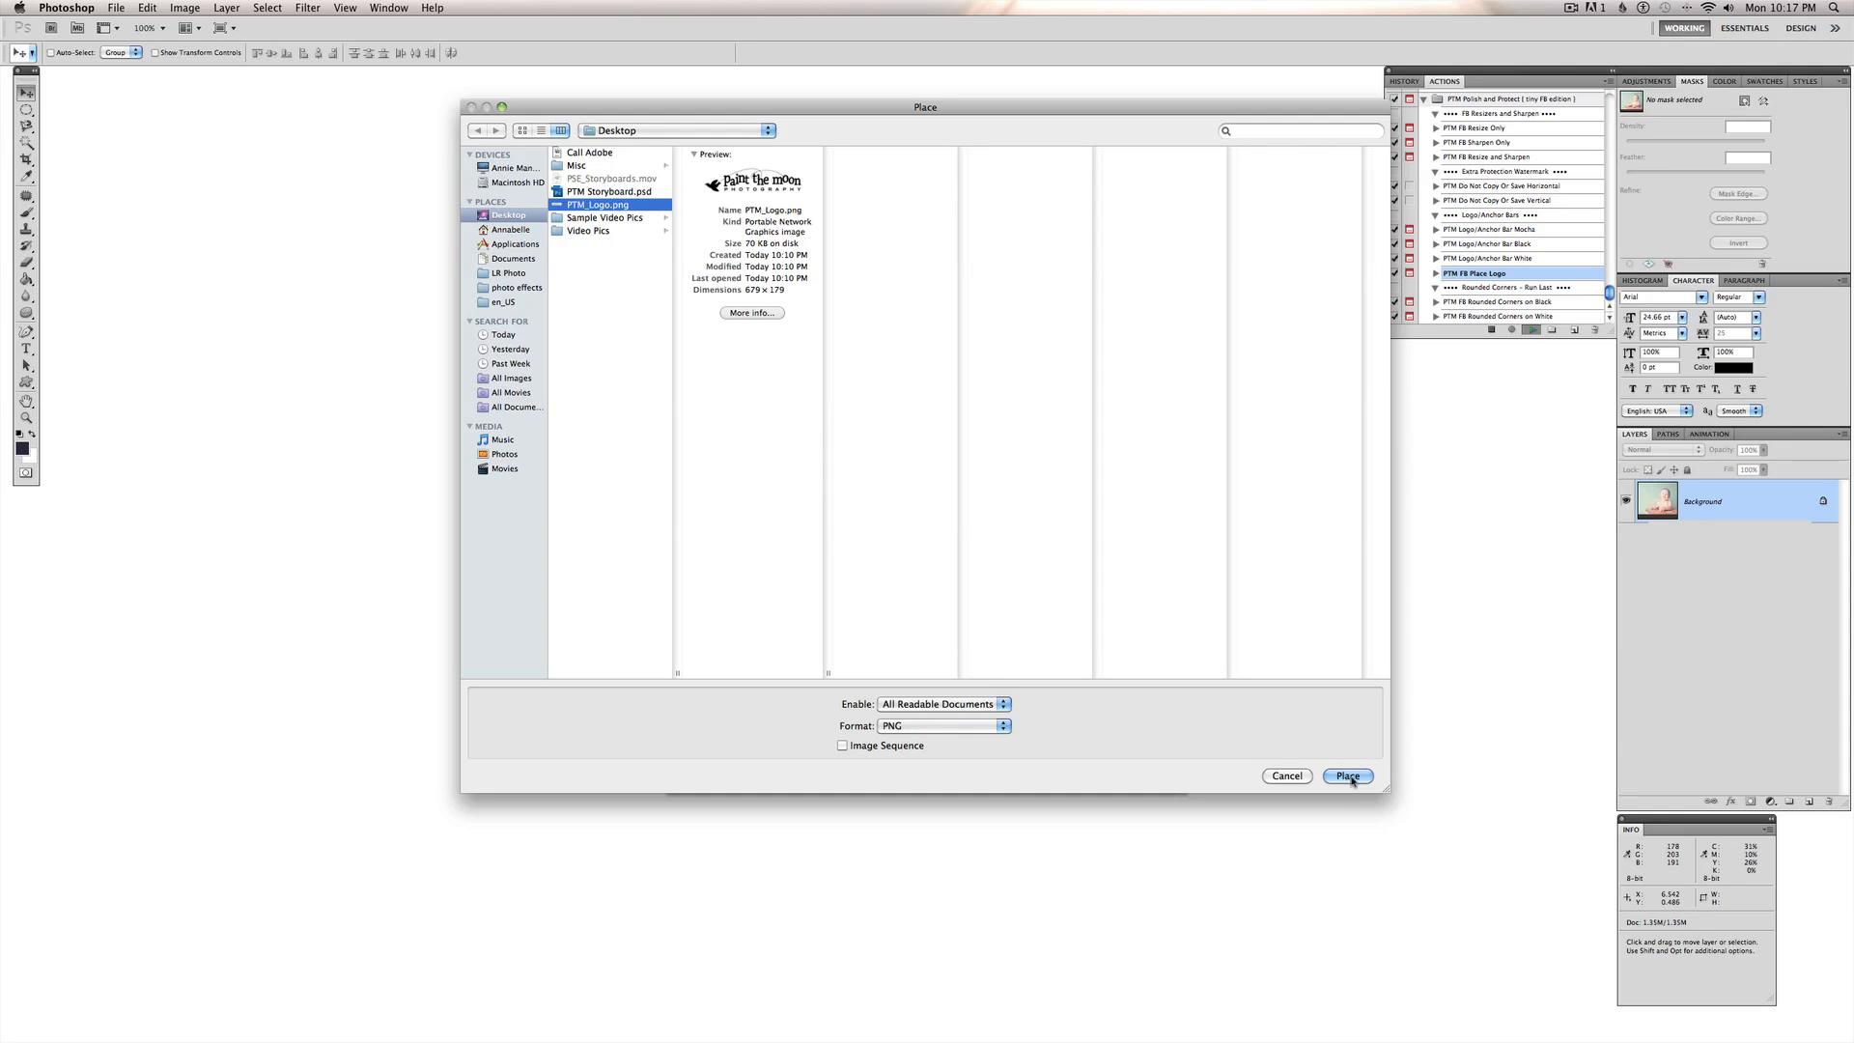
pyautogui.click(1347, 776)
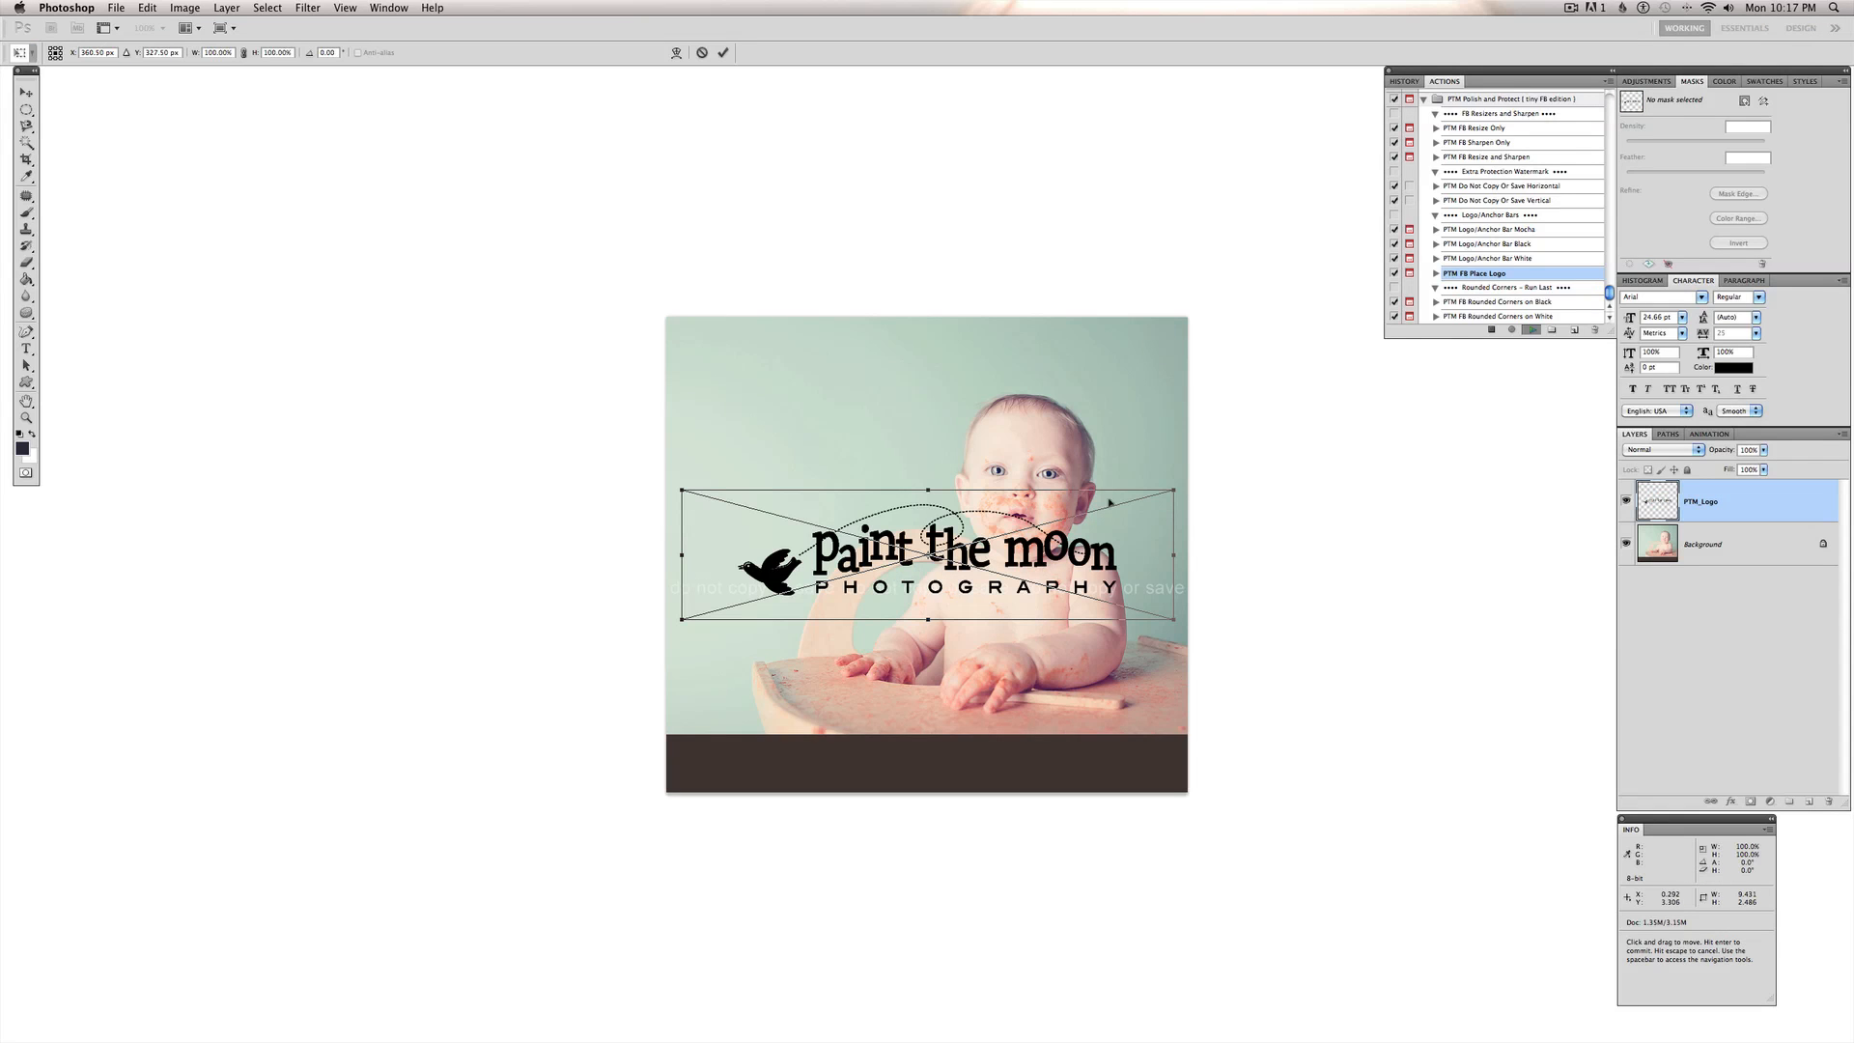
pyautogui.moveTo(1173, 487)
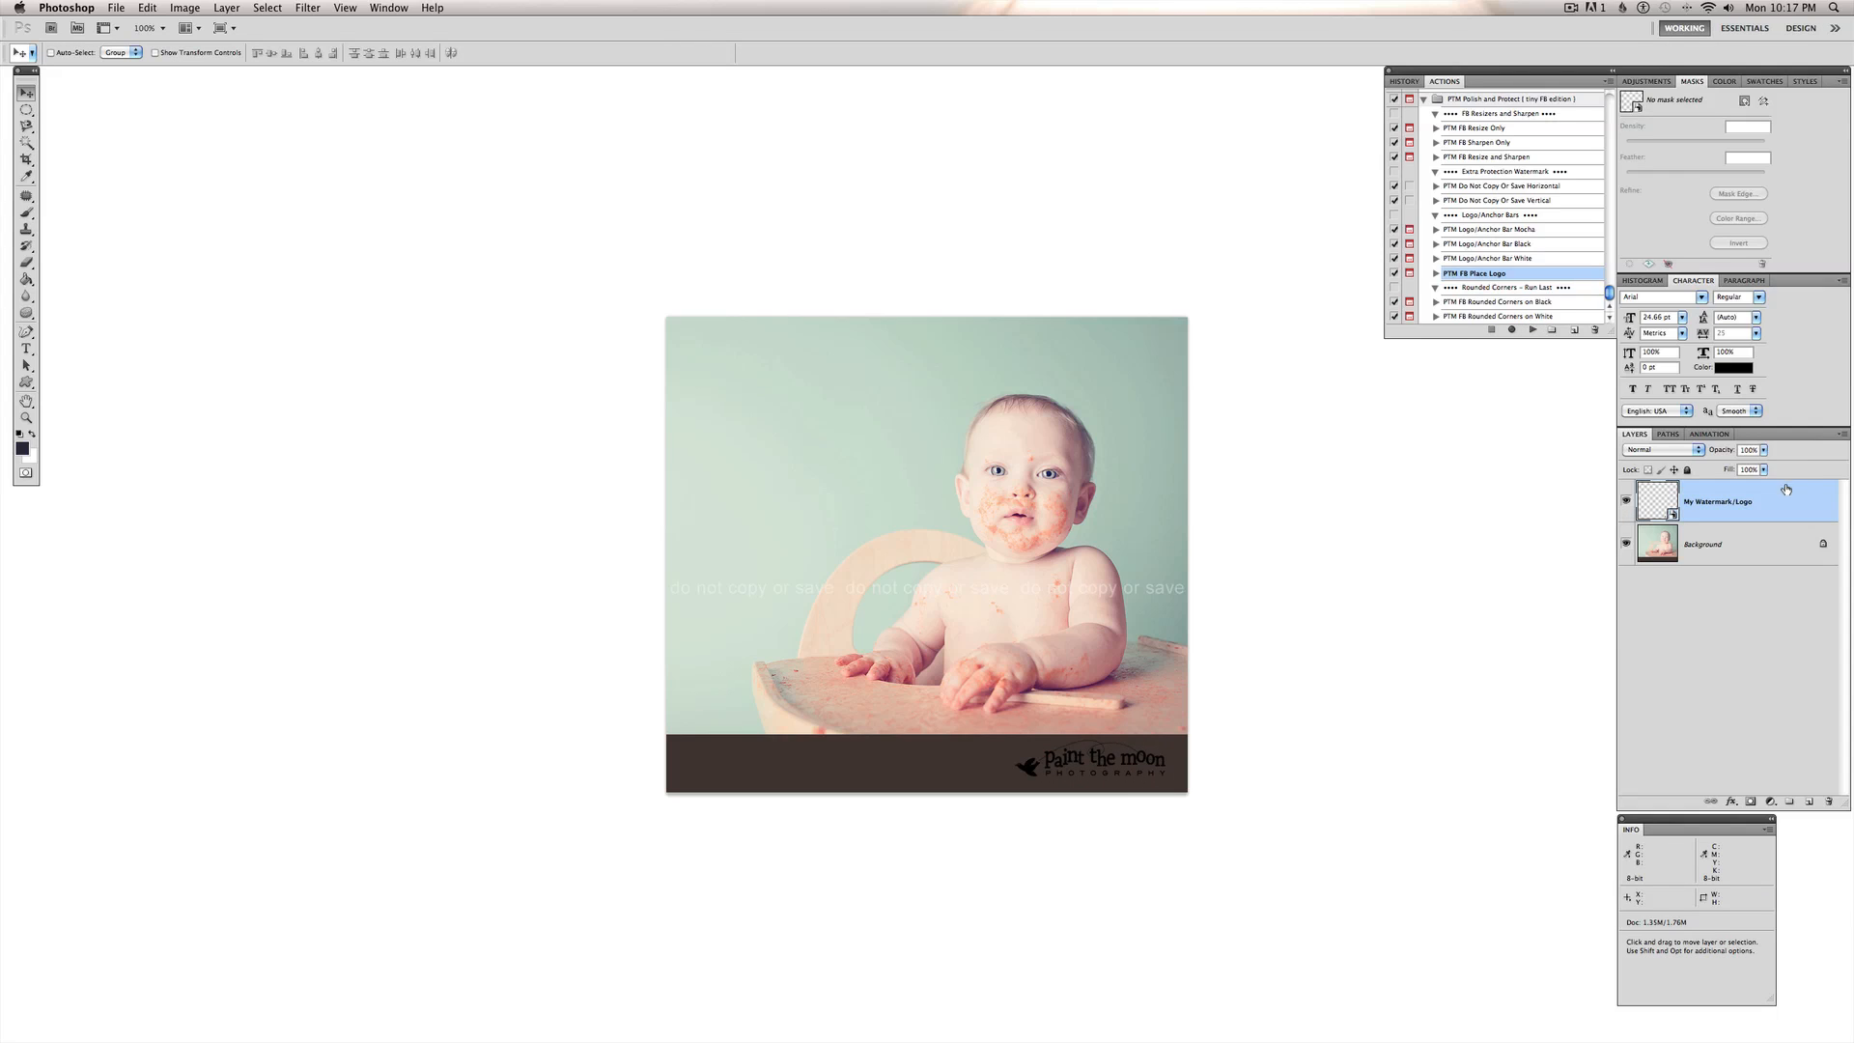
# - Give the logo layer a white Color Overlay layer style
pyautogui.doubleClick(1721, 500)
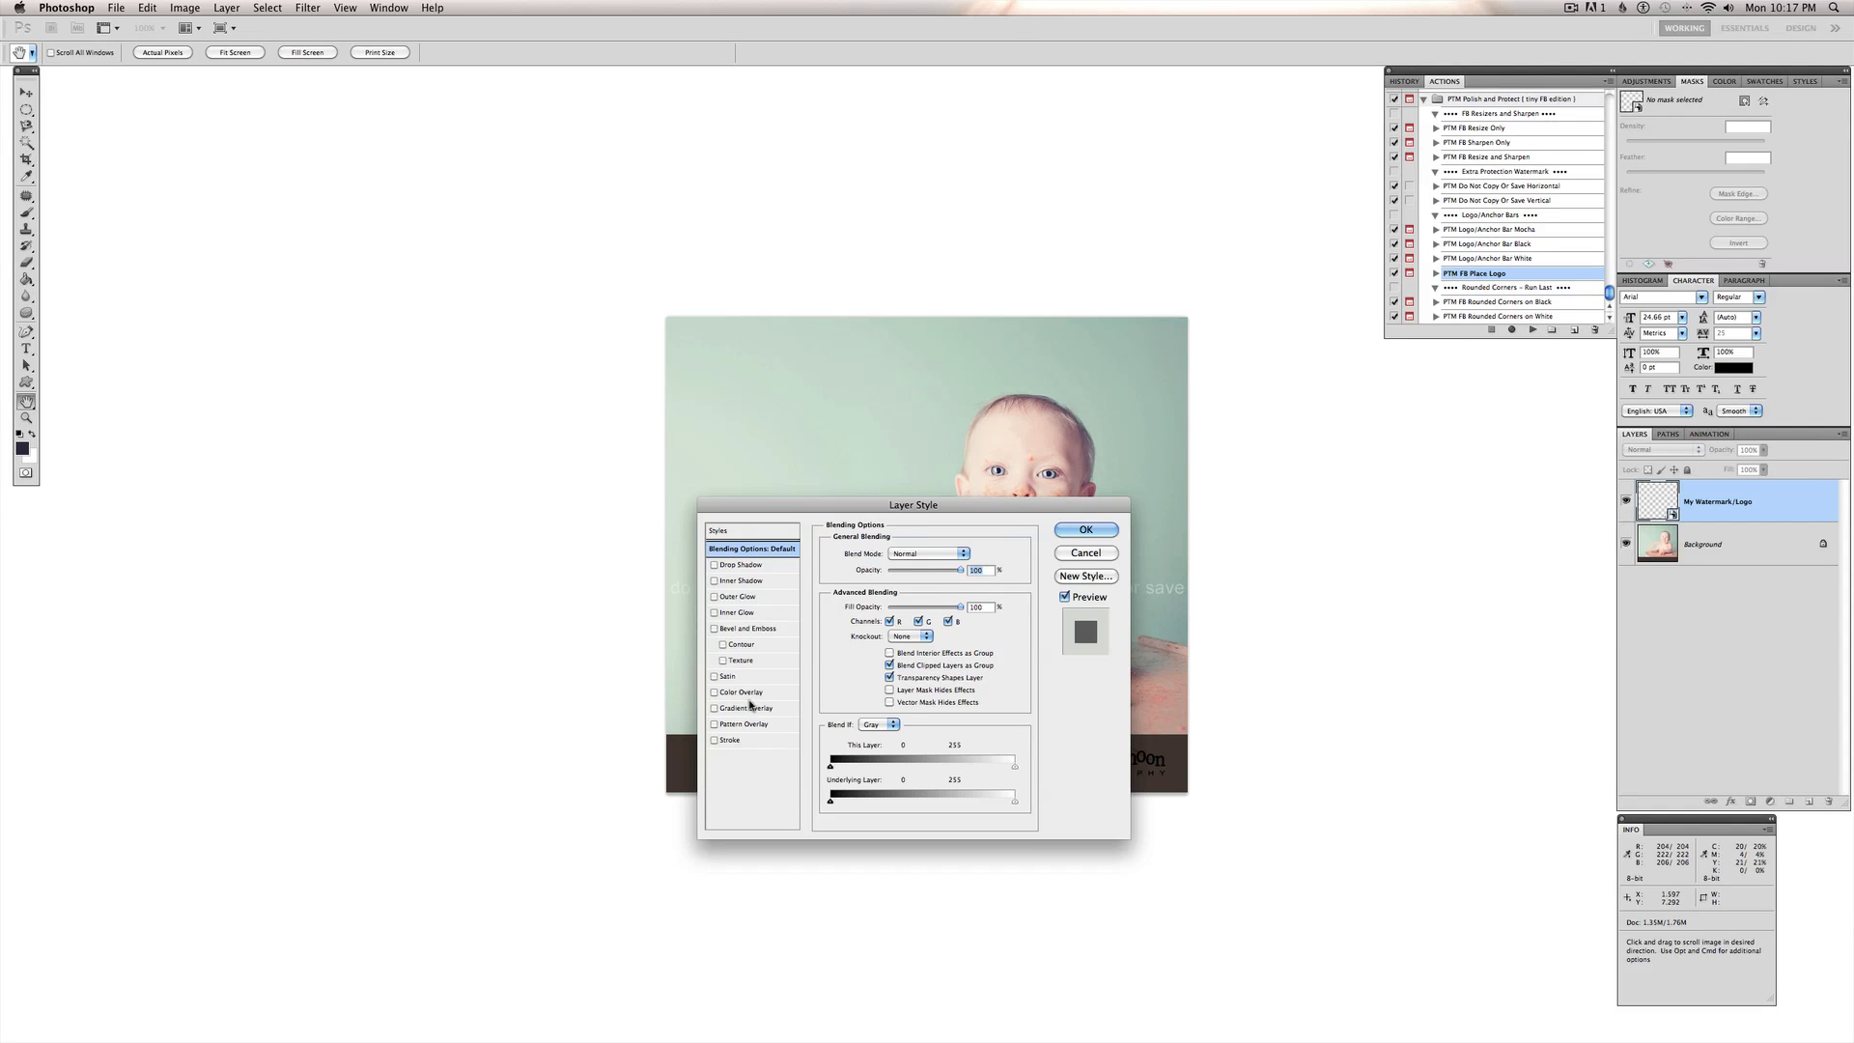
pyautogui.click(742, 691)
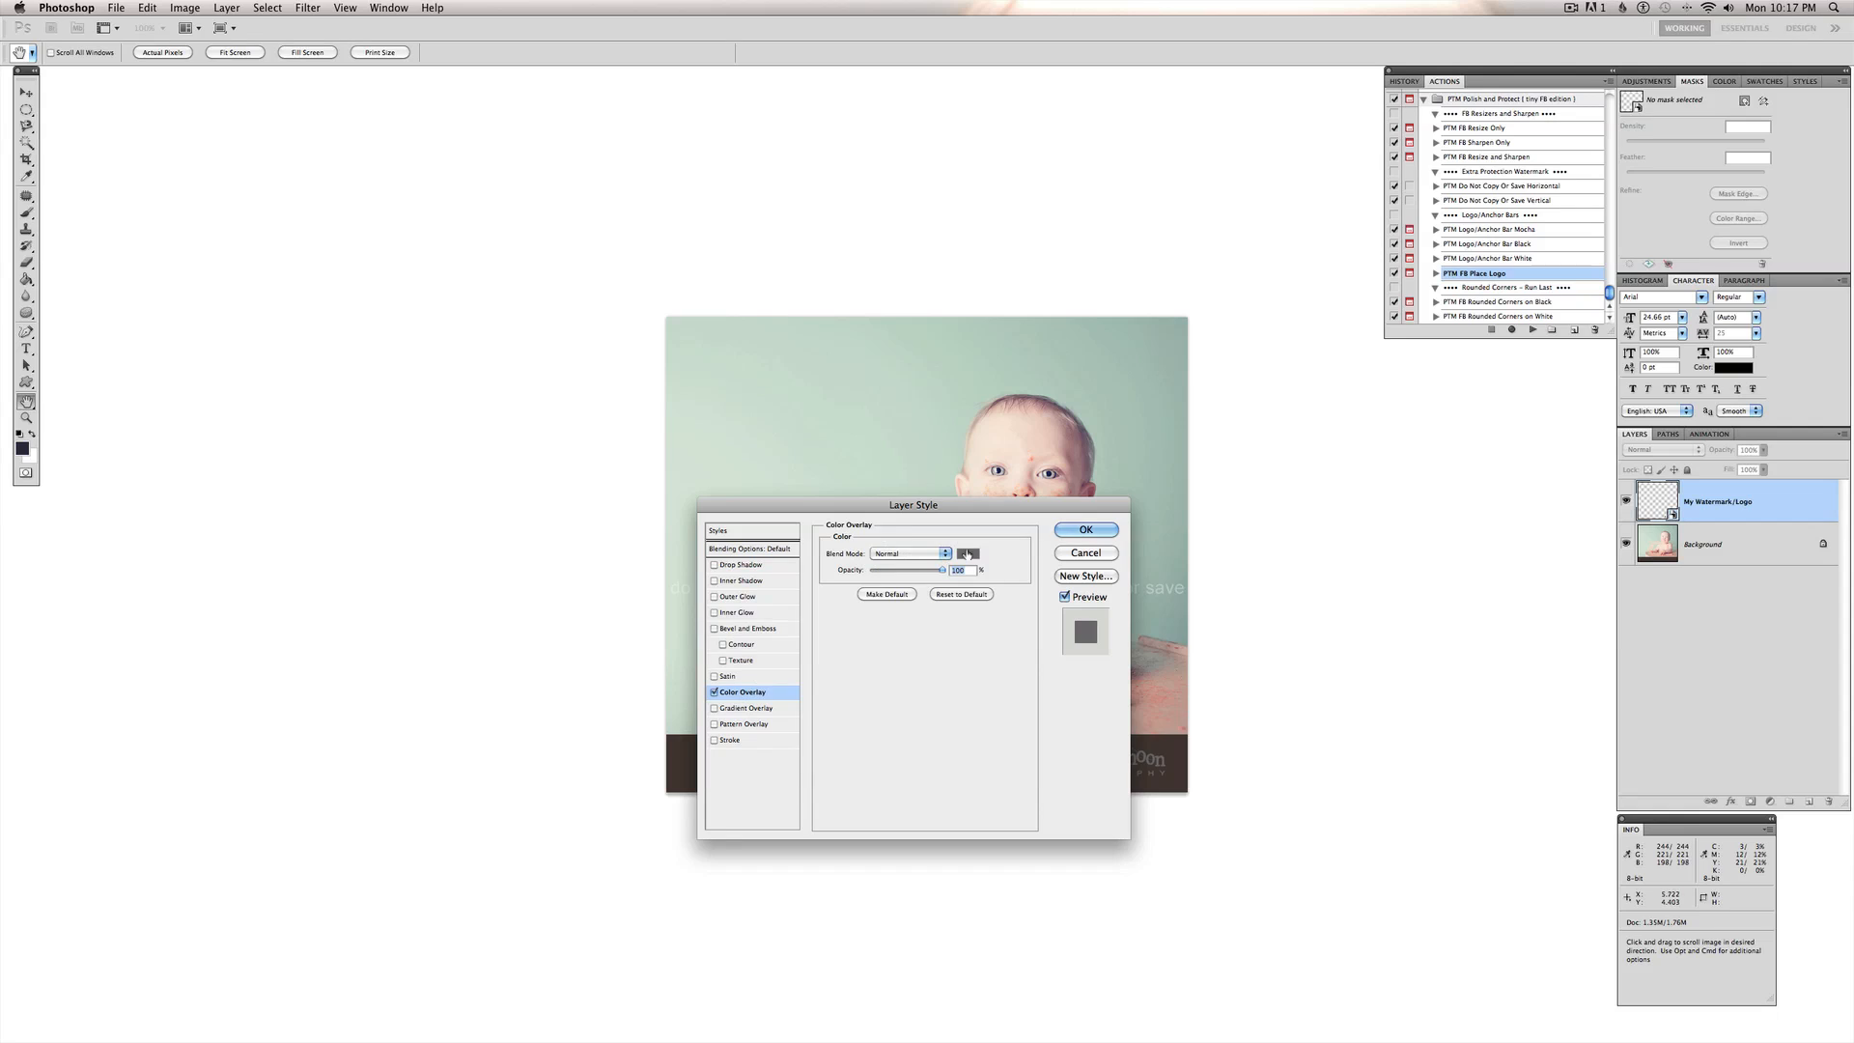
pyautogui.click(965, 553)
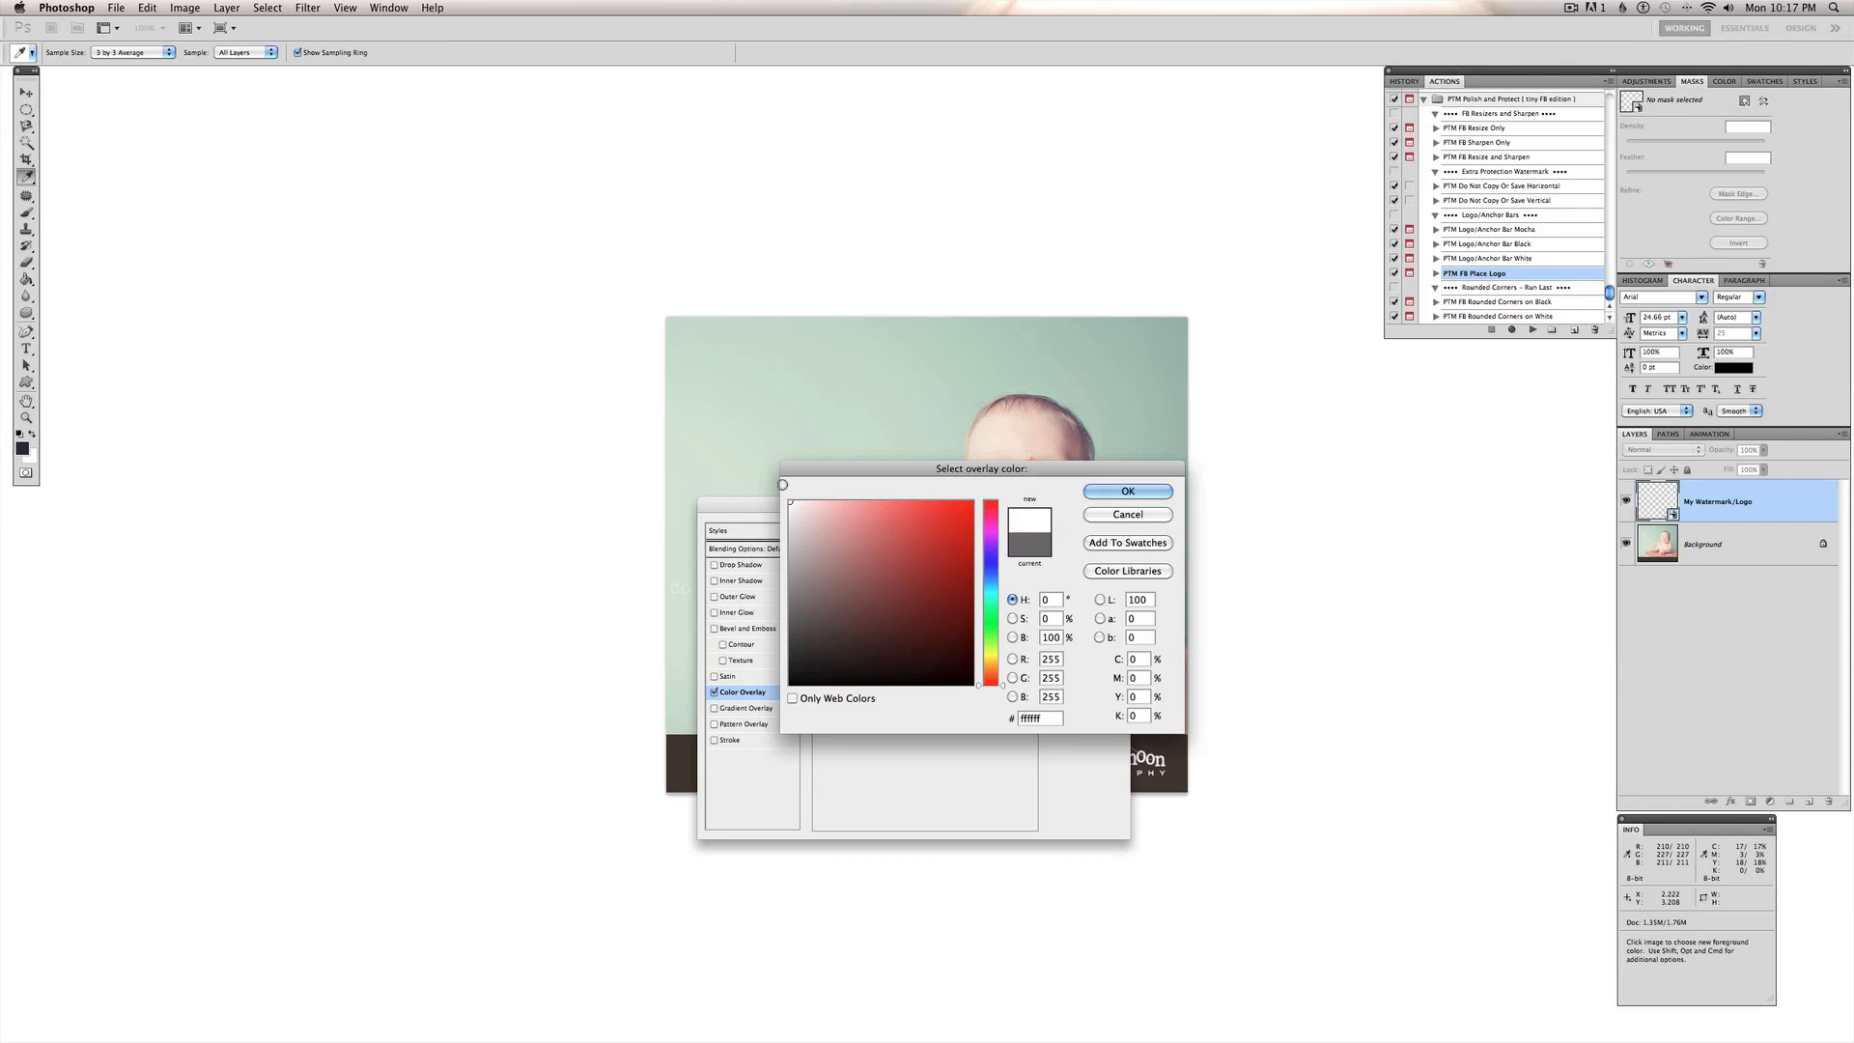
pyautogui.click(1126, 491)
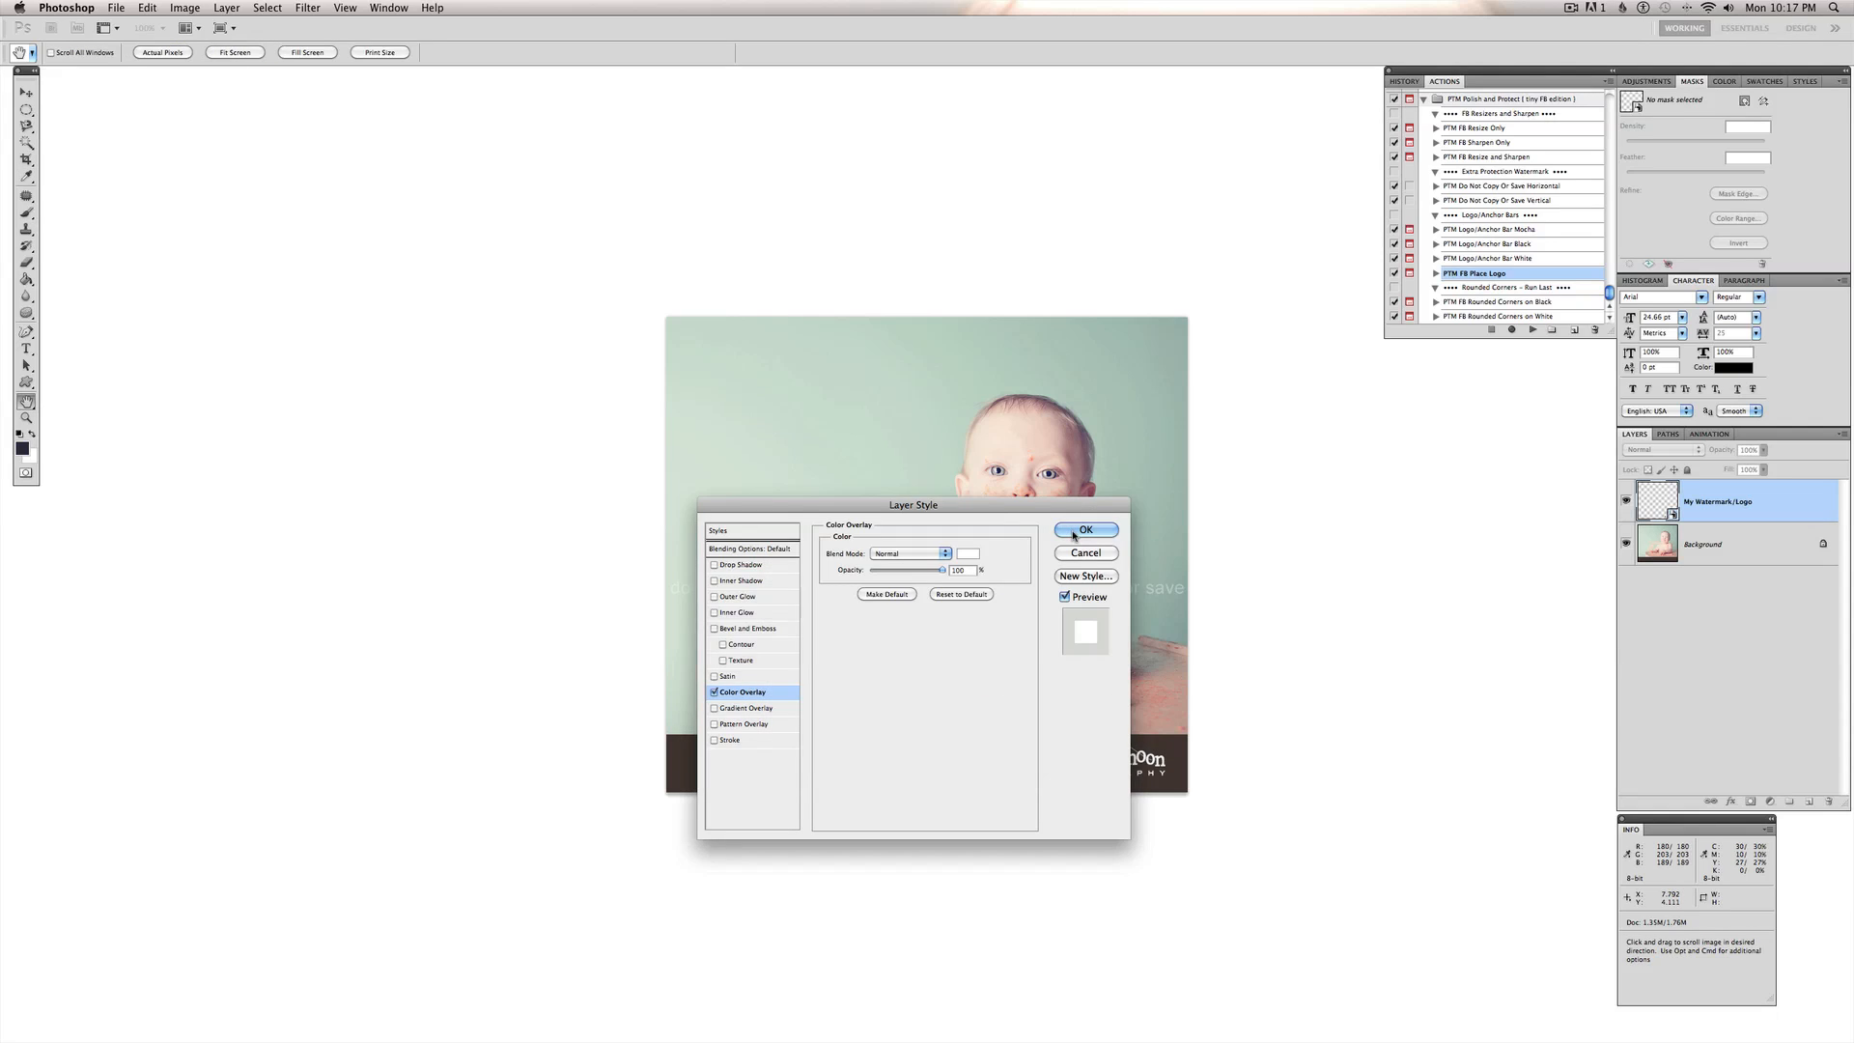
pyautogui.click(1085, 531)
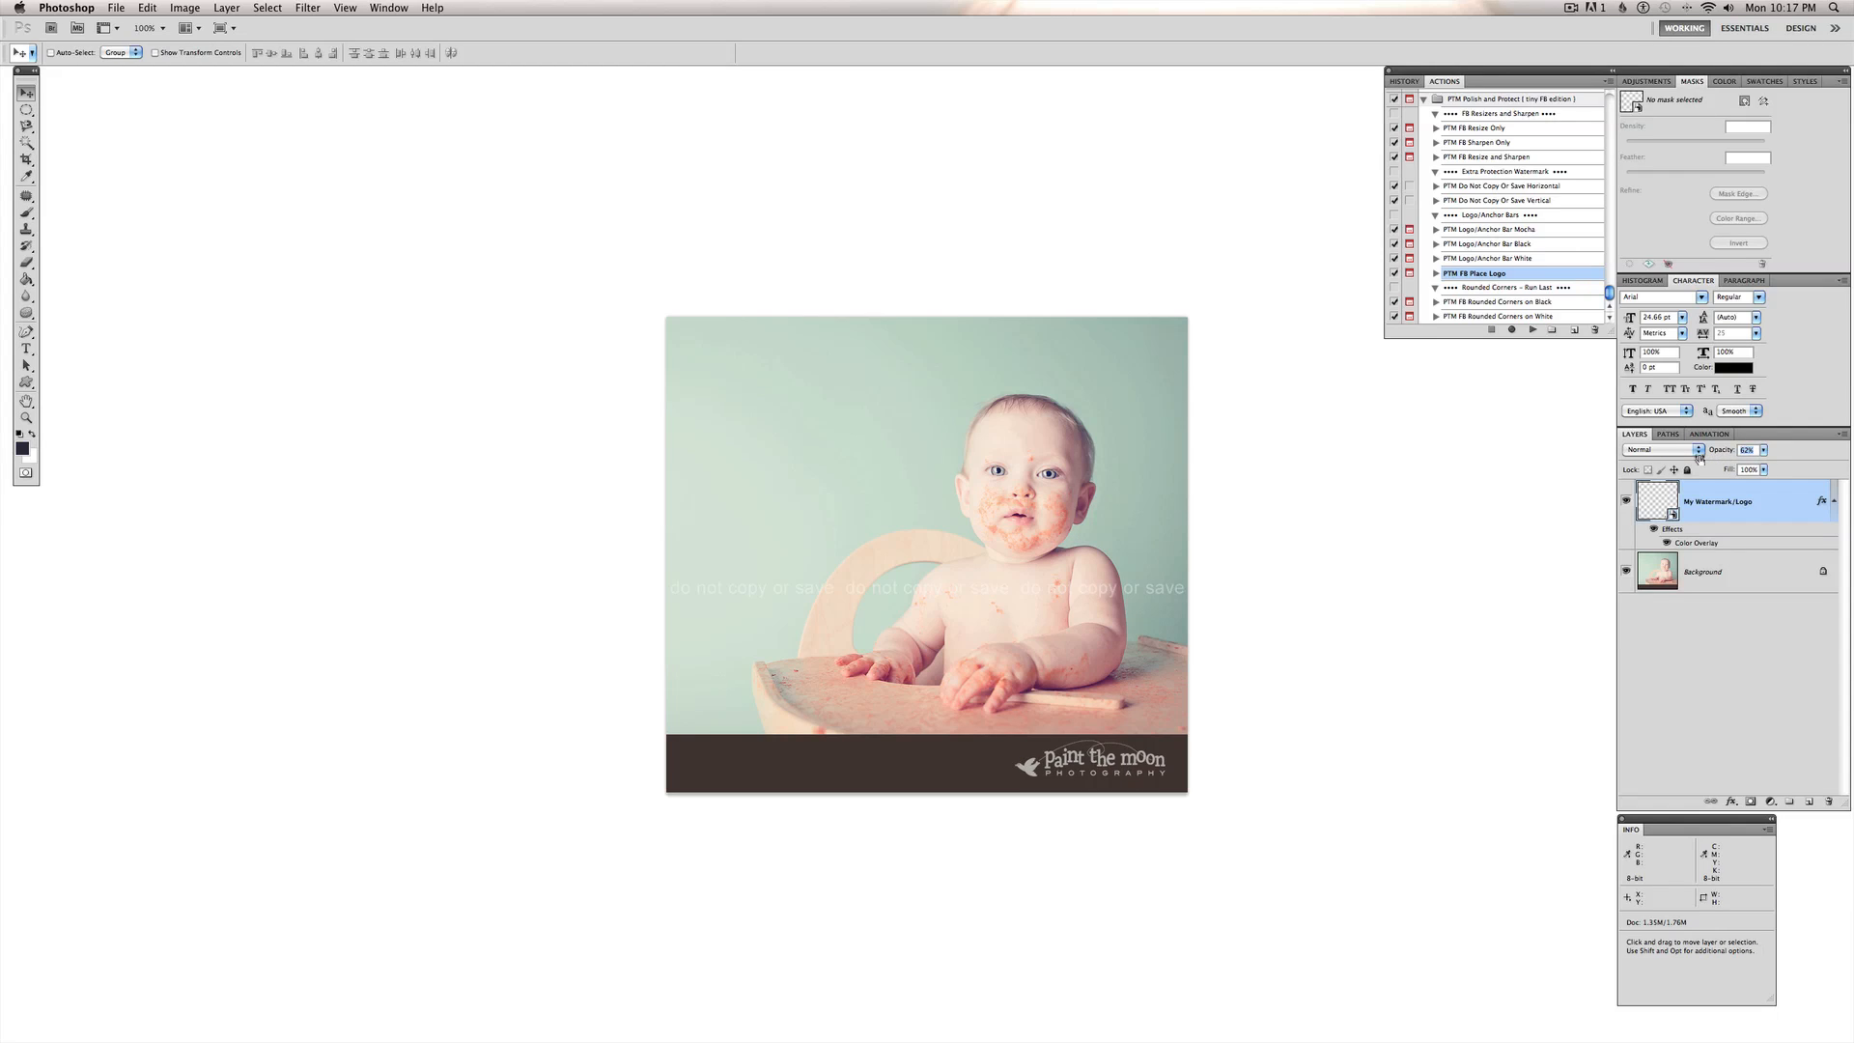
pyautogui.moveTo(1661, 449)
pyautogui.write('33')
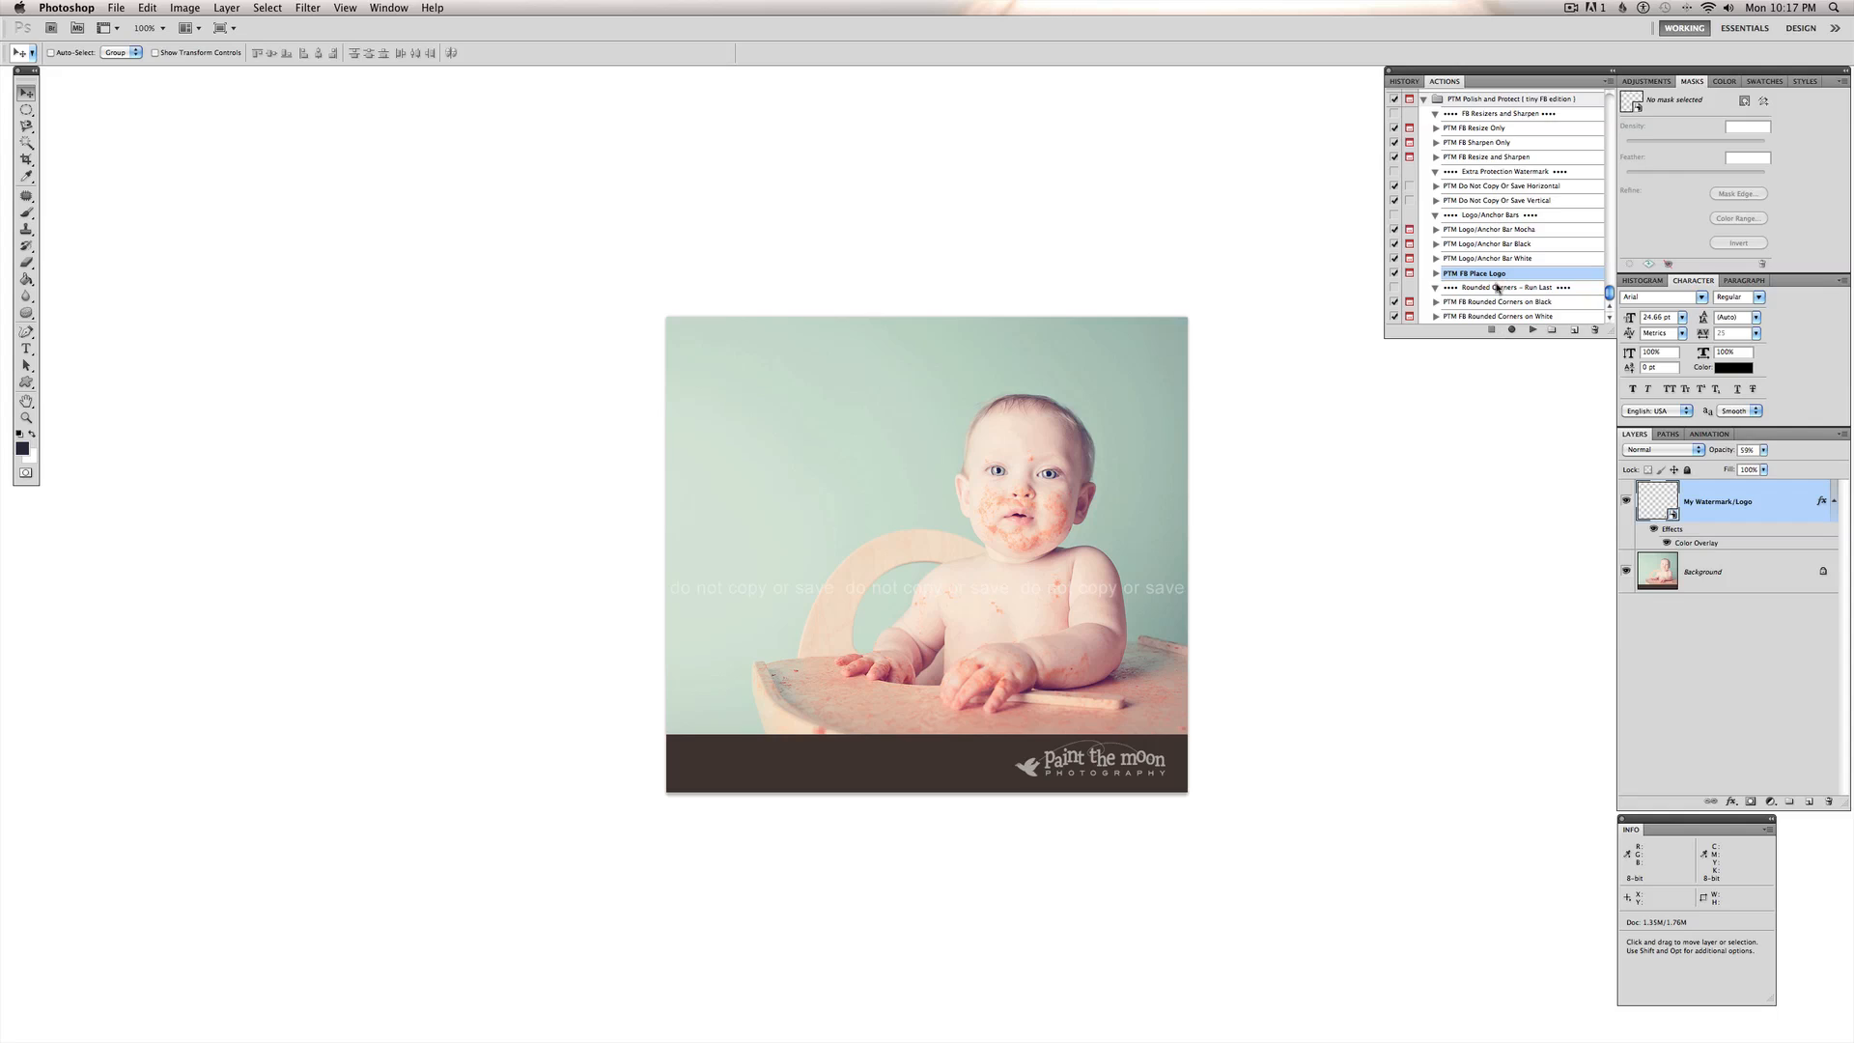
pyautogui.moveTo(1517, 305)
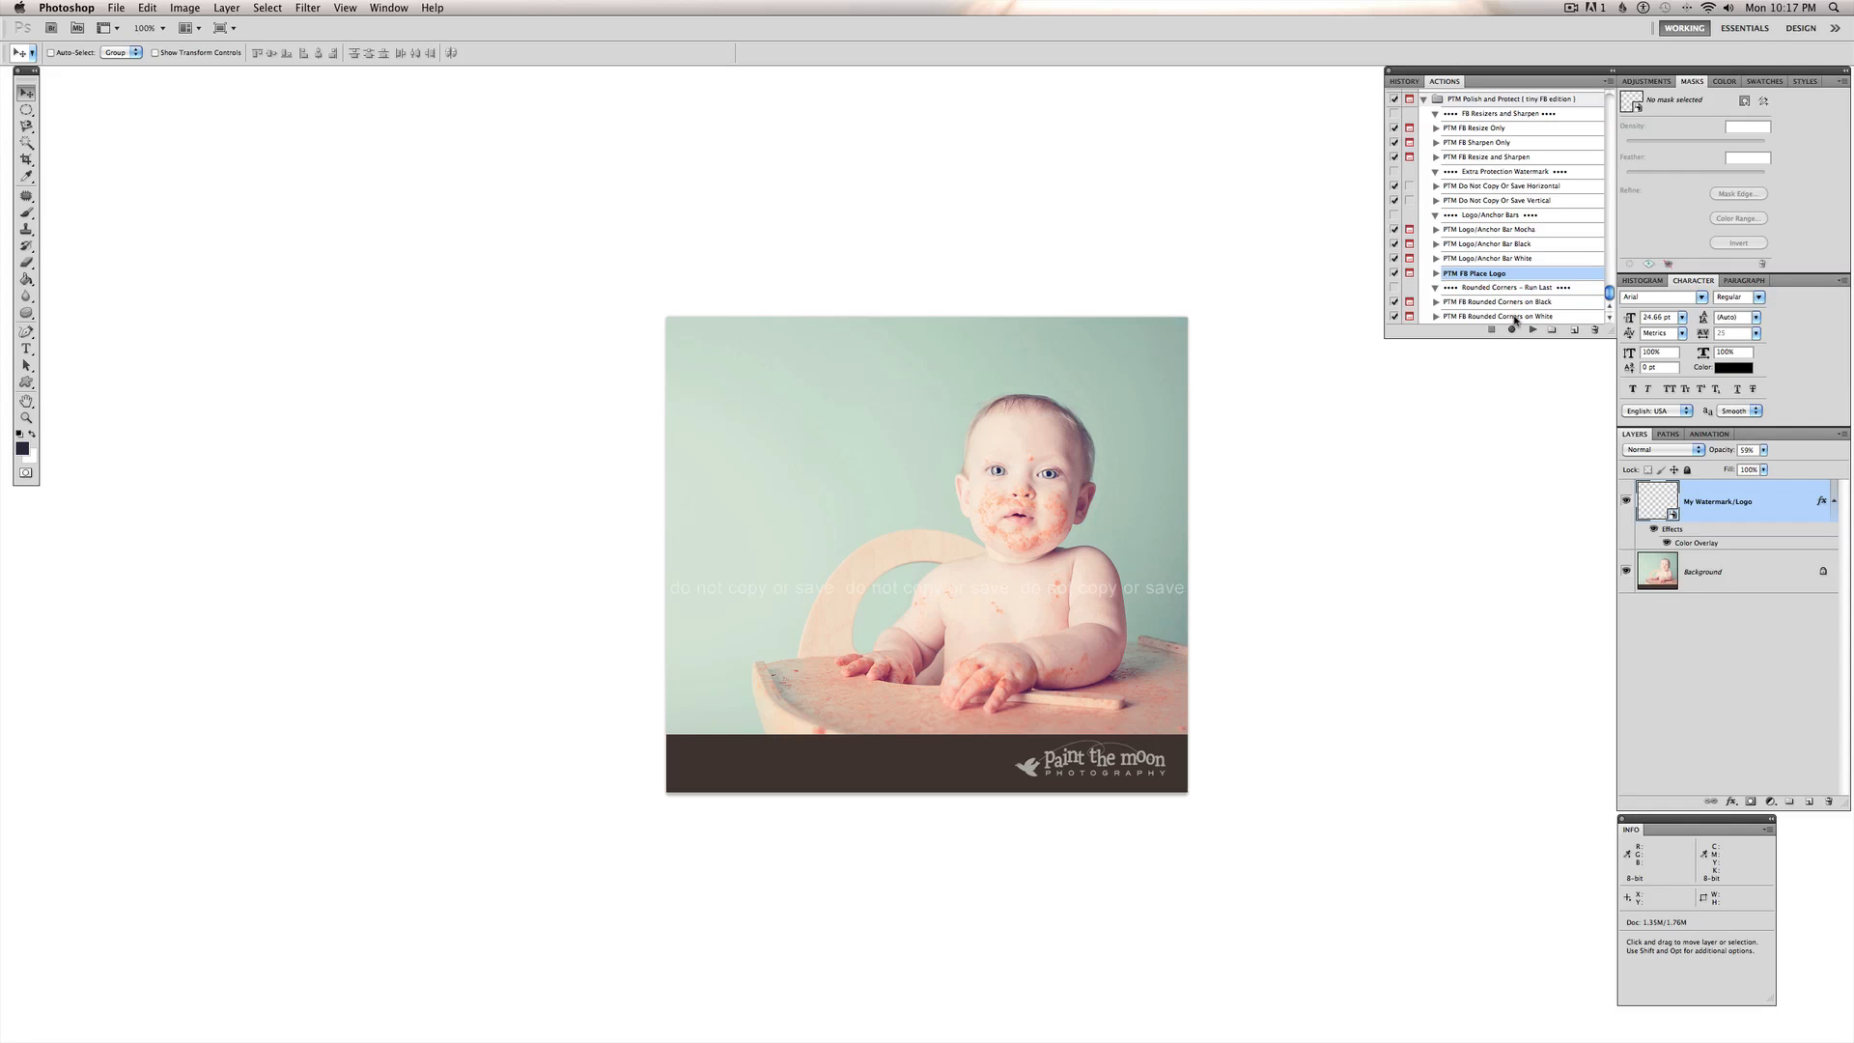
pyautogui.moveTo(1475, 328)
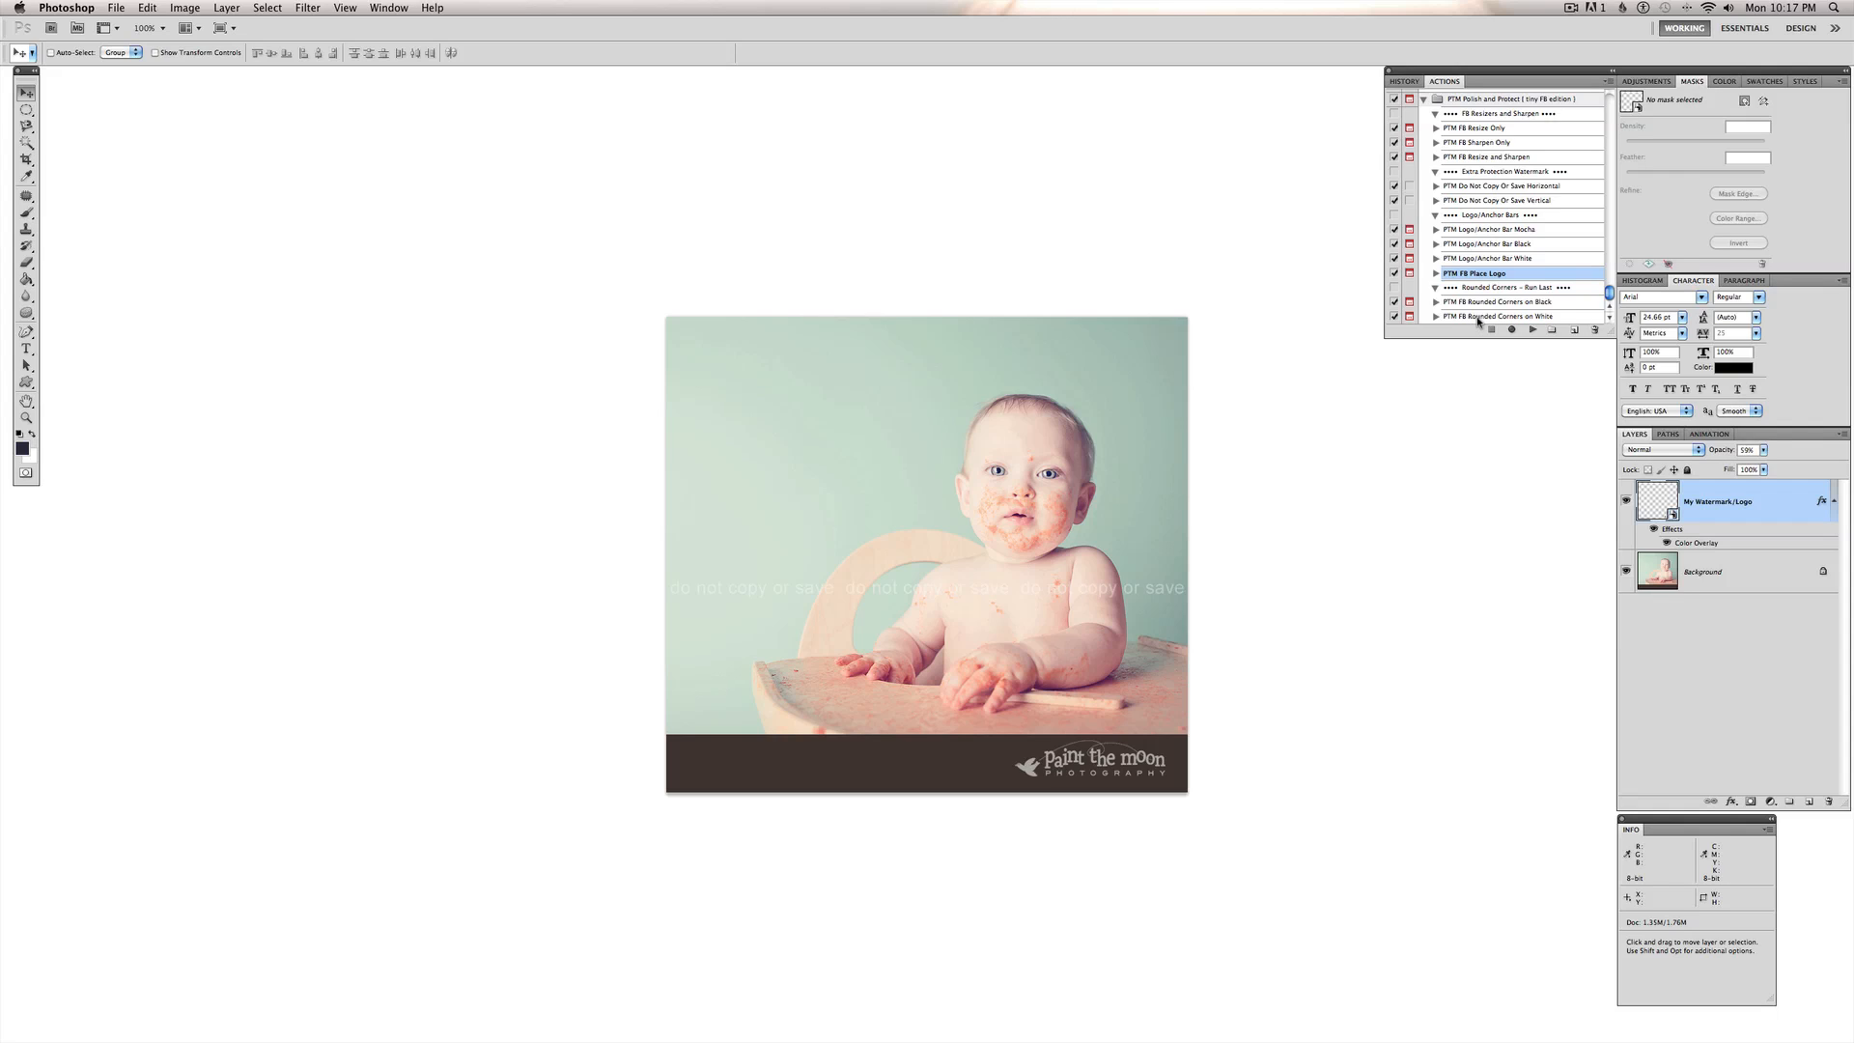
pyautogui.moveTo(1492, 377)
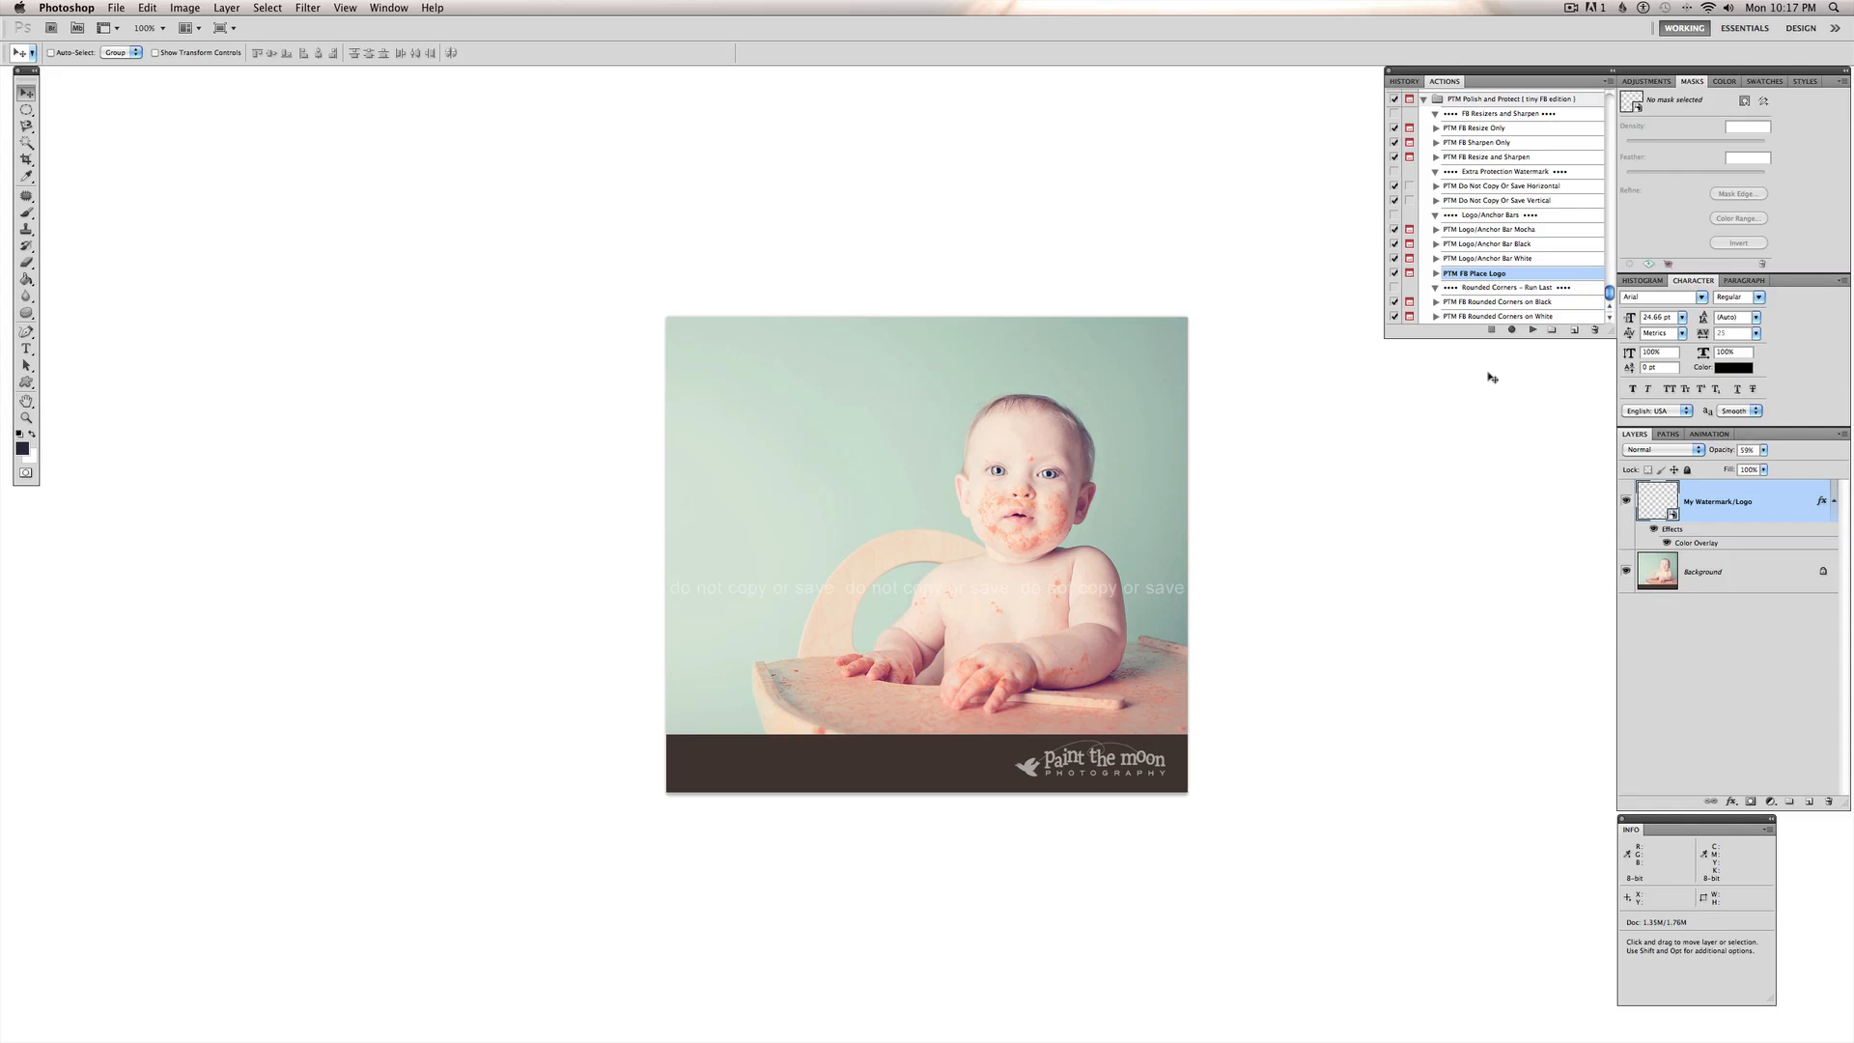
pyautogui.moveTo(1386, 564)
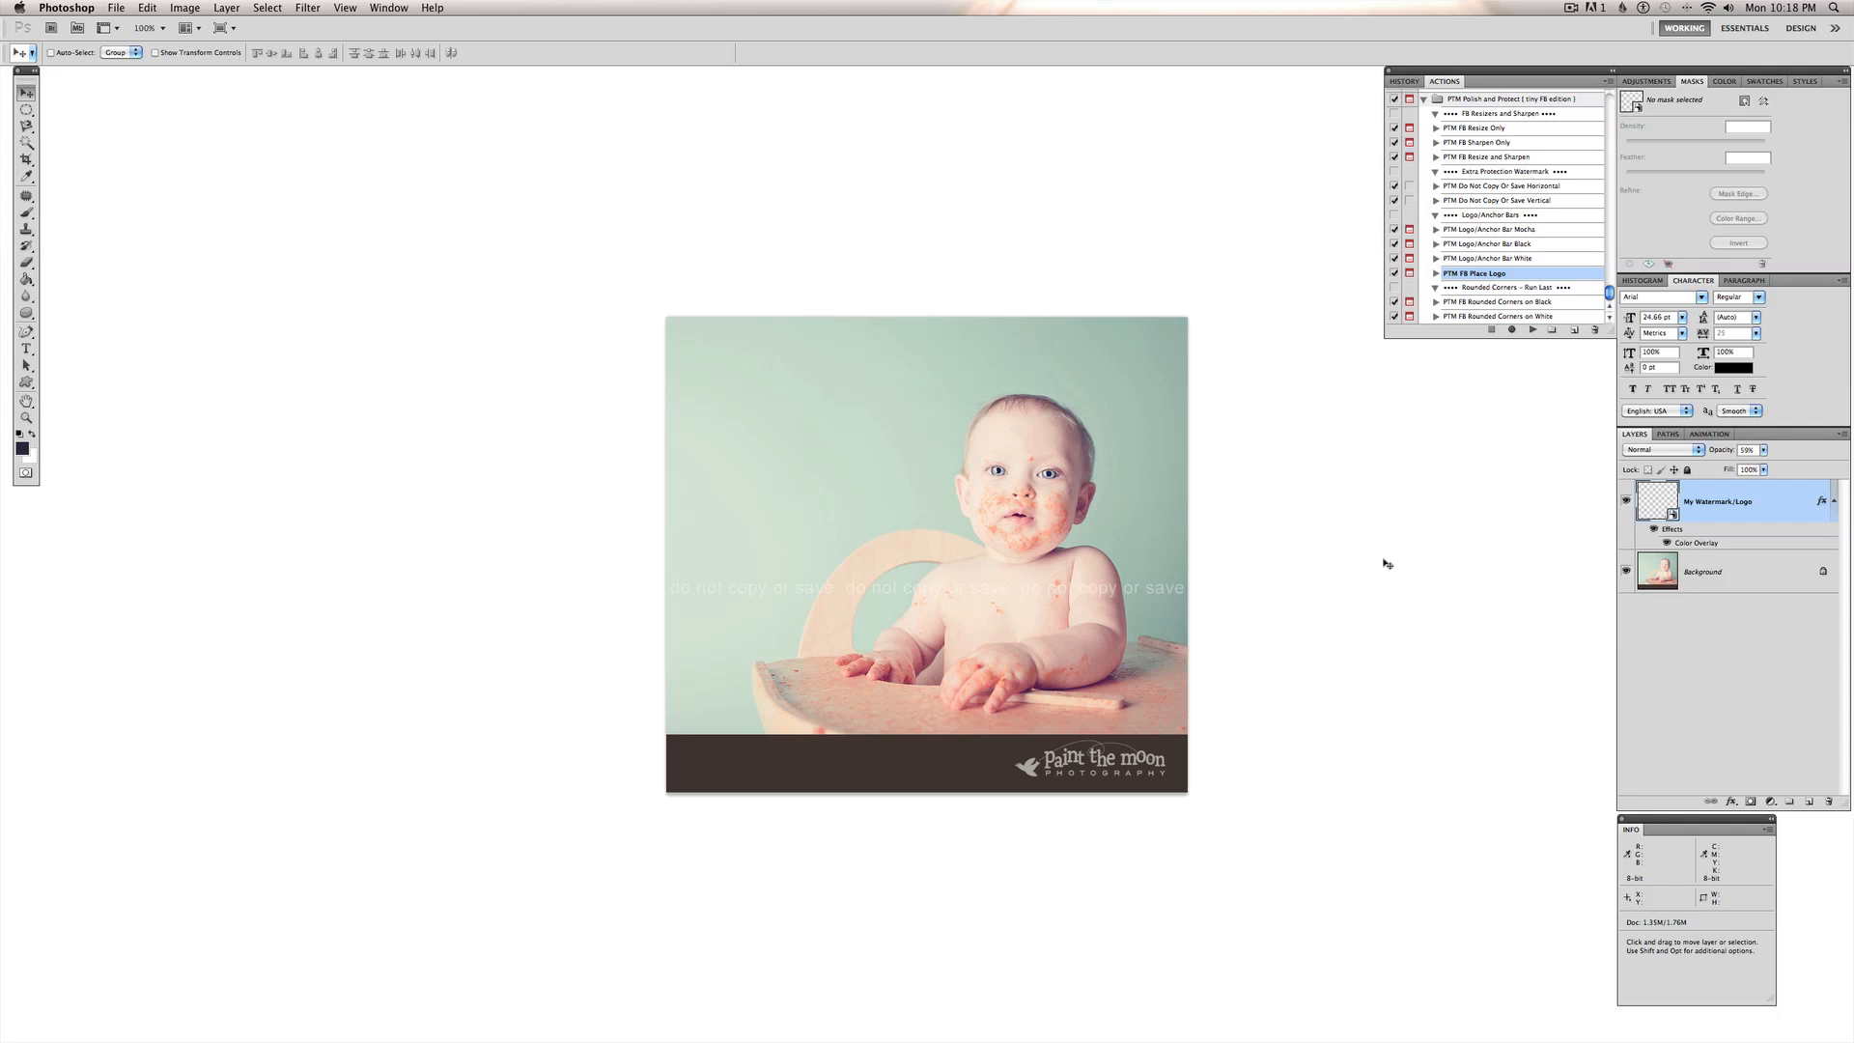
pyautogui.moveTo(1248, 311)
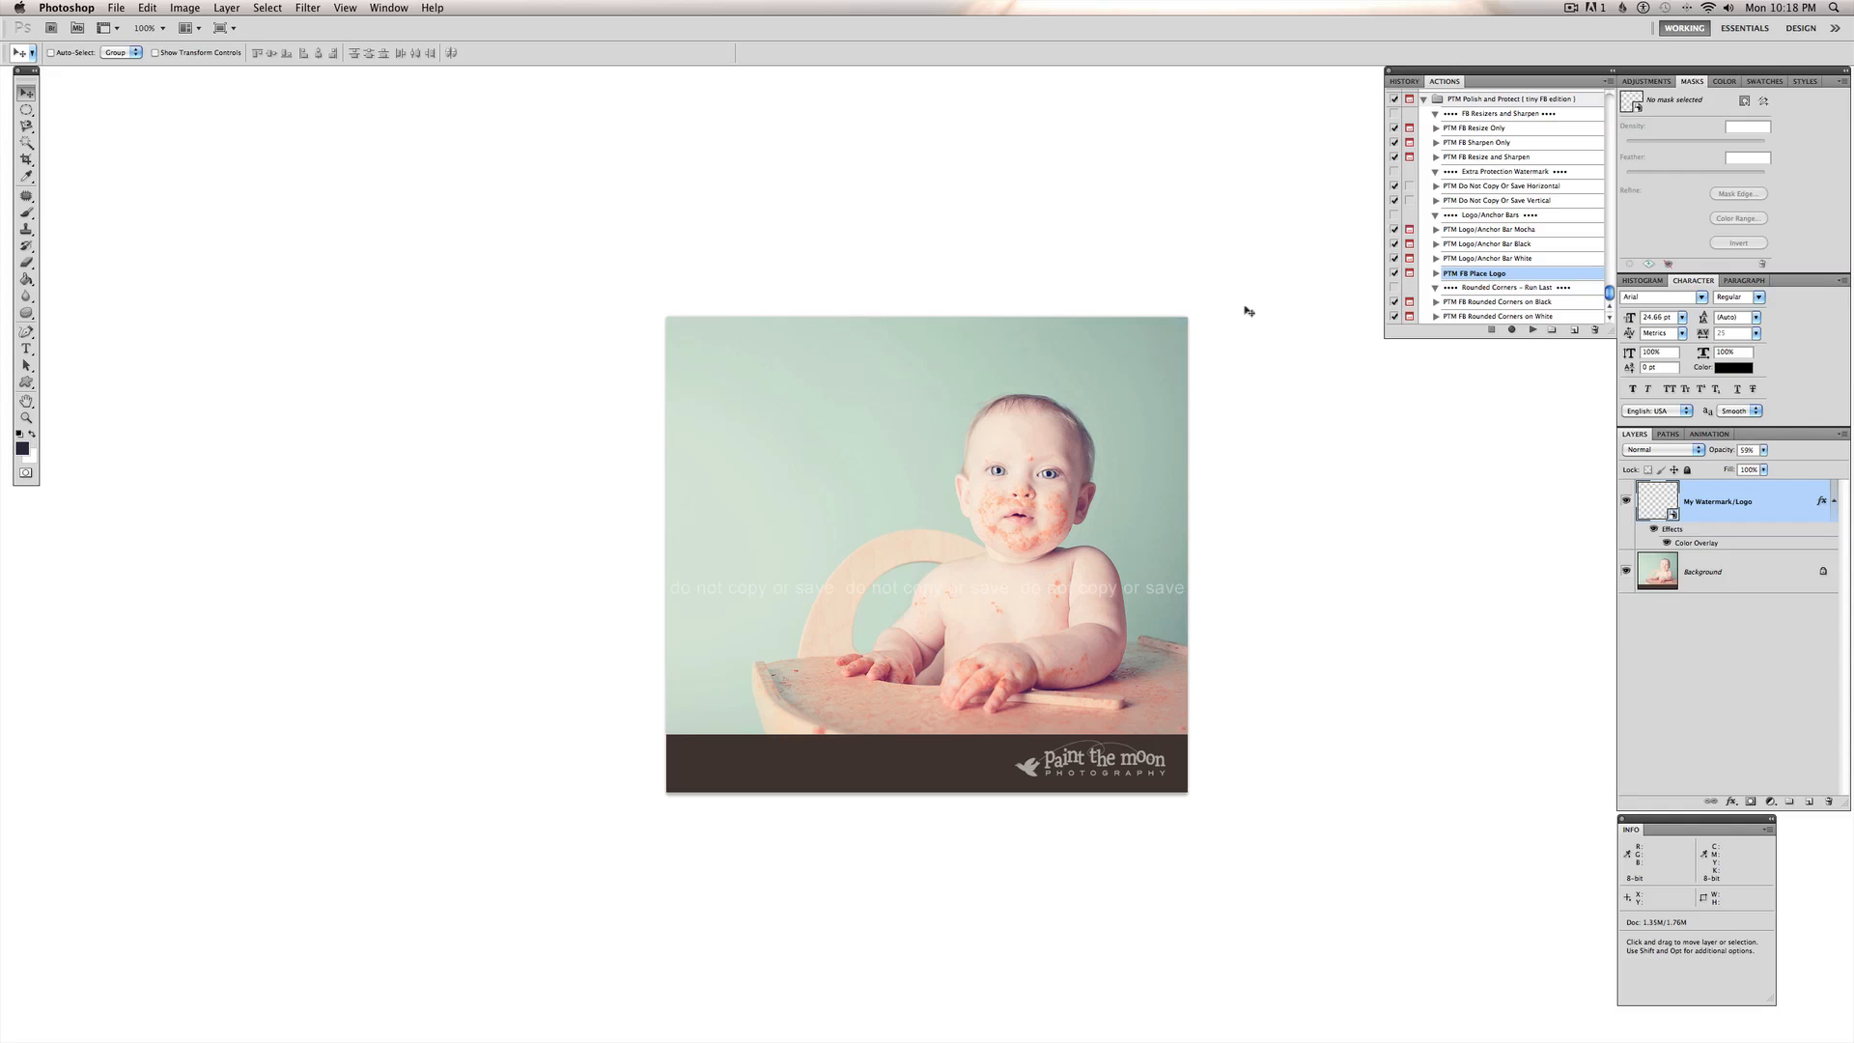
pyautogui.moveTo(1219, 368)
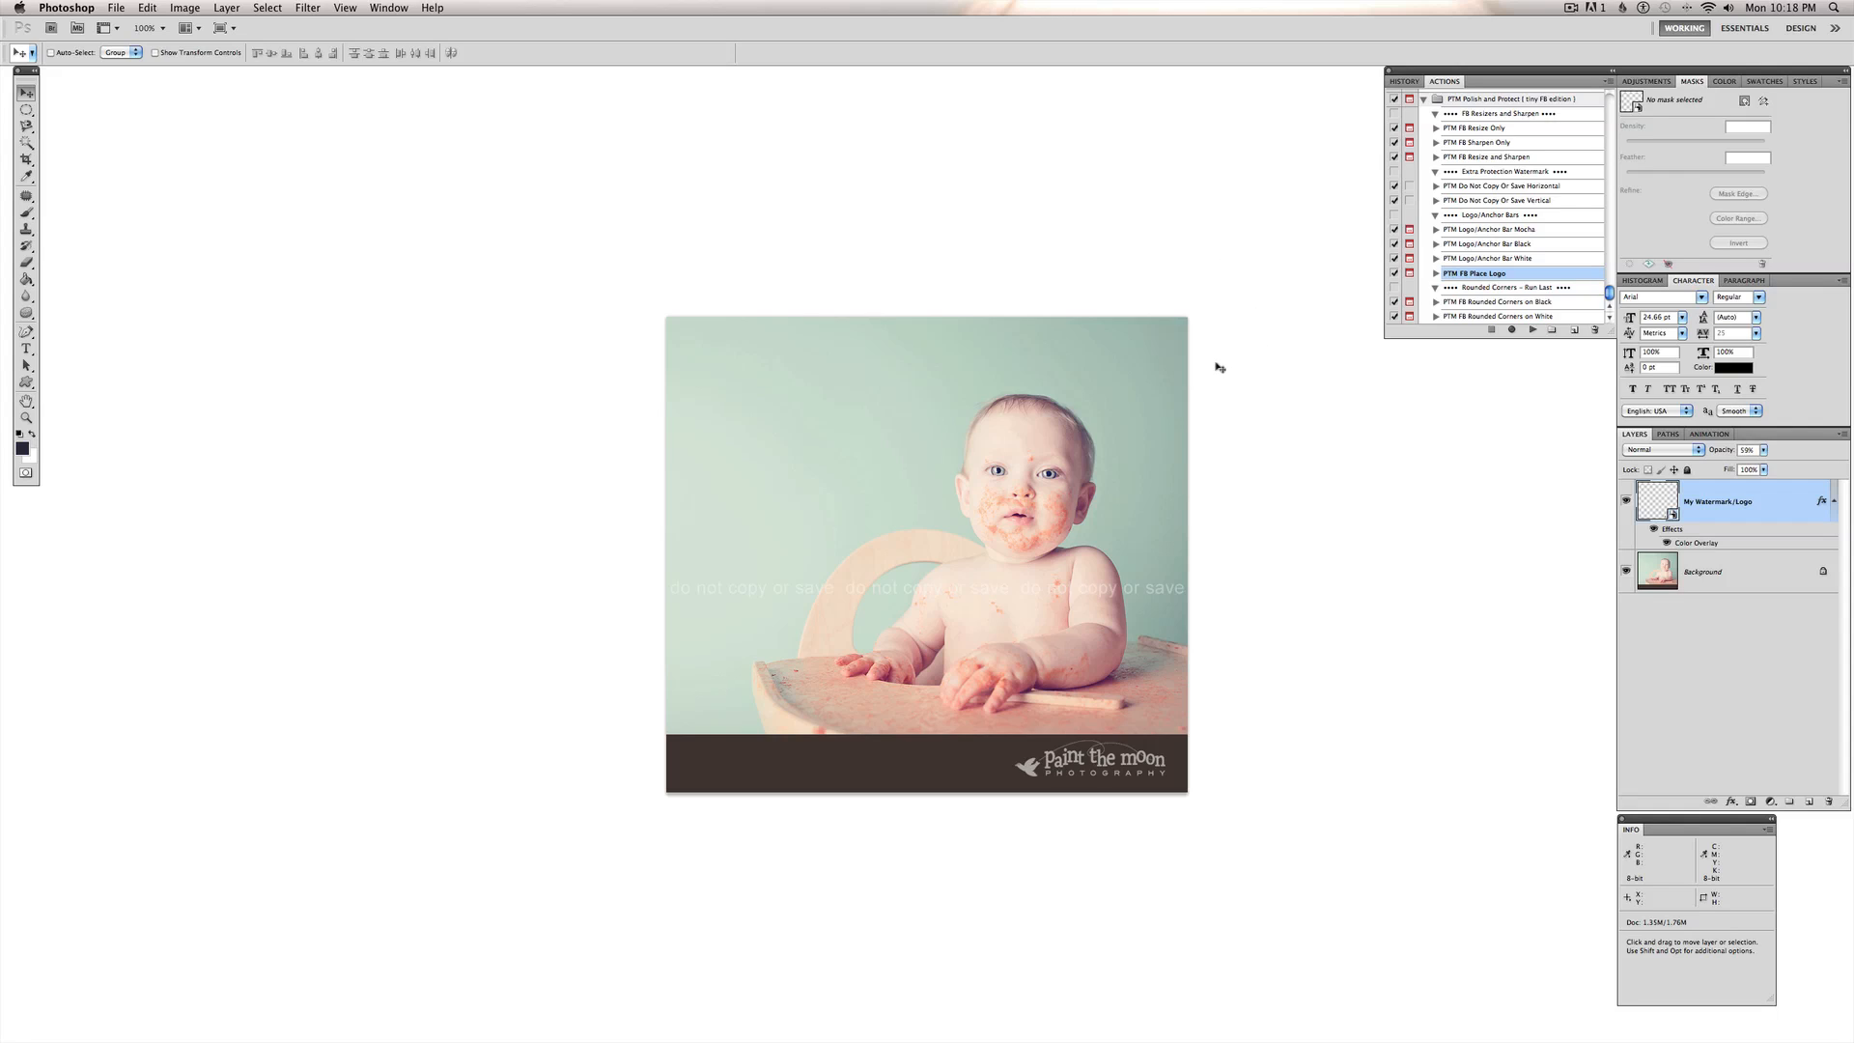
pyautogui.moveTo(1197, 332)
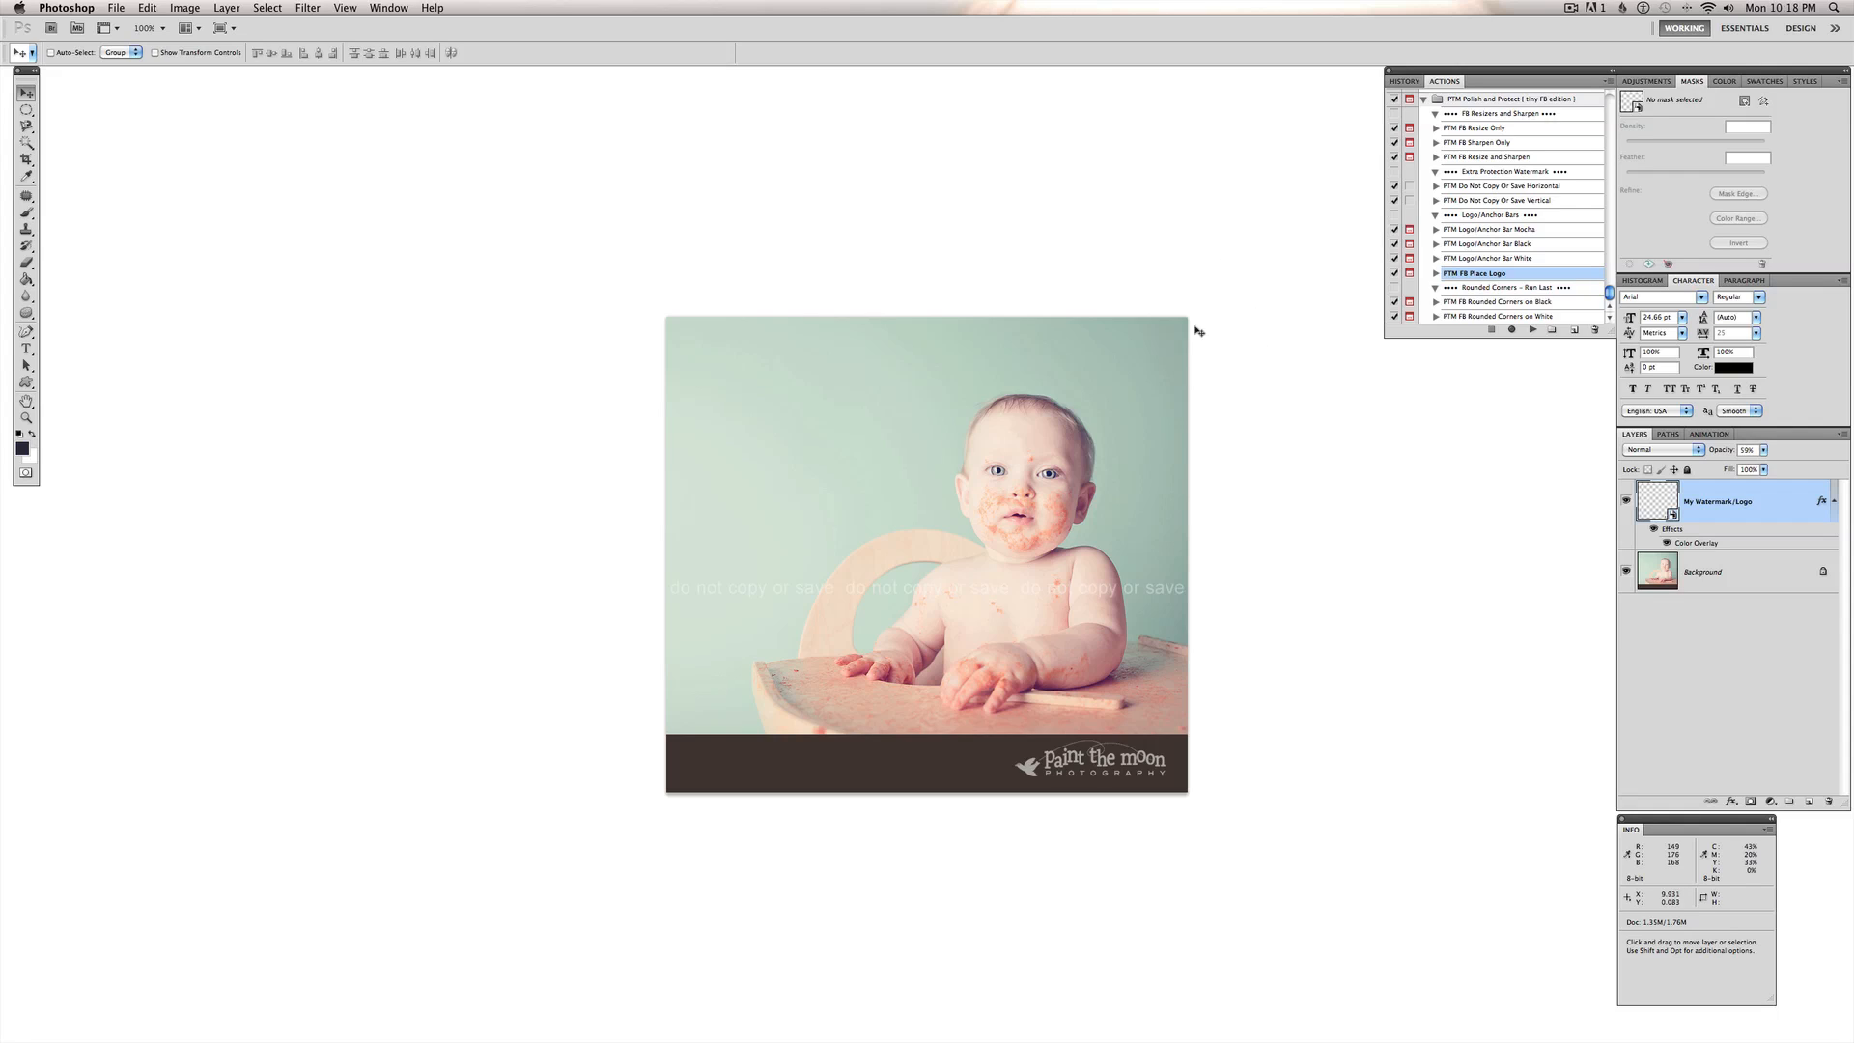
pyautogui.moveTo(1284, 429)
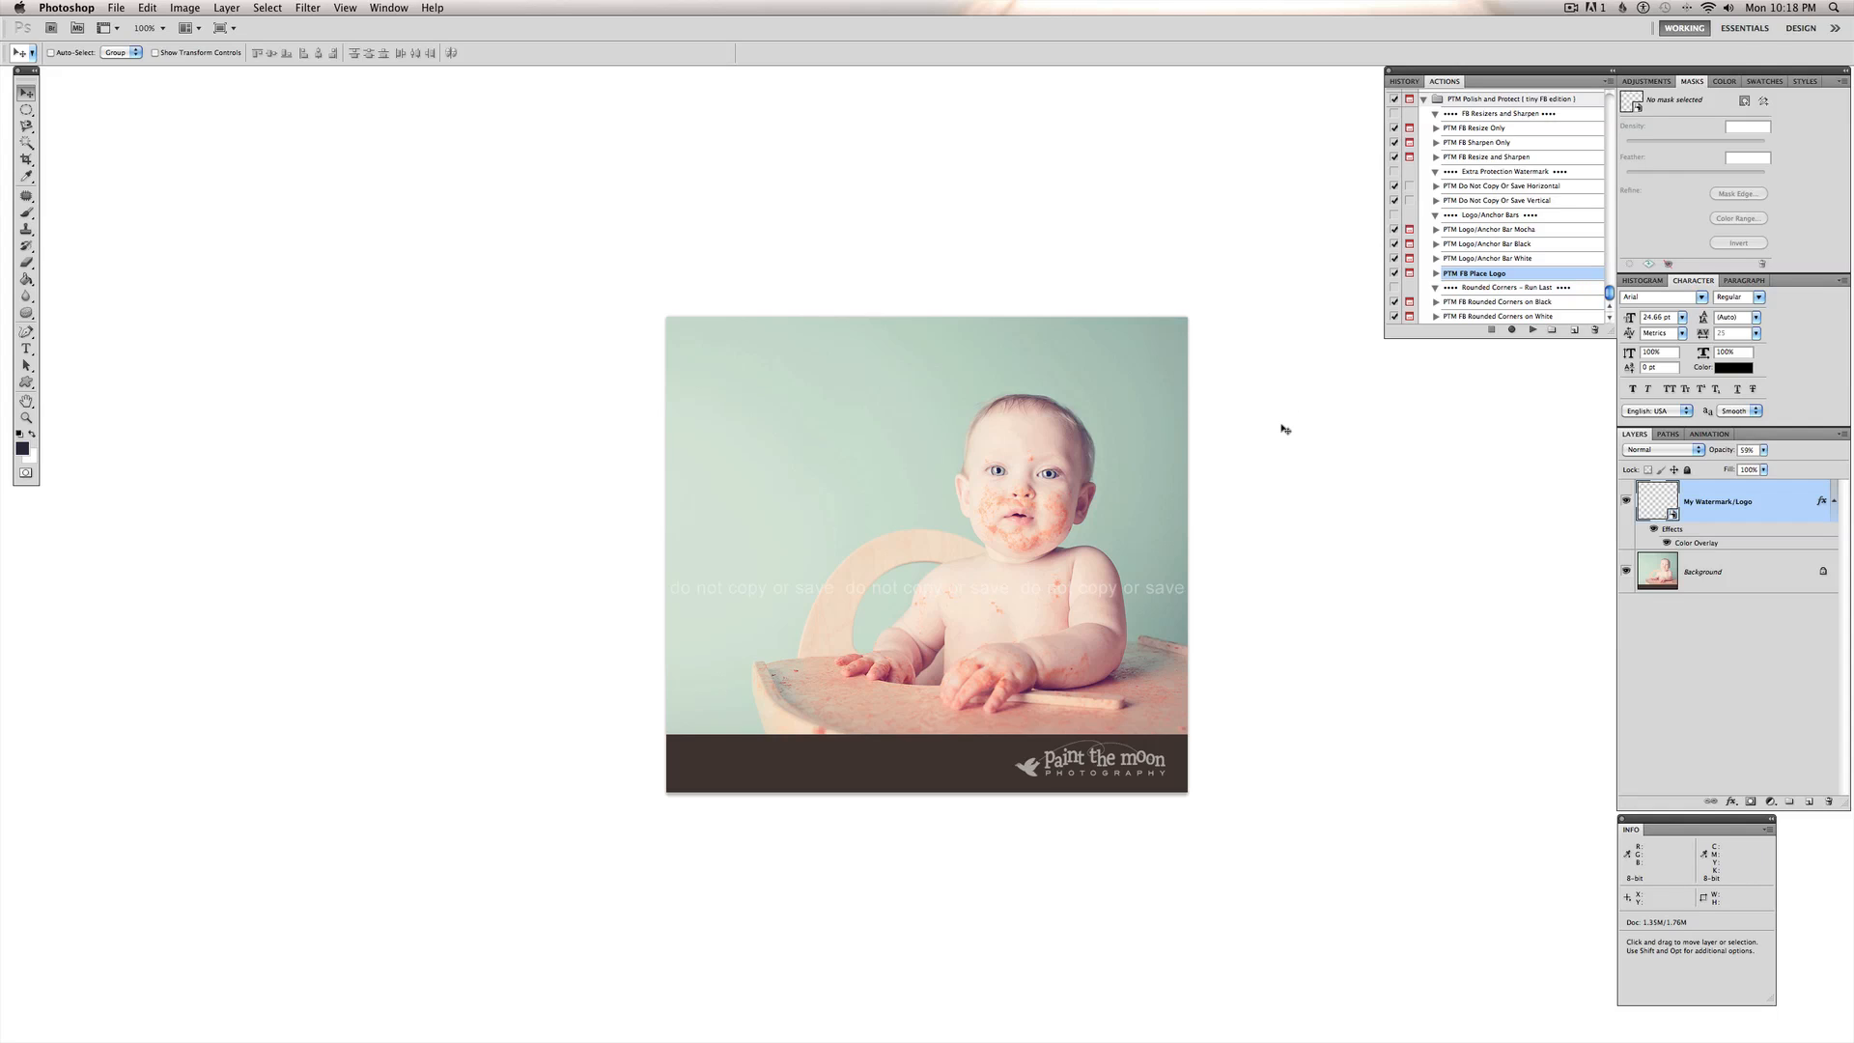
pyautogui.moveTo(1242, 249)
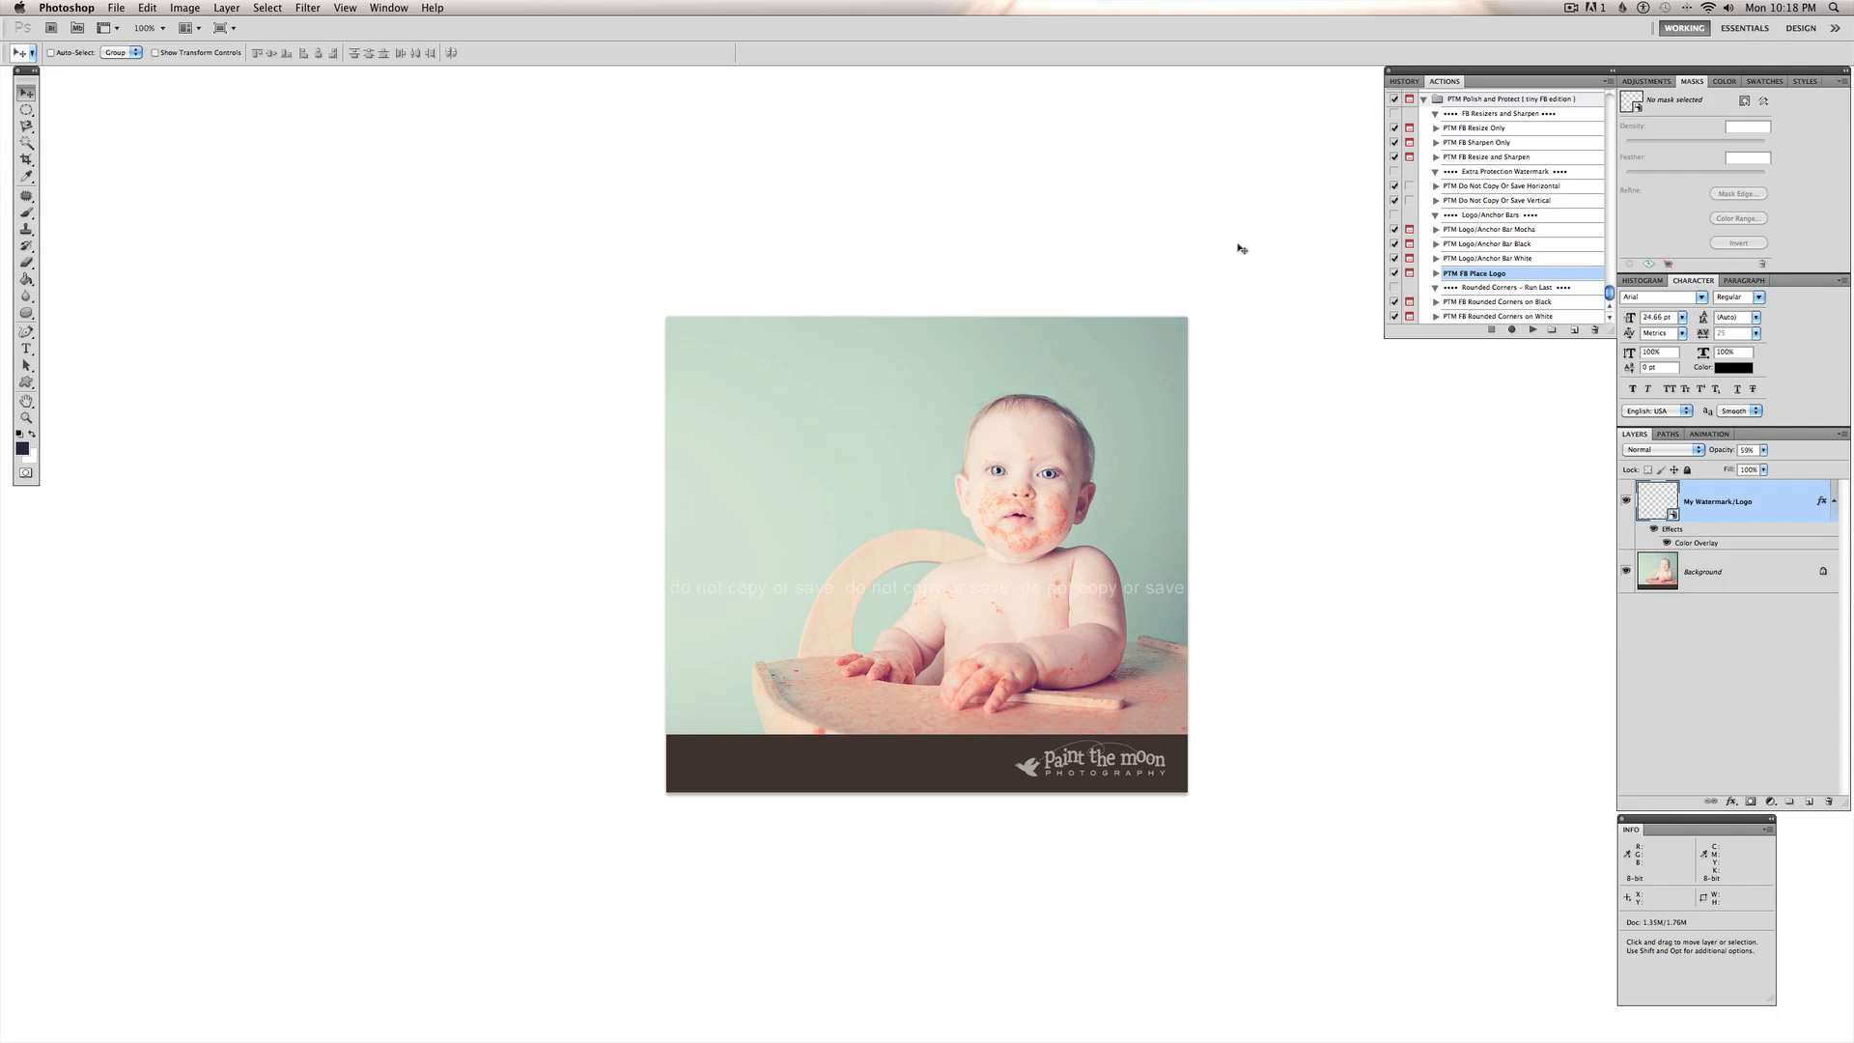
pyautogui.moveTo(1380, 498)
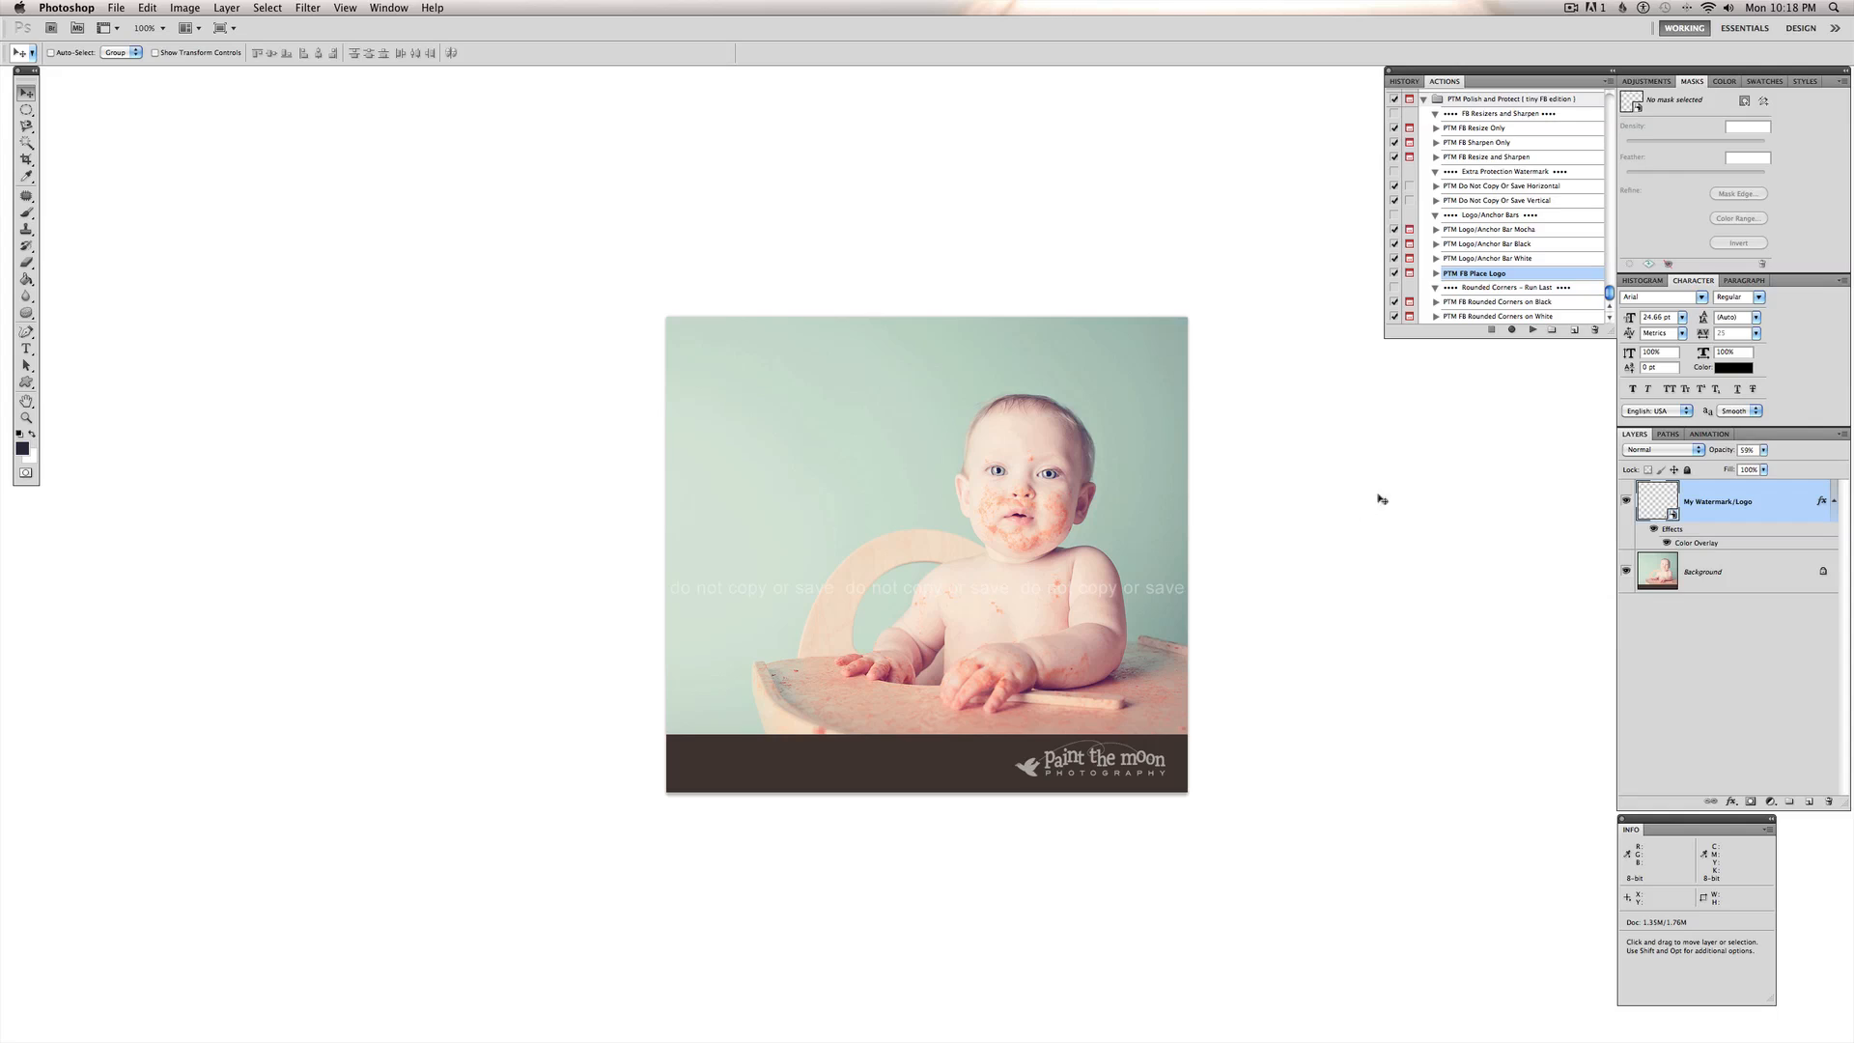
pyautogui.moveTo(1475, 333)
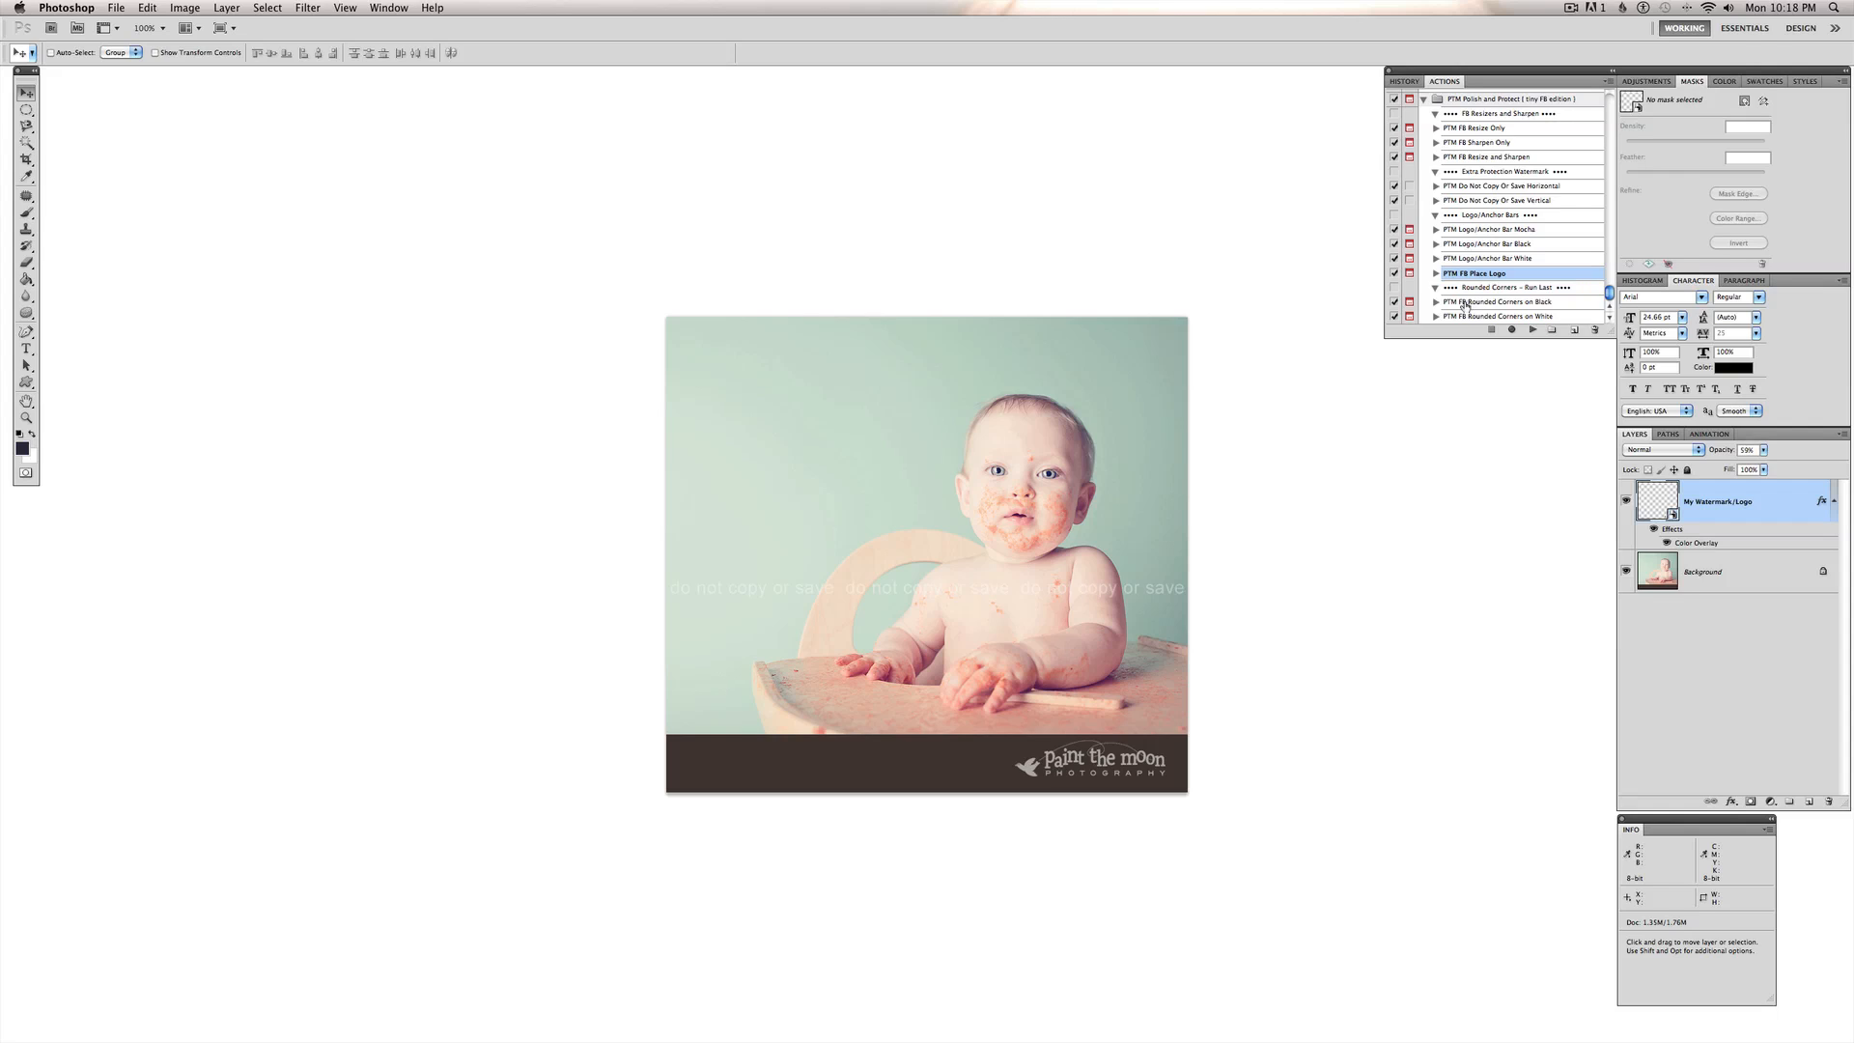
# - Play the PTM FB Rounded Corners on Black action, accepting the flatten alert
pyautogui.click(1513, 301)
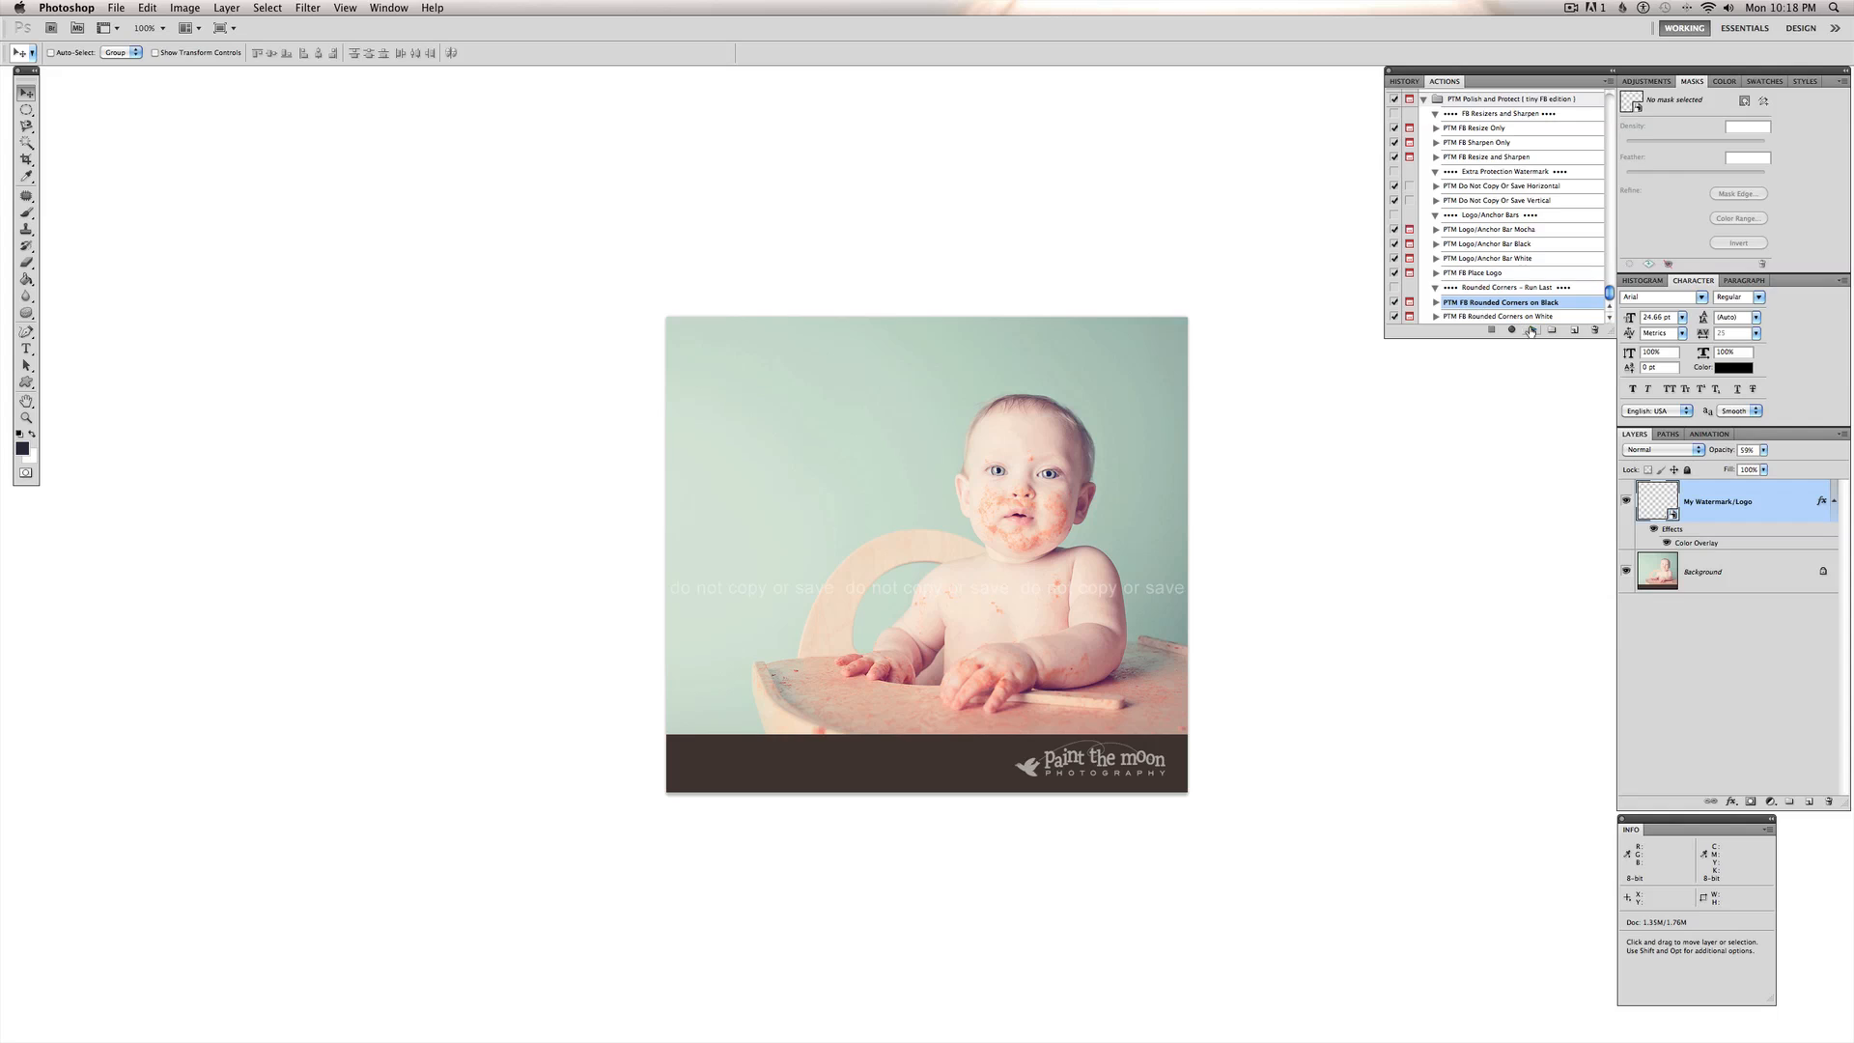
pyautogui.click(1530, 330)
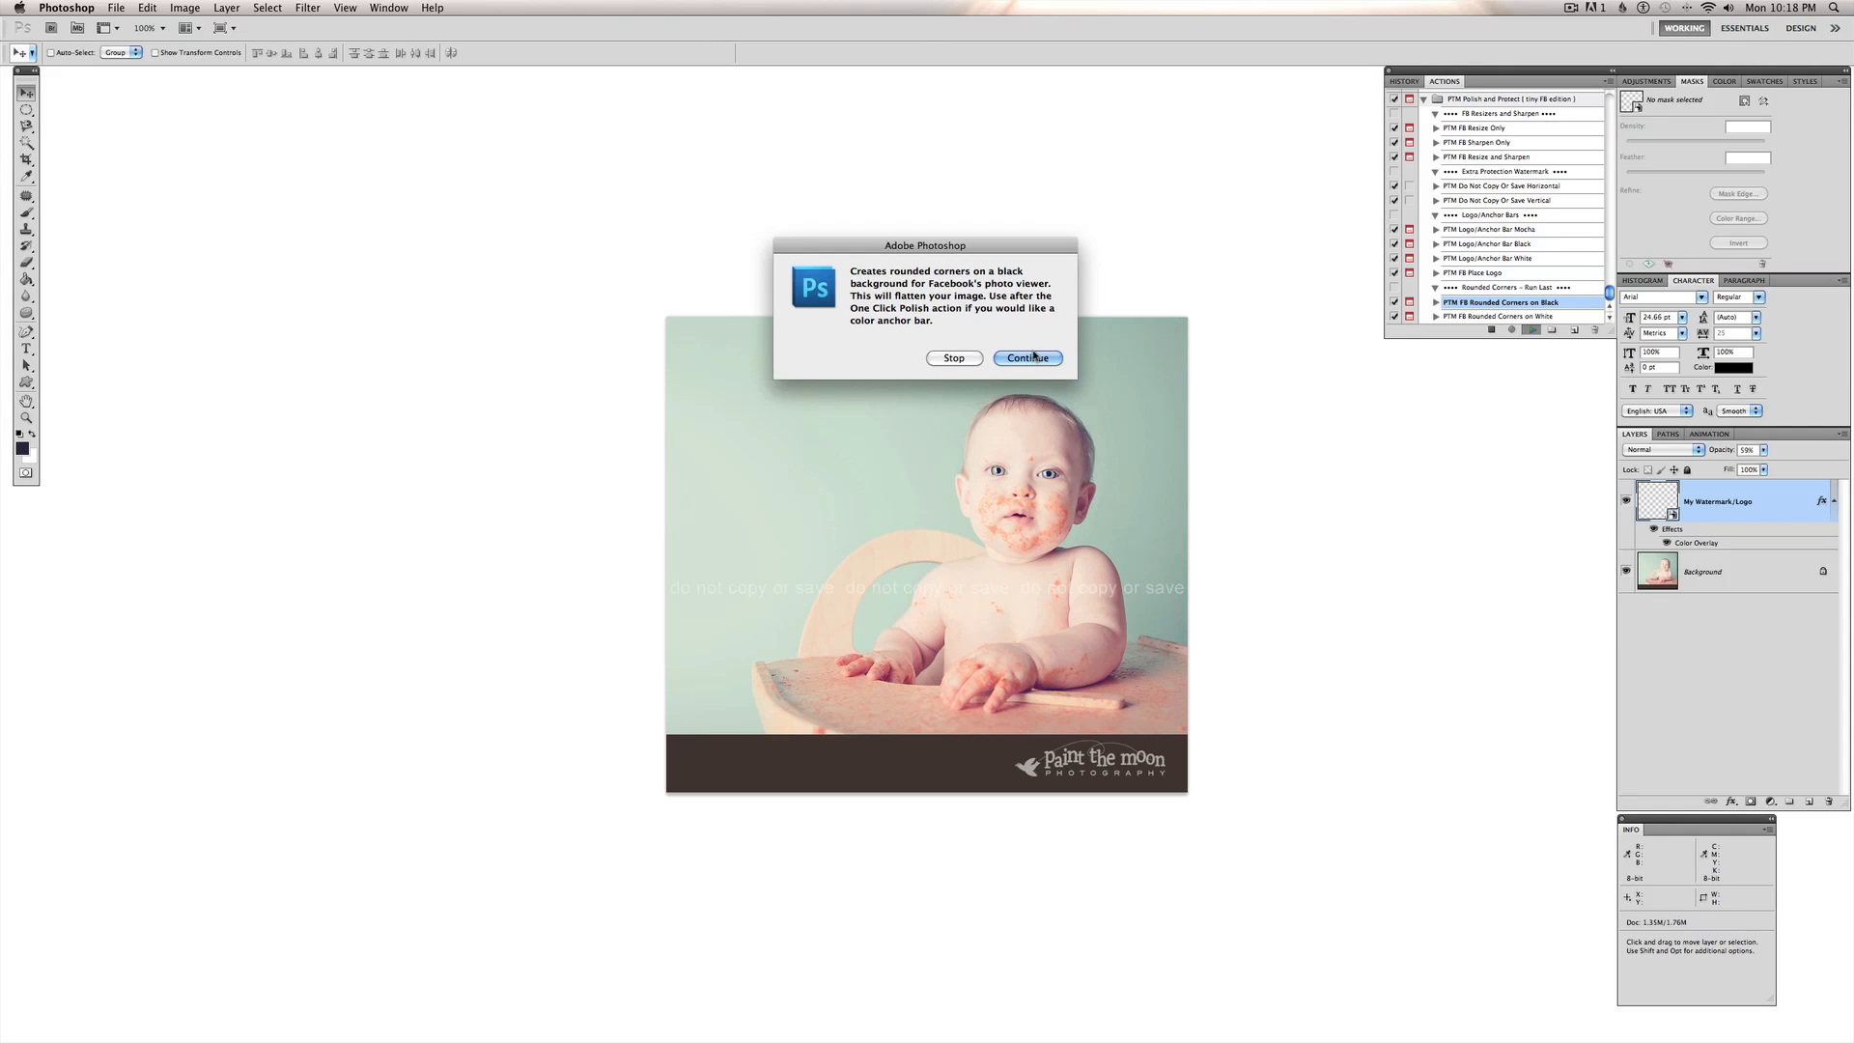
pyautogui.click(1027, 357)
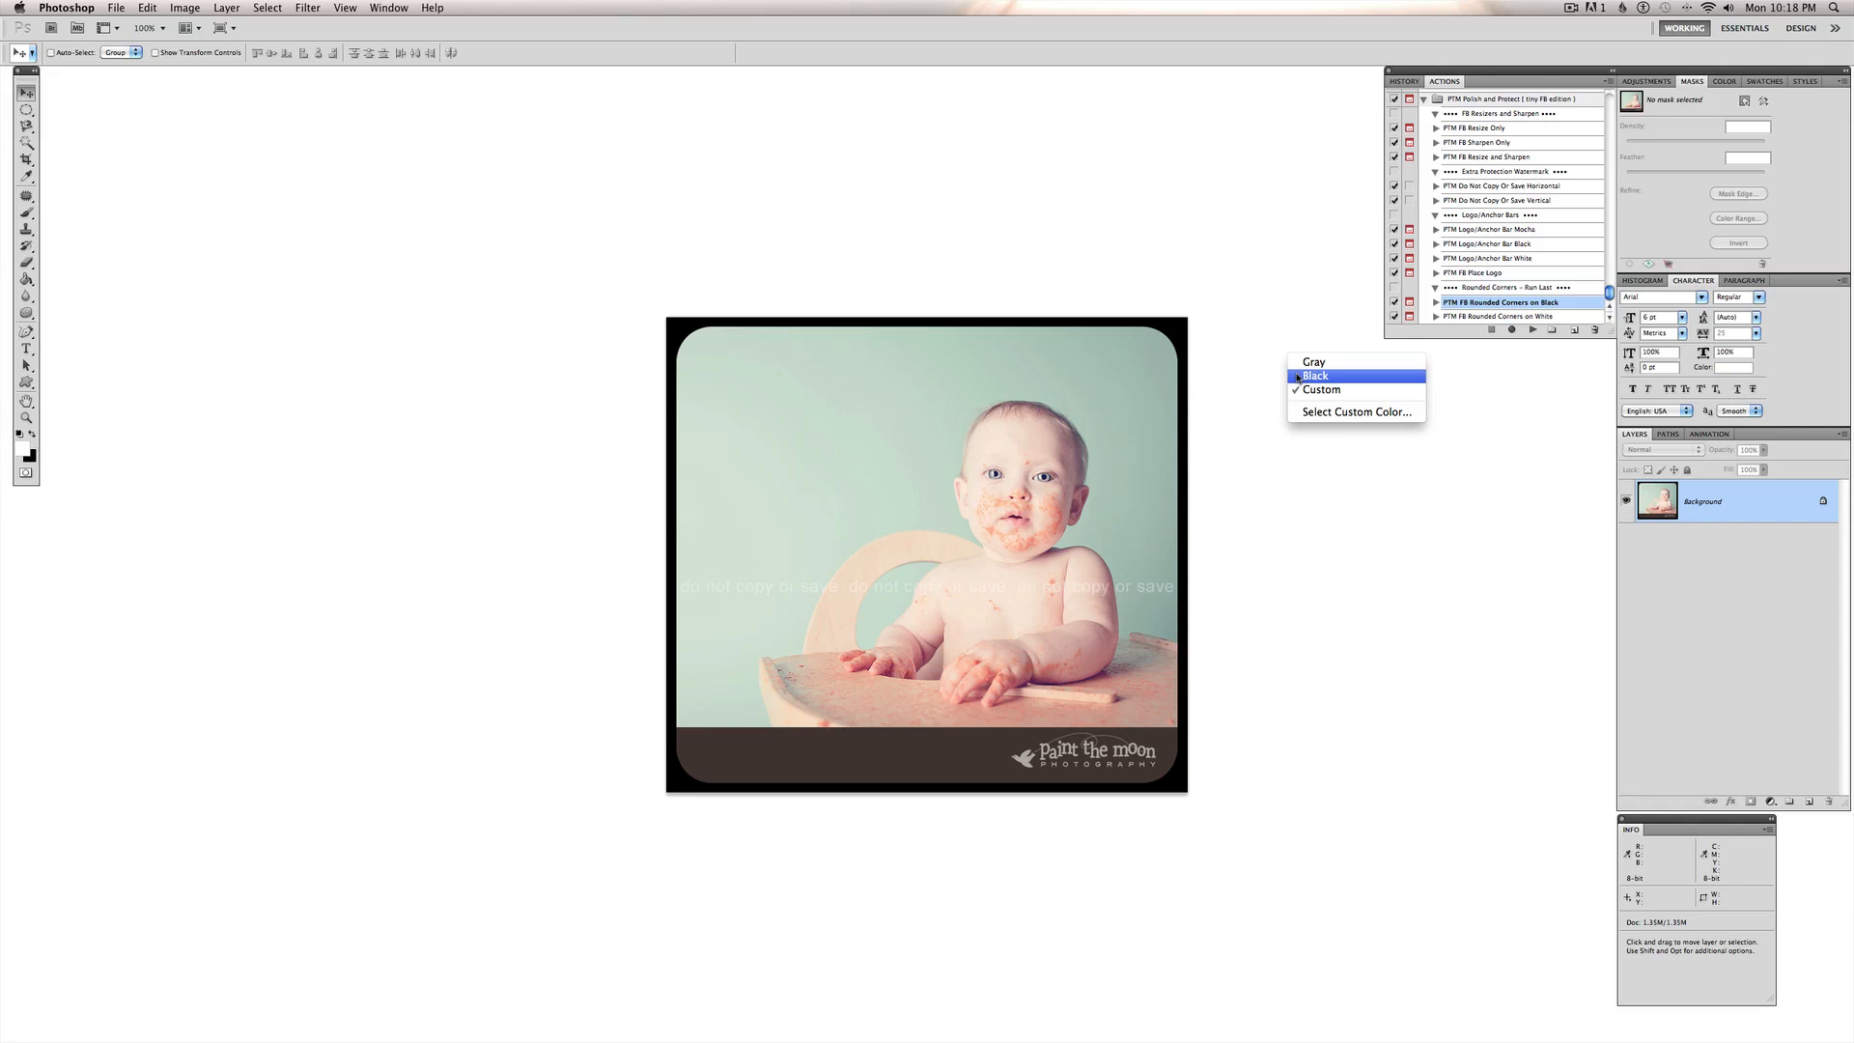
# - Change the pasteboard background around the rounded-corner photo to black
pyautogui.click(1315, 376)
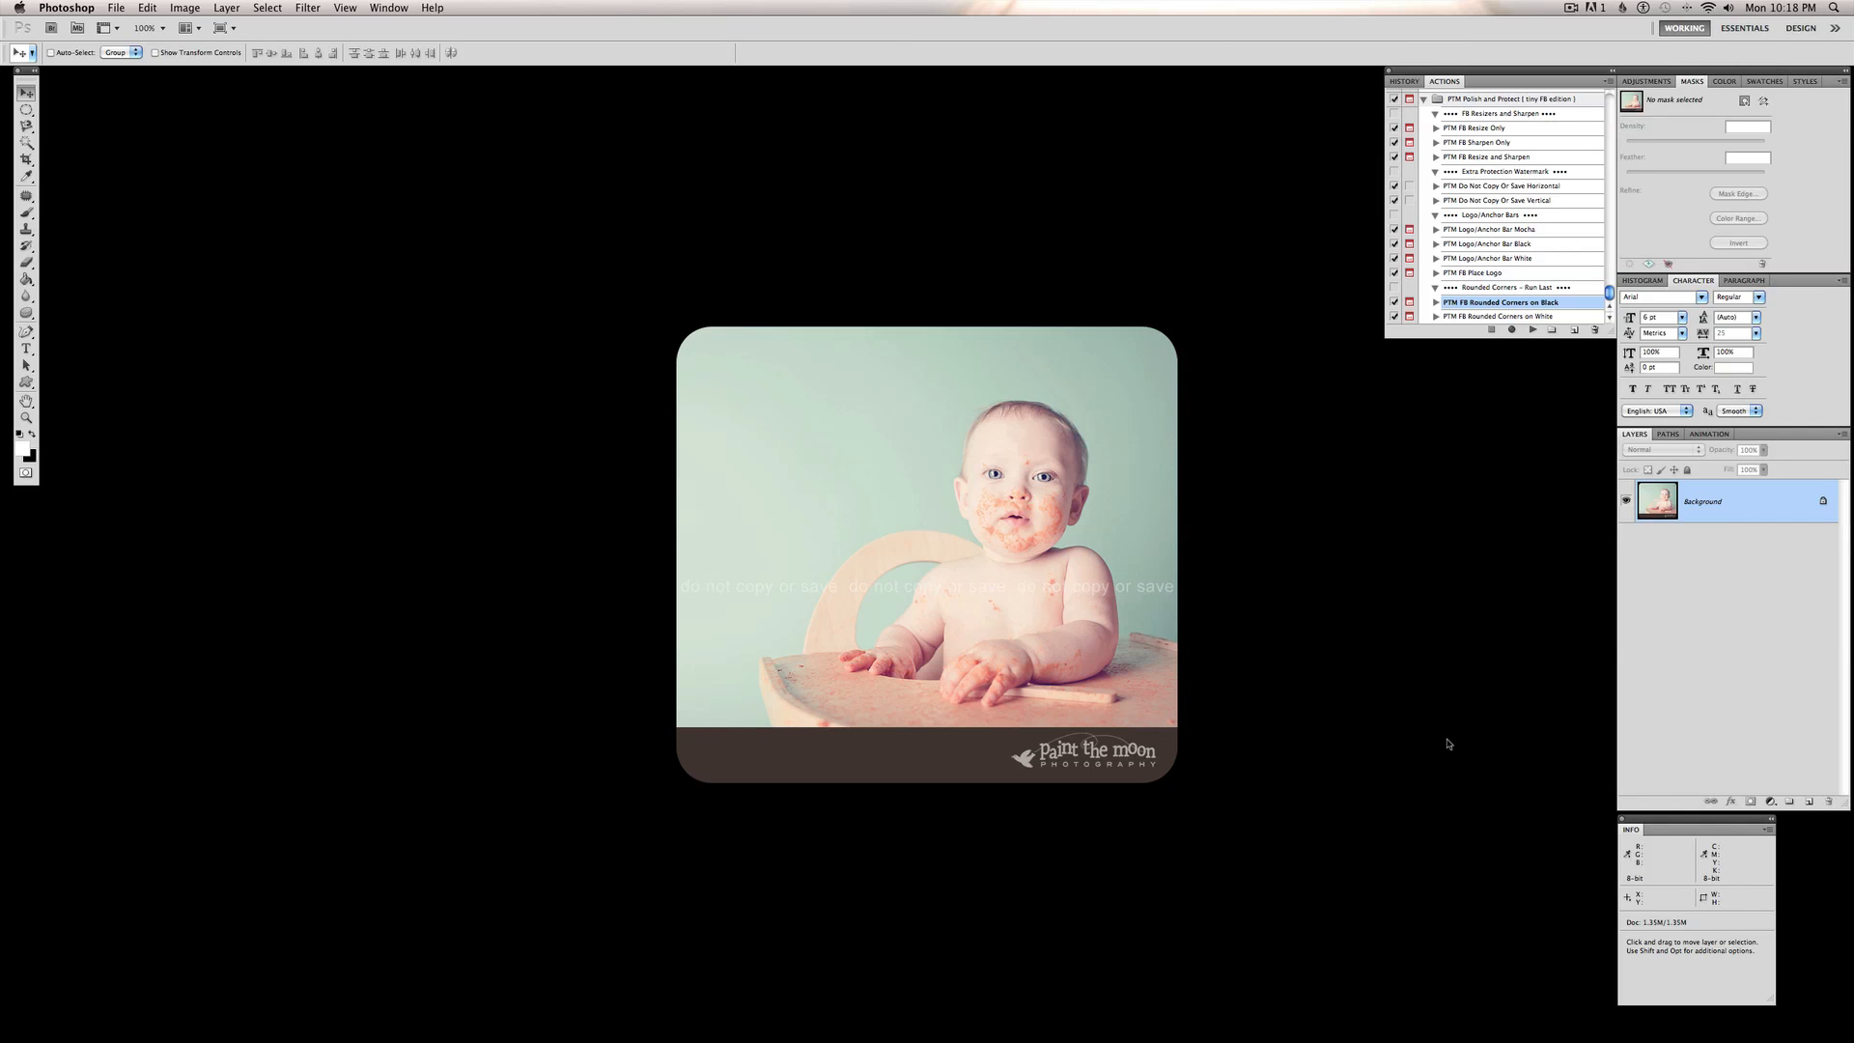
pyautogui.moveTo(1277, 481)
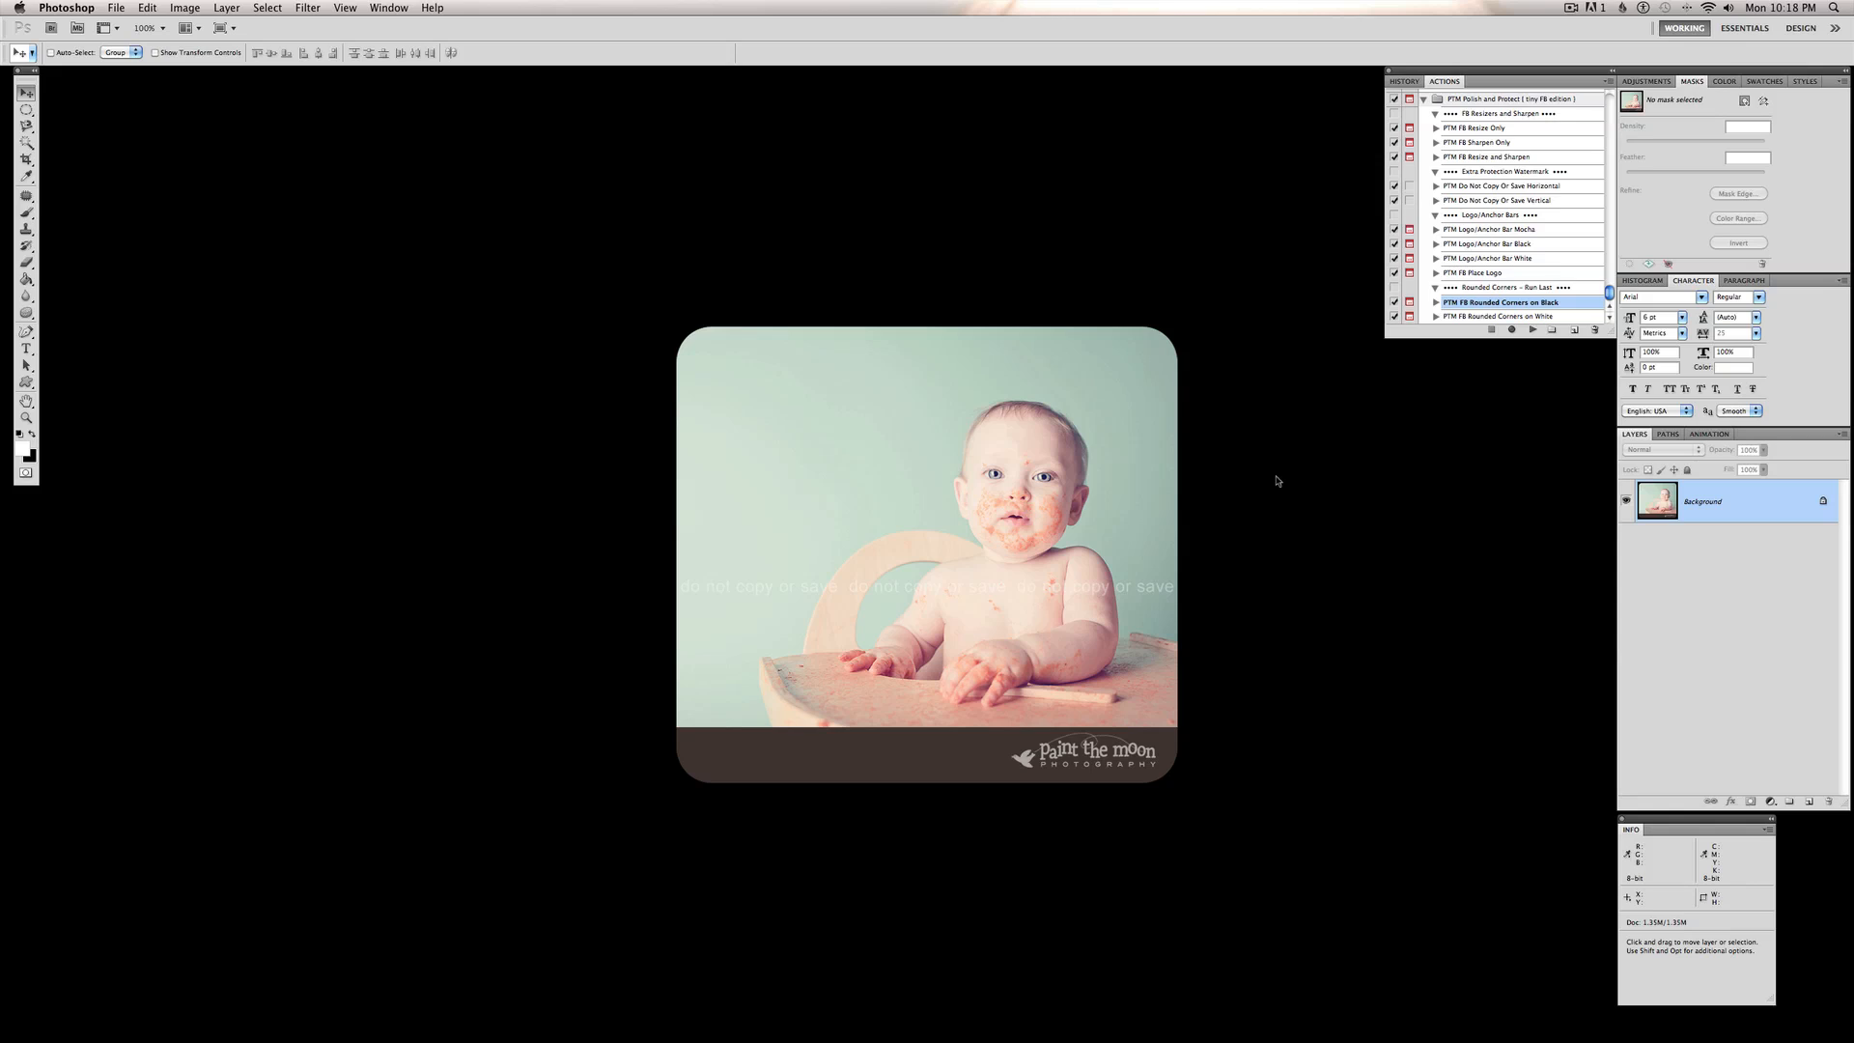
pyautogui.moveTo(1508, 245)
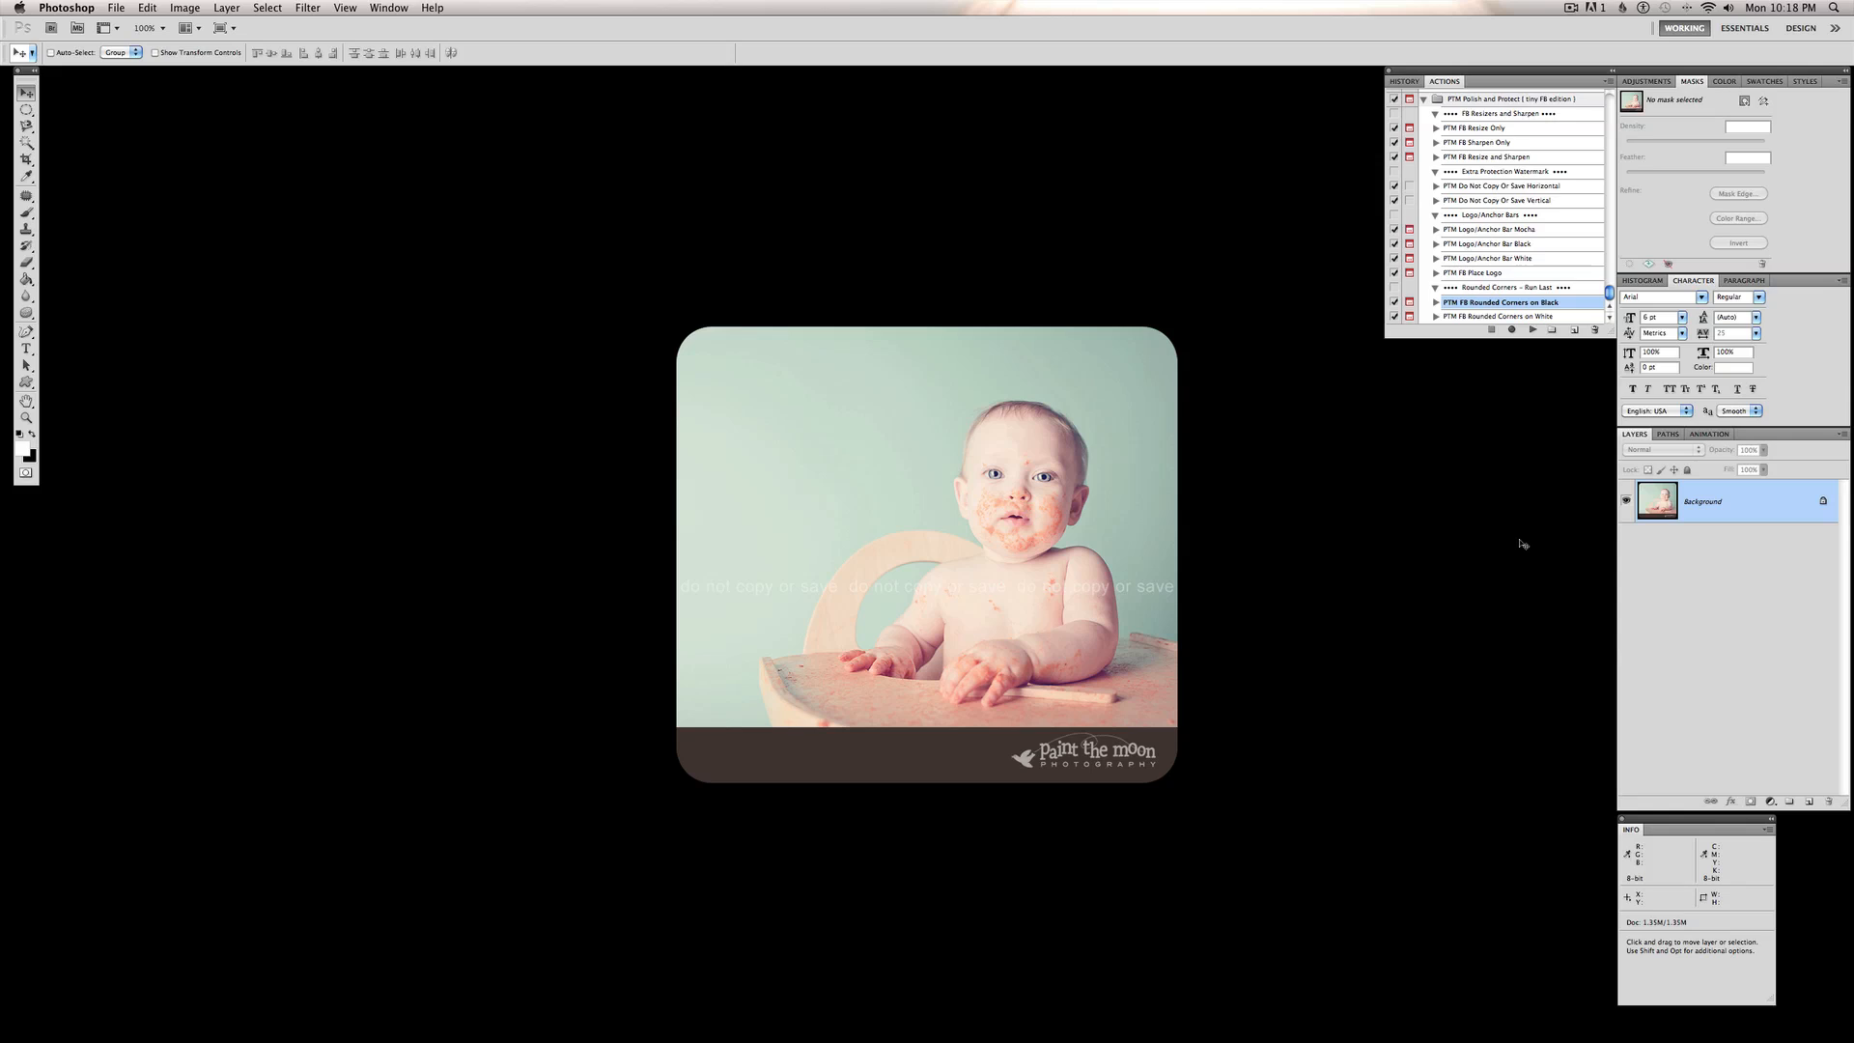
pyautogui.moveTo(1458, 458)
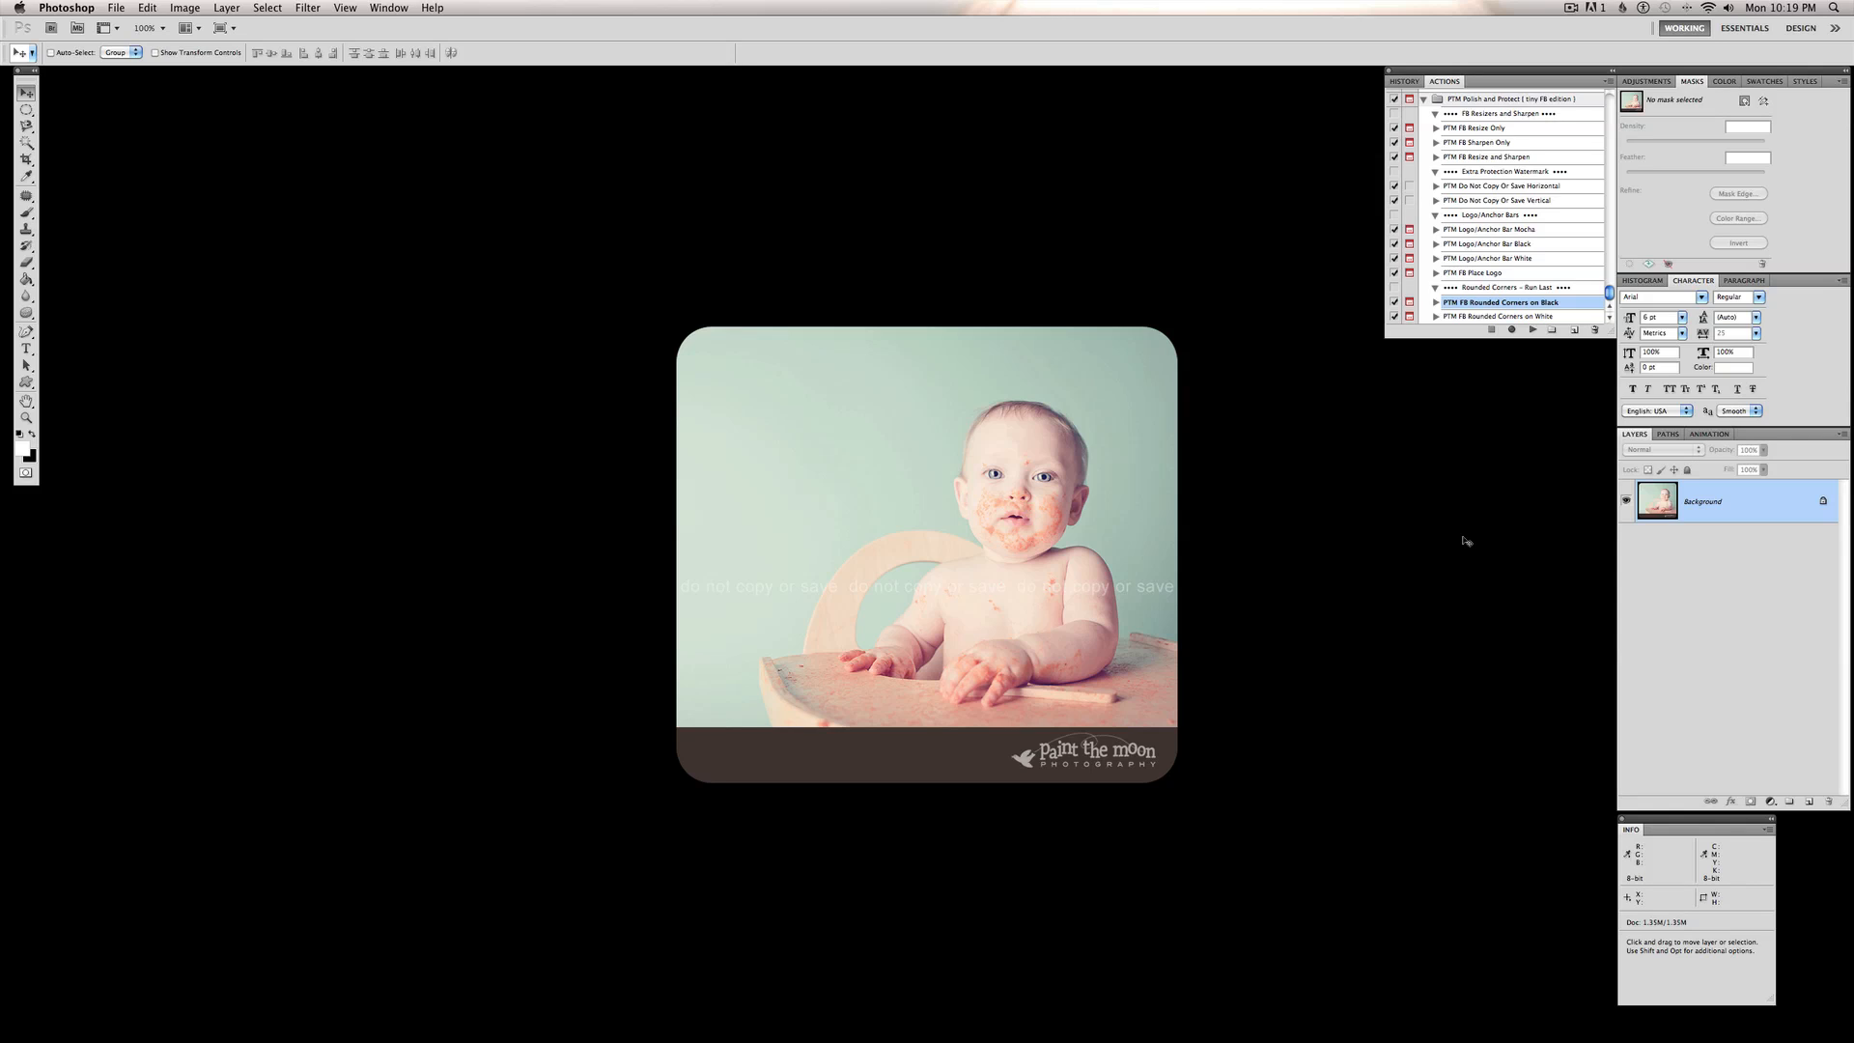
pyautogui.moveTo(1364, 663)
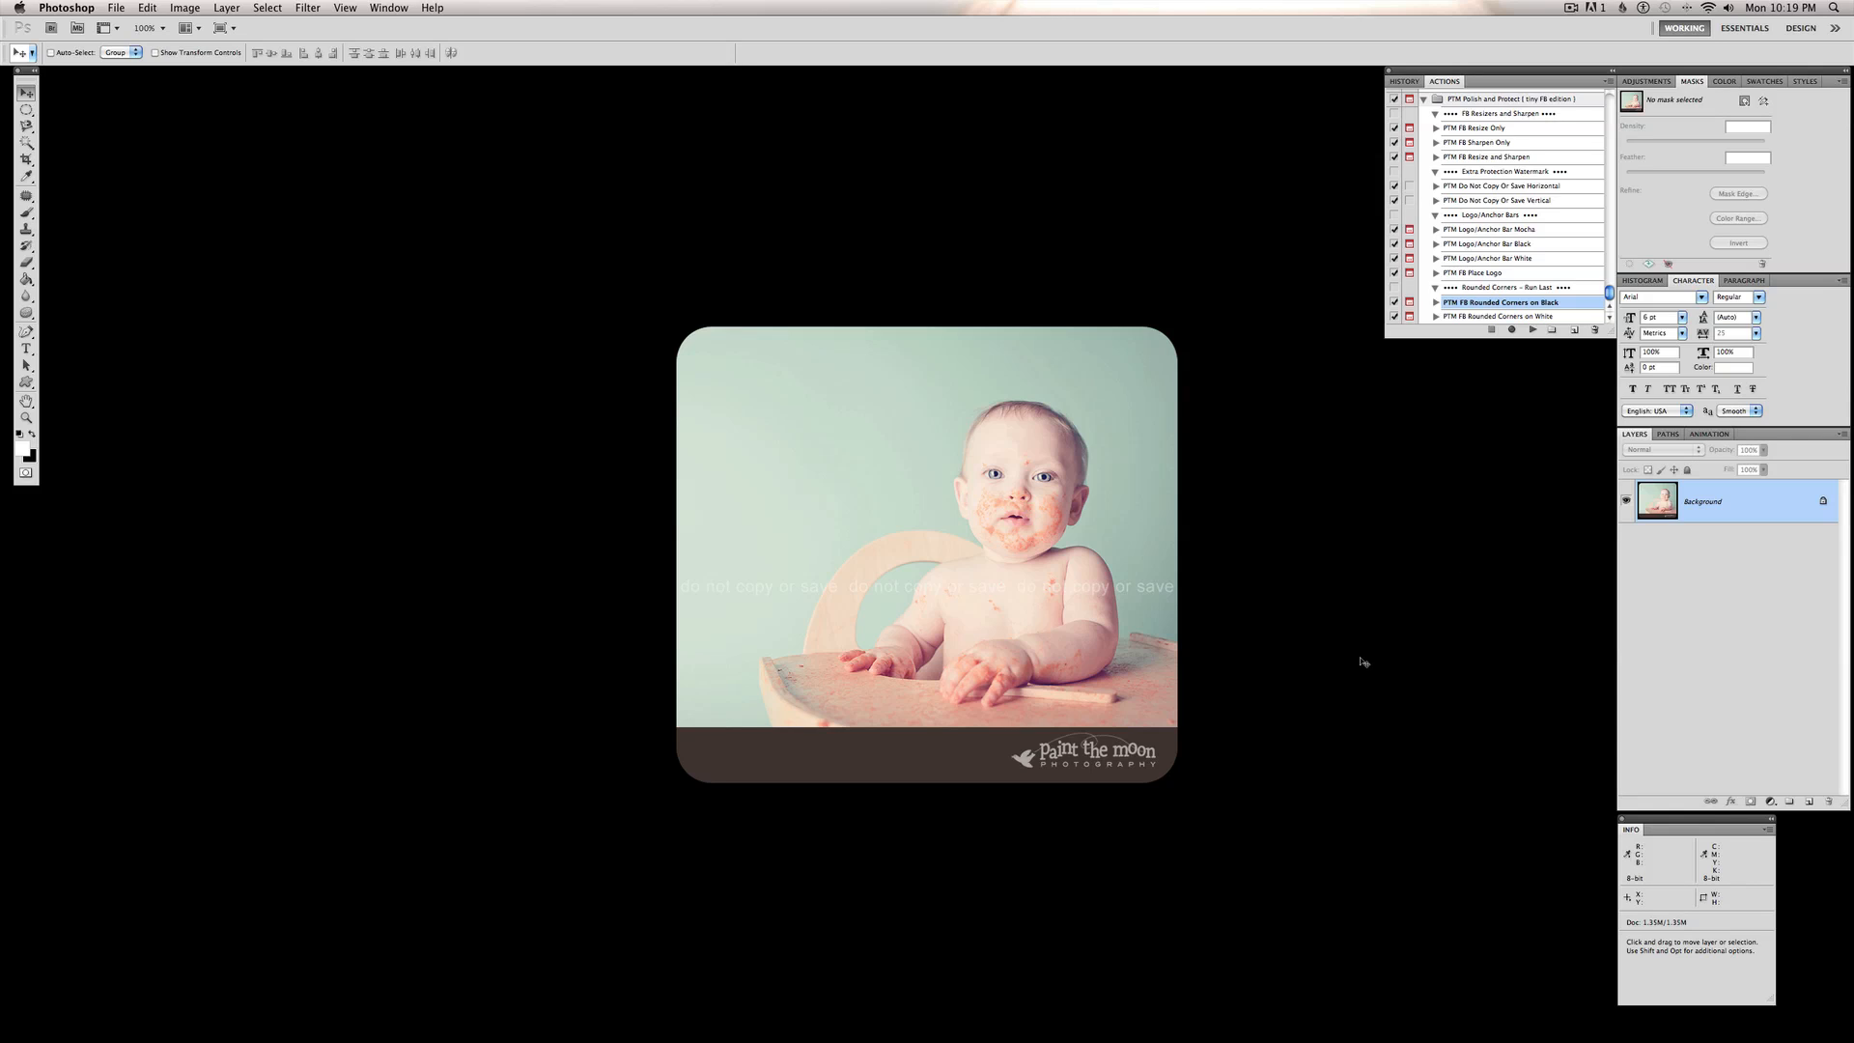
pyautogui.moveTo(1424, 675)
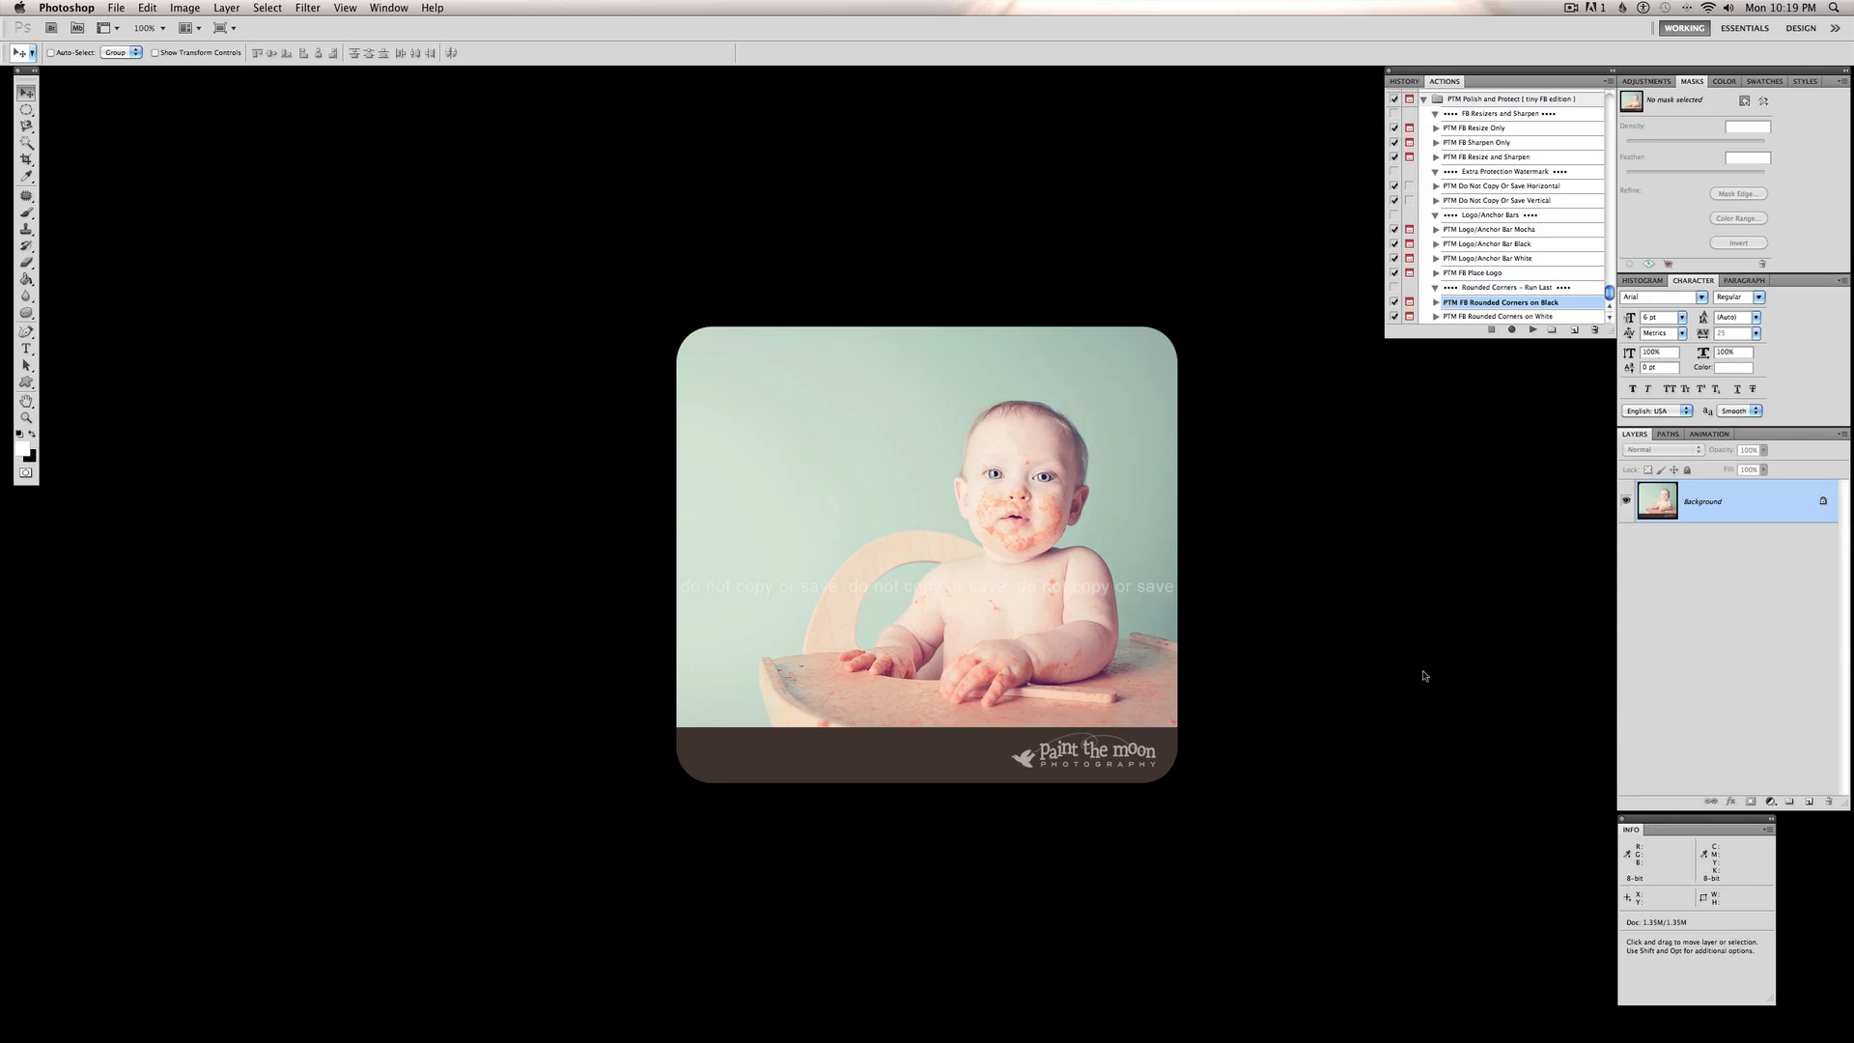
pyautogui.moveTo(1259, 387)
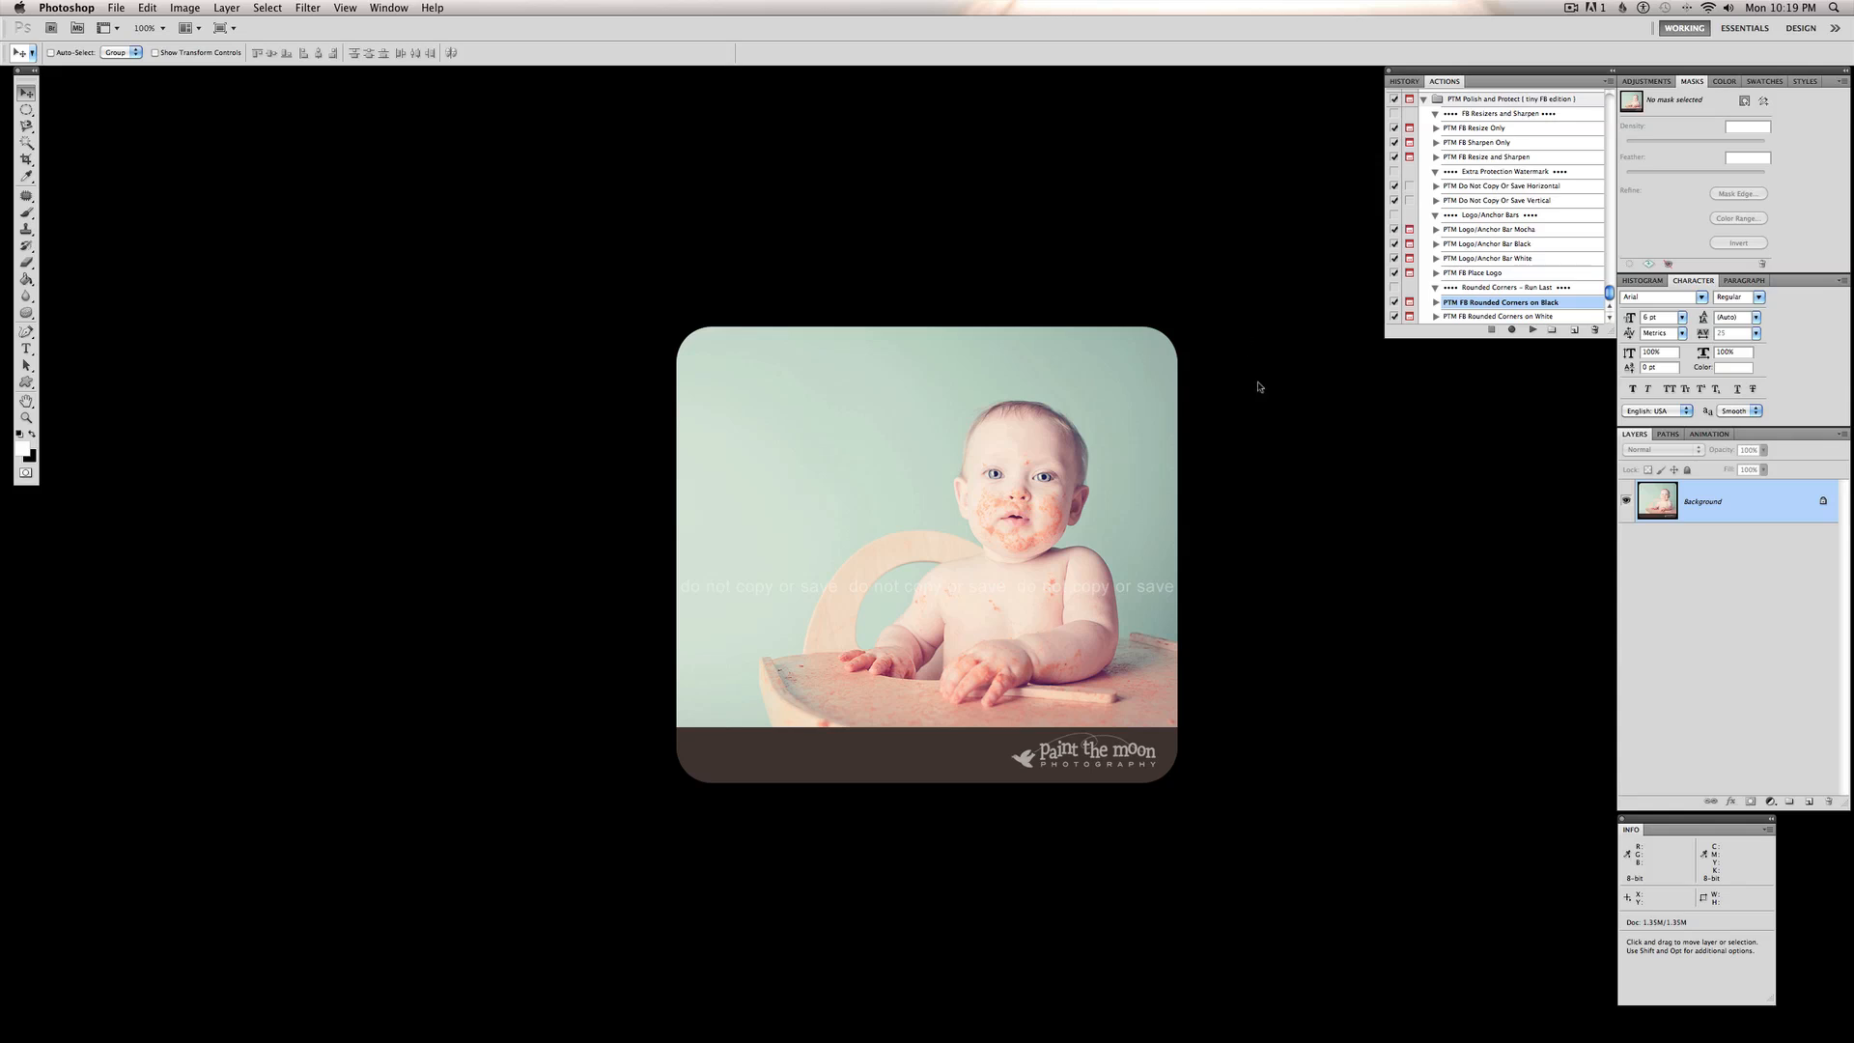
pyautogui.moveTo(1298, 444)
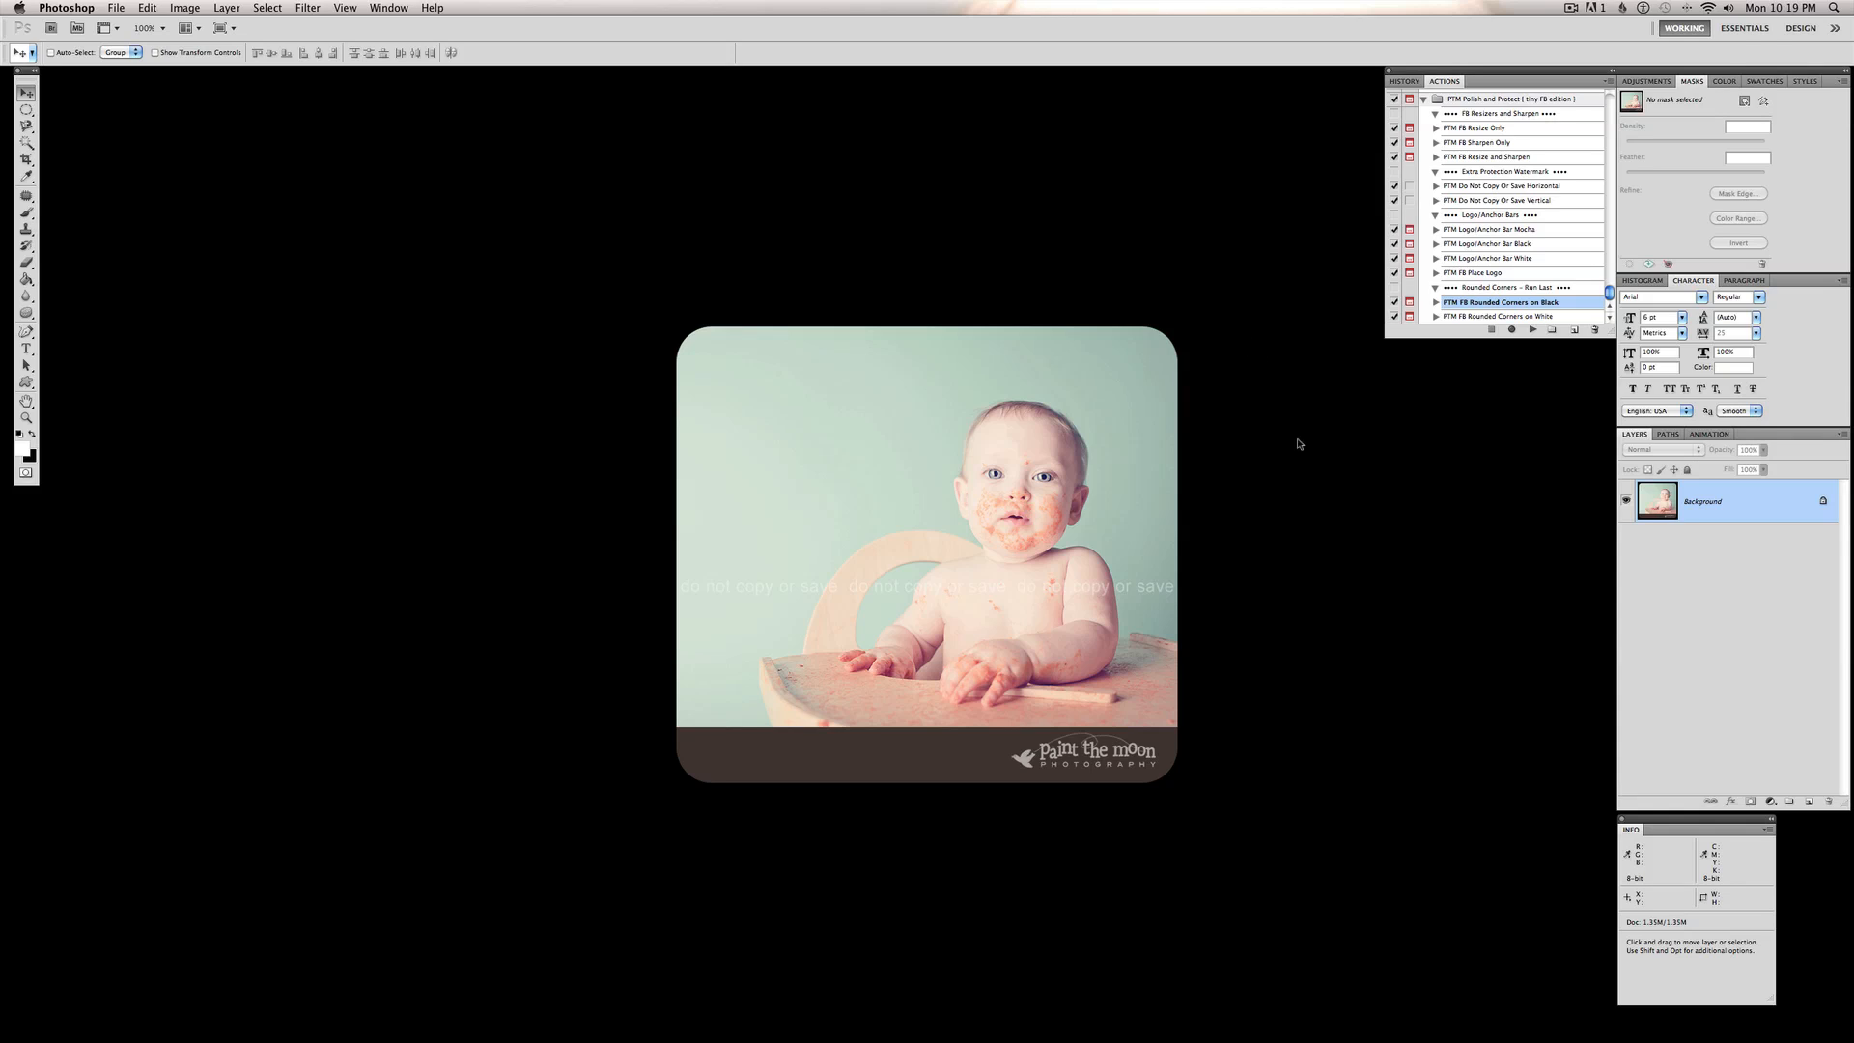
pyautogui.moveTo(1306, 460)
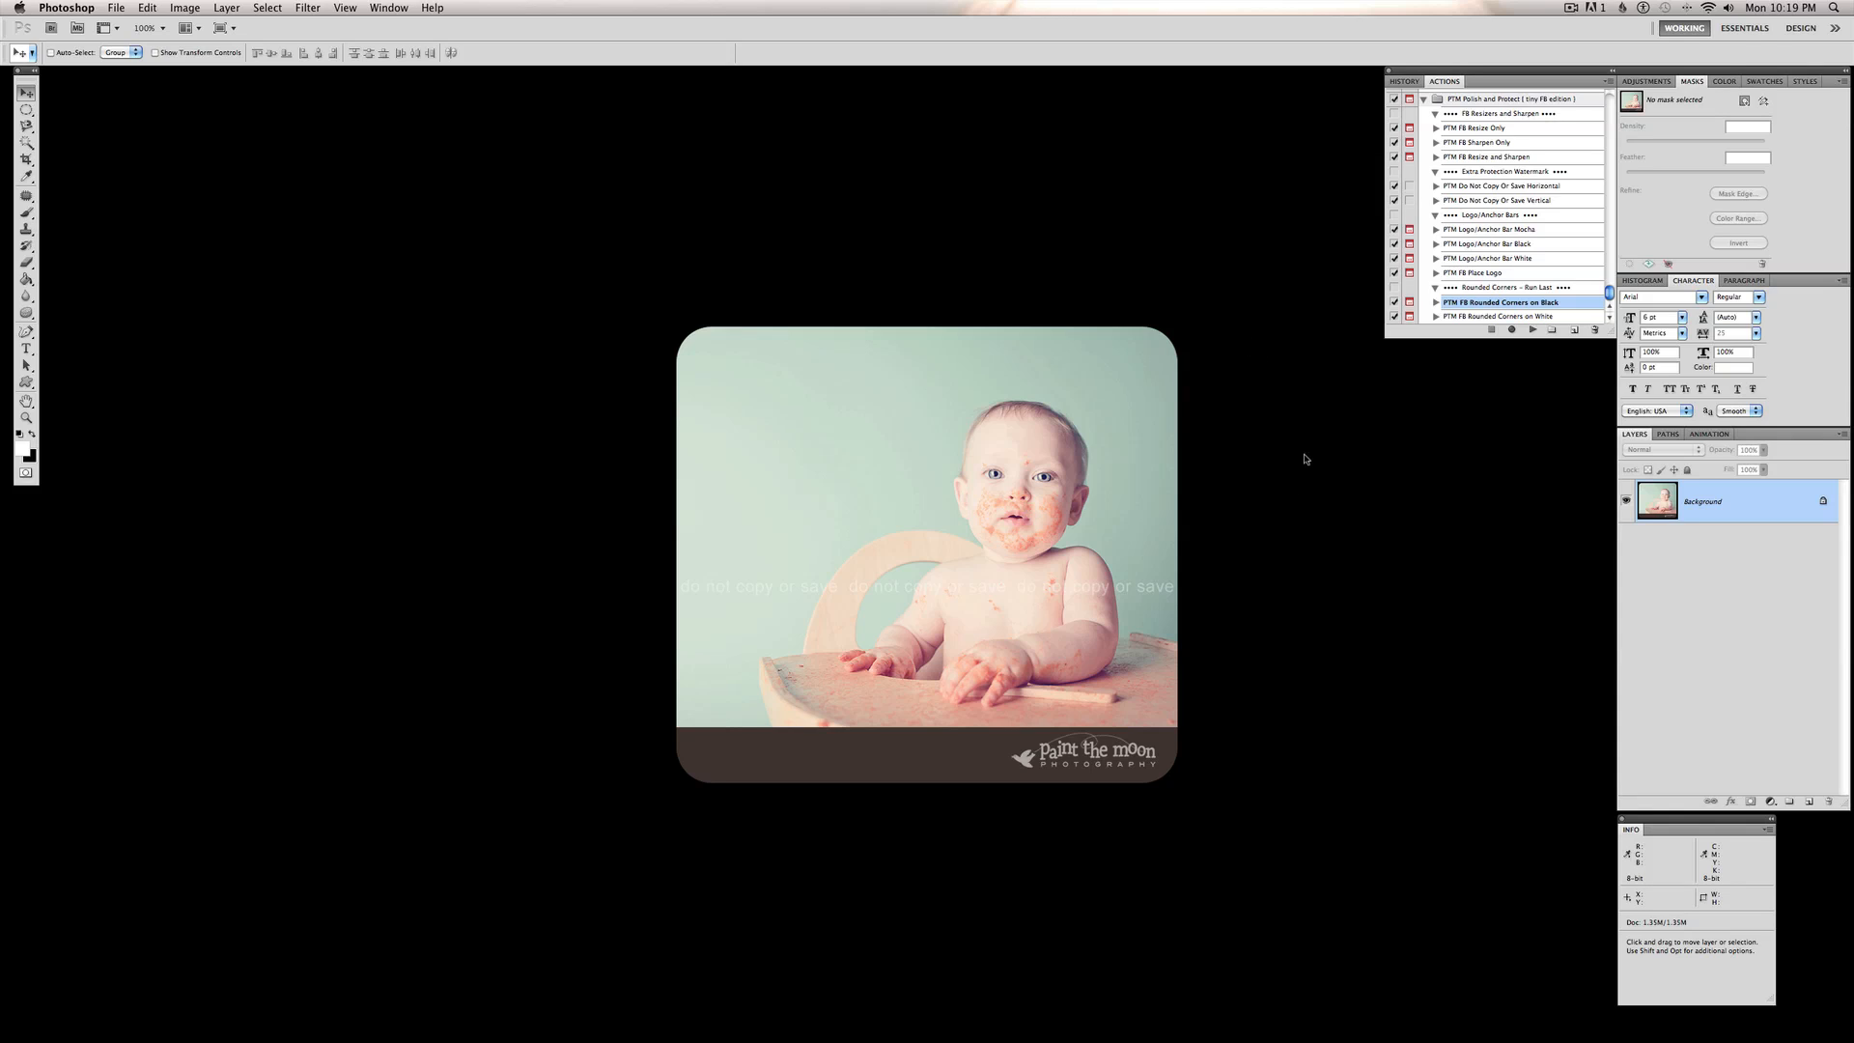
pyautogui.moveTo(1779, 474)
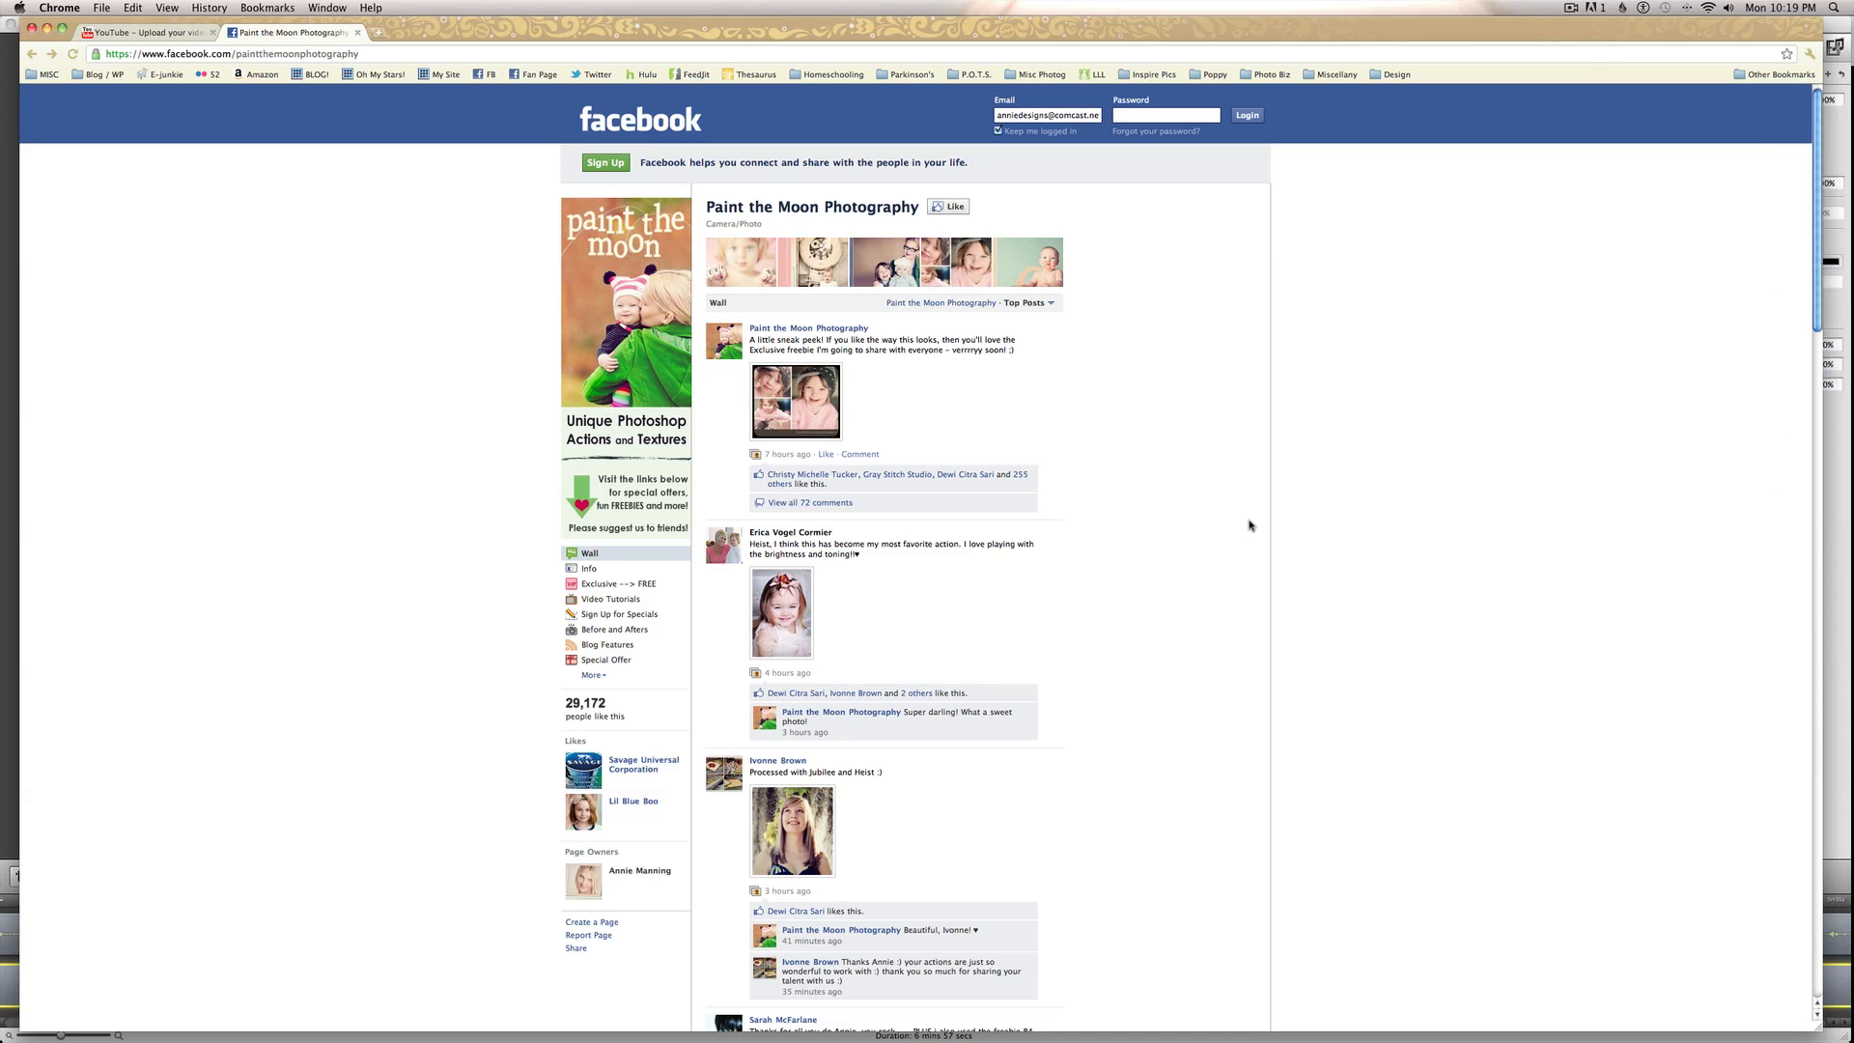
pyautogui.moveTo(604, 459)
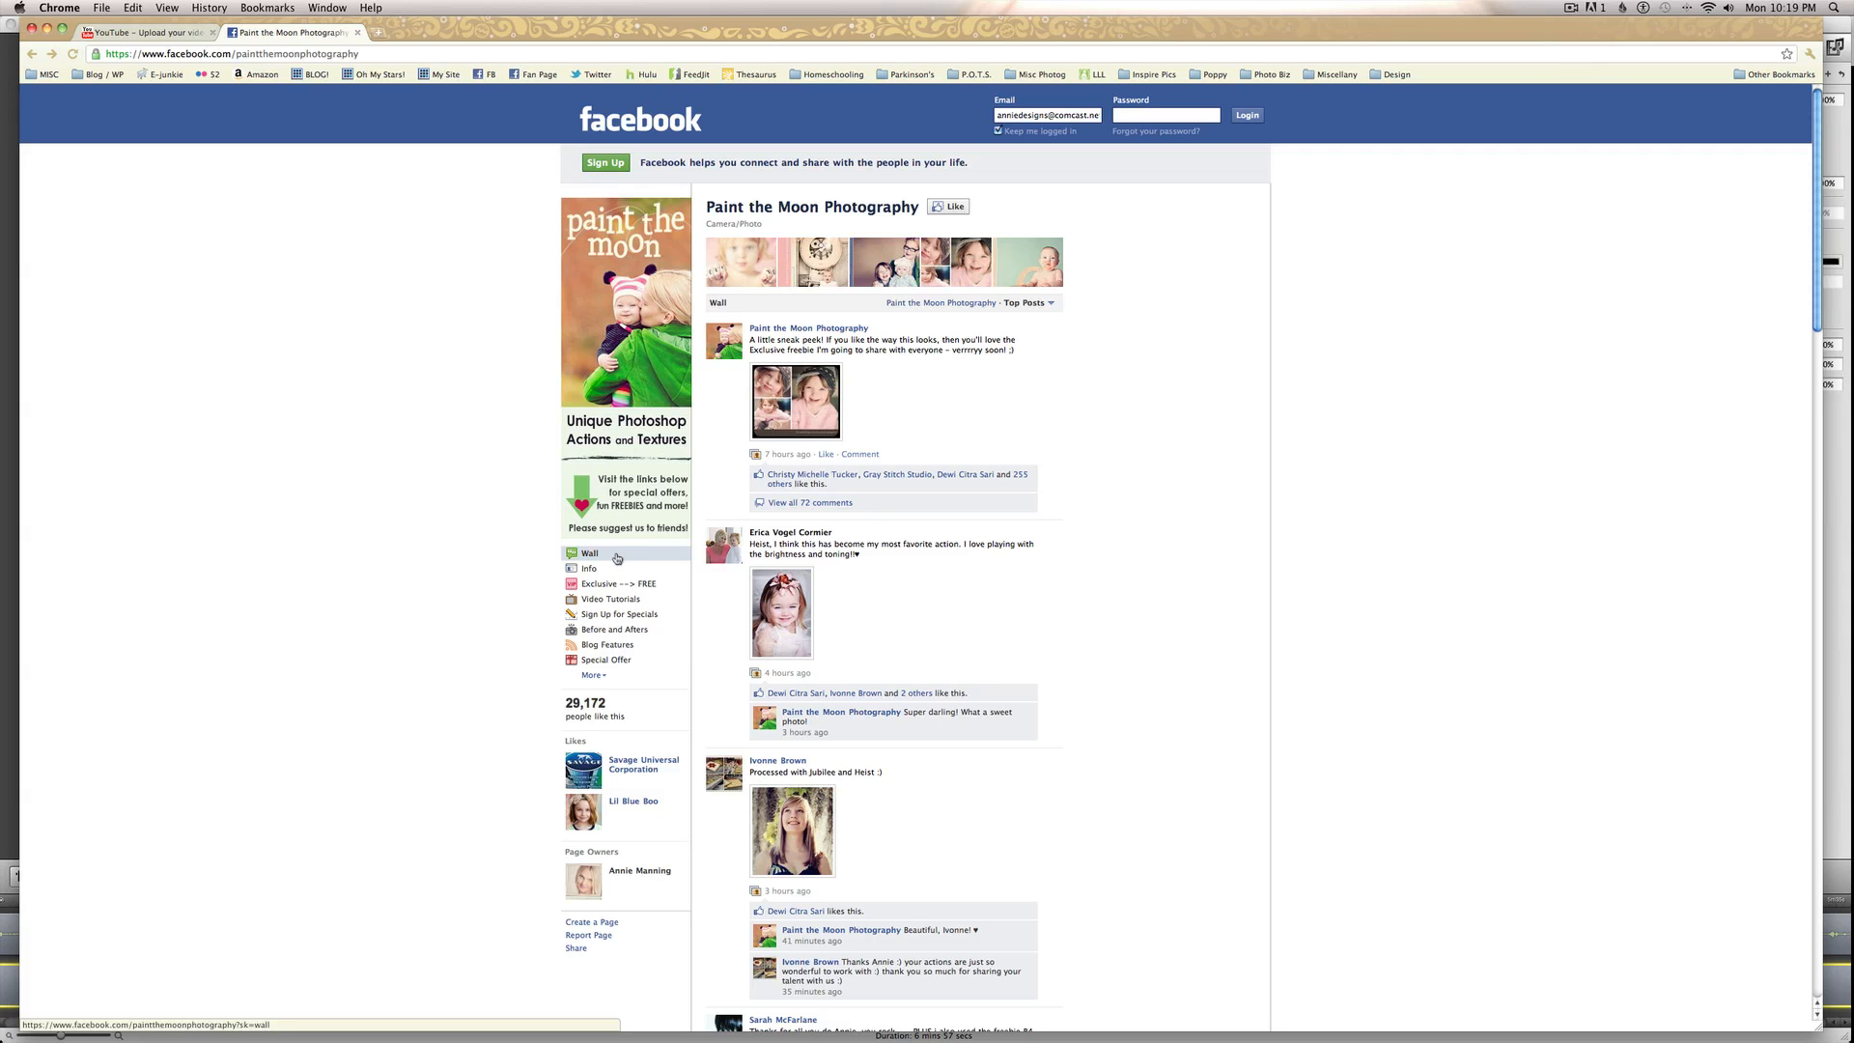
pyautogui.moveTo(615, 583)
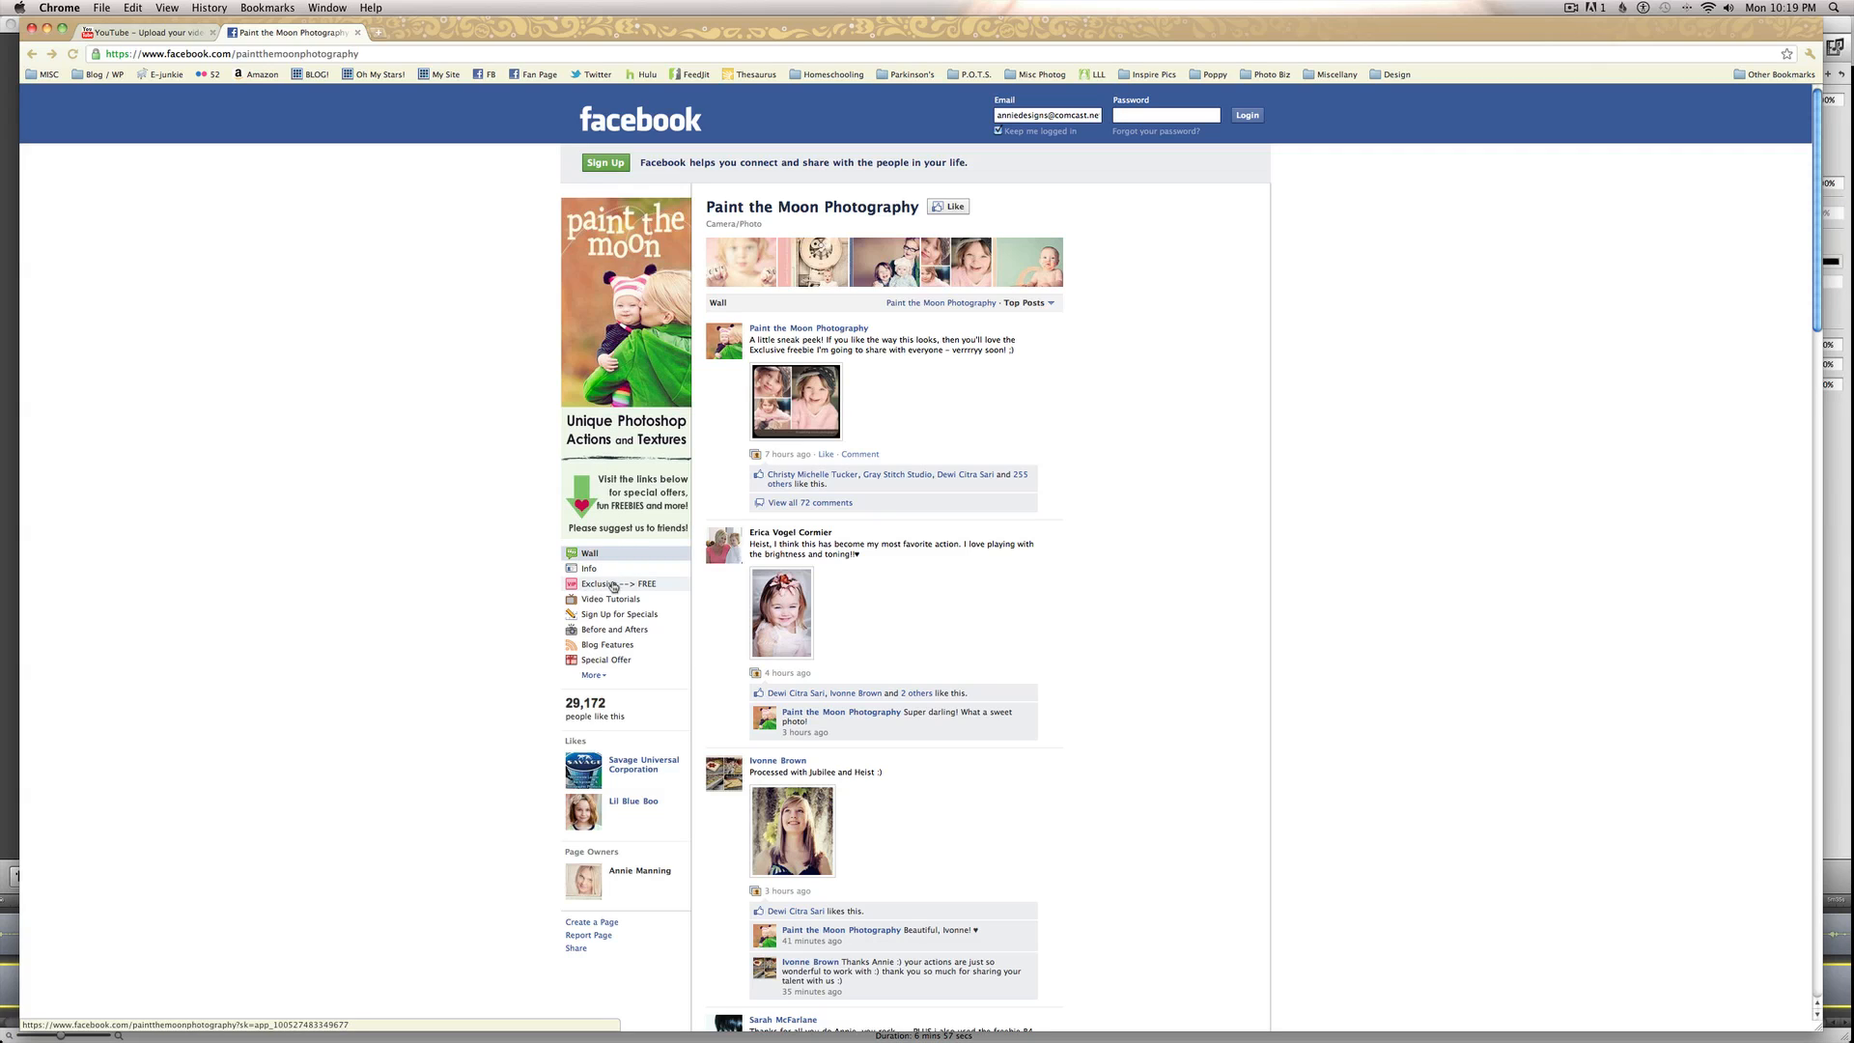
pyautogui.moveTo(536, 603)
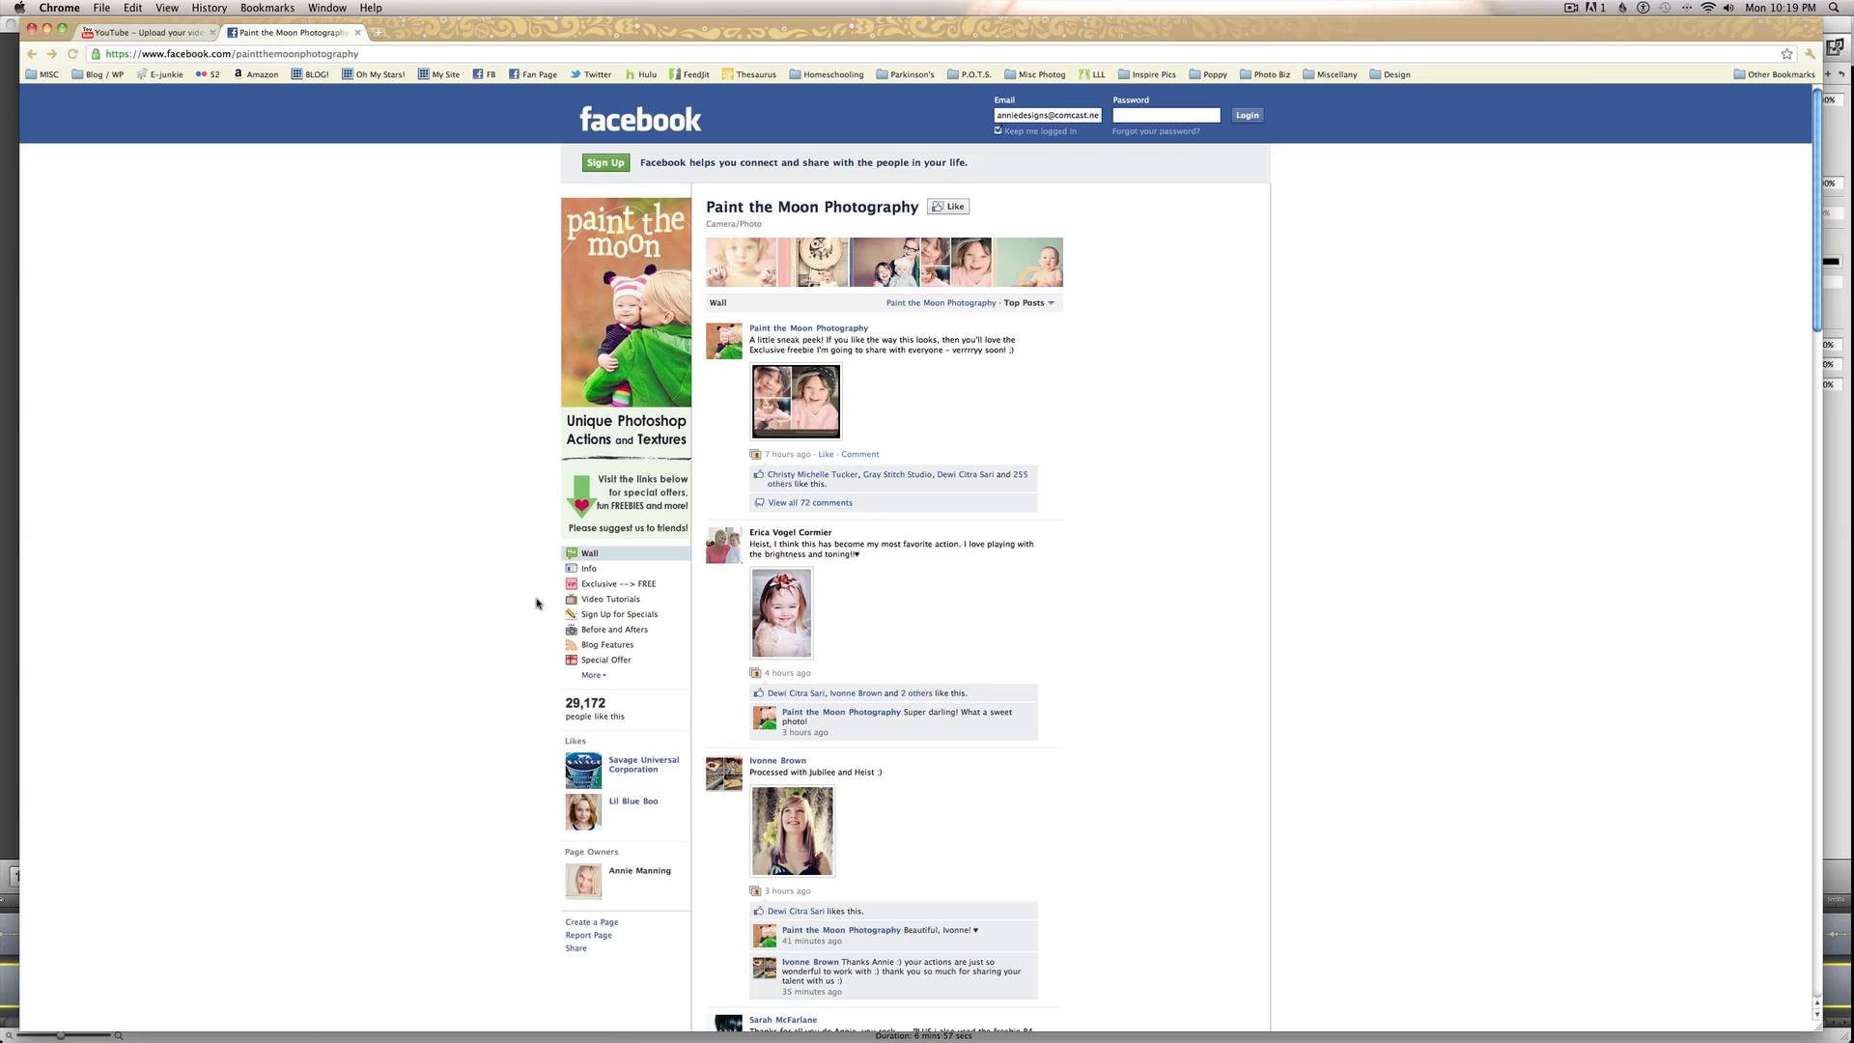